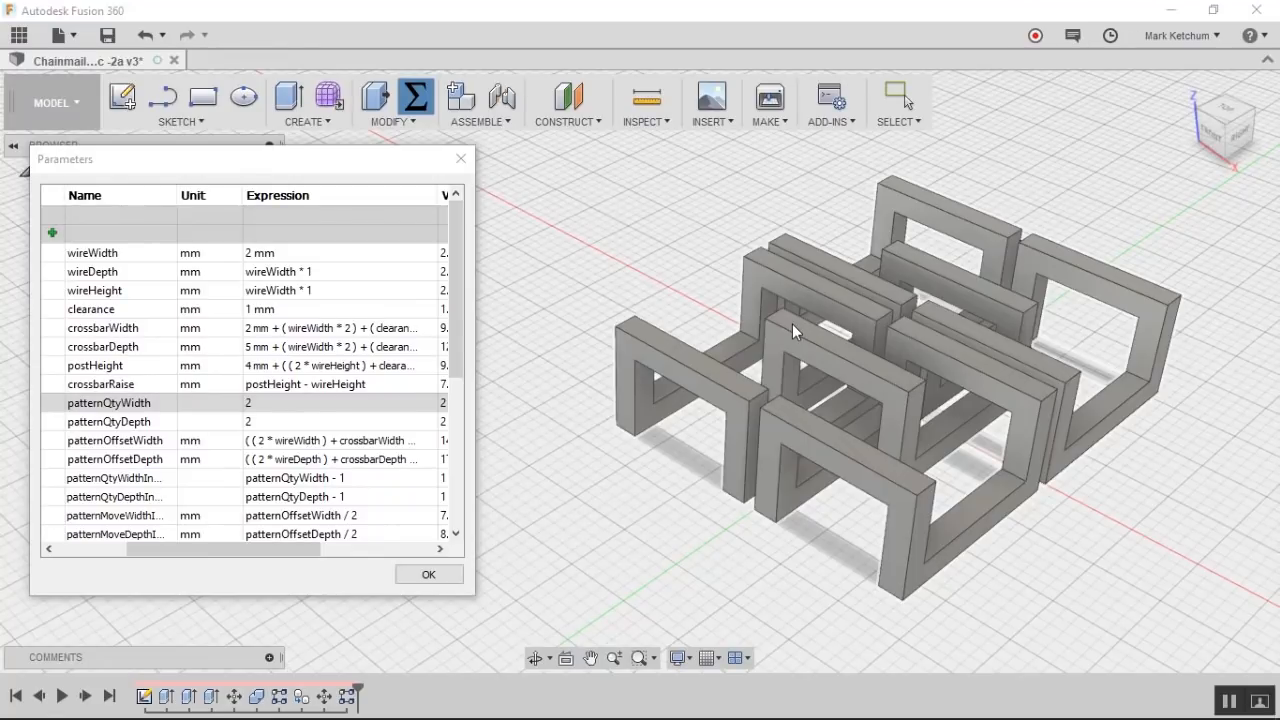
Step: Set patternQtyWidth to 6 and patternQtyDepth to 9 in Parameters and apply
click(92, 252)
text(4)
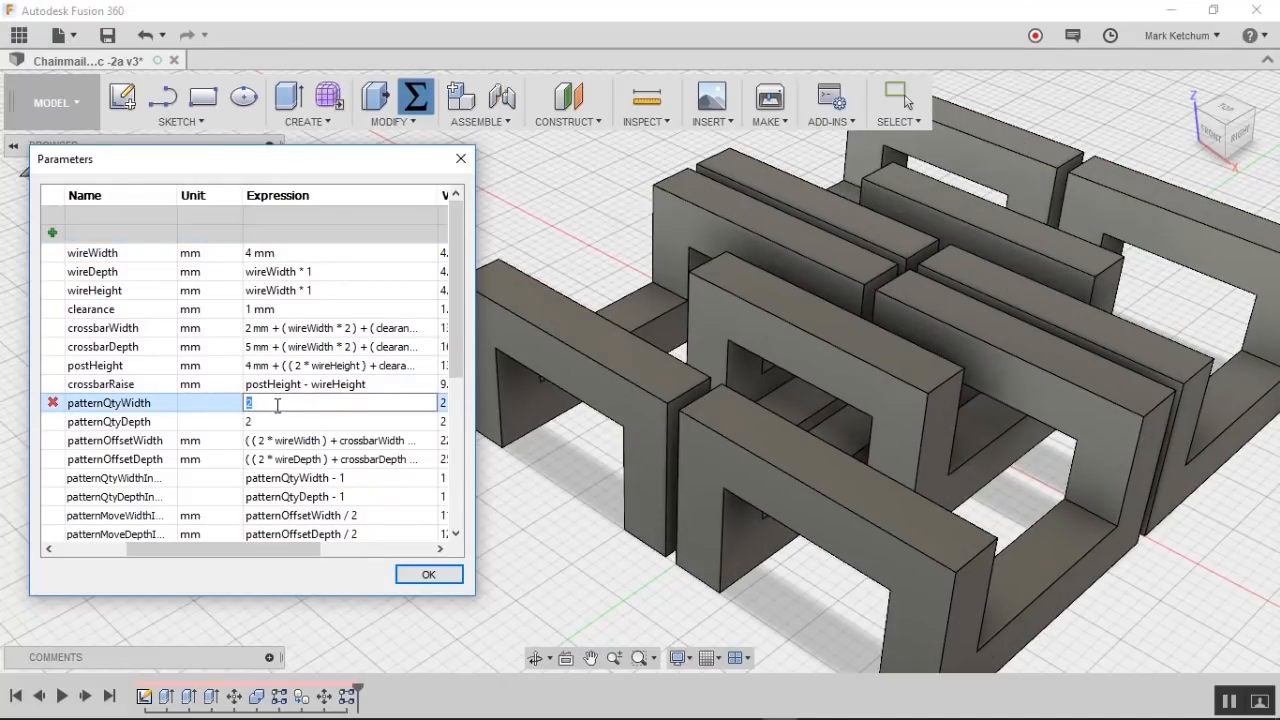
text(6)
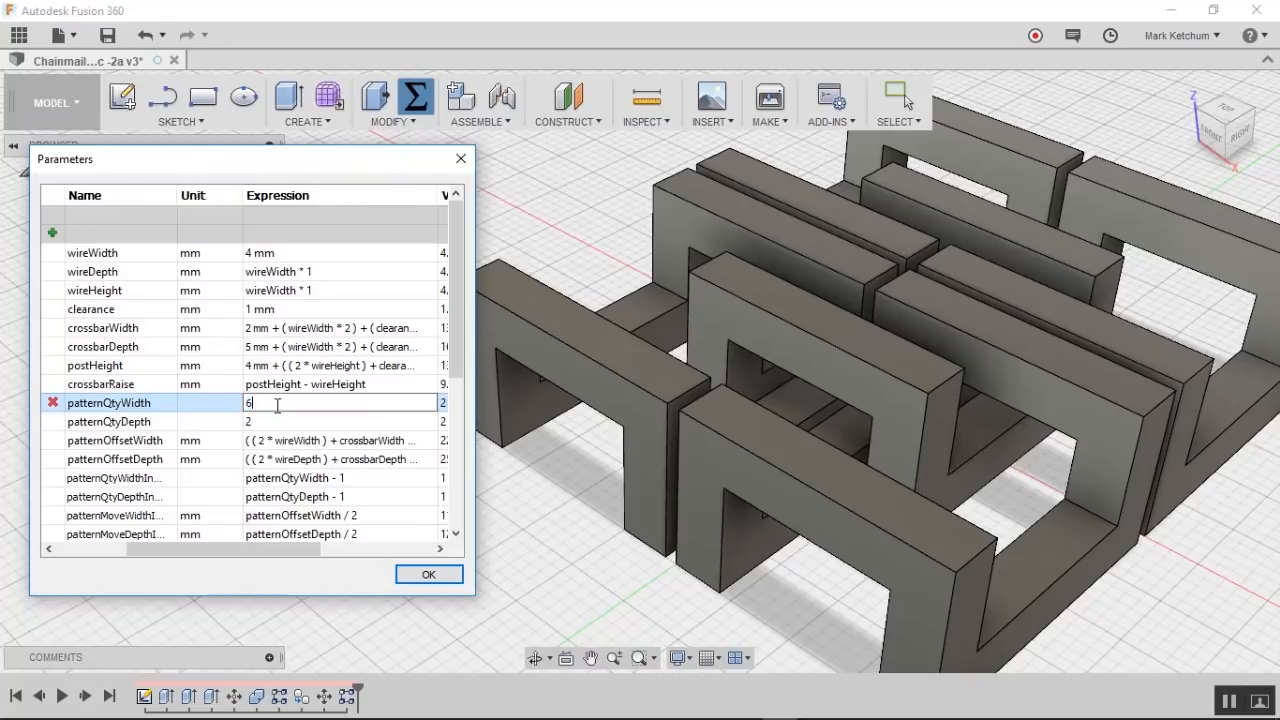
click(340, 421)
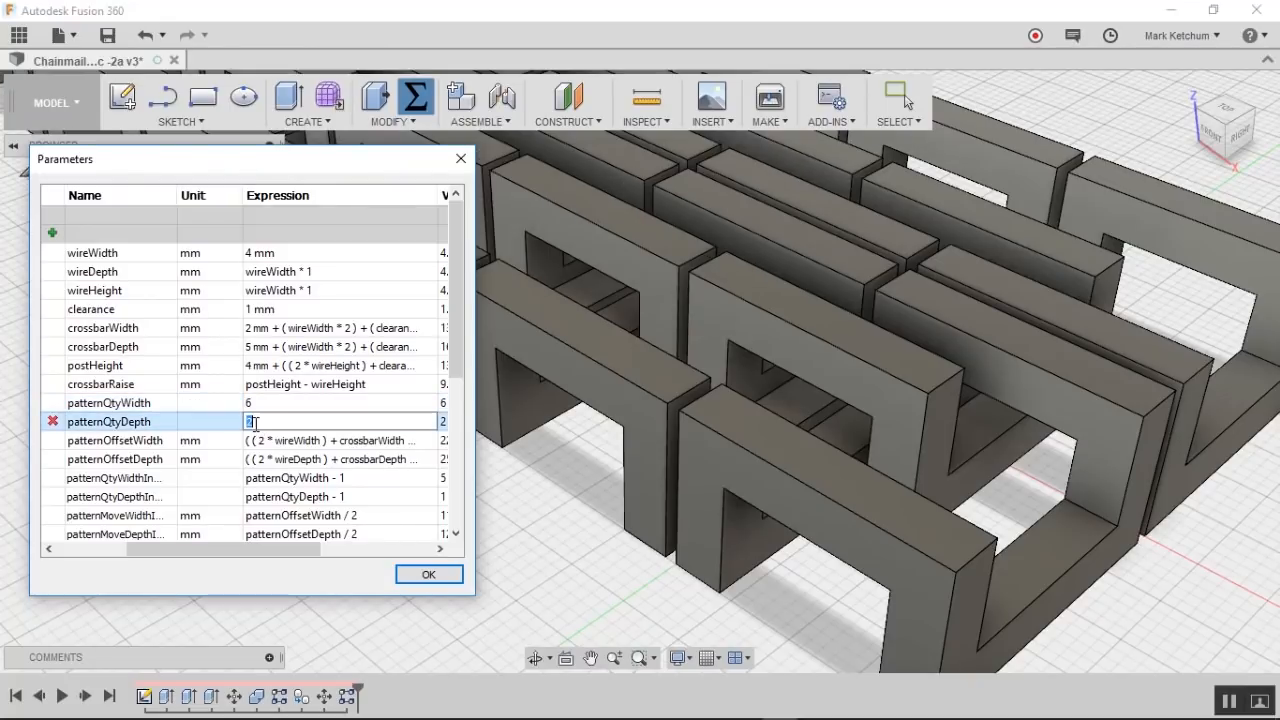
text(9)
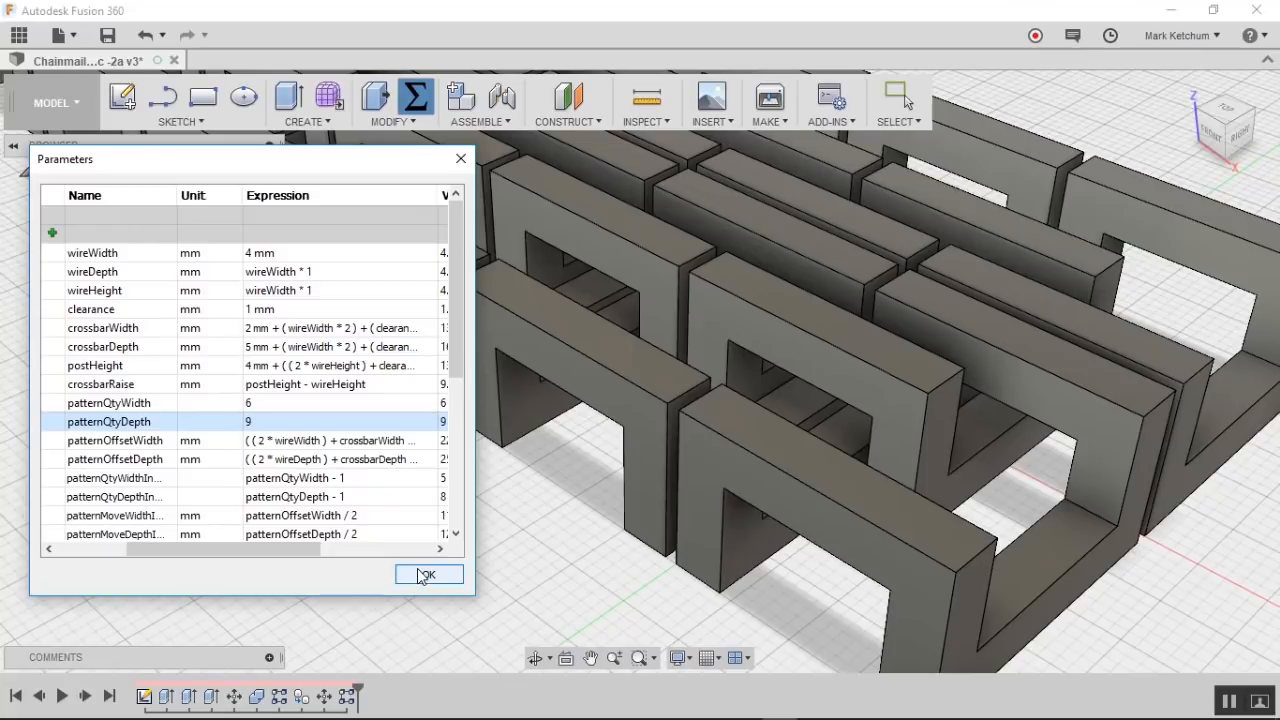
click(428, 574)
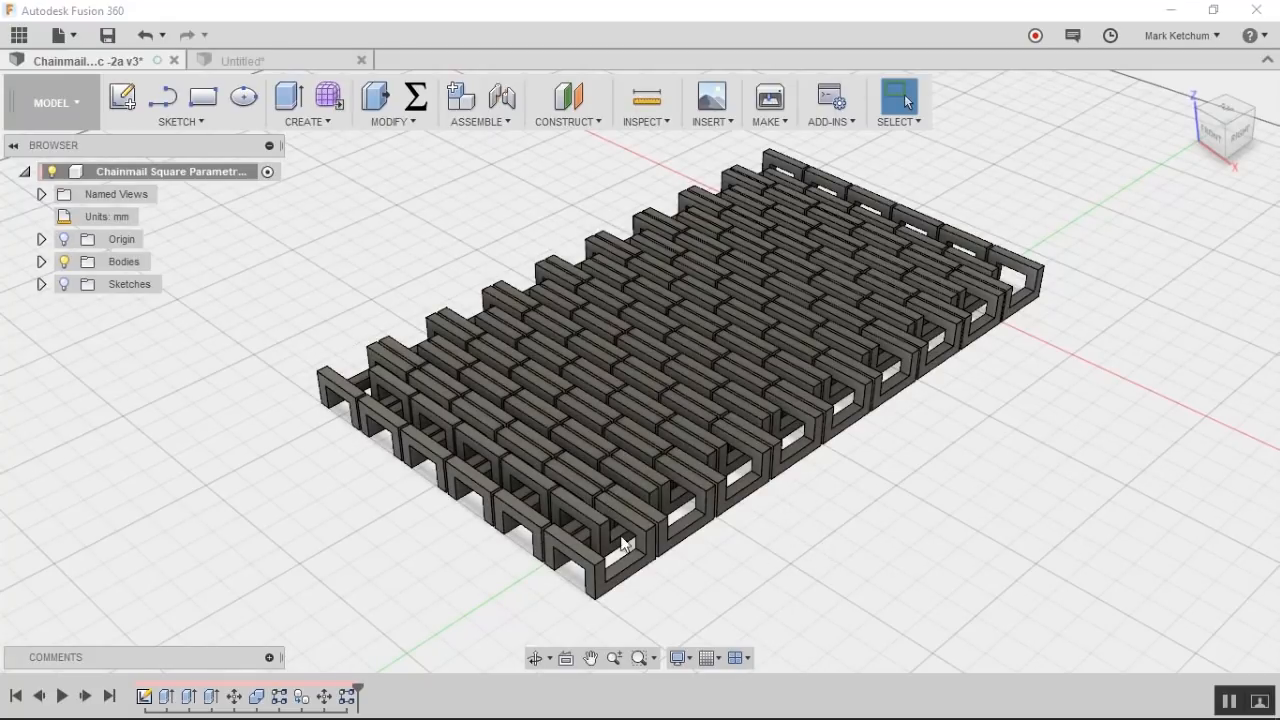
mouse_move(370, 700)
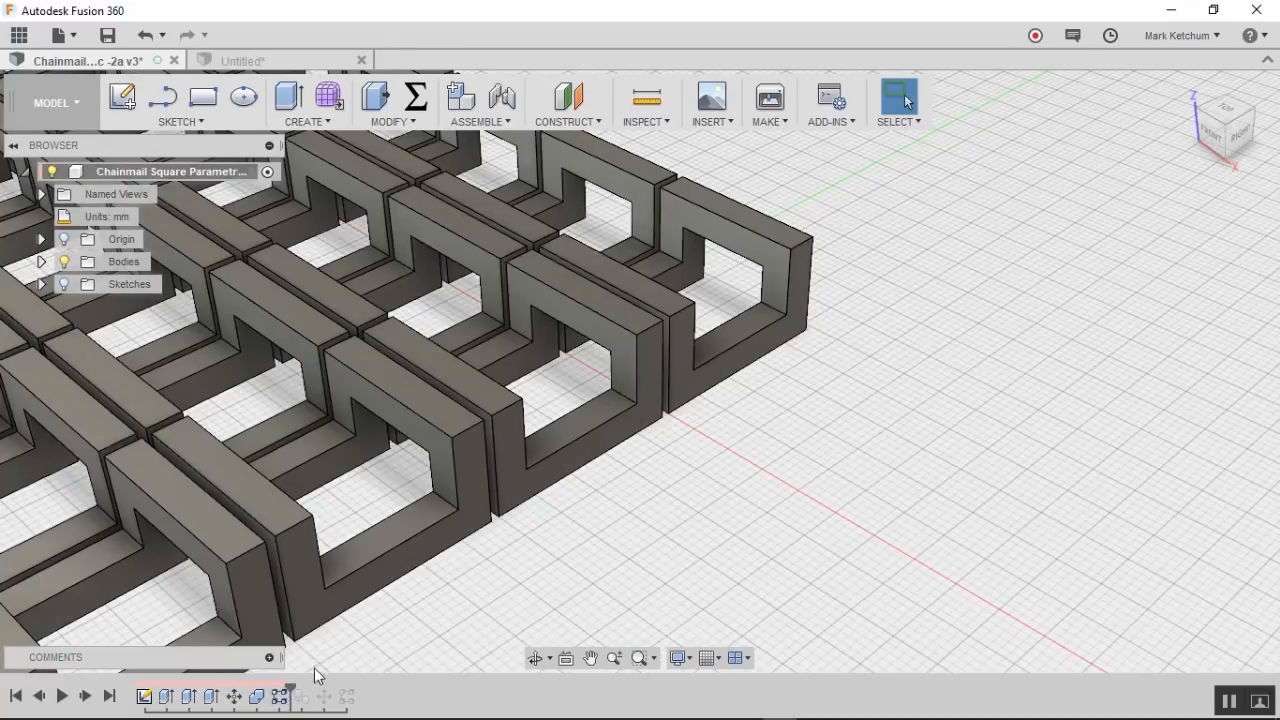
mouse_move(330, 690)
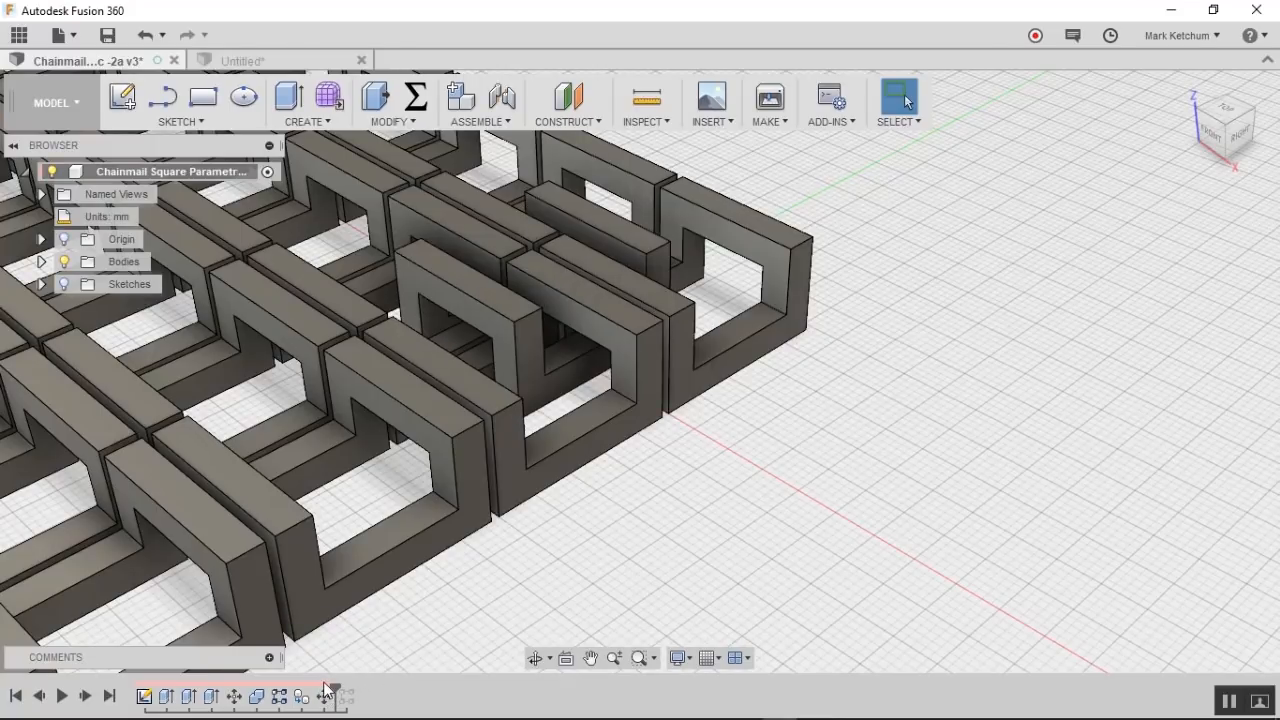
mouse_move(330, 690)
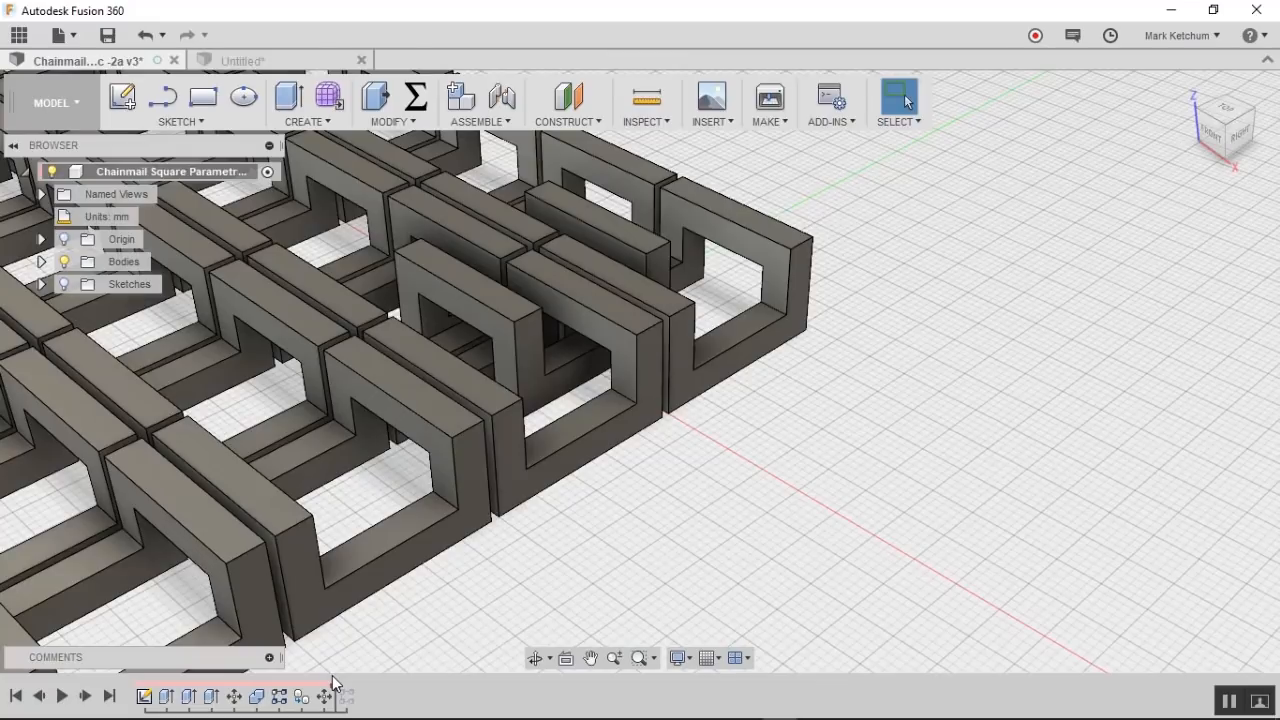
mouse_move(346, 696)
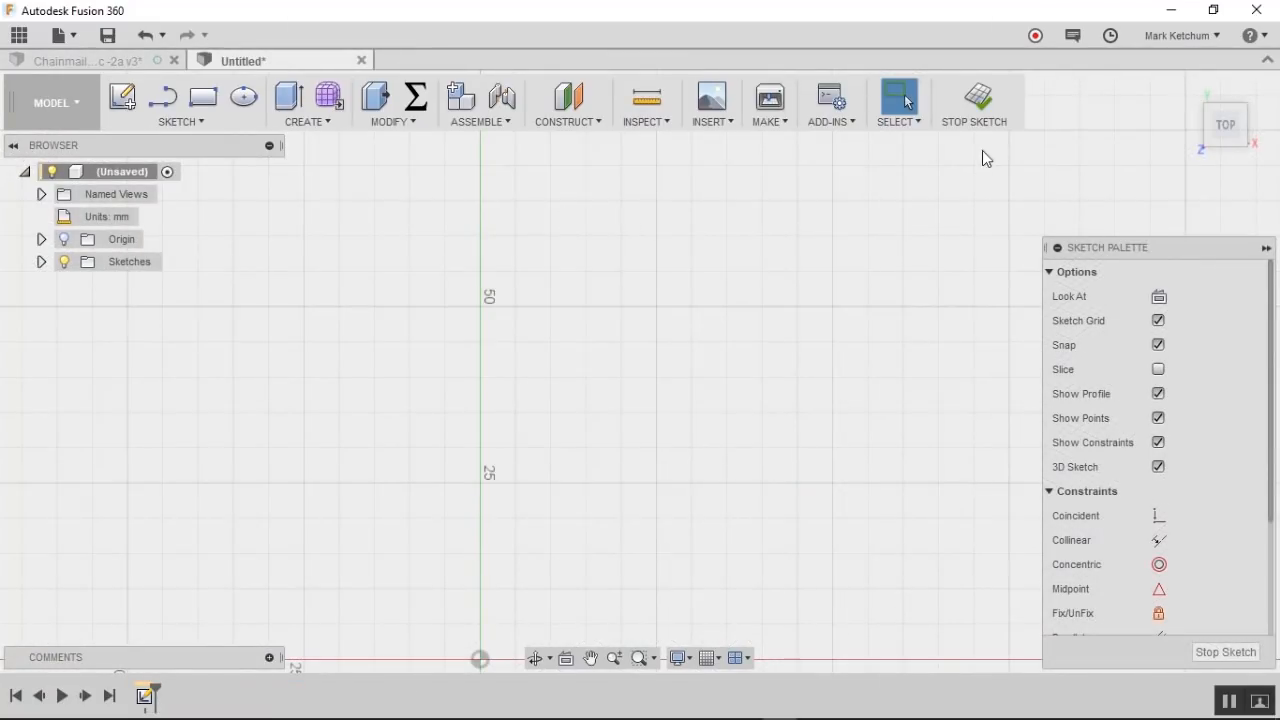
mouse_move(455, 198)
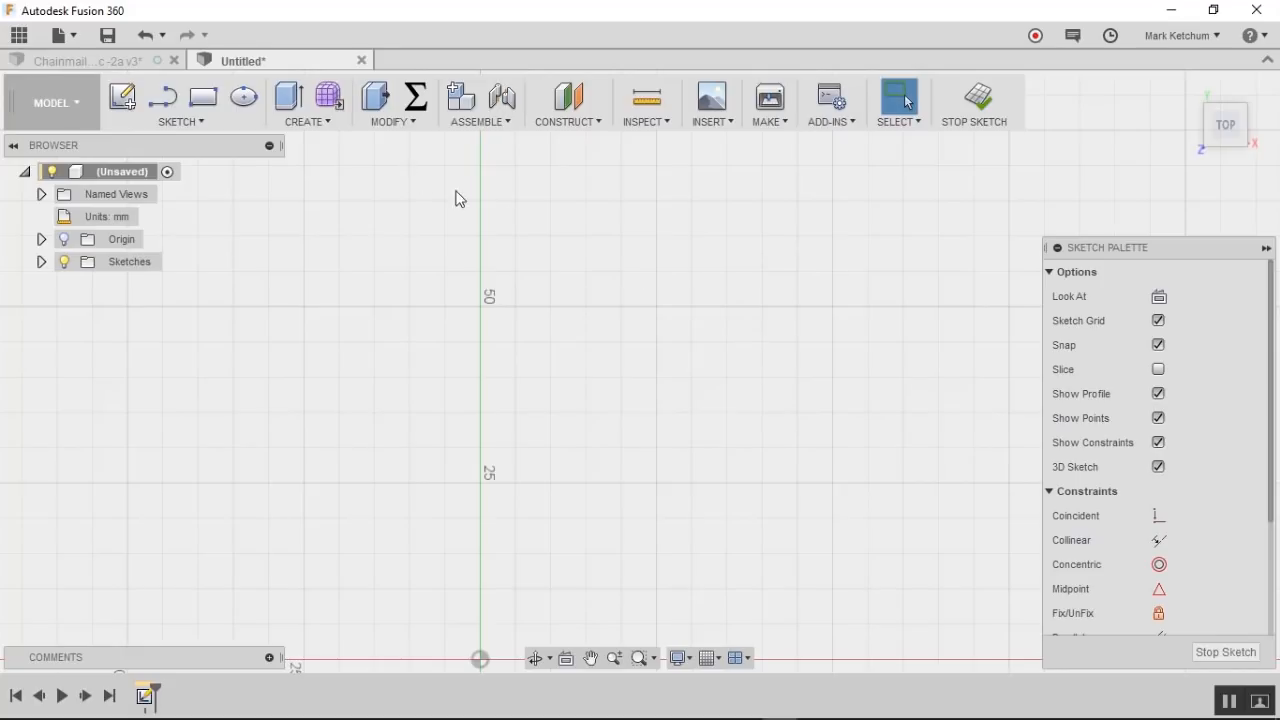
mouse_move(475, 208)
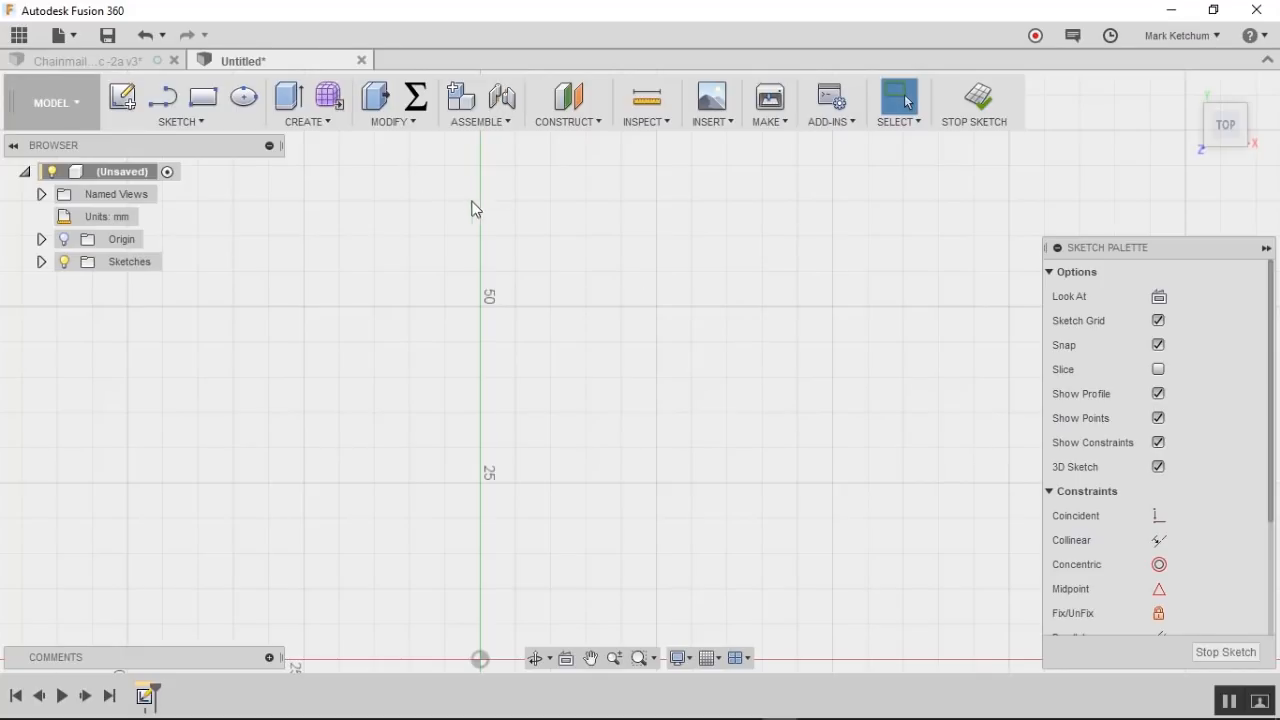
Step: Draw eight rectangles as a square ring of corner squares and bars, viewed from Top
click(203, 96)
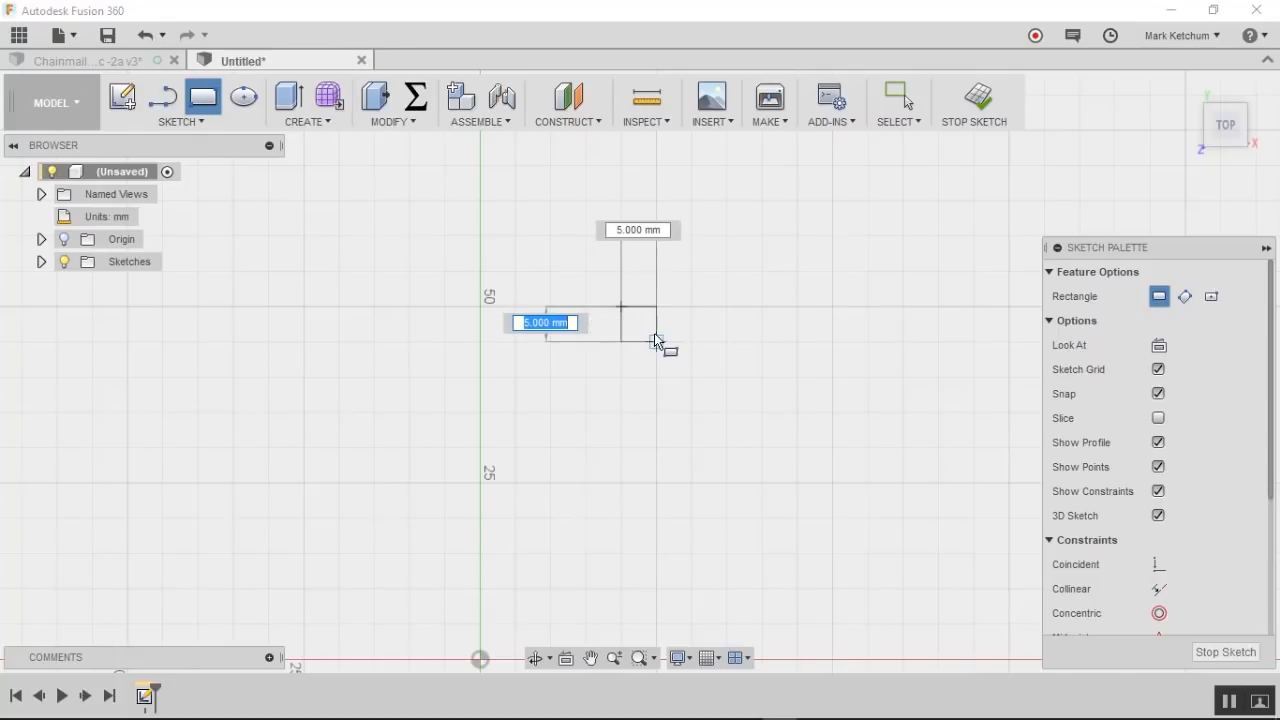
mouse_move(657, 340)
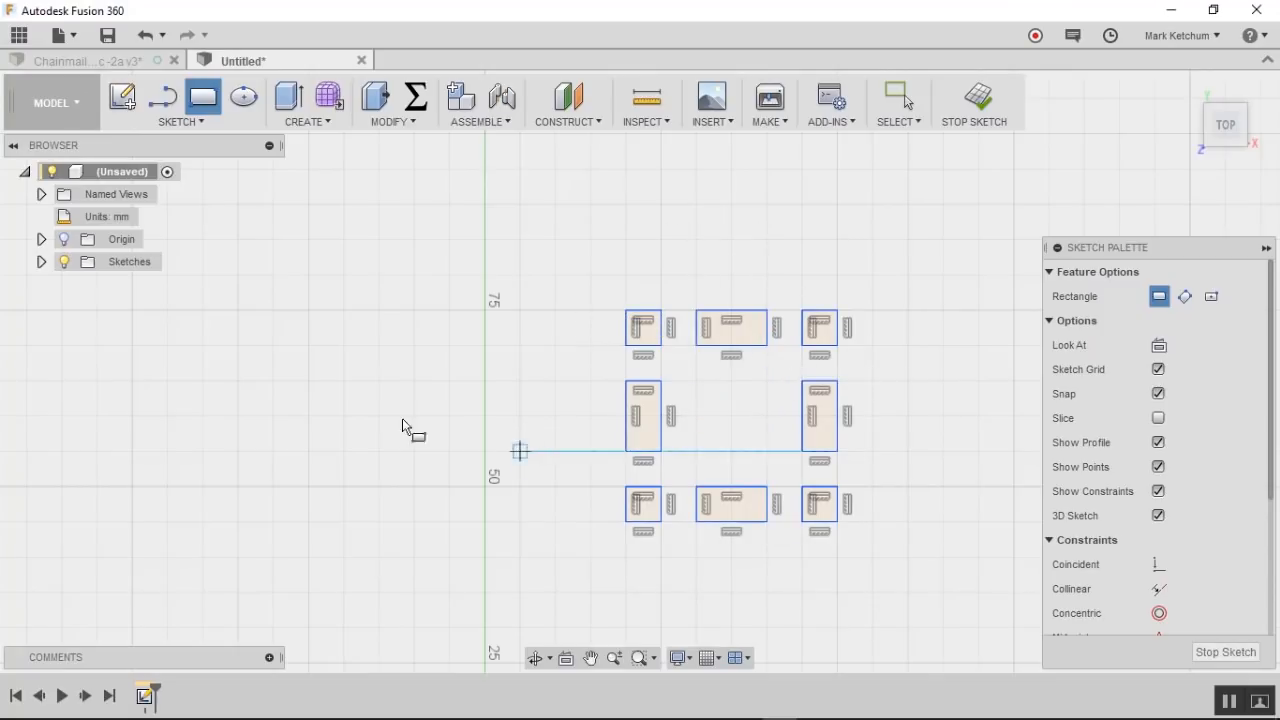
mouse_move(378, 416)
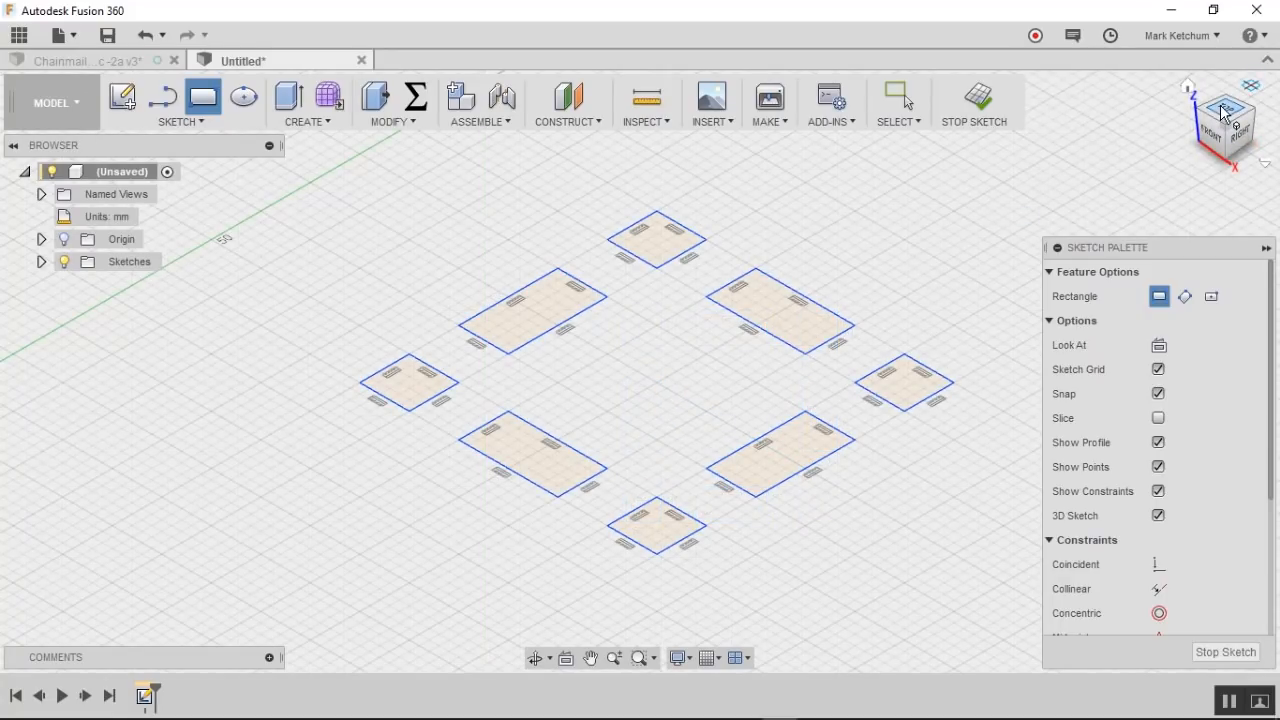
click(1222, 110)
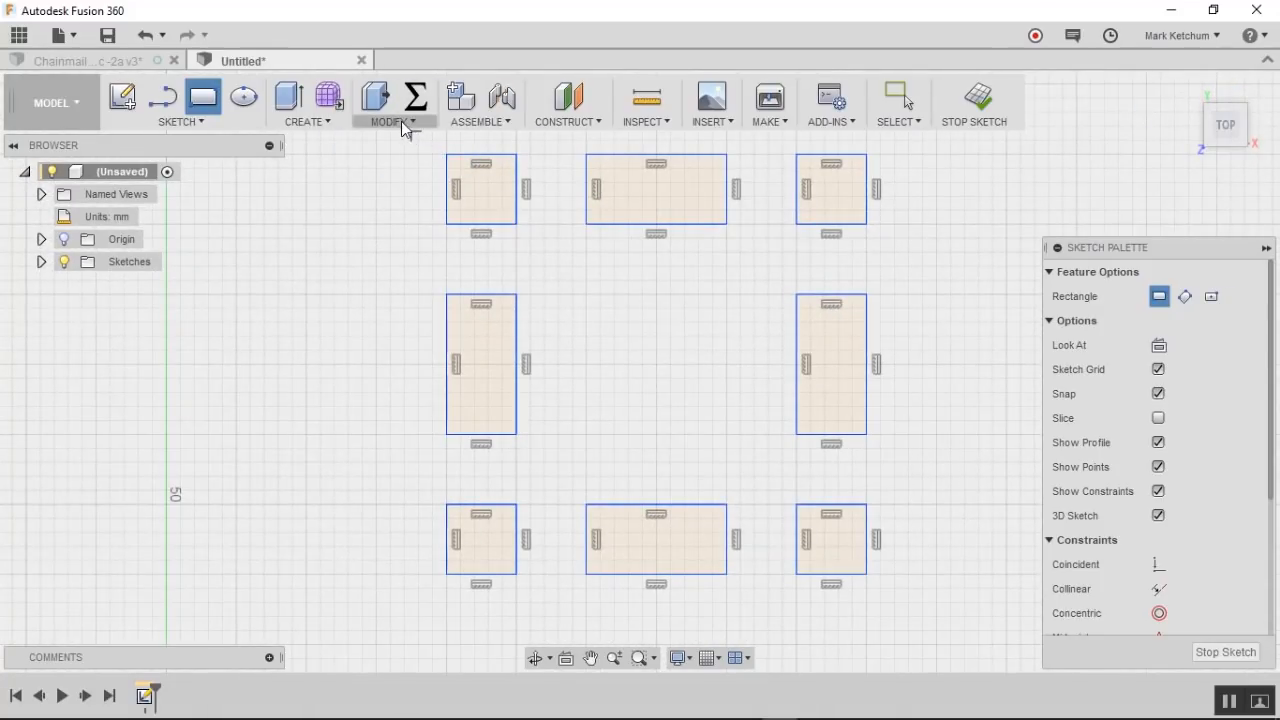
Step: Open Change Parameters, widen the dialog, and start adding a user parameter
click(390, 121)
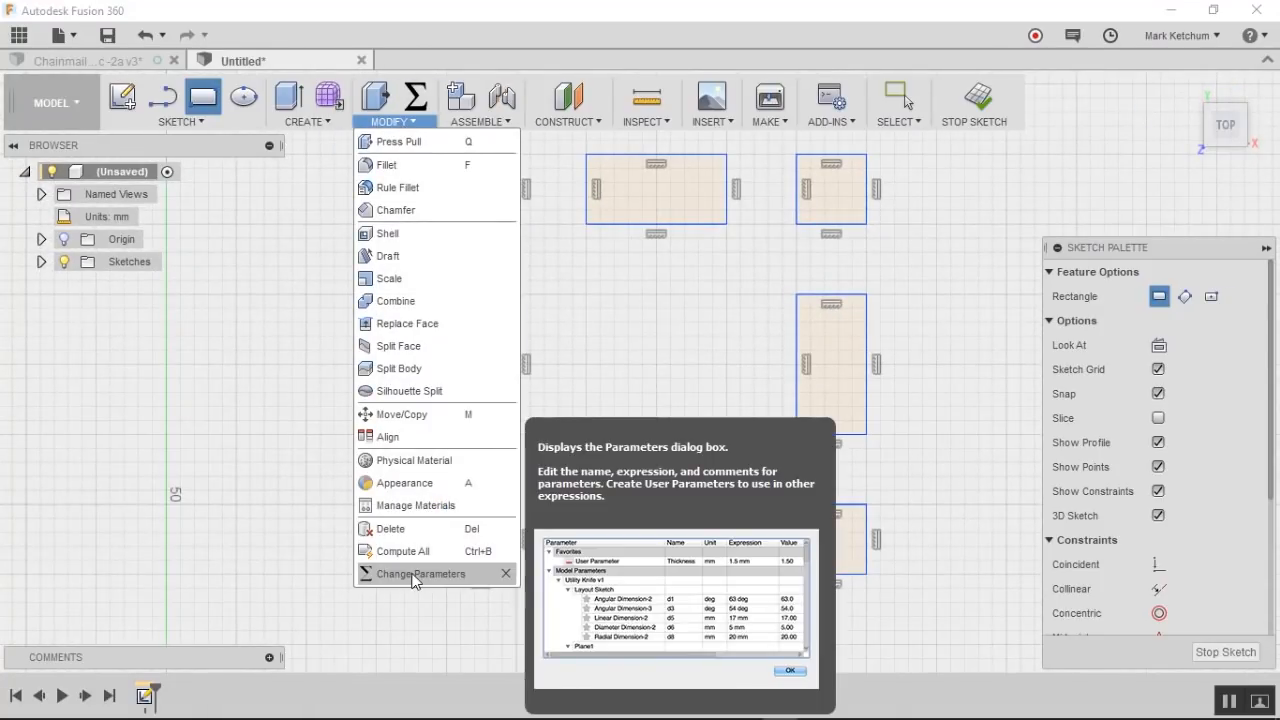
click(420, 573)
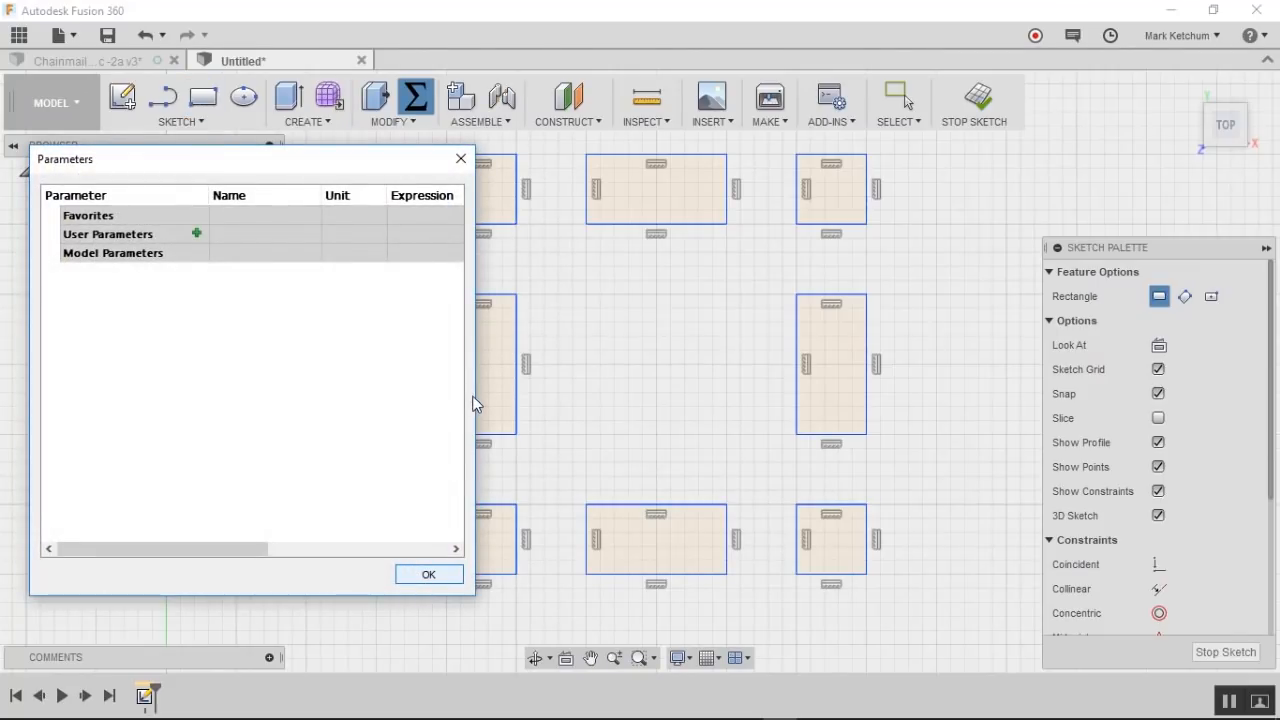
drag(473, 395, 570, 395)
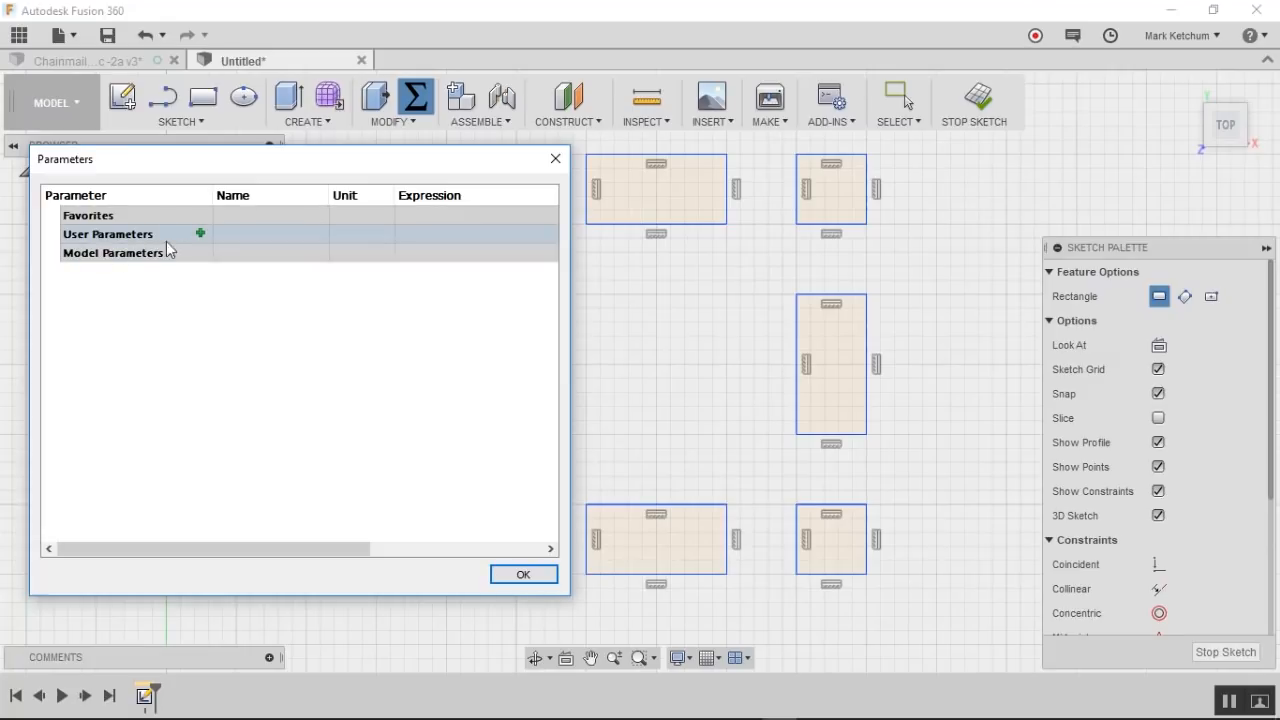
click(199, 233)
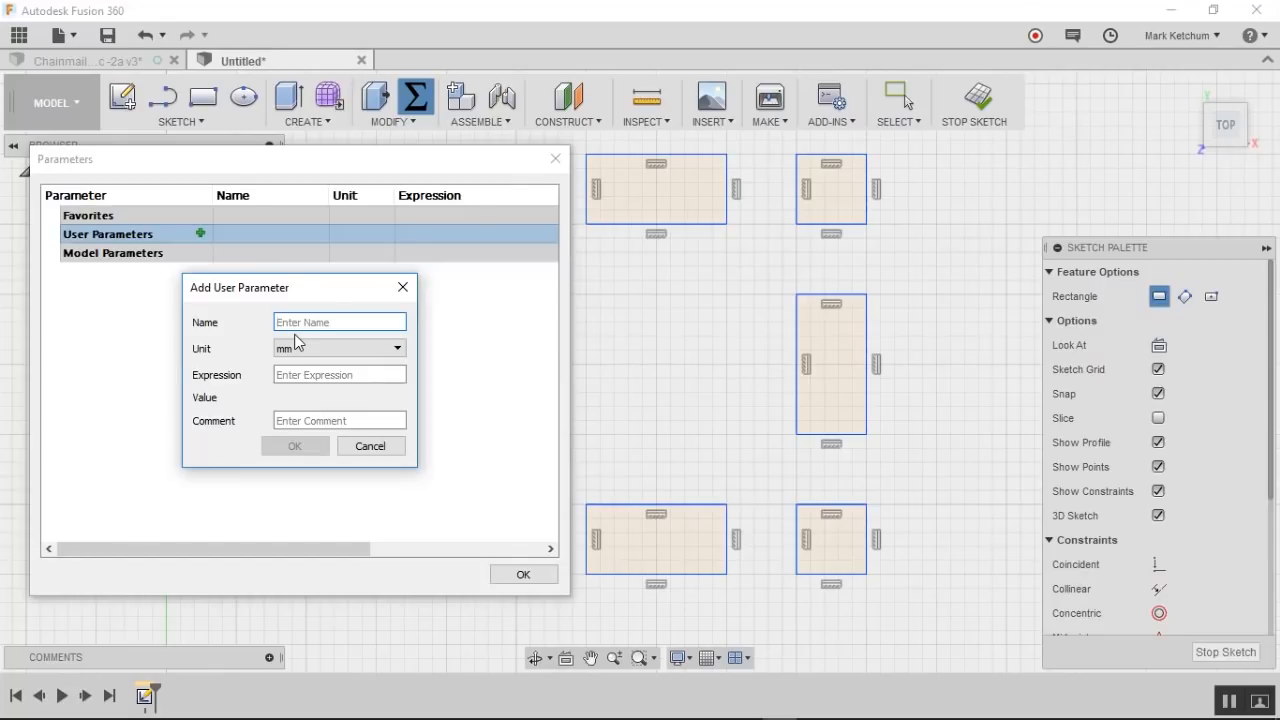
Step: Add user parameter wireWidth with a value of 5 mm
text(wireWidth)
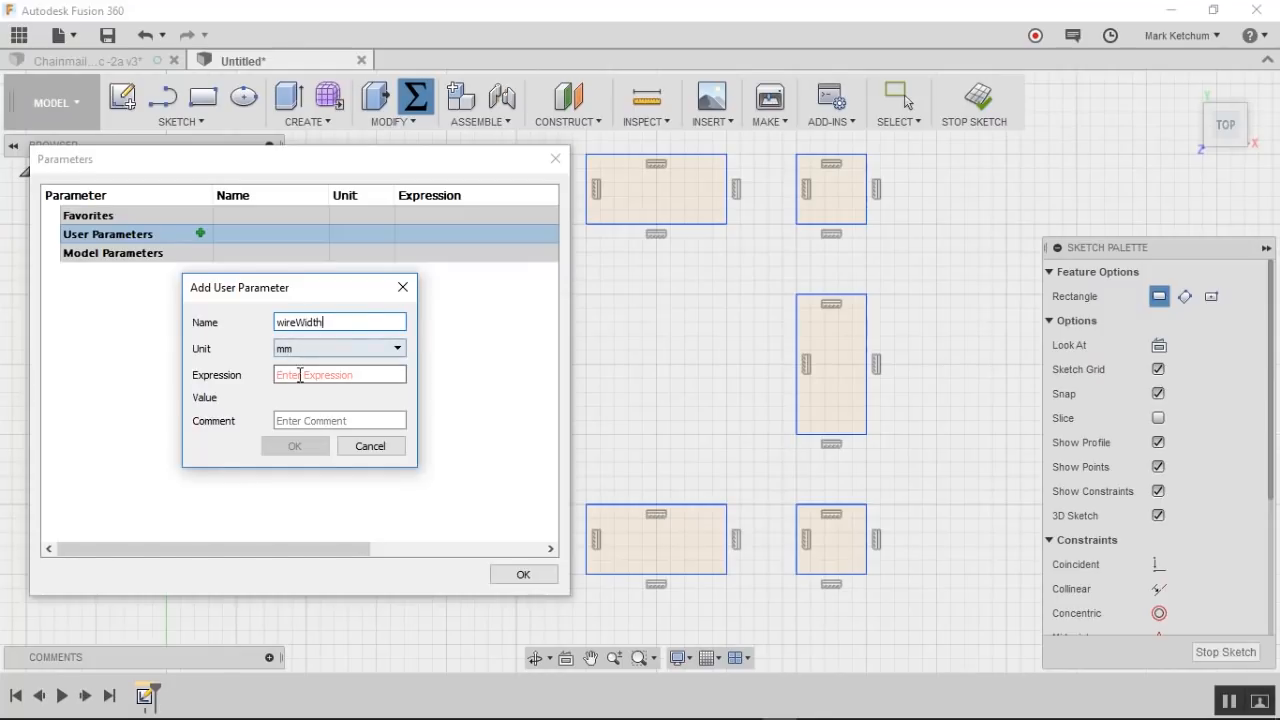
text(5)
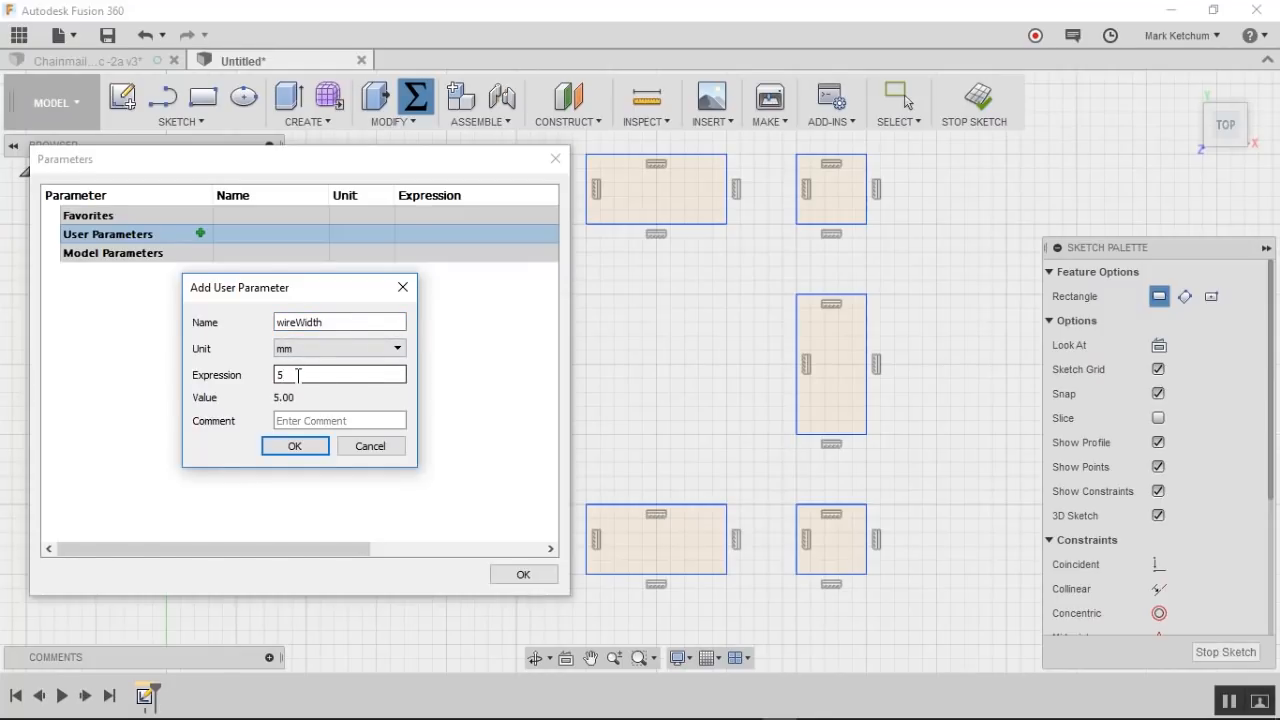
click(294, 445)
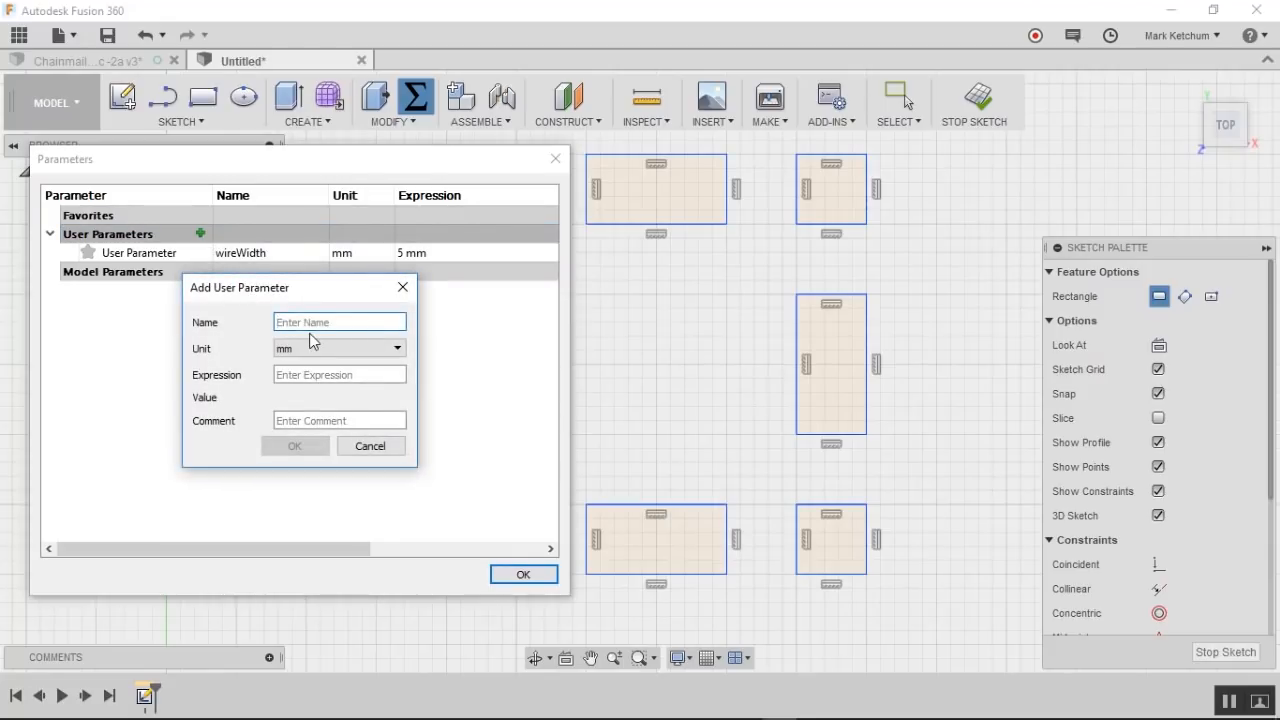
Step: Add user parameter wireDepth with expression wireWidth * 1
text(wireDepth)
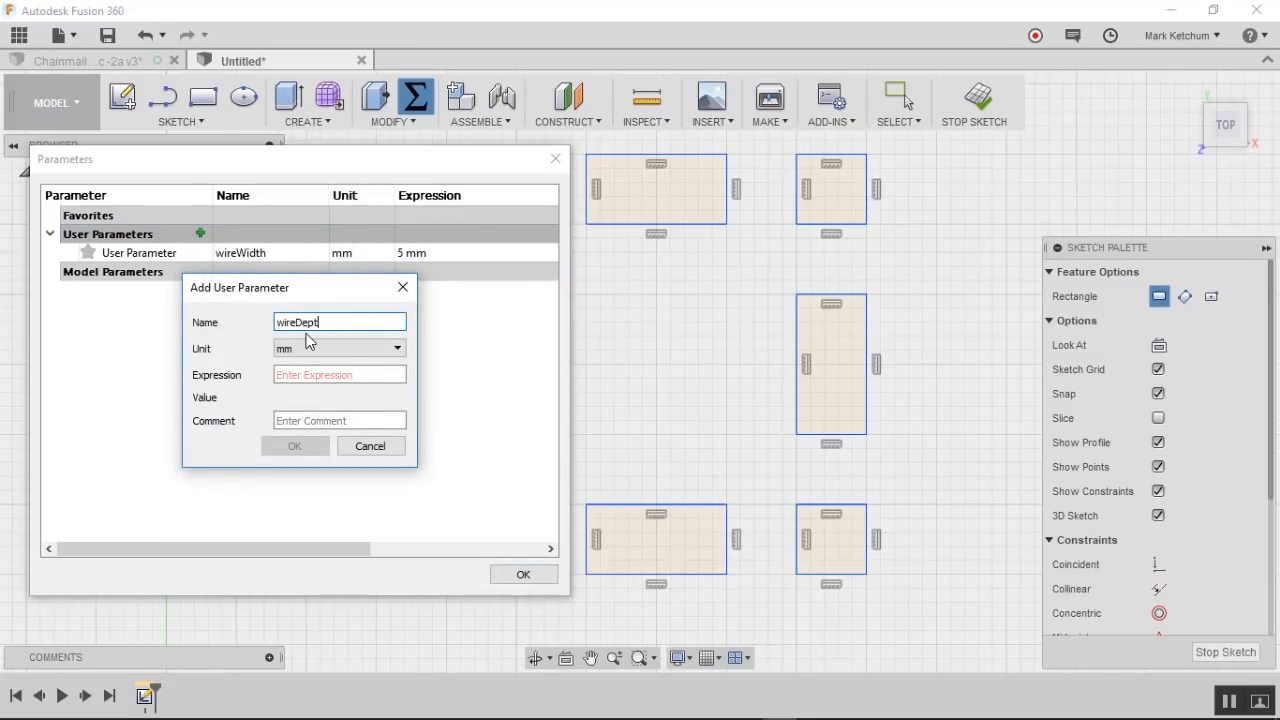
text(wireWidth * 1)
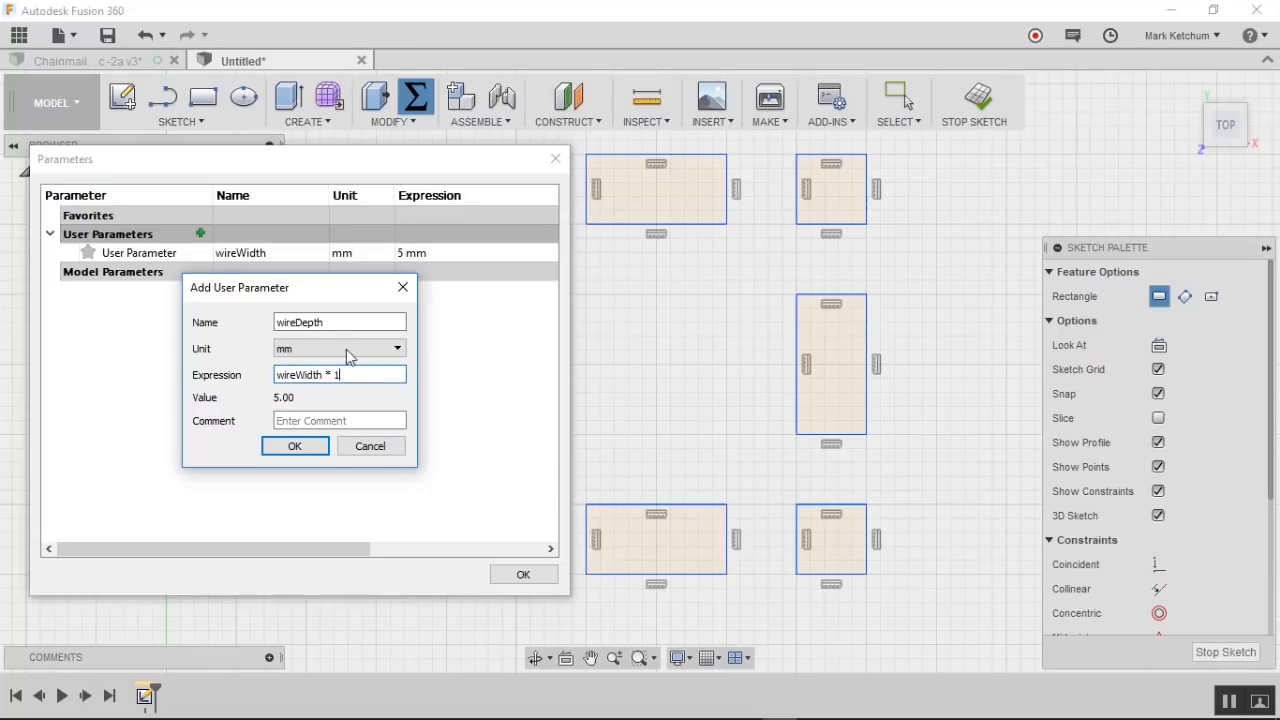
mouse_move(325, 405)
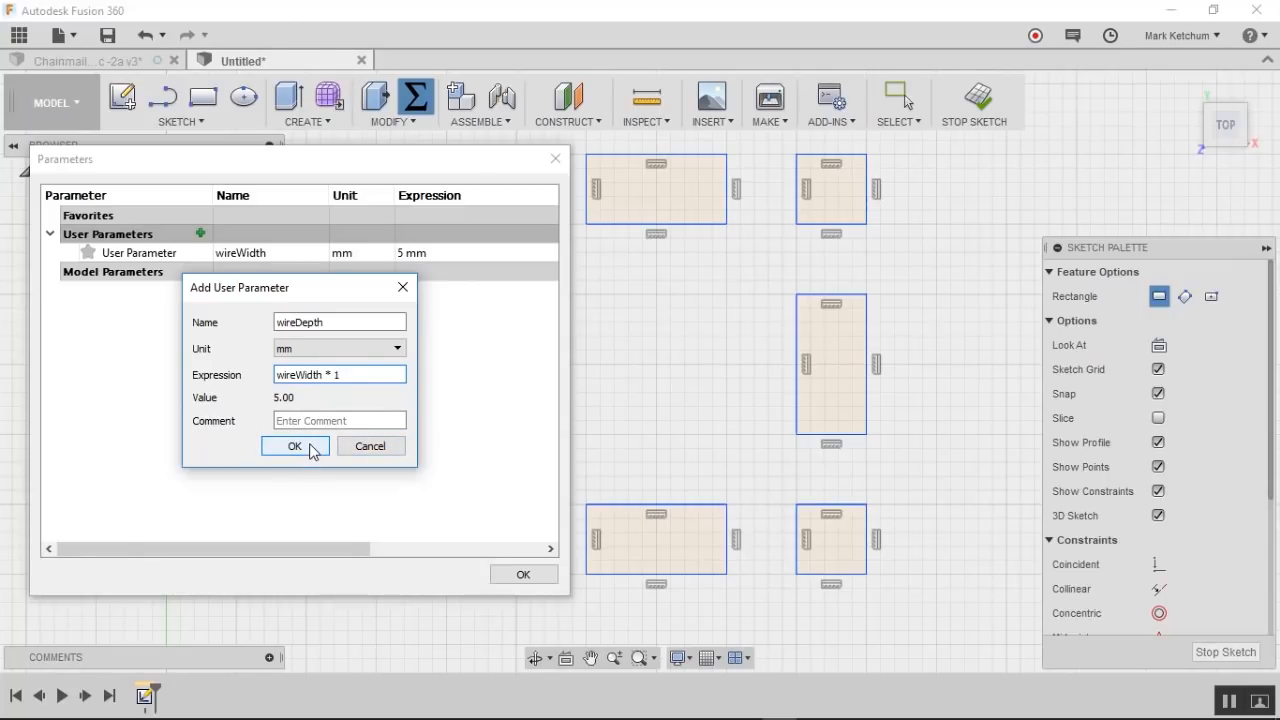
click(294, 446)
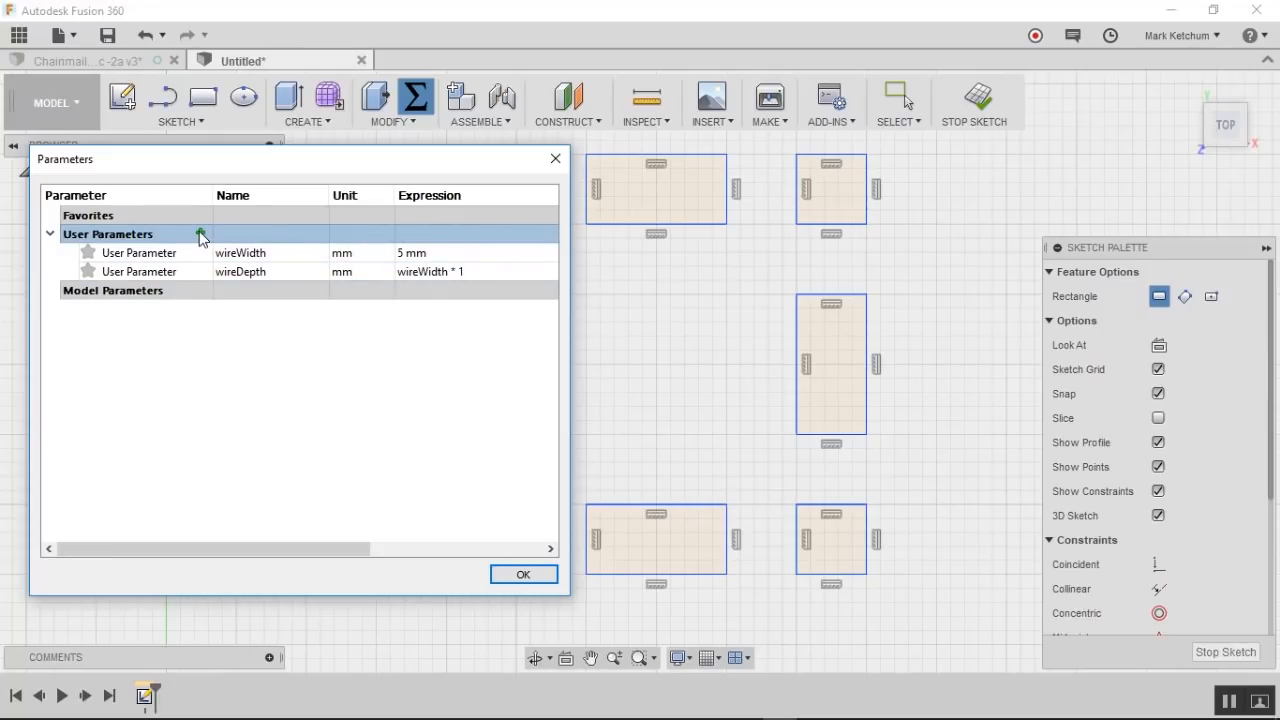
Step: Create user parameter wireHeight with expression wireWidth * 1
click(200, 233)
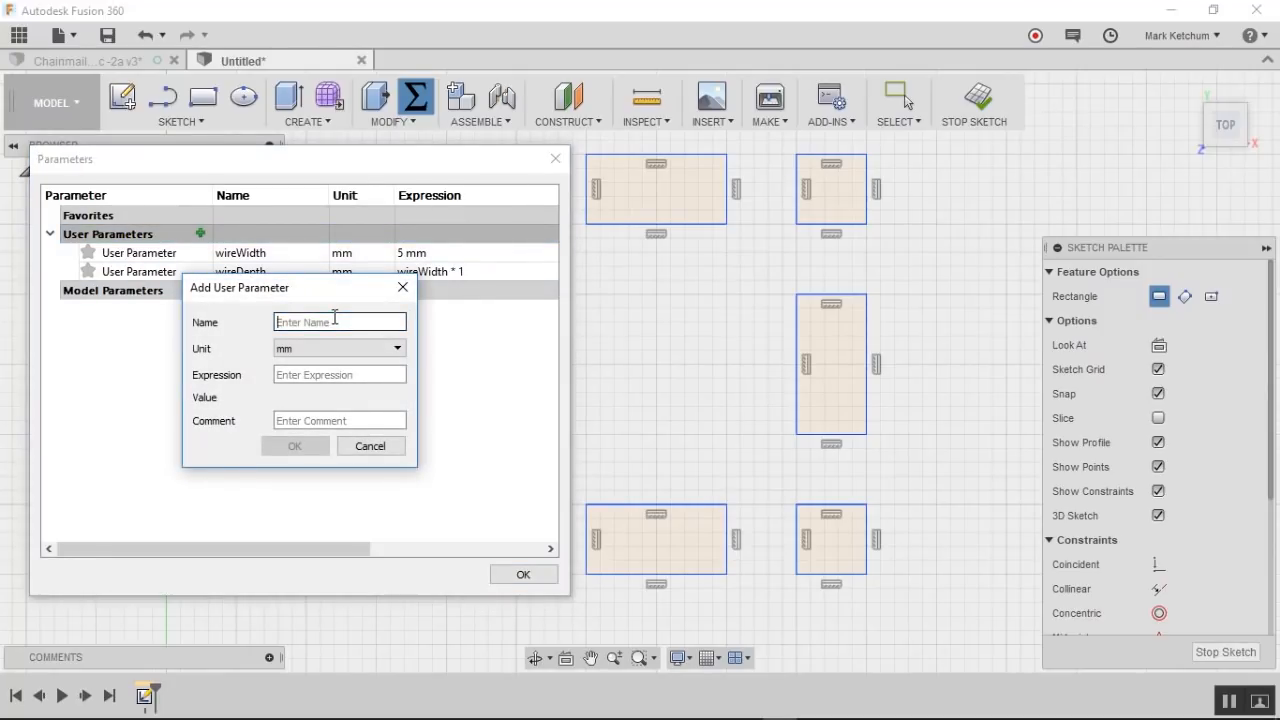
text(wireHeight)
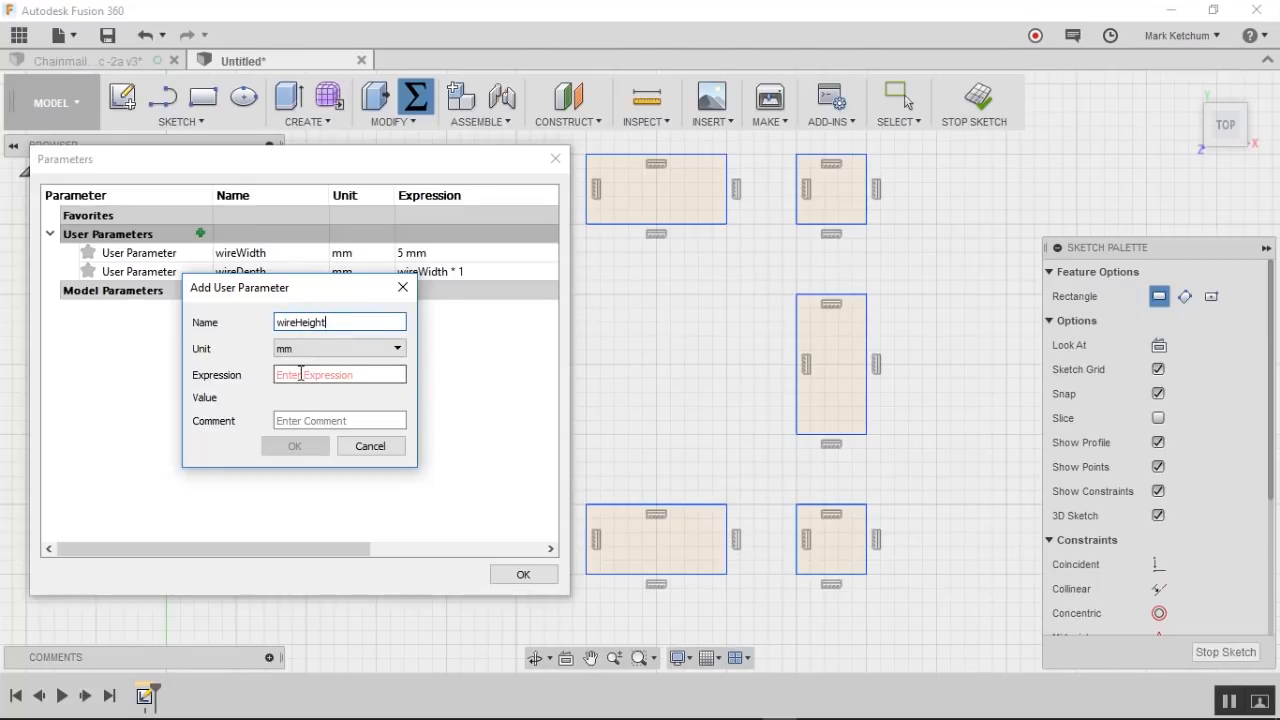
text(wir)
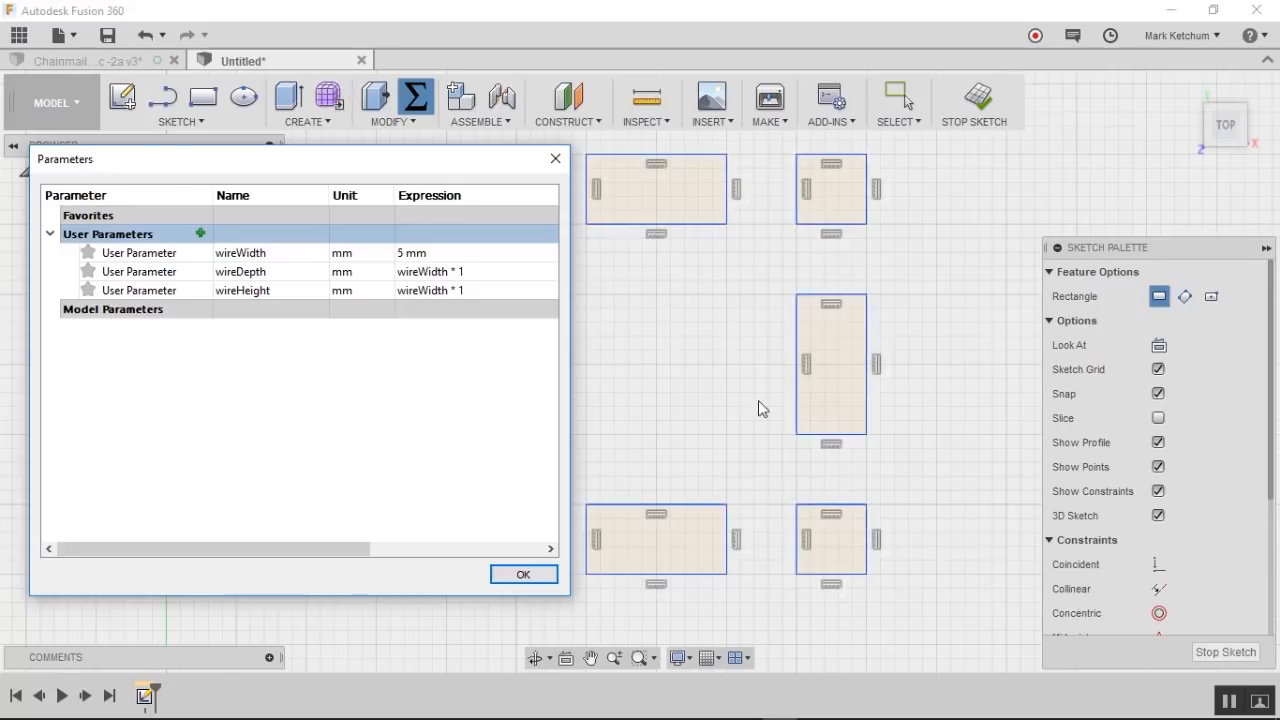
mouse_move(250, 480)
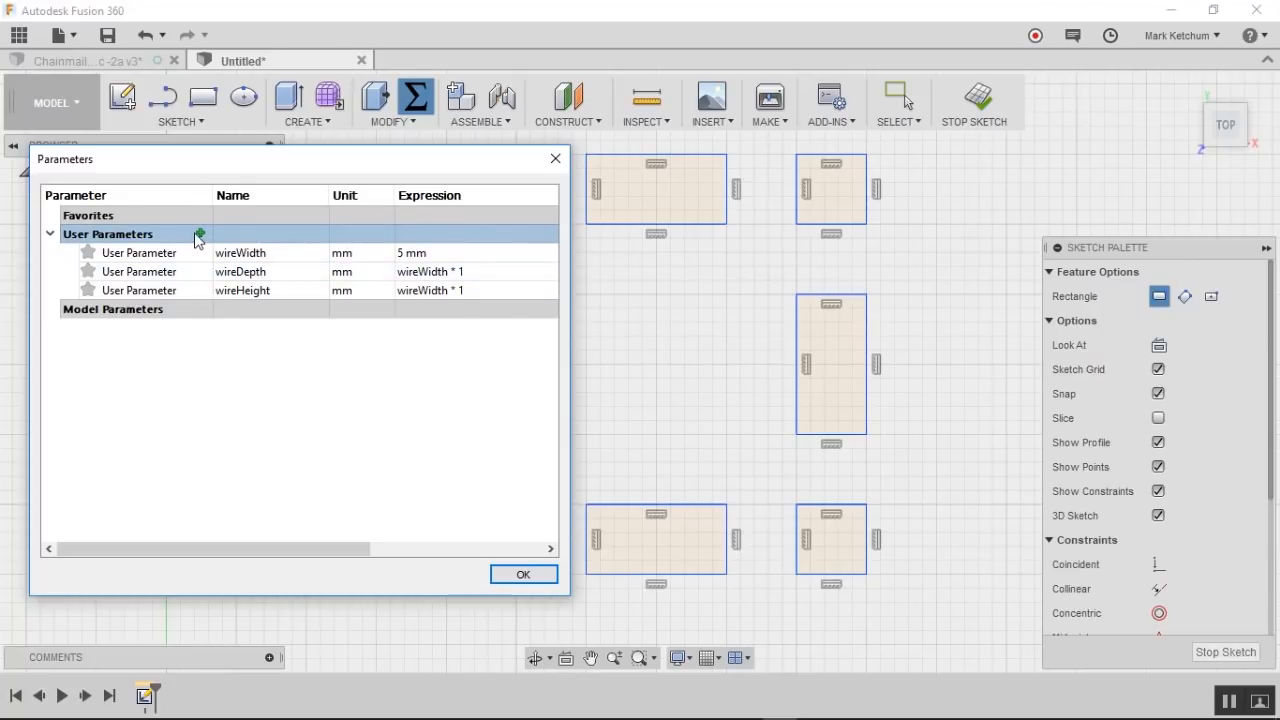
Step: Add a clearance user parameter of 1 mm and open another blank parameter form
click(199, 233)
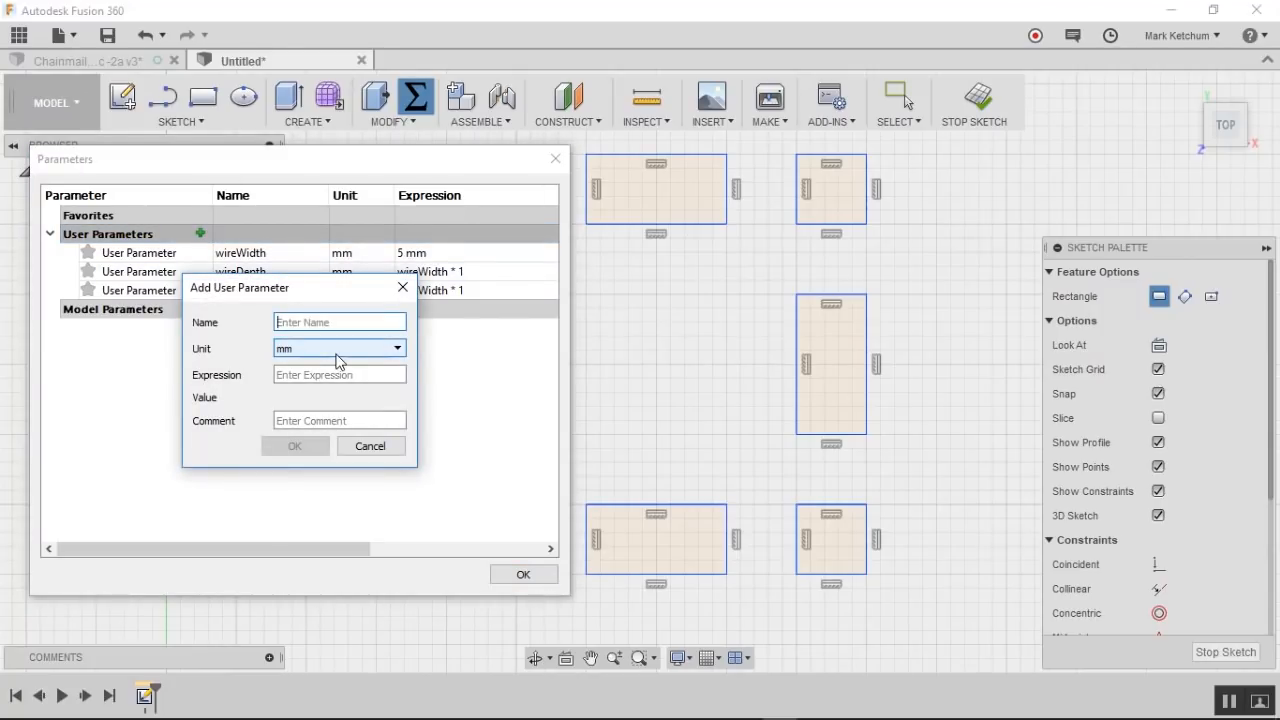
text(clearnce)
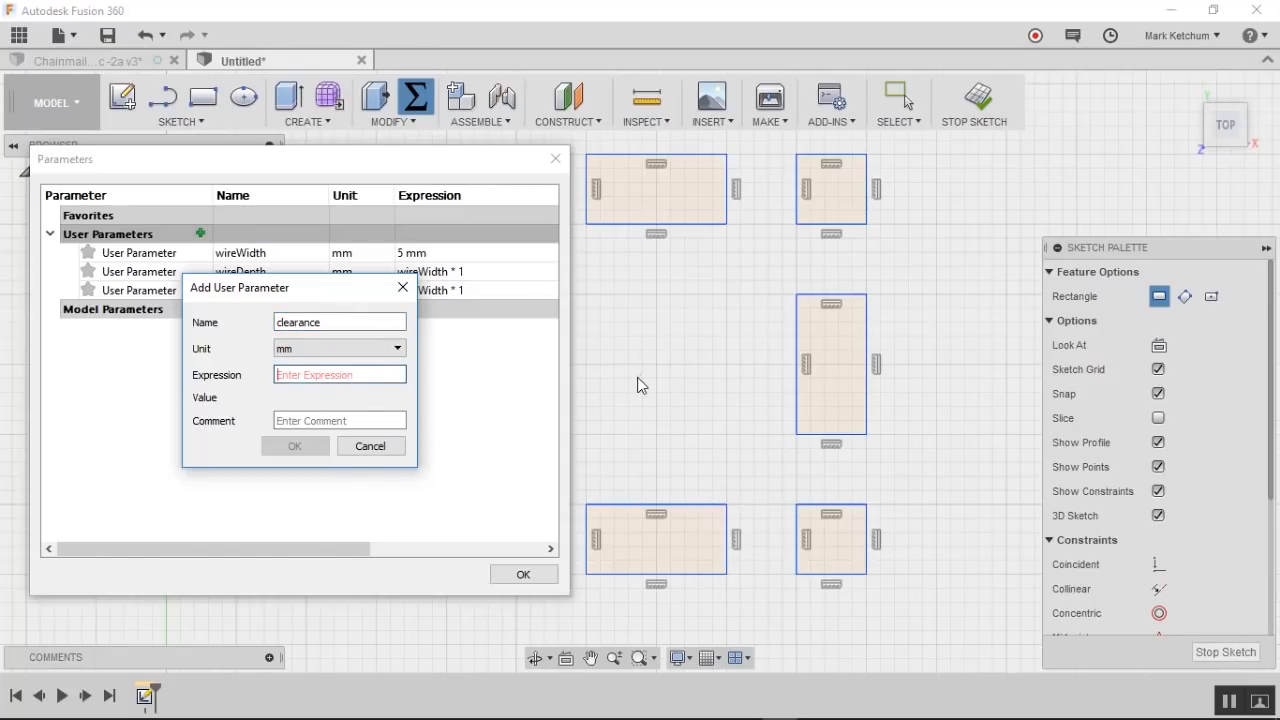
text(1)
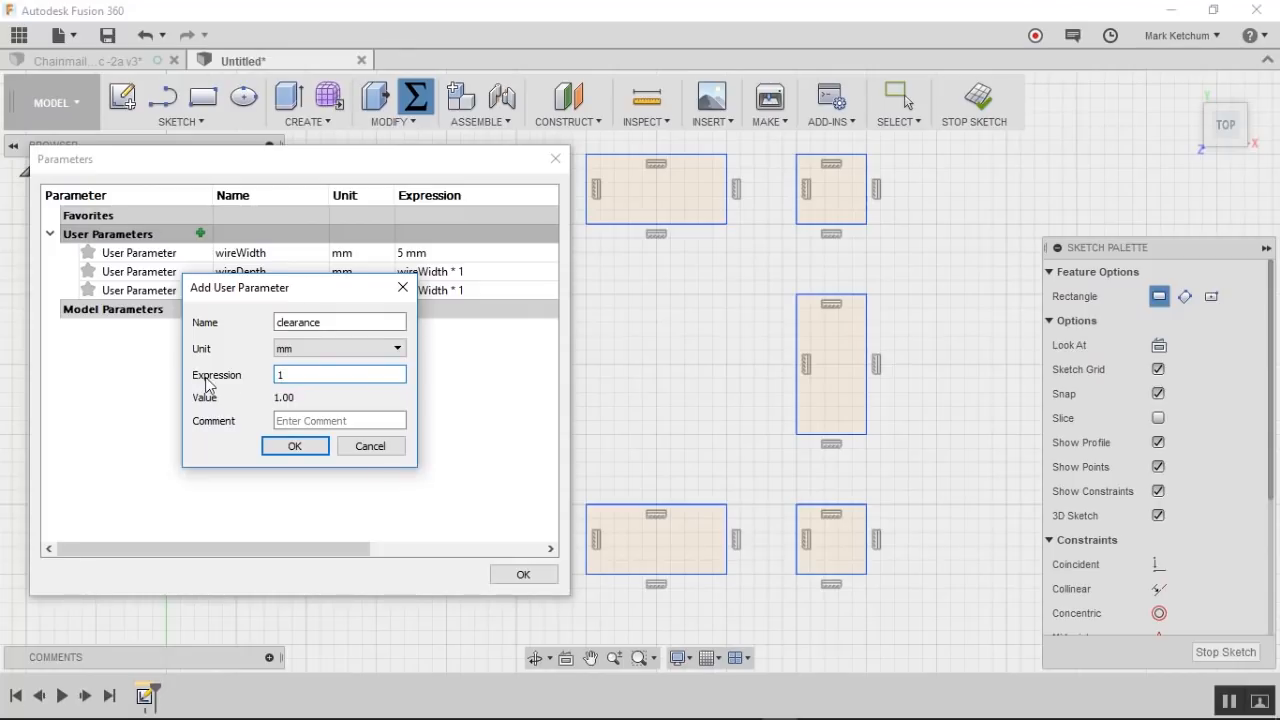
click(294, 445)
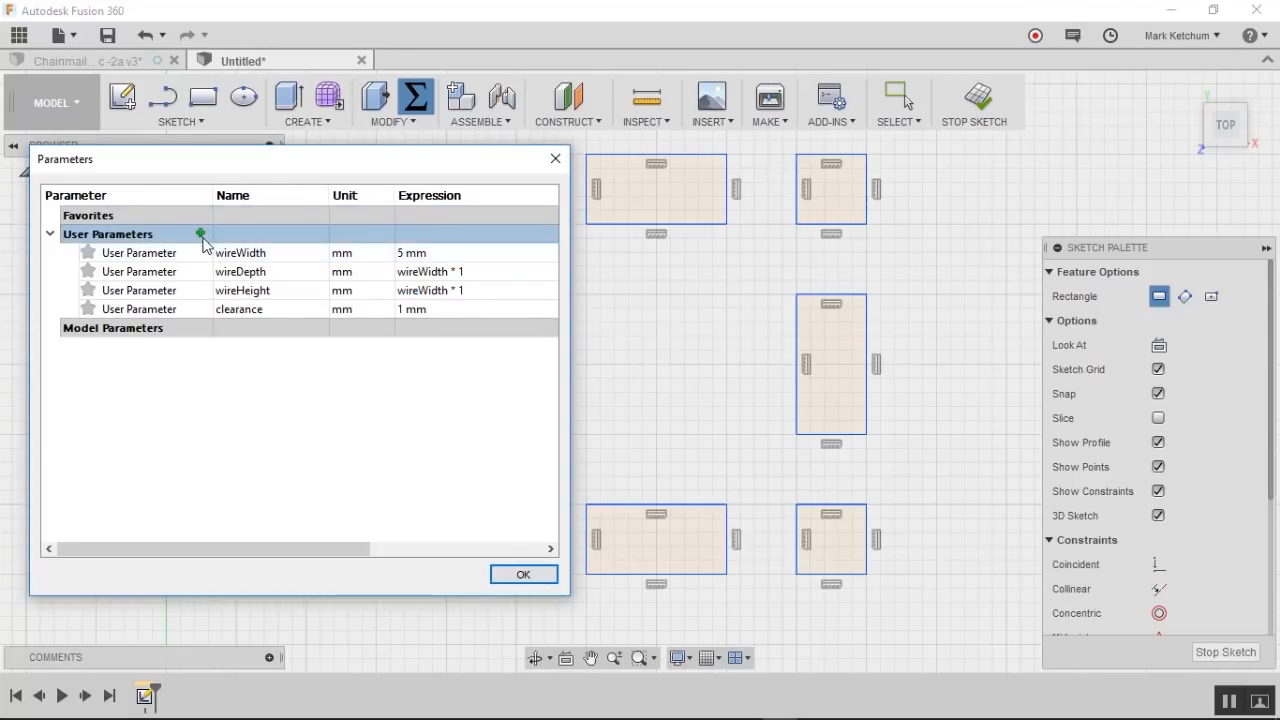
click(199, 233)
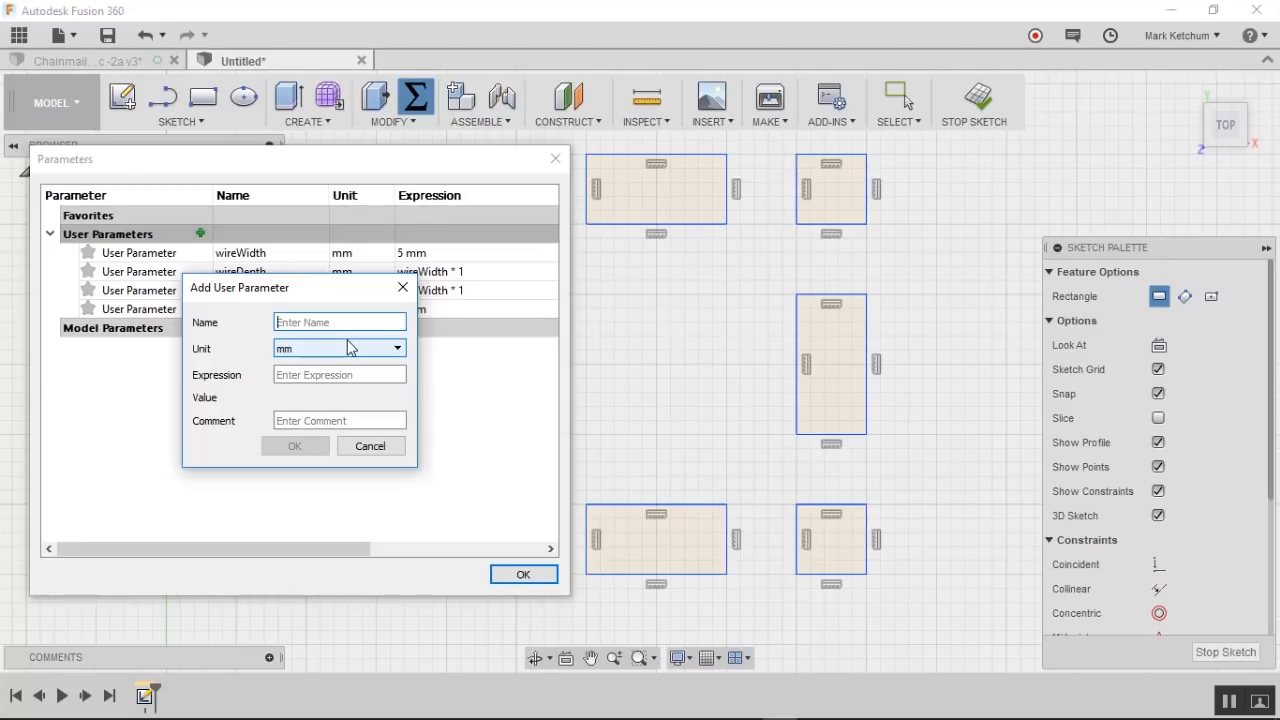
Step: Name crossbarWidth and enter expression 2 + (2 * wireWidth) + (3 * clearance)
text(crossbal)
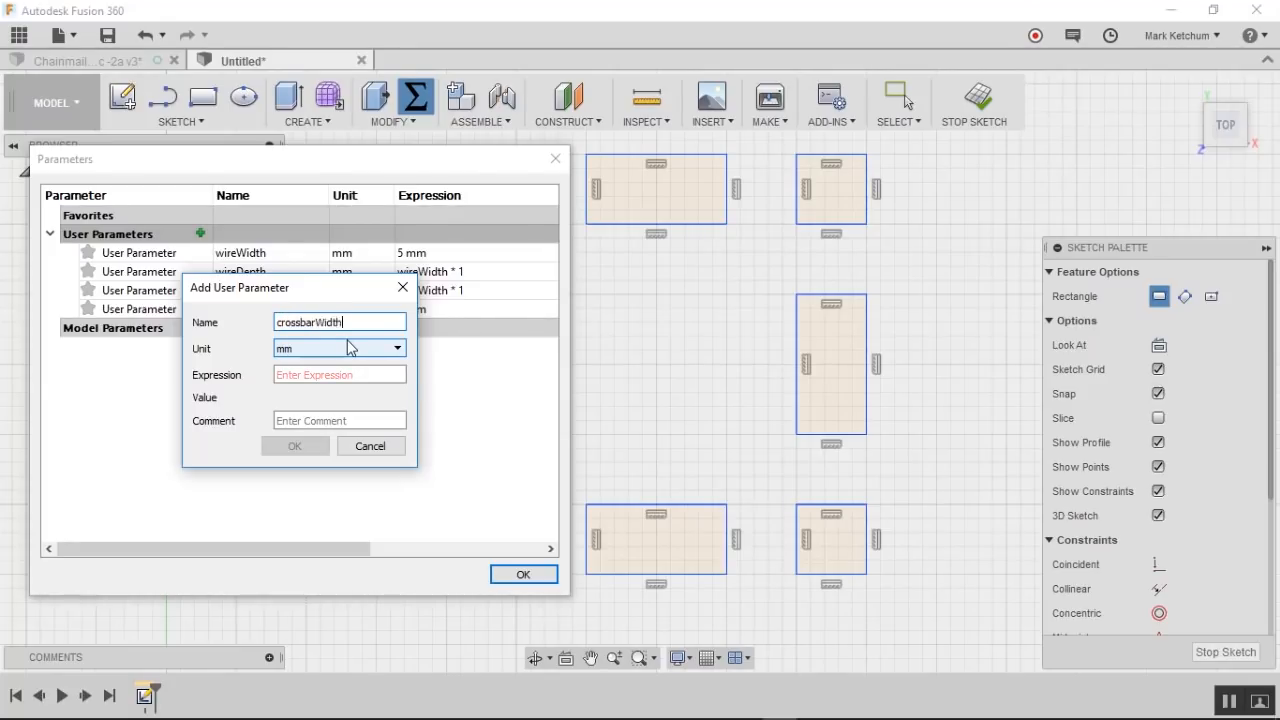
click(339, 374)
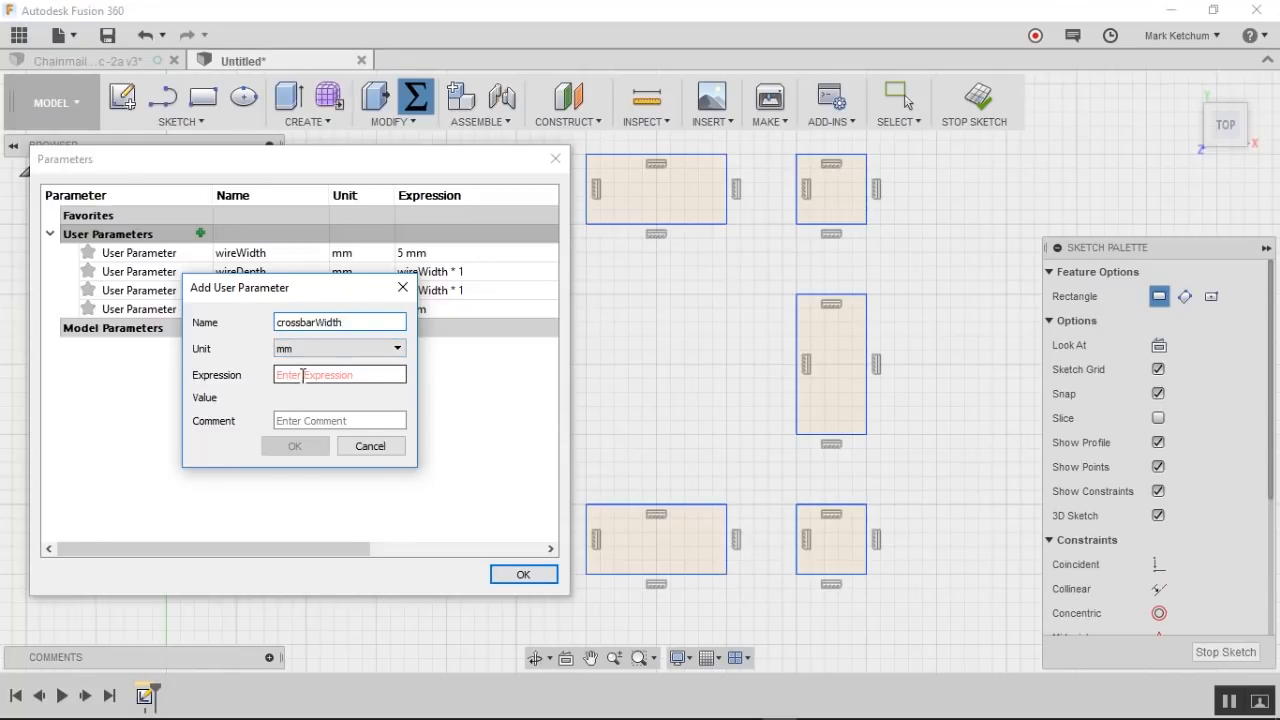
click(339, 374)
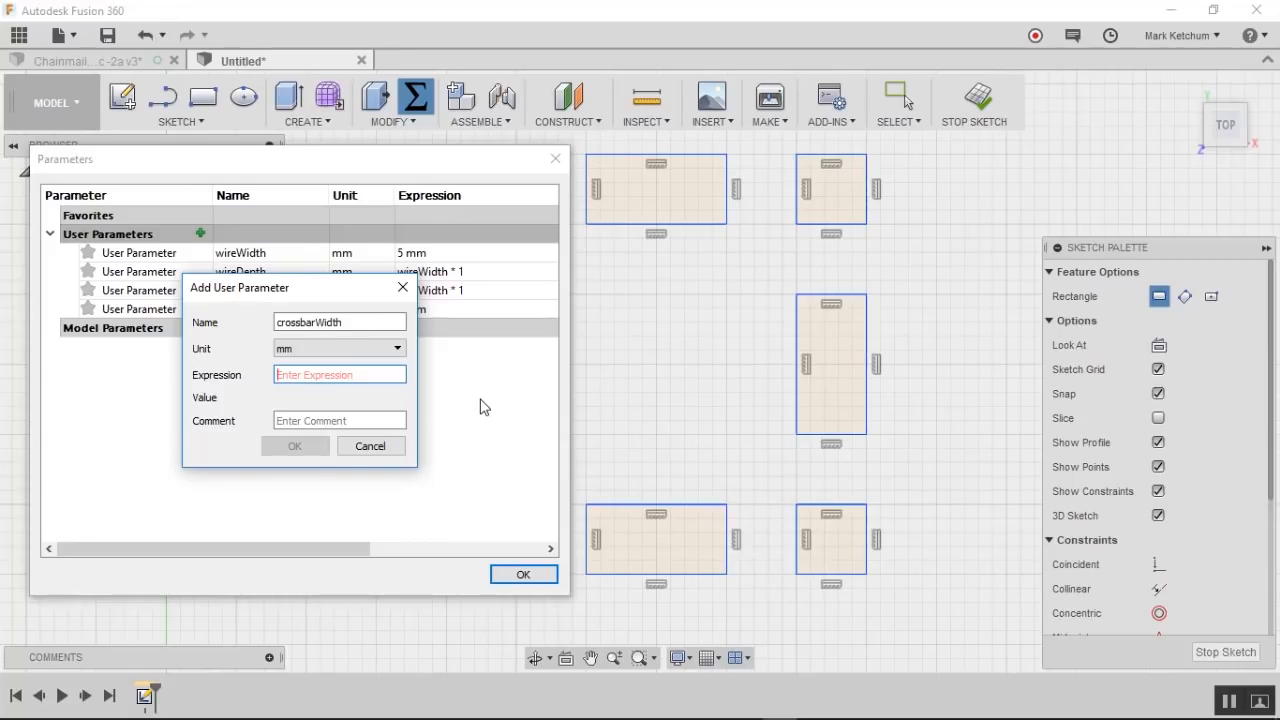
text(2 +)
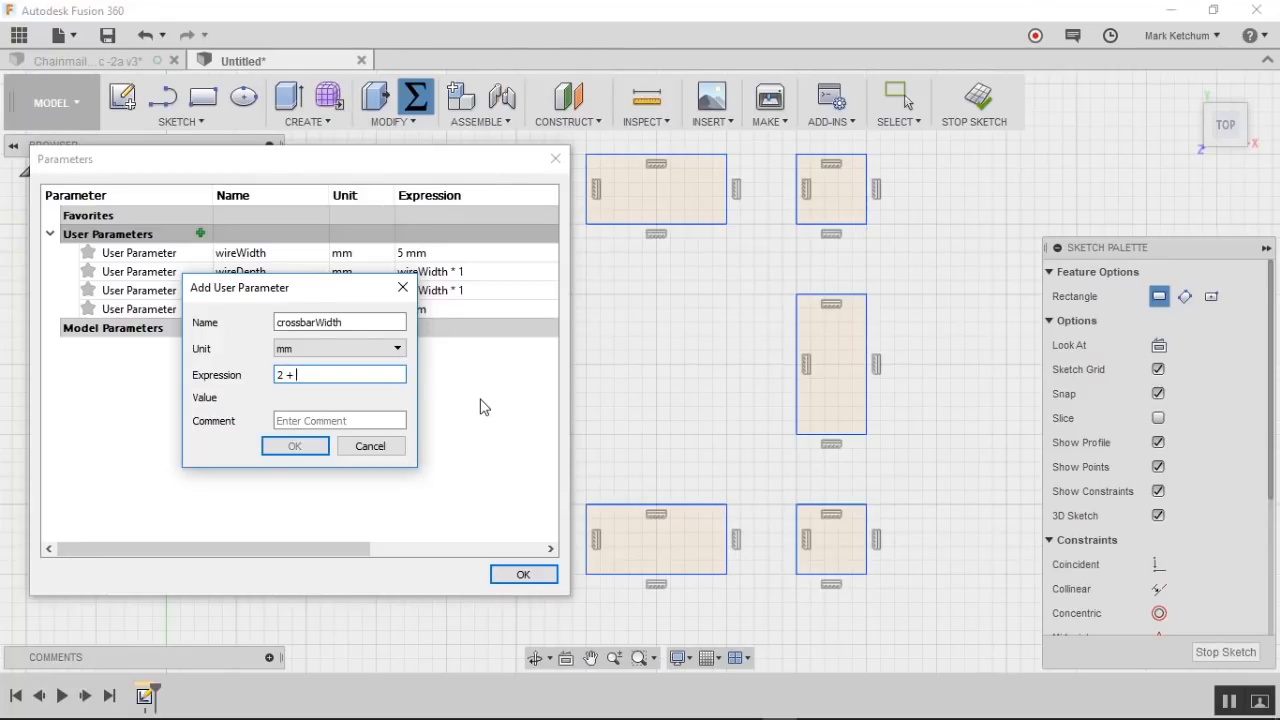
text(()
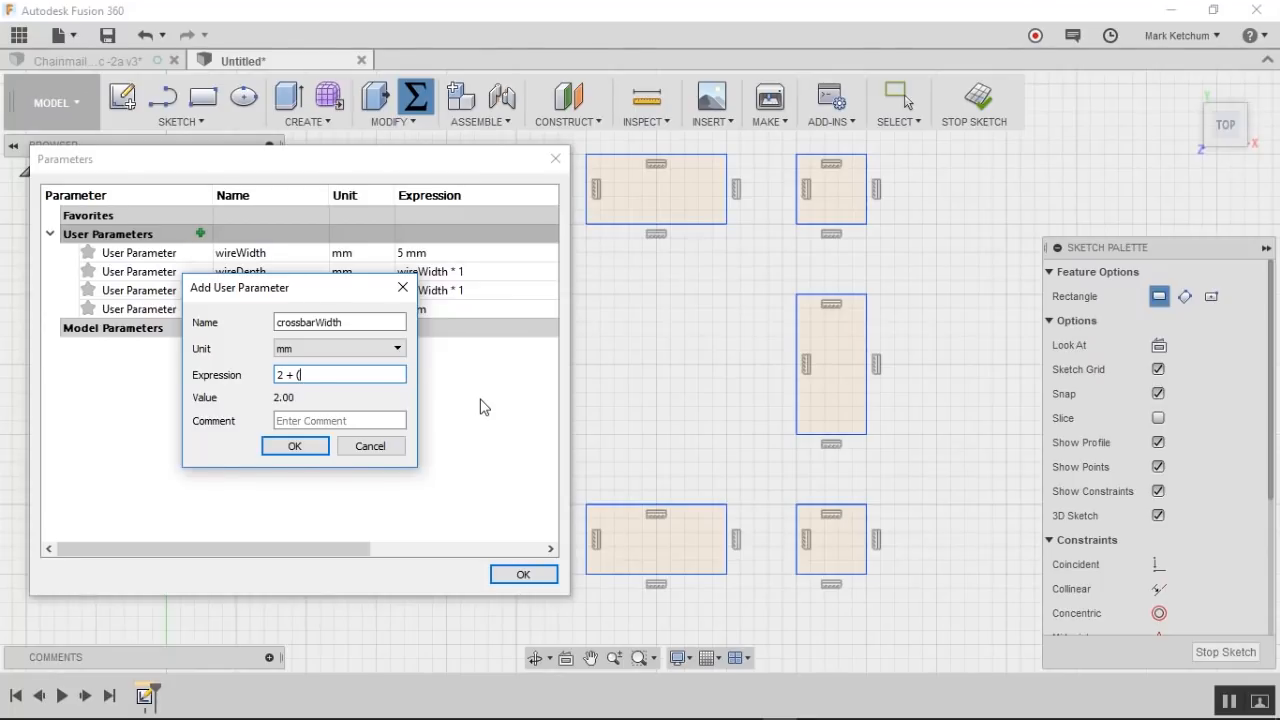
text(2 * wireW)
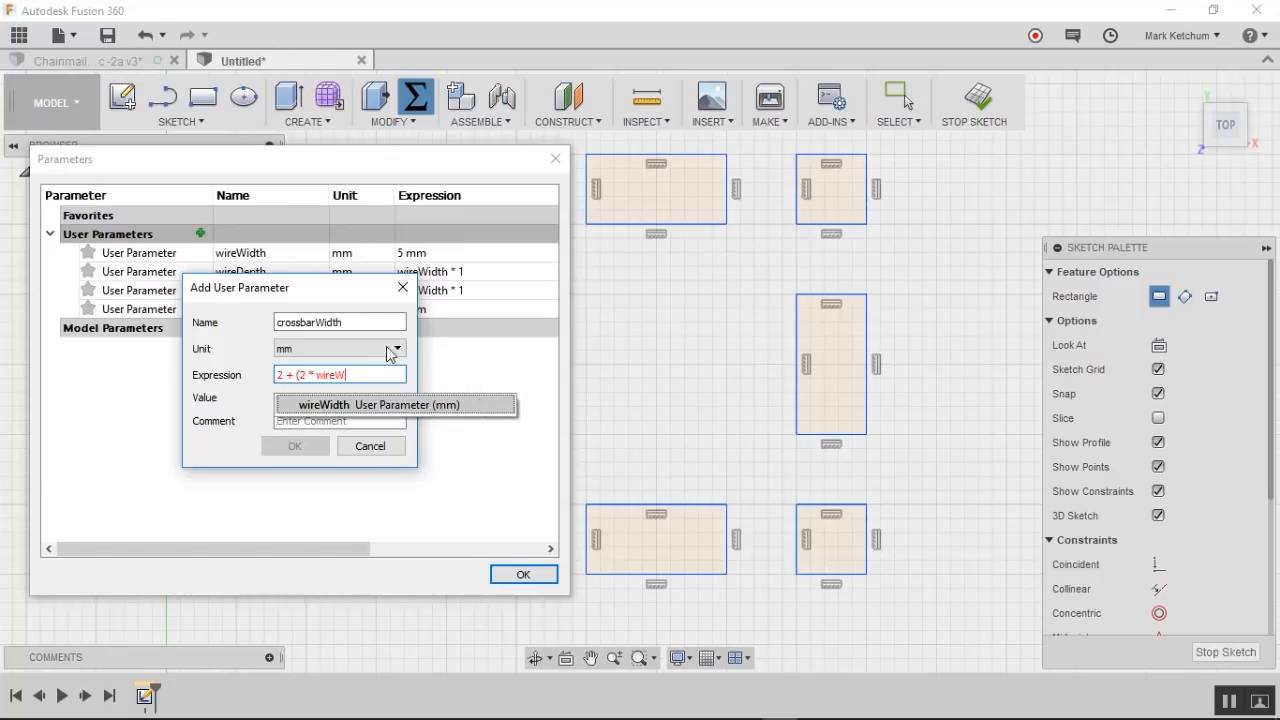
click(395, 404)
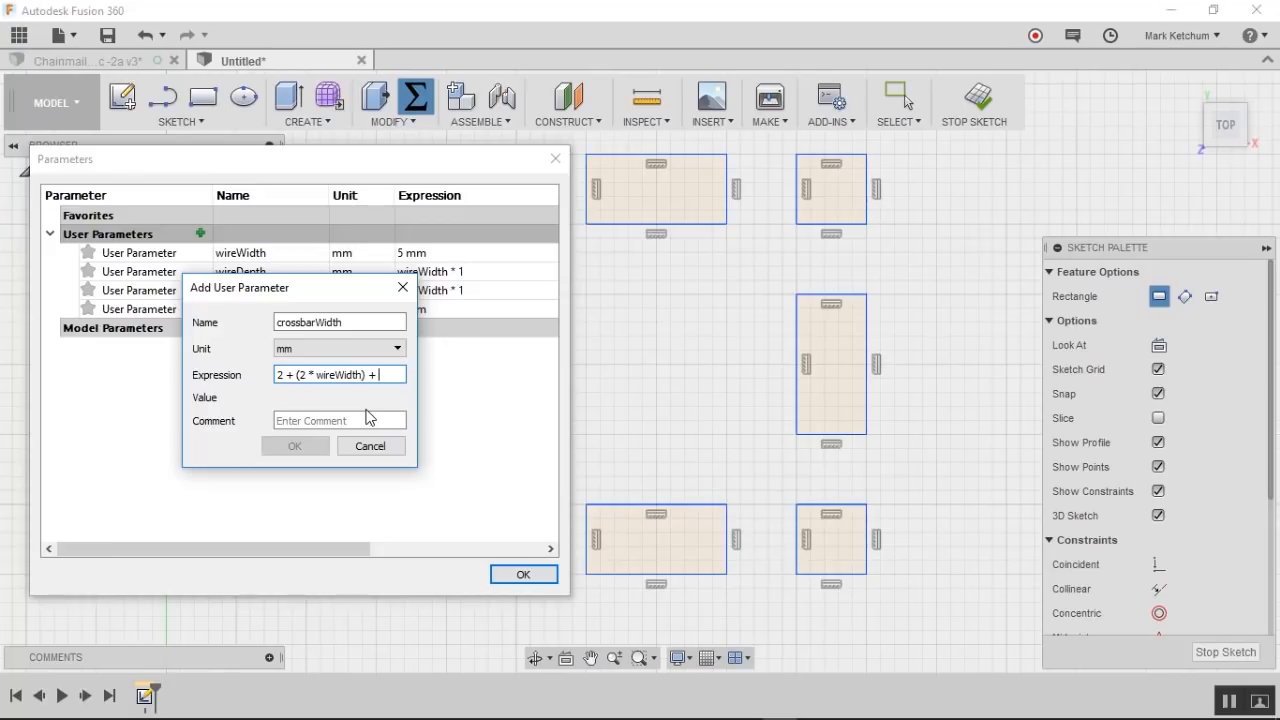
text((3)
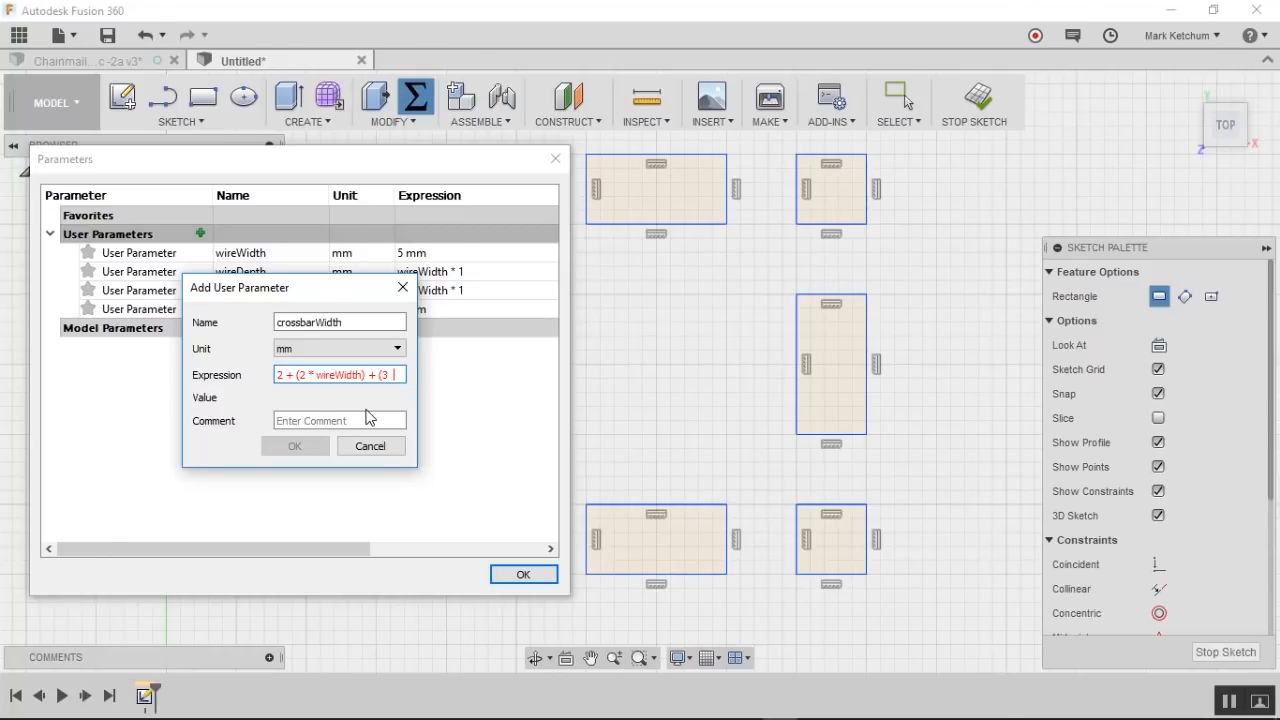
text(d)
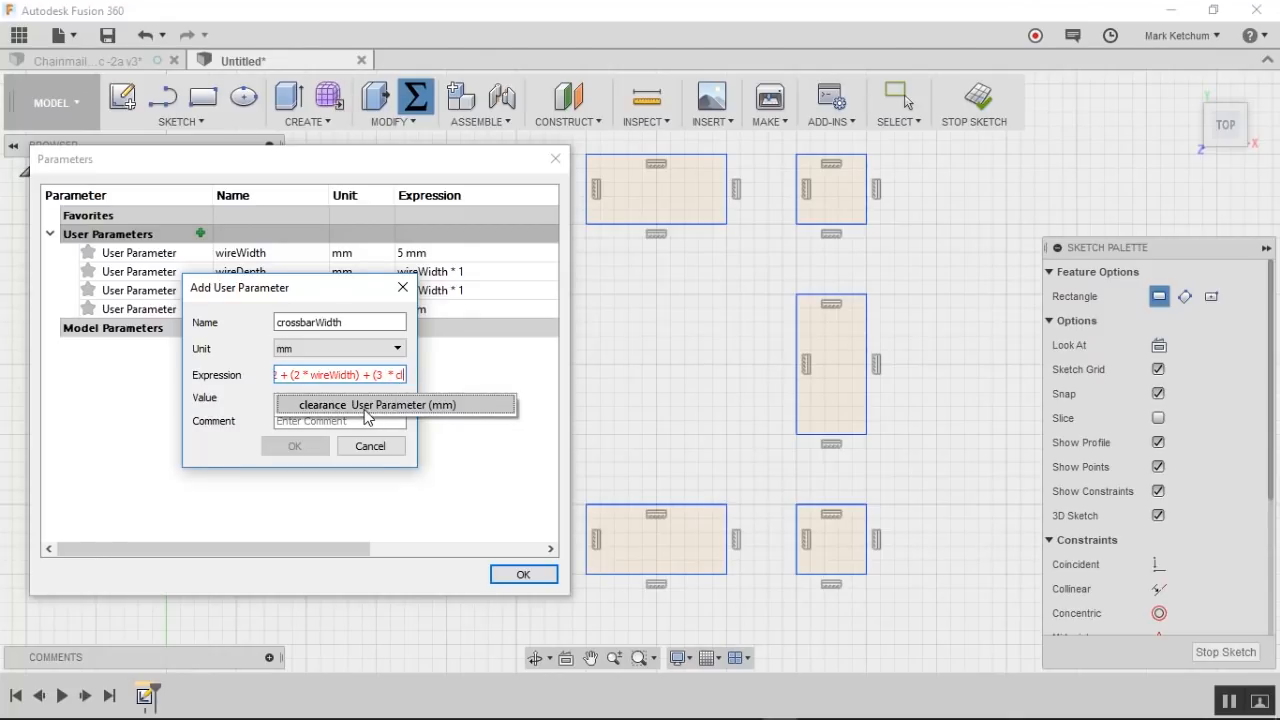
click(378, 405)
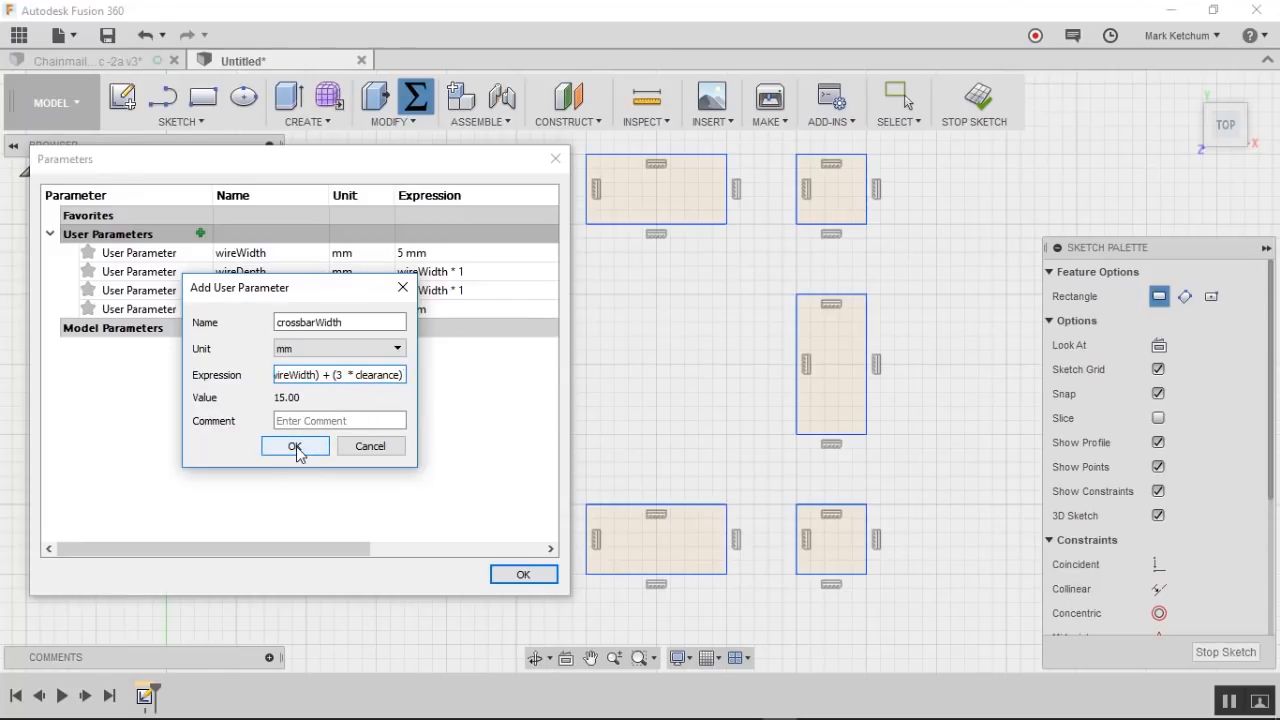
Step: Save crossbarWidth, then add crossbarDepth = 2 + (2 * wireDepth) + (3 * clearance)
click(295, 446)
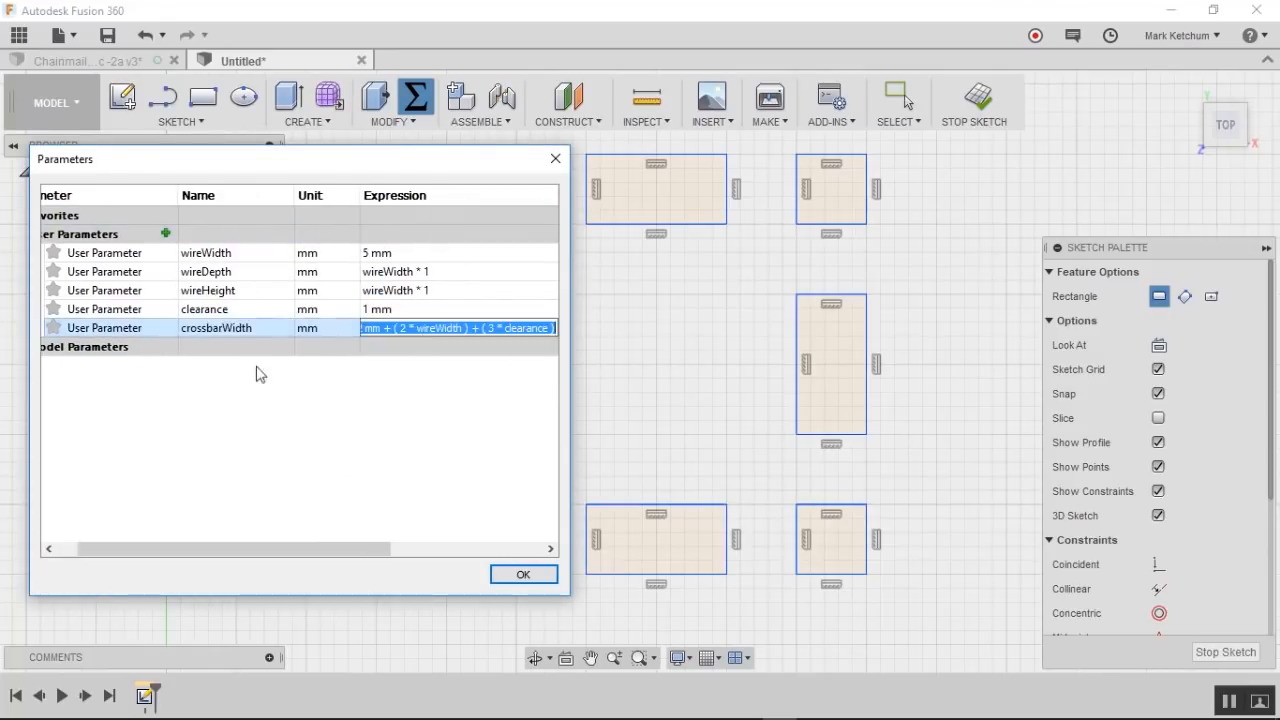
text(2 + (3 * clearance)
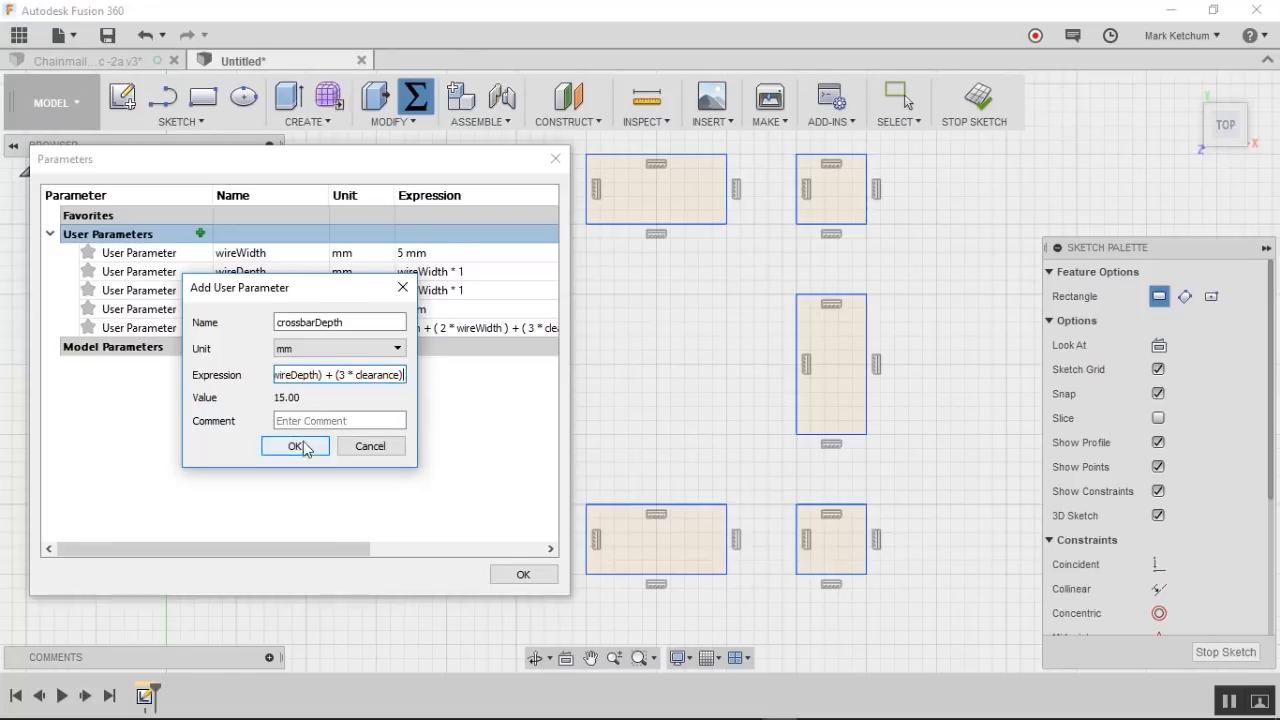
click(295, 446)
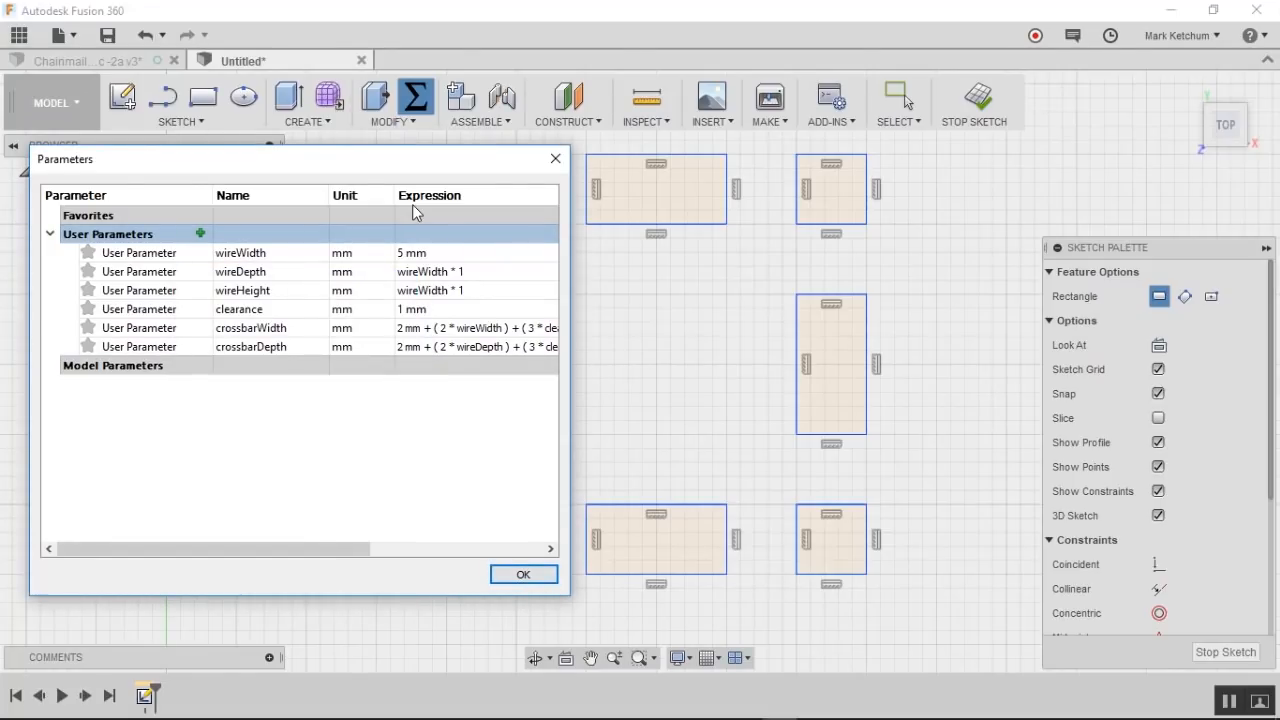
mouse_move(391, 455)
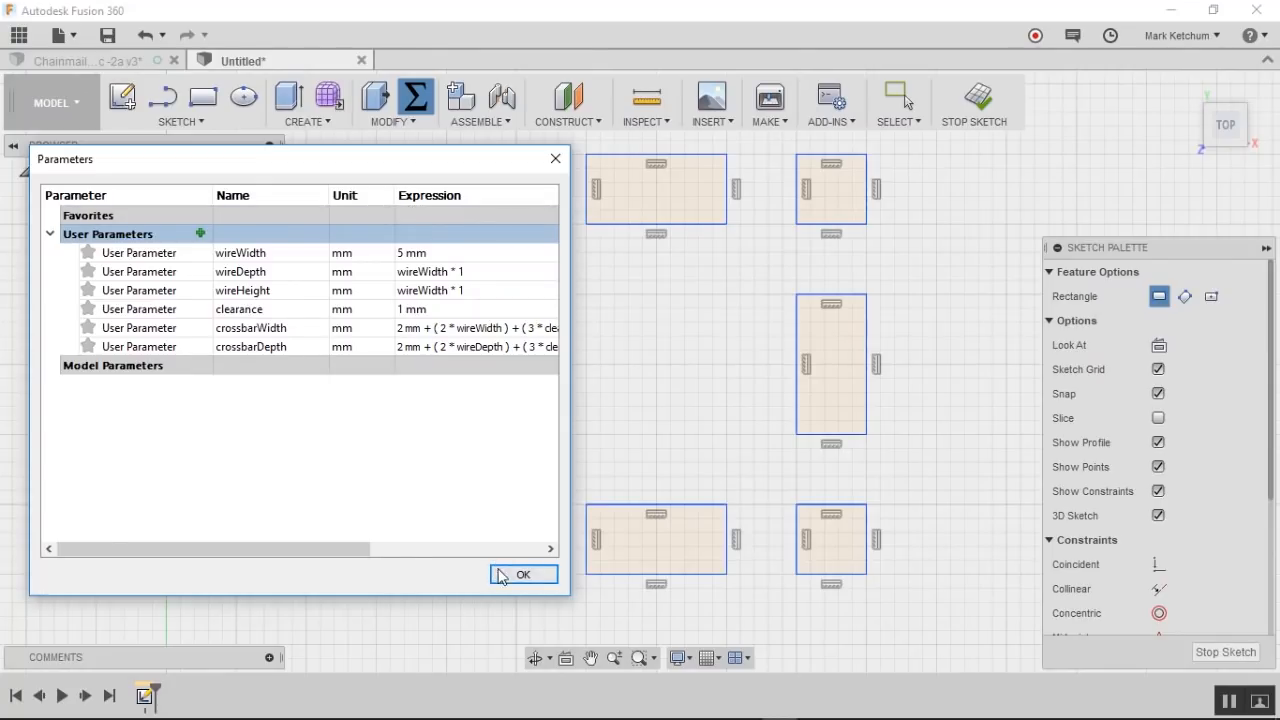
Step: Close Parameters and link the top-right square's height dimension to a wire parameter (5.00)
click(523, 574)
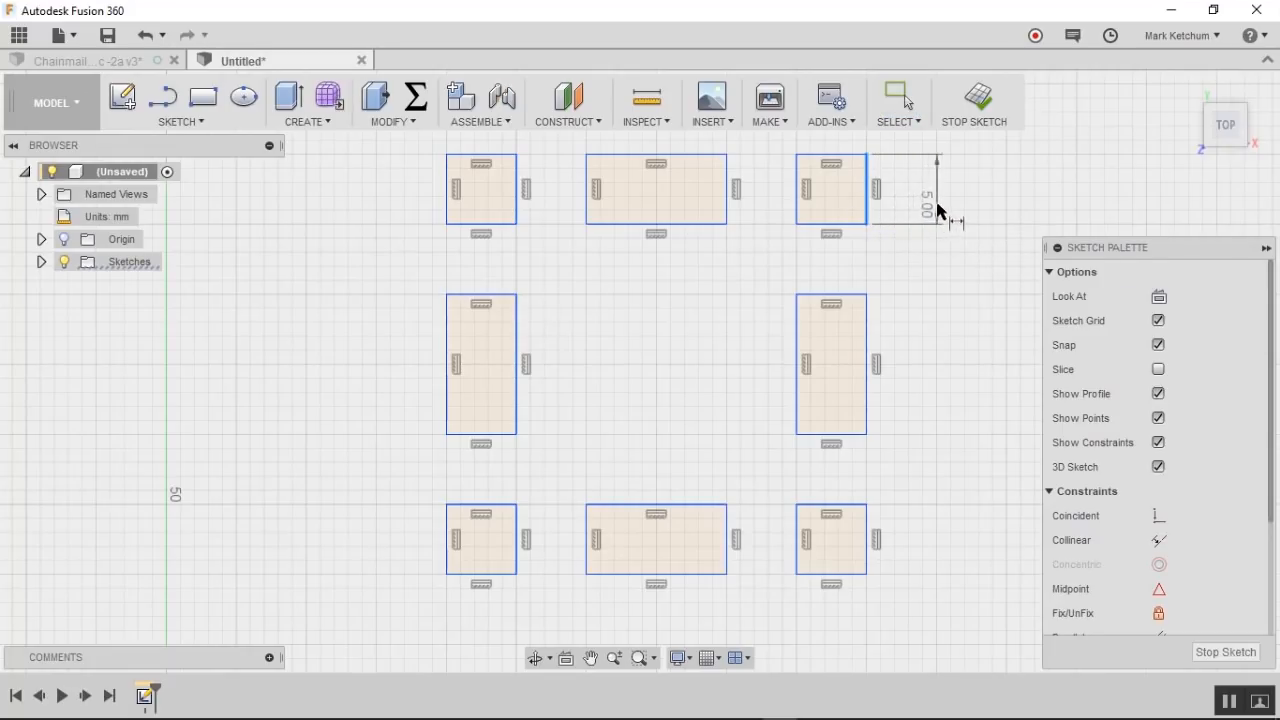
mouse_move(945, 212)
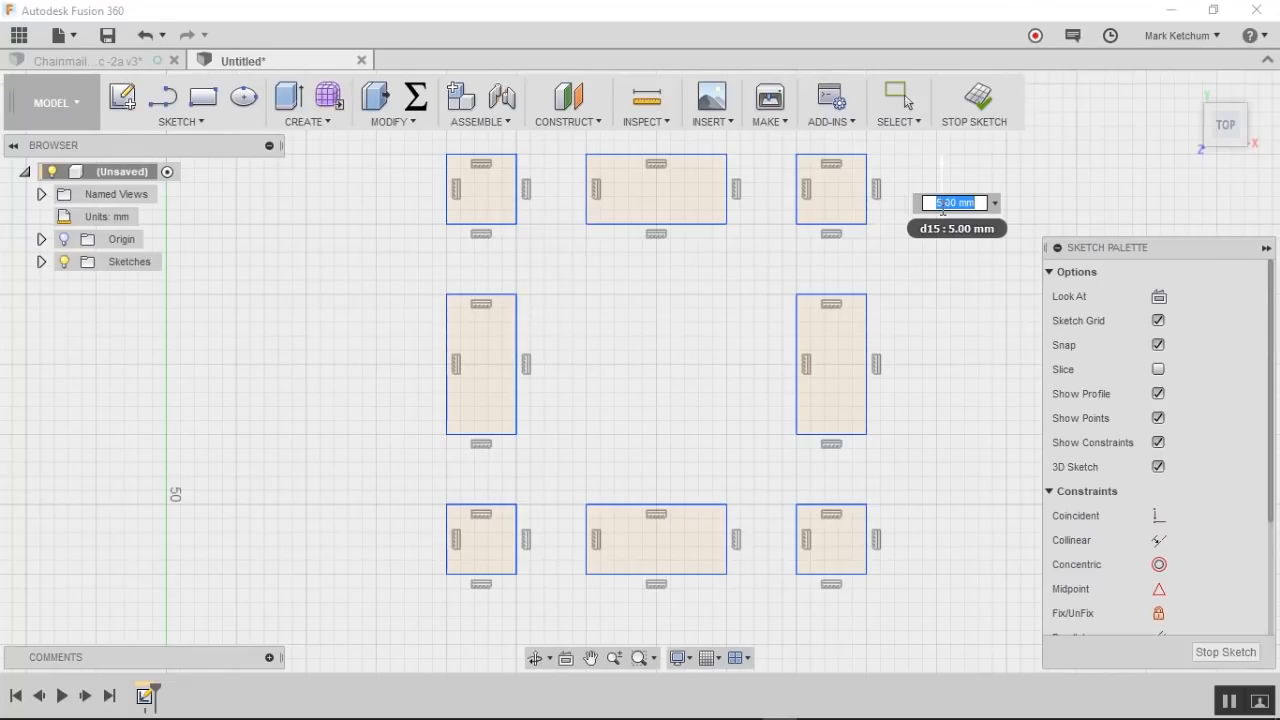
text(wire)
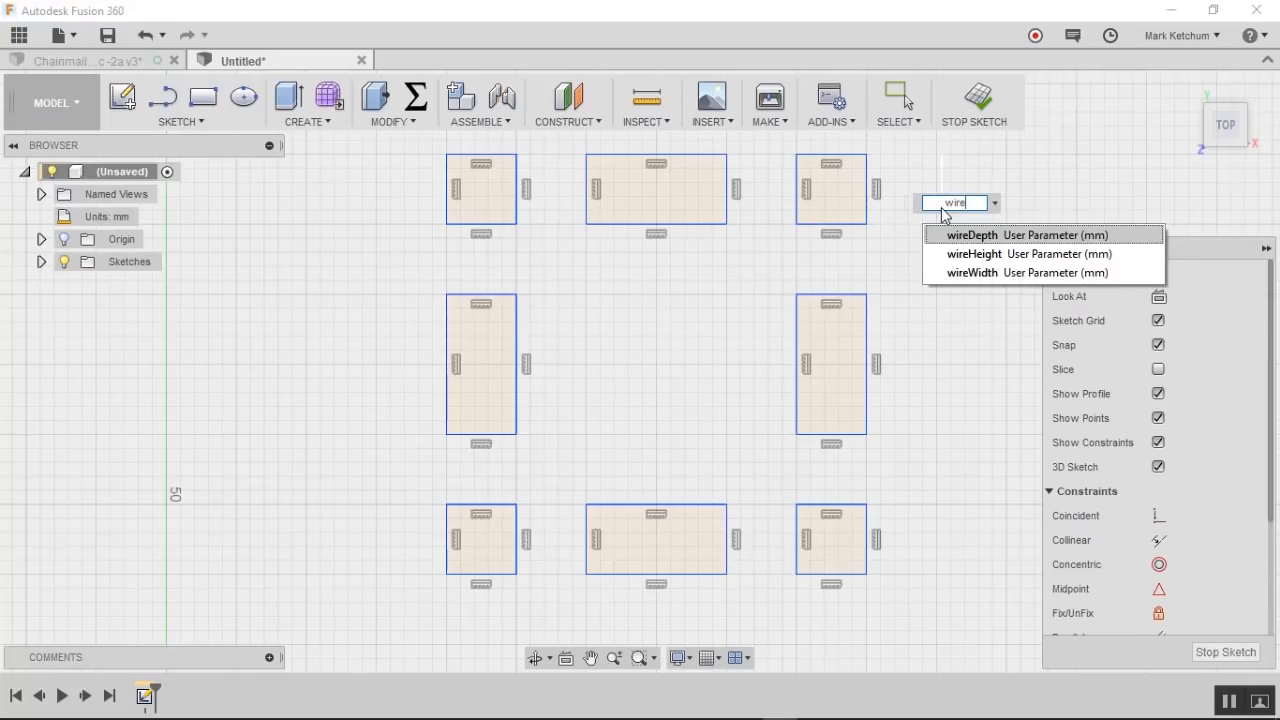
click(972, 235)
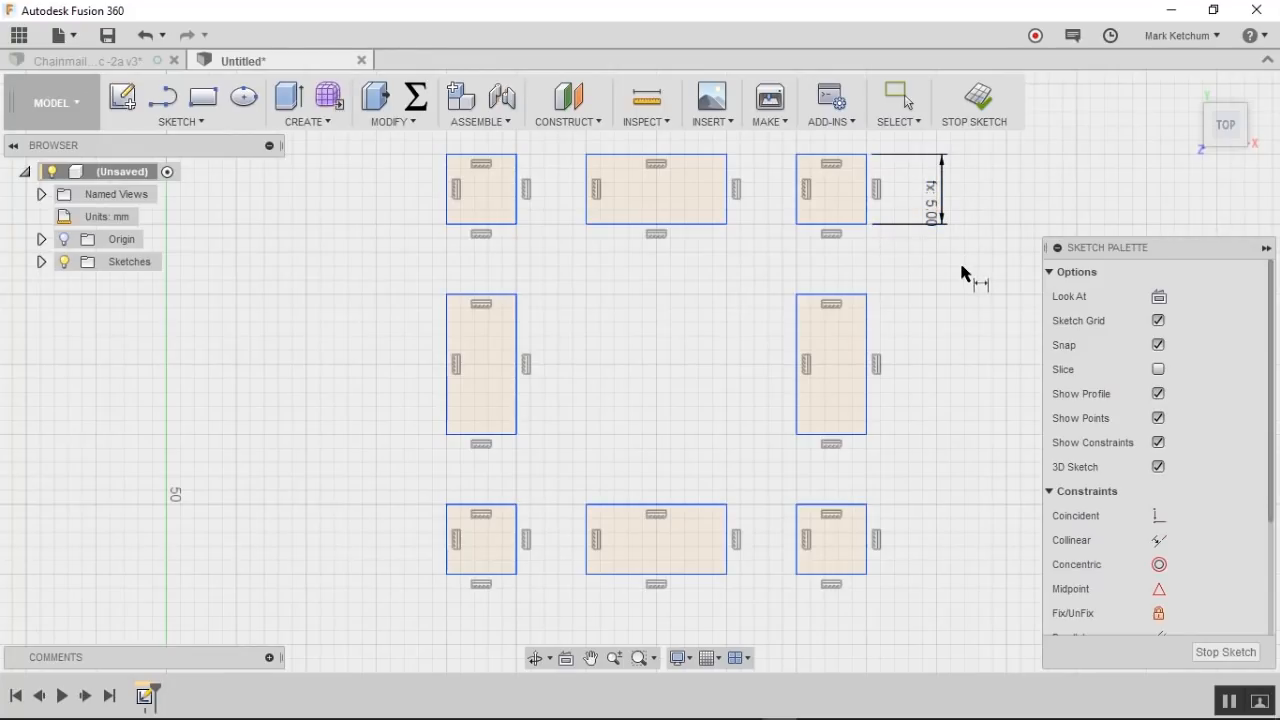
mouse_move(948, 324)
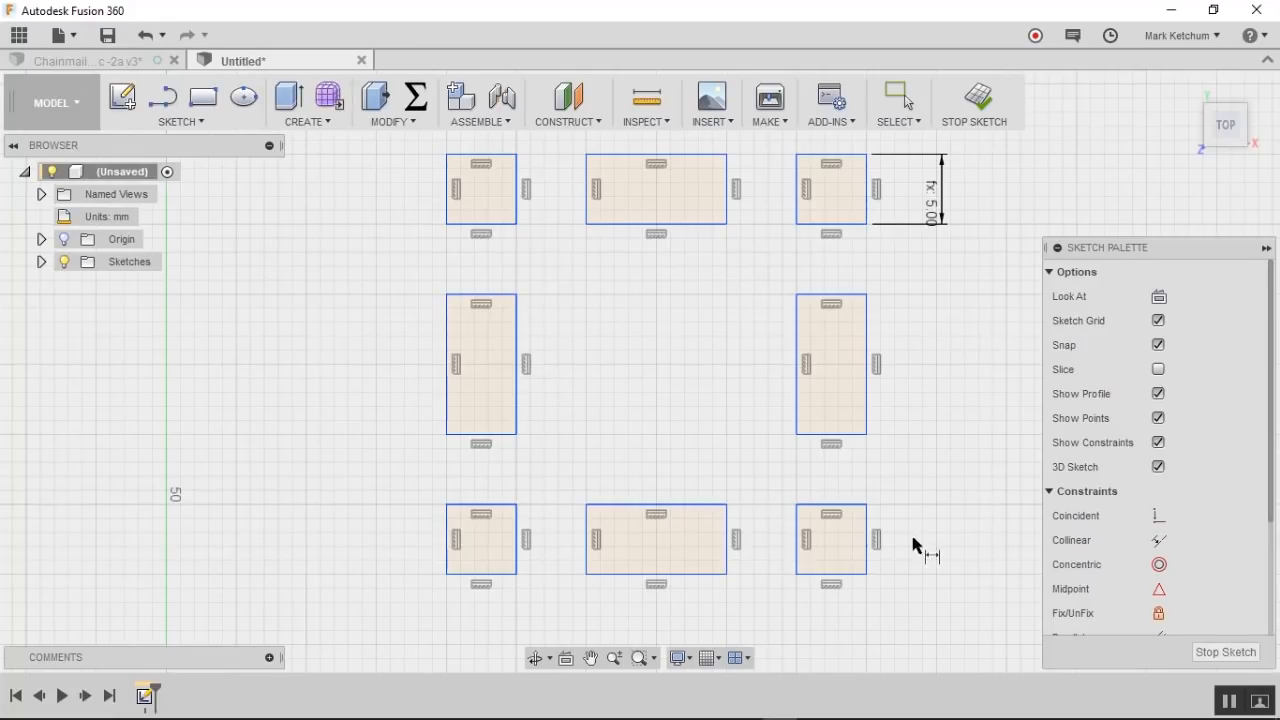
mouse_move(870, 548)
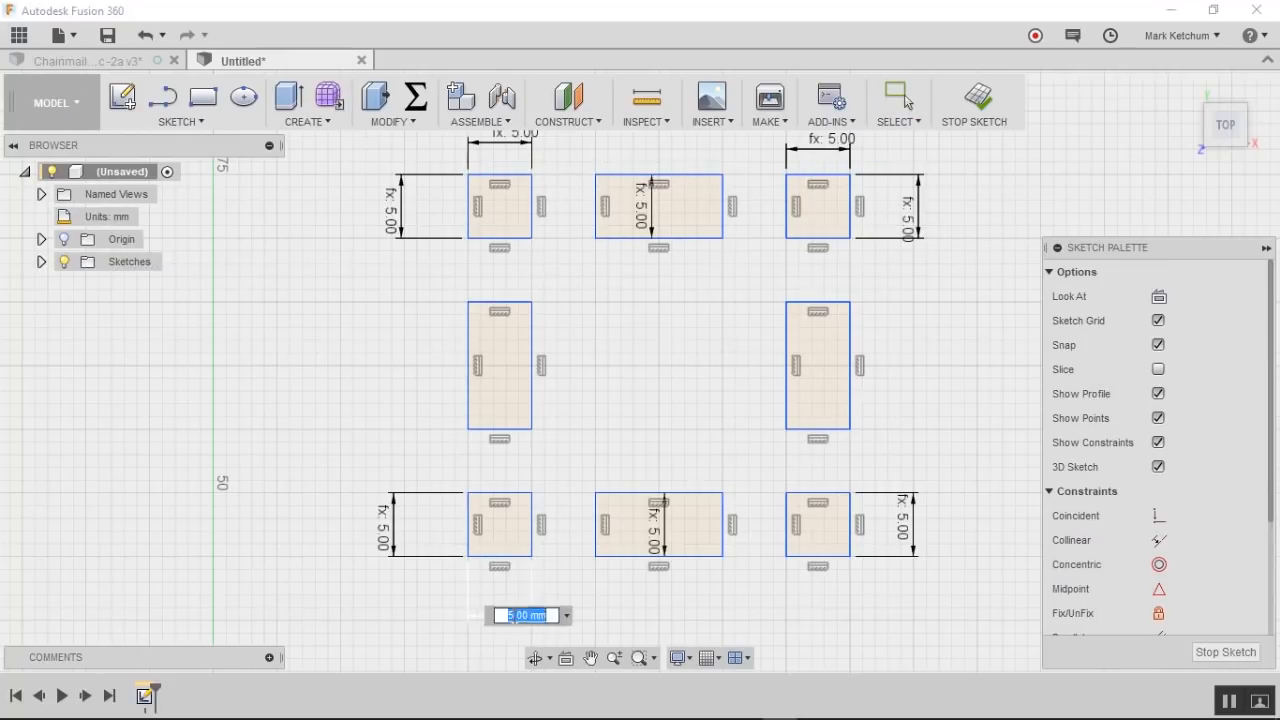
Step: Dimension squares with wireWidth/wireDepth (5.00) and bars with crossbarWidth/crossbarDepth (15.00)
text(w)
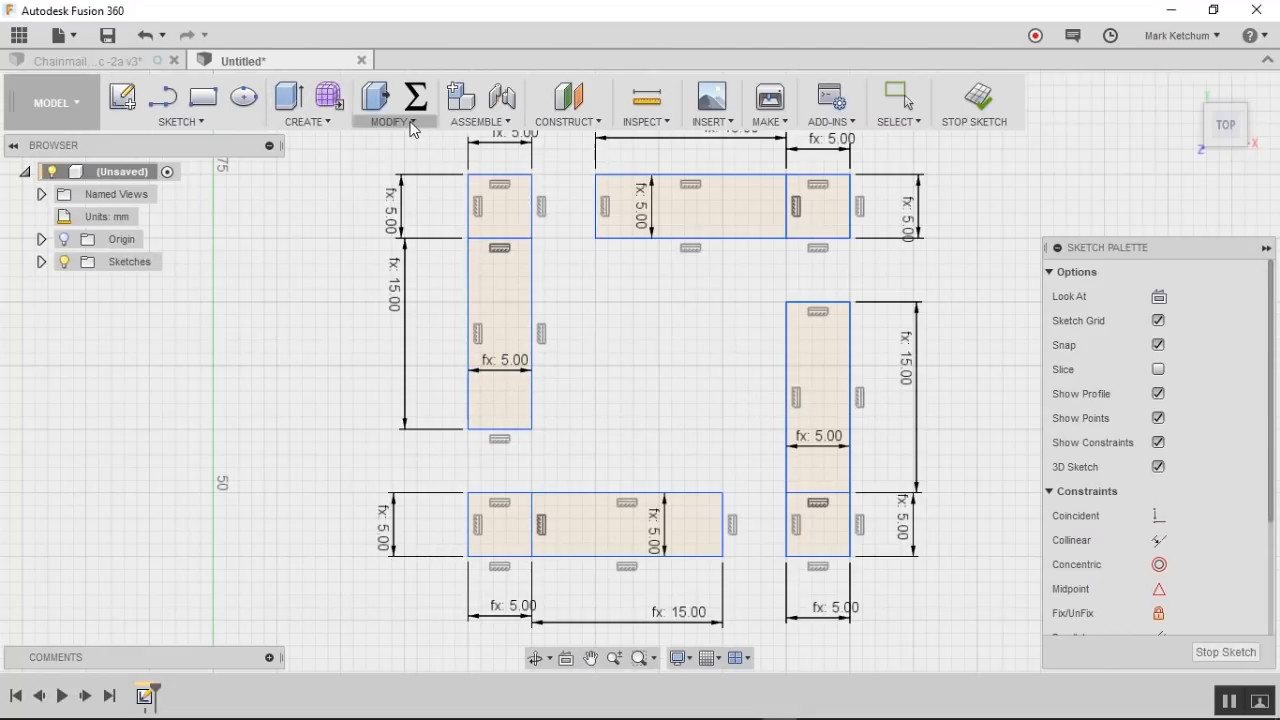
Step: Change wireWidth to 4 mm and crossbar base to 1 mm, giving 4.00 squares, 12.00 bars
click(414, 97)
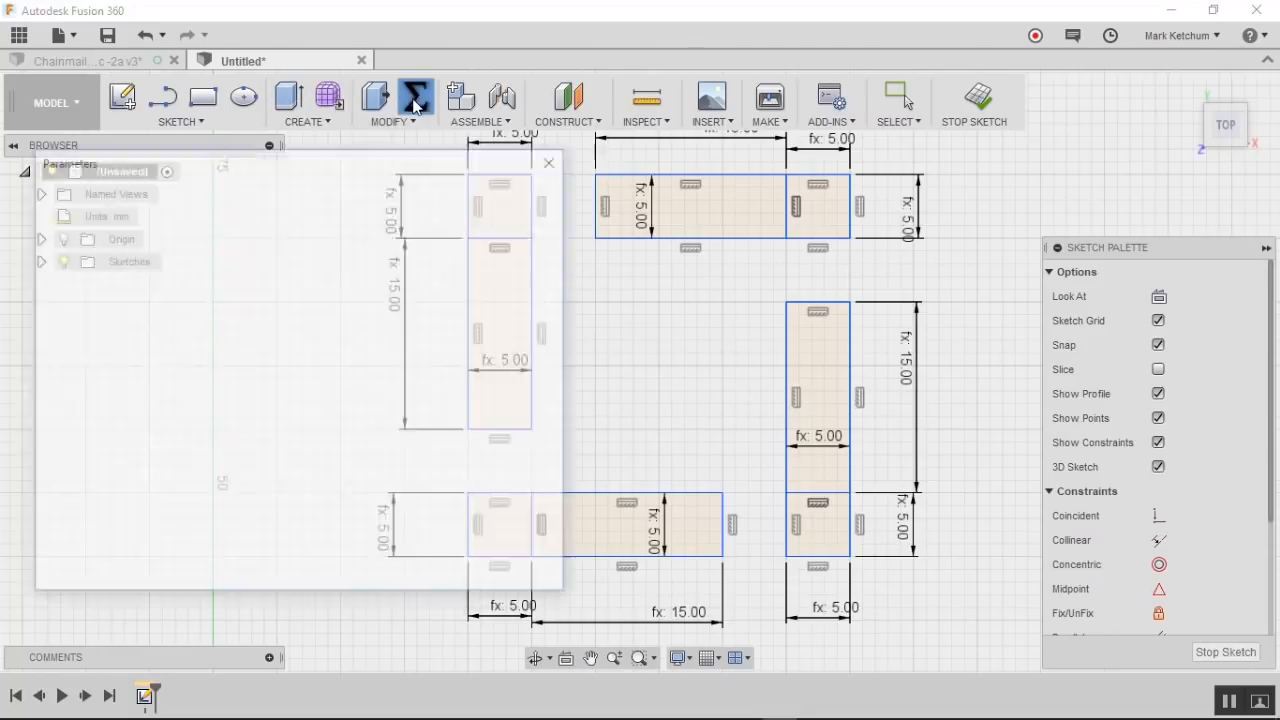
click(415, 100)
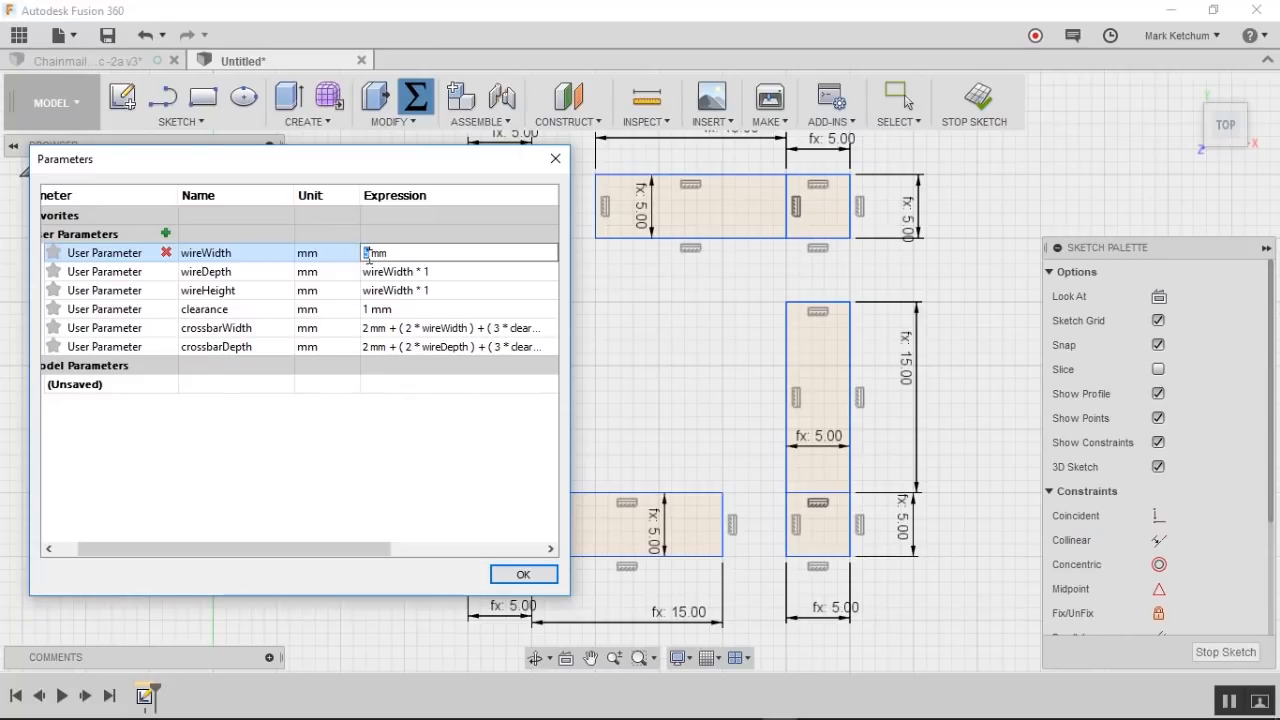
text(4)
click(459, 328)
text(1)
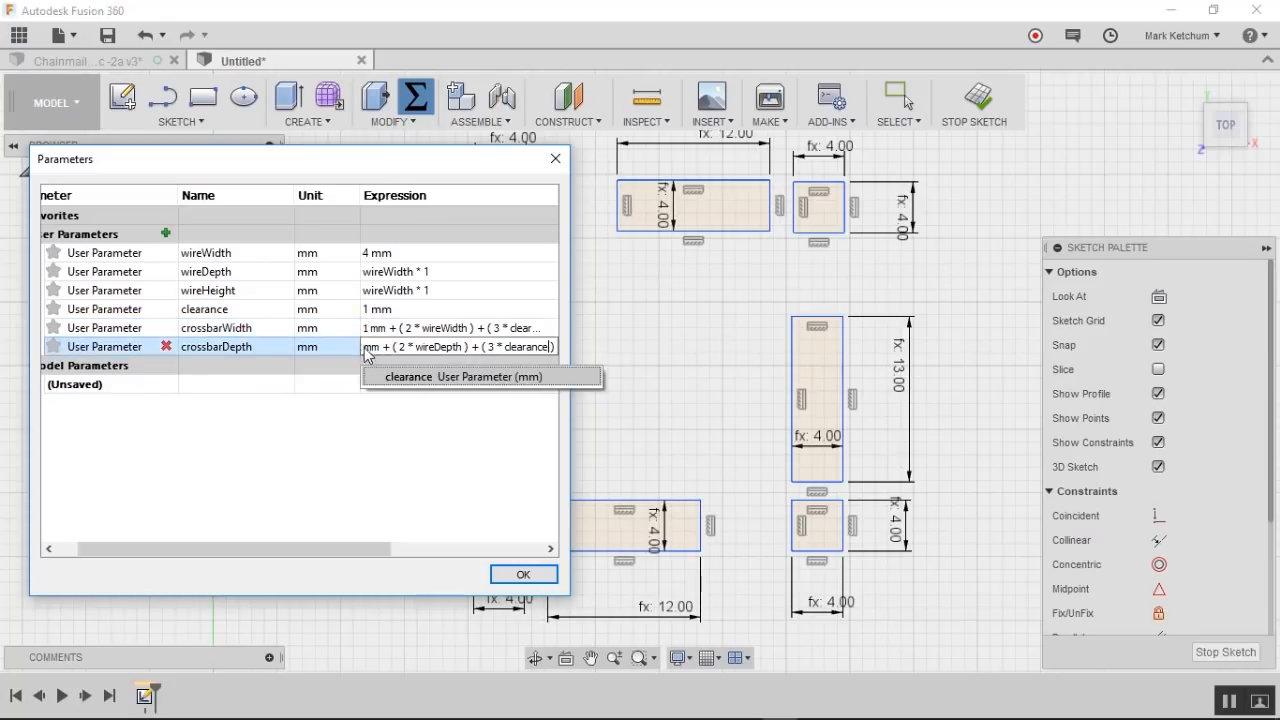
click(523, 573)
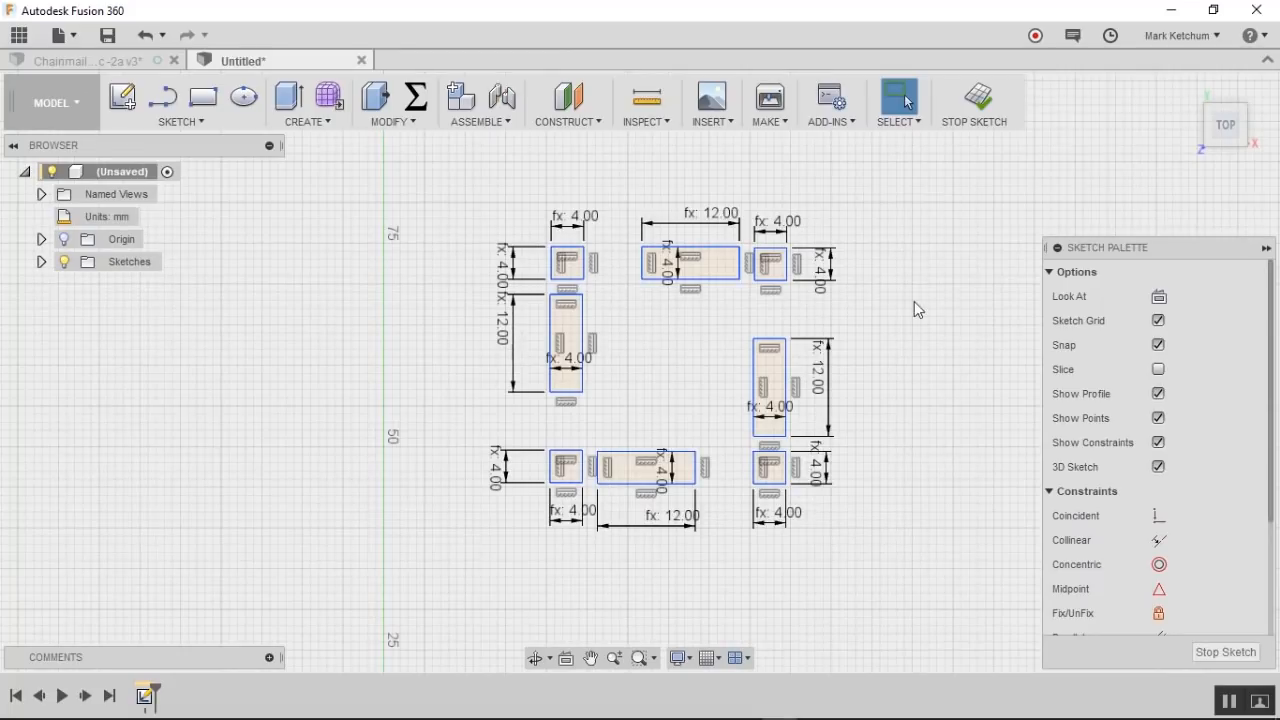
mouse_move(929, 308)
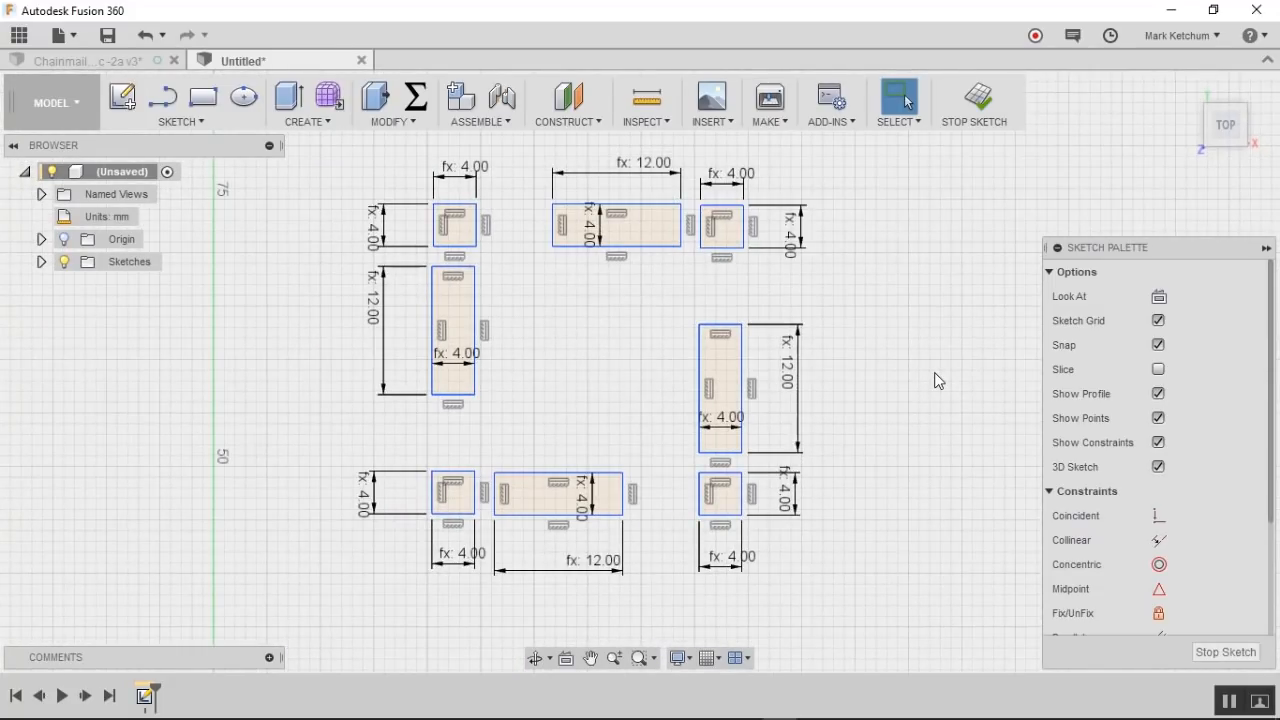
mouse_move(975, 275)
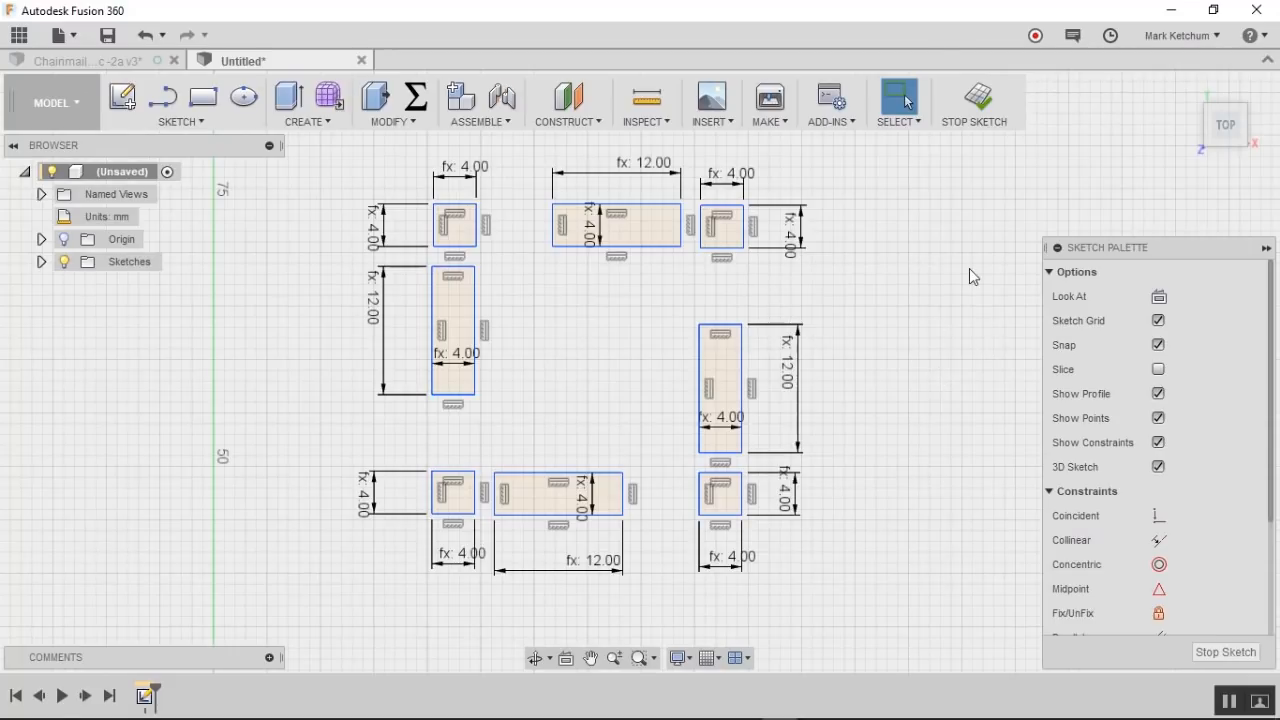
mouse_move(966, 433)
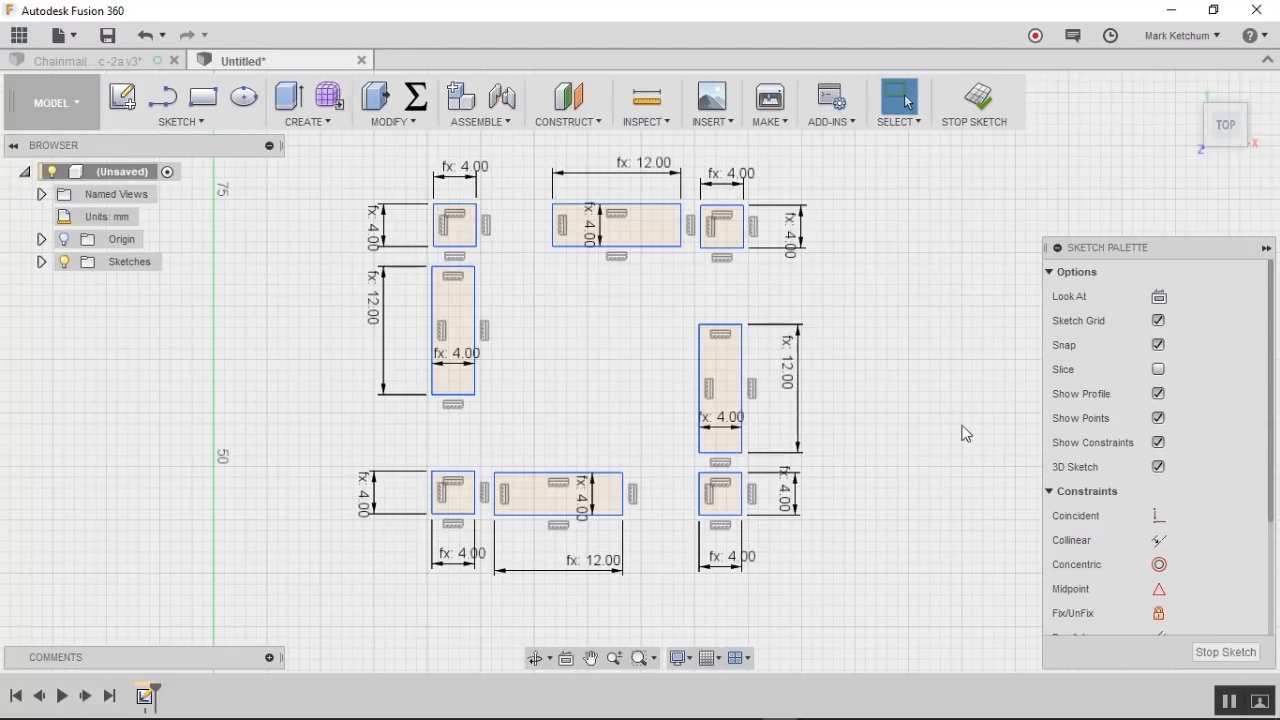
mouse_move(1020, 497)
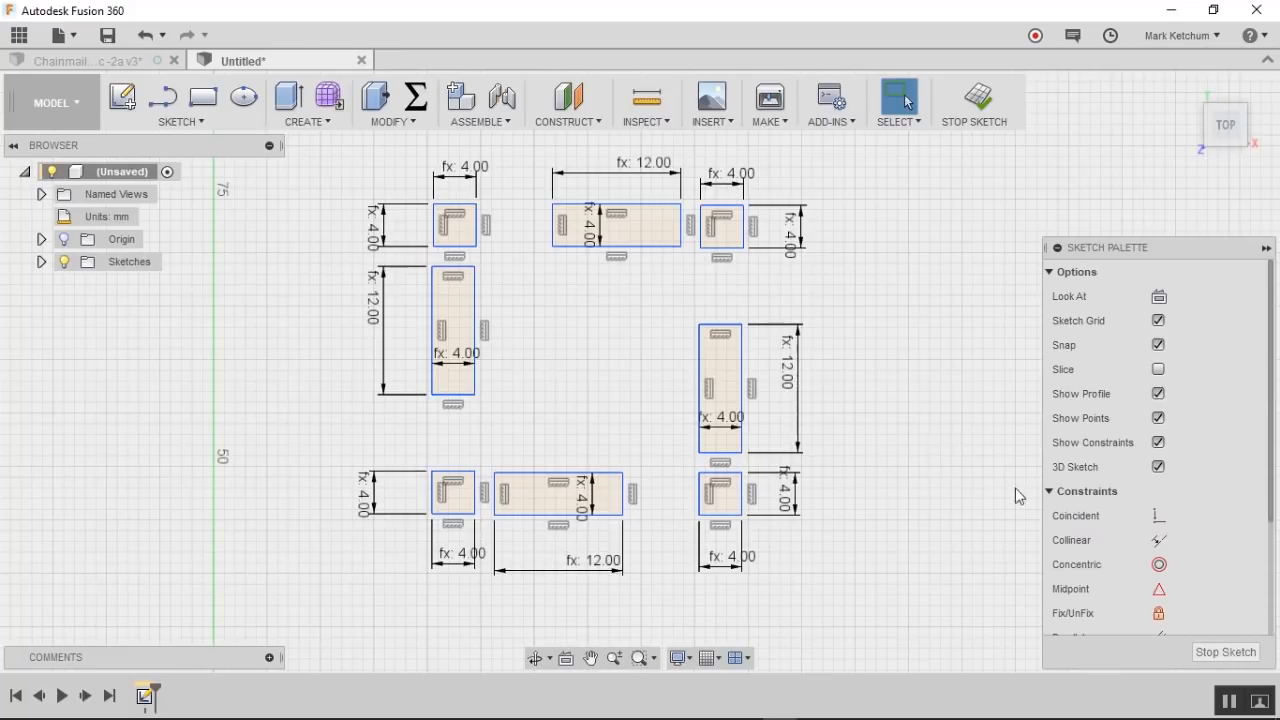
mouse_move(967, 445)
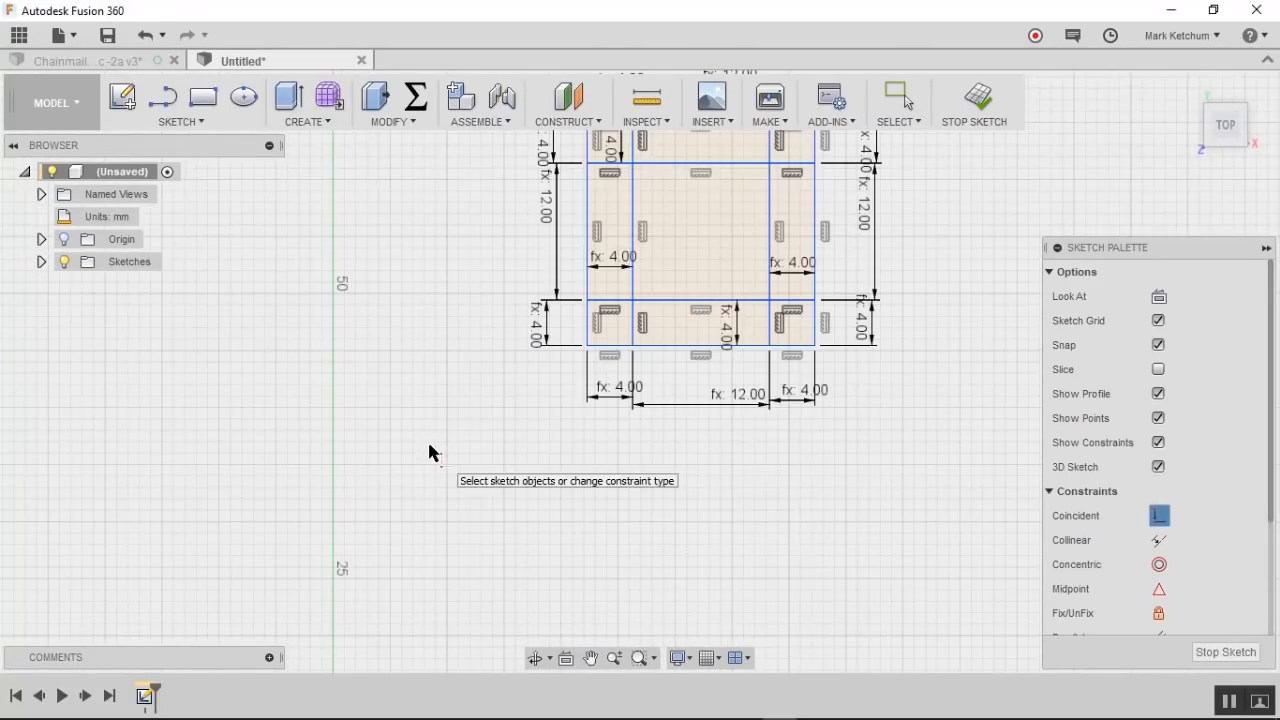
Step: Scroll the view around the square frame layout near the sketch origin
scroll(down, 3)
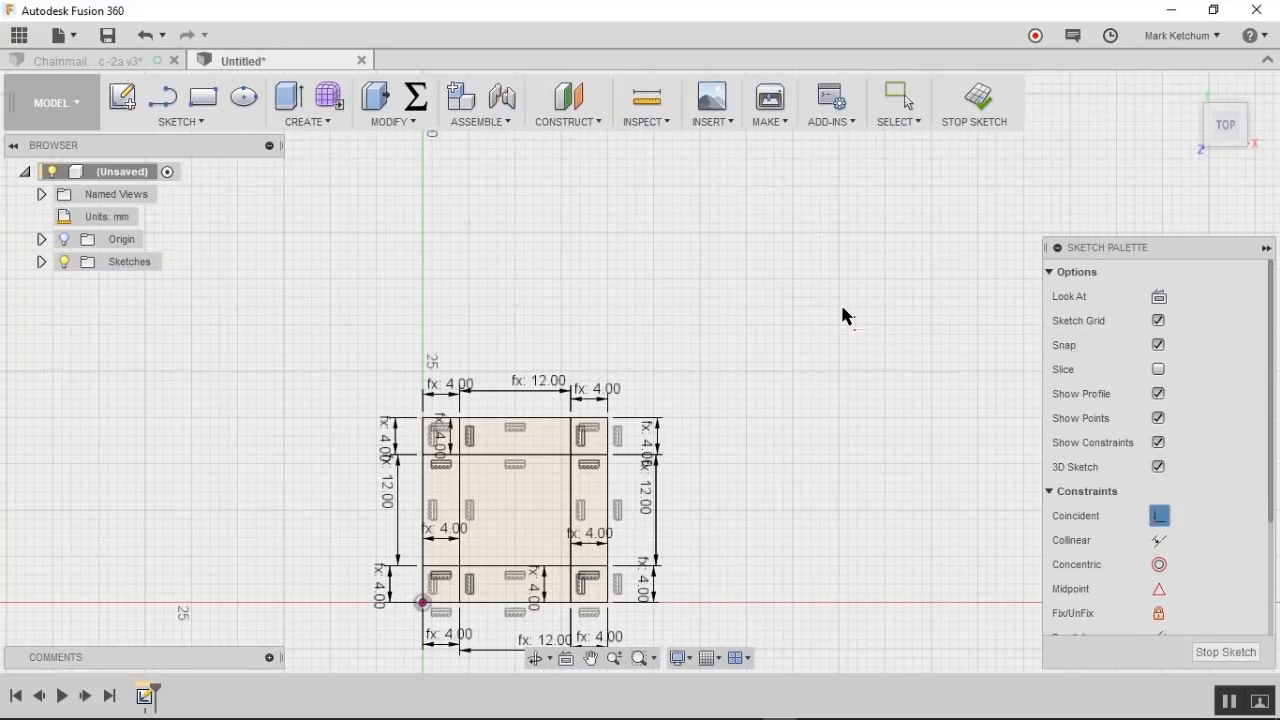
mouse_move(845, 317)
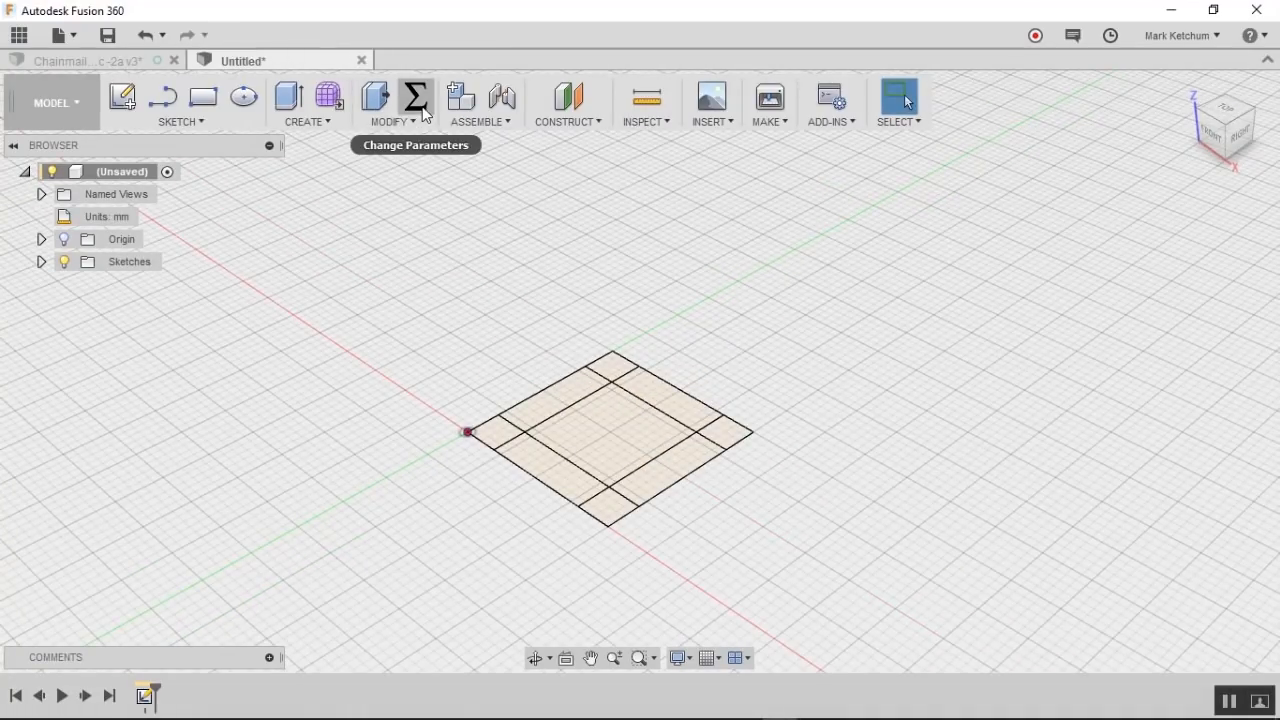
Step: In Change Parameters, set wireWidth to 2 mm and crossbarDepth's base to 5 mm
click(414, 97)
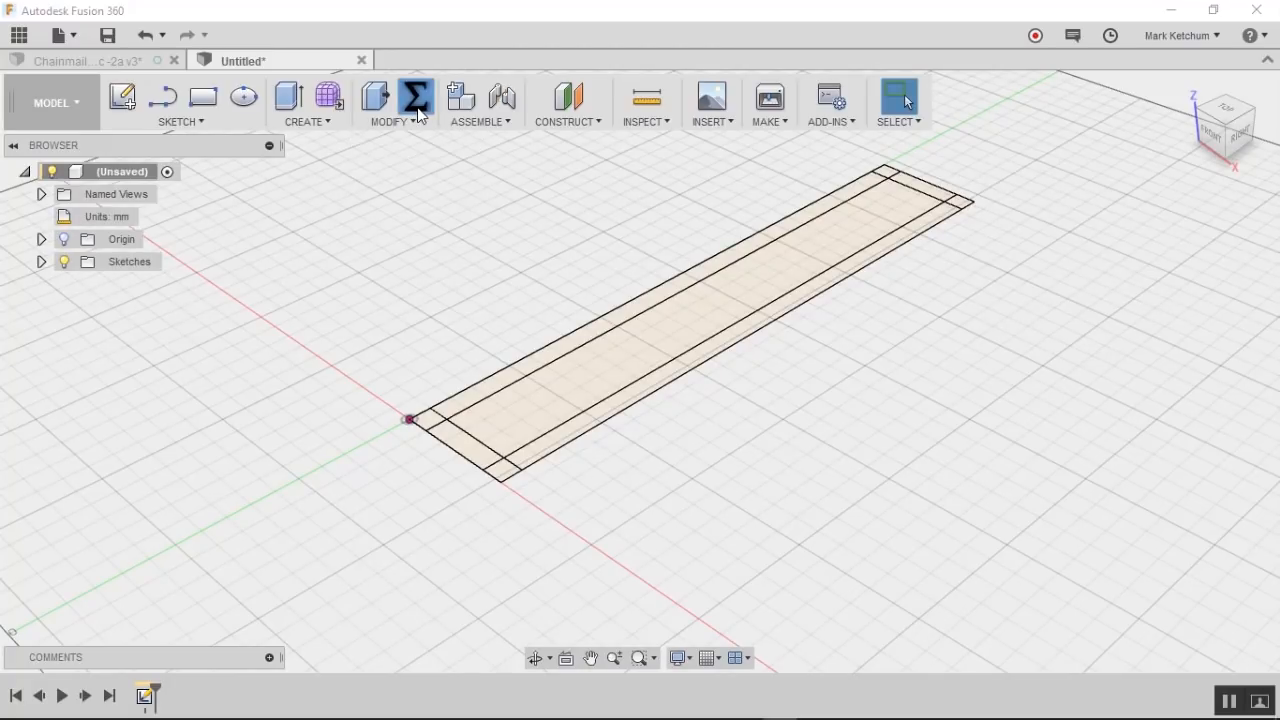
click(414, 97)
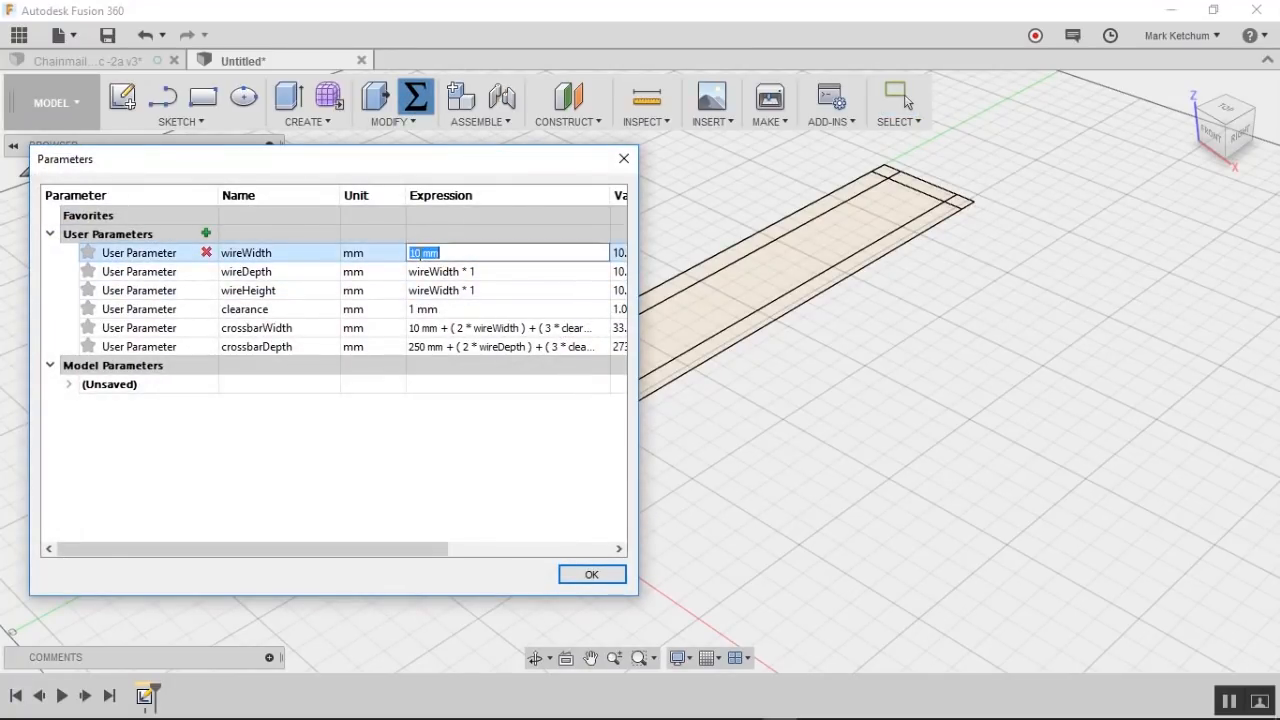
text(2 mm)
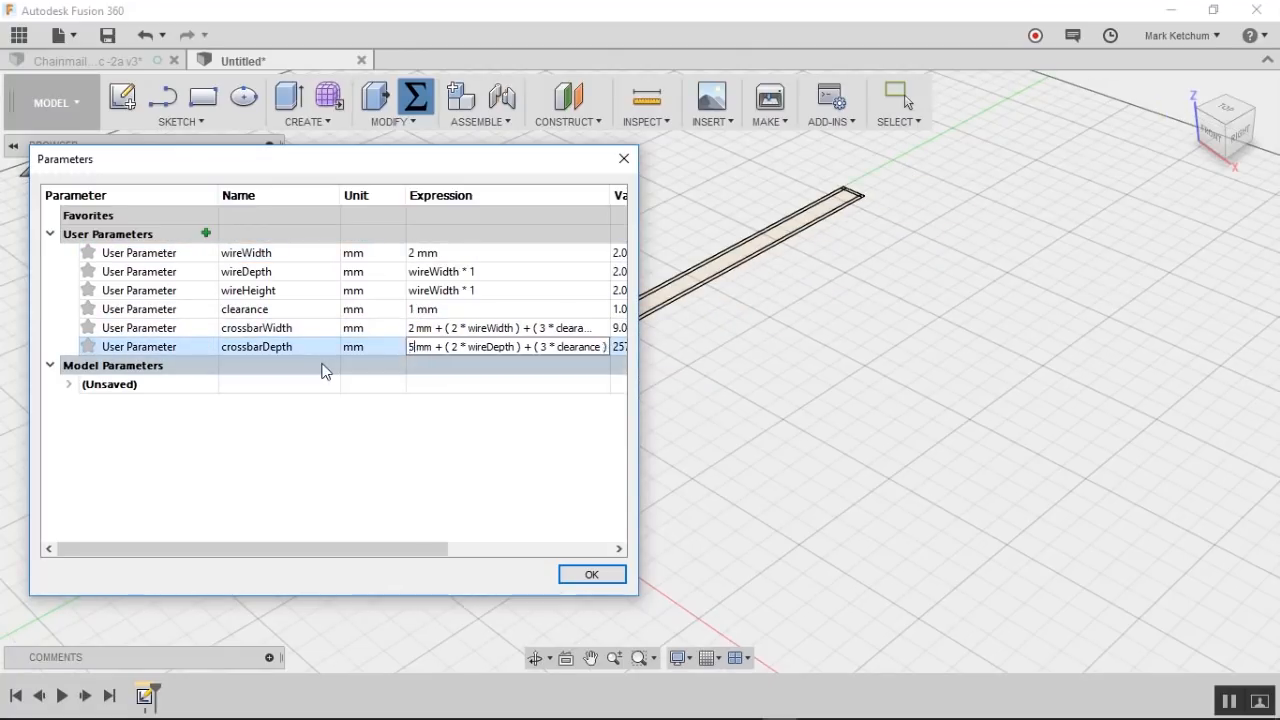
click(591, 574)
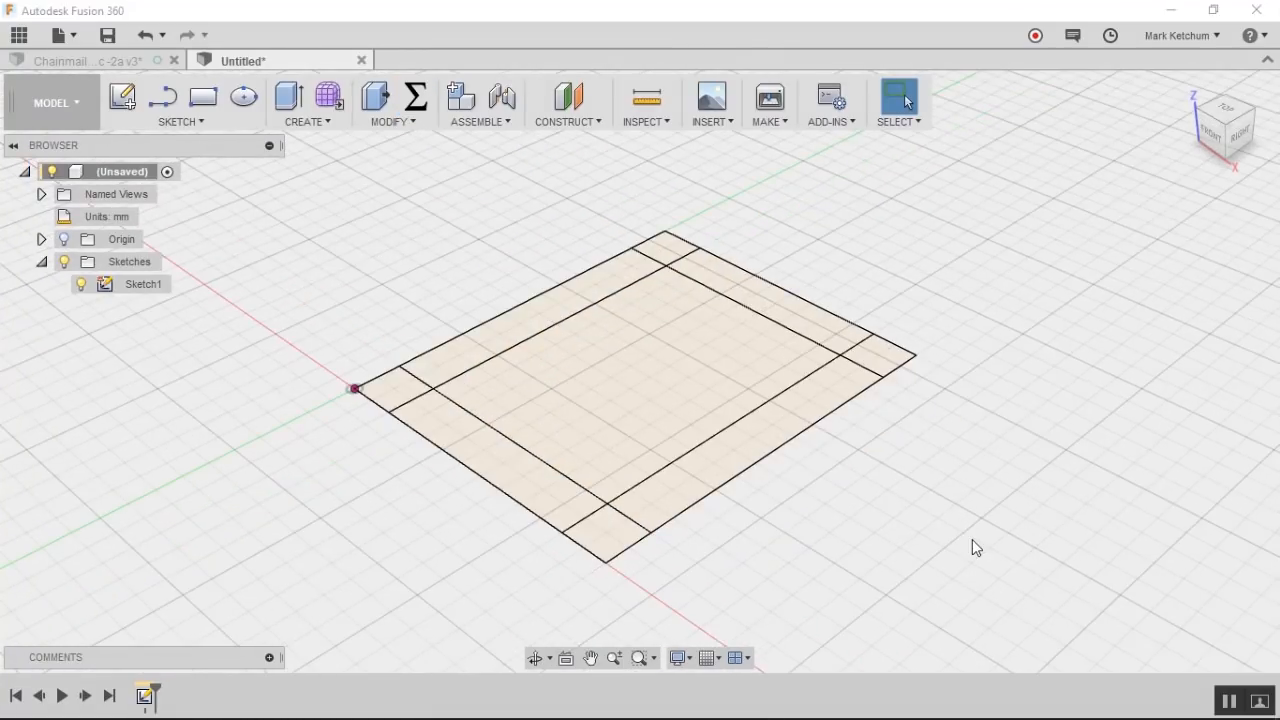
mouse_move(977, 527)
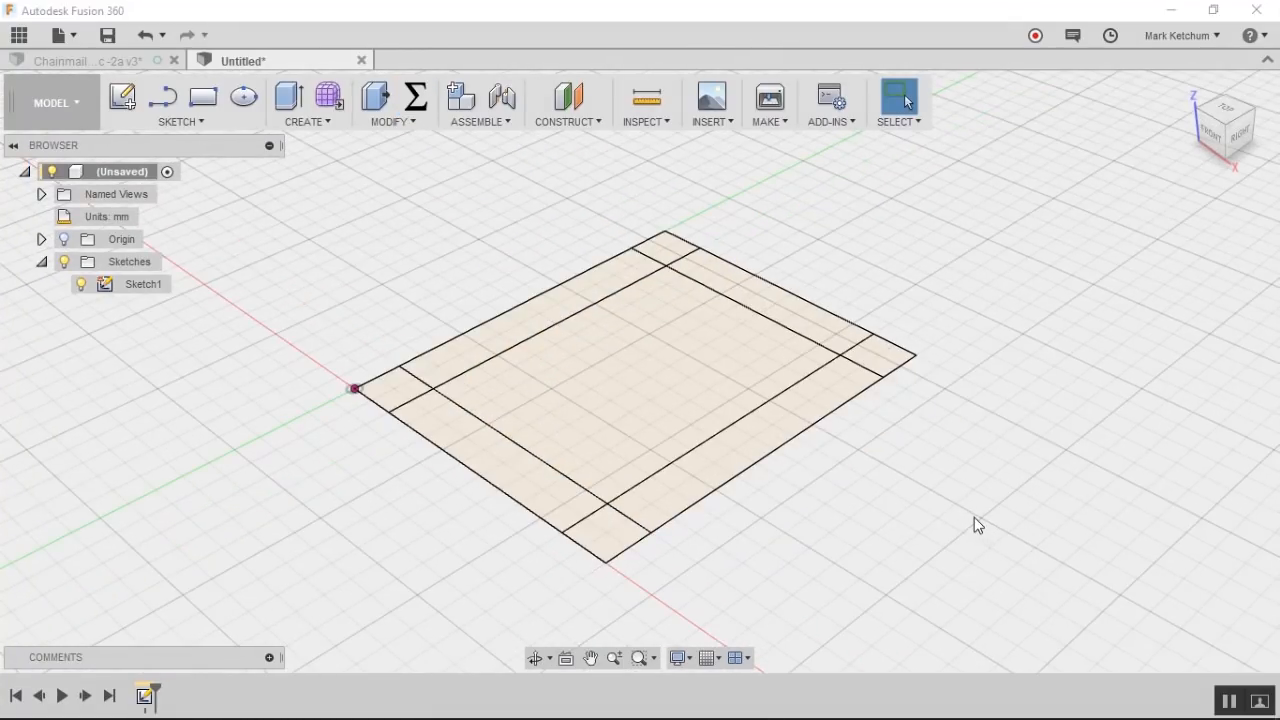
mouse_move(415, 97)
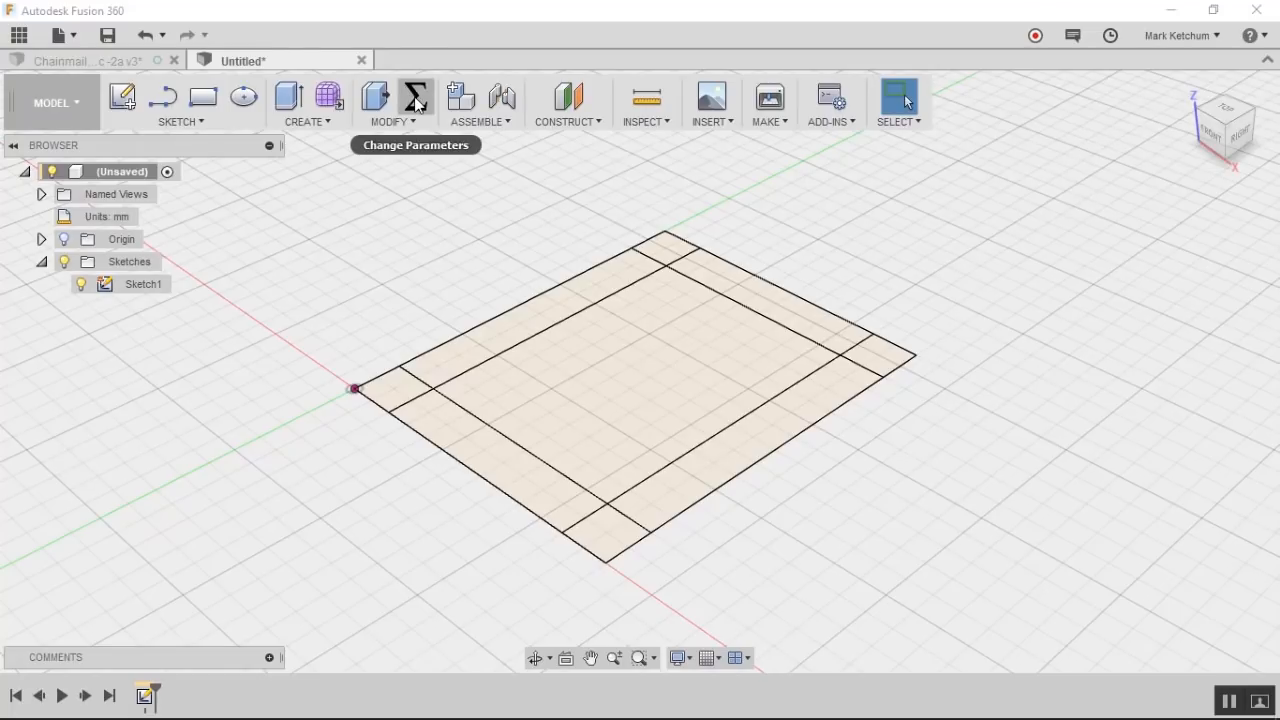
Step: Add user parameter postHeight defined as 2 mm + 2 × wireHeight + clearance
click(415, 96)
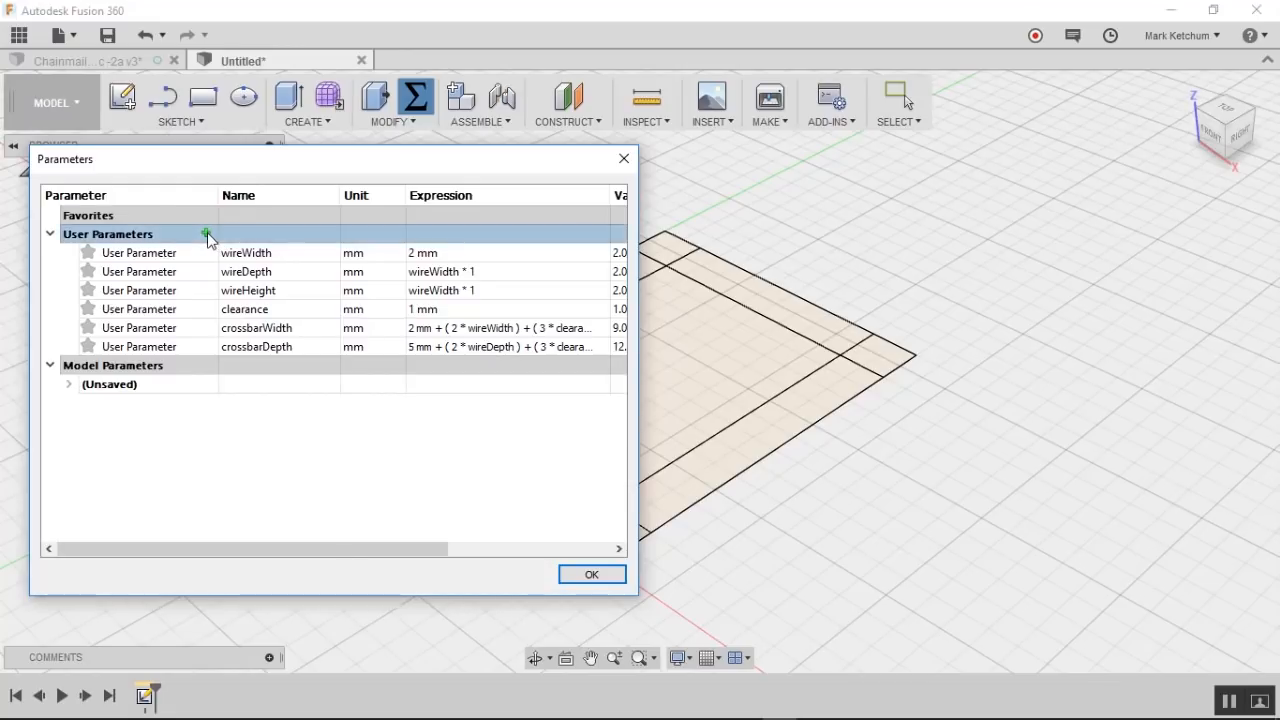
click(206, 233)
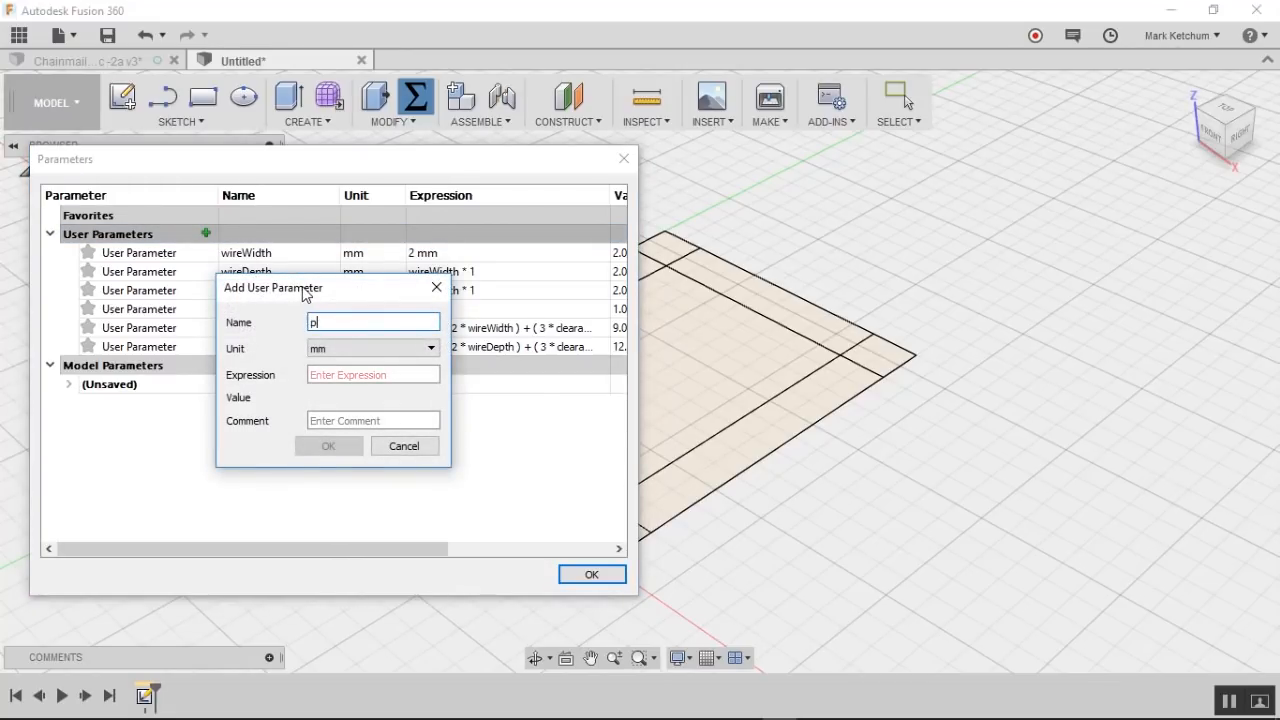
text(ostHeigh)
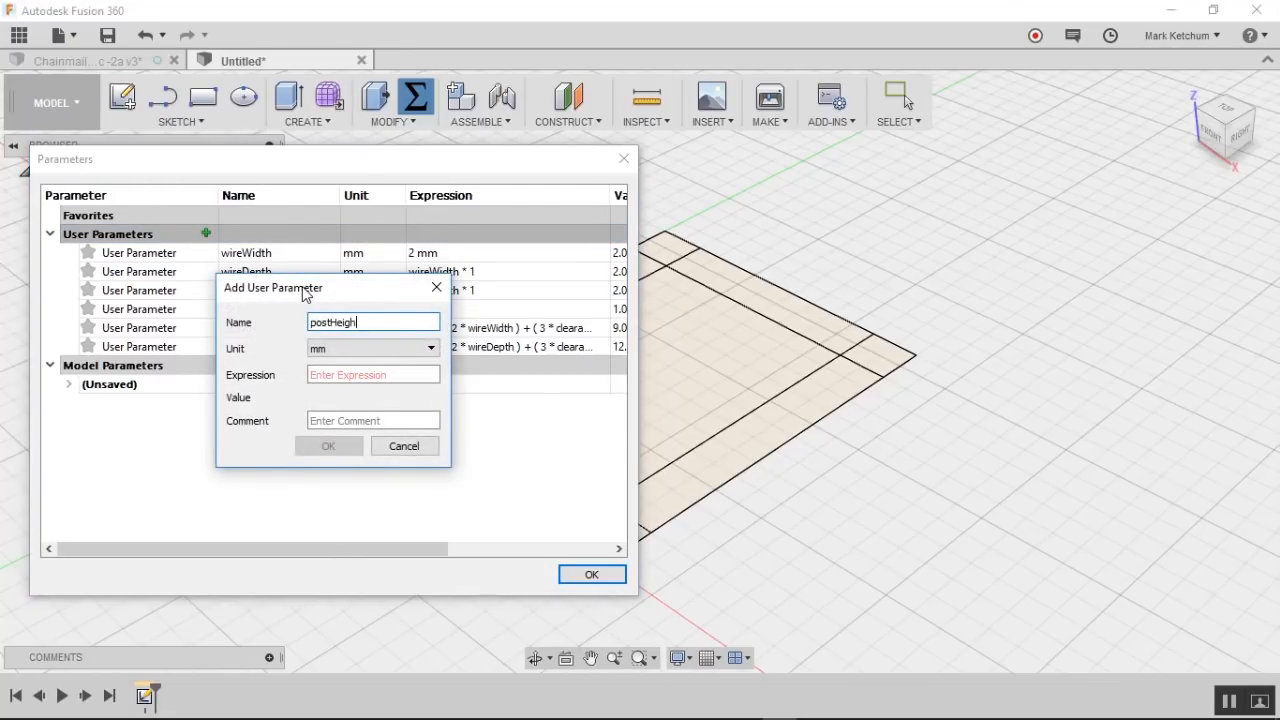
click(373, 374)
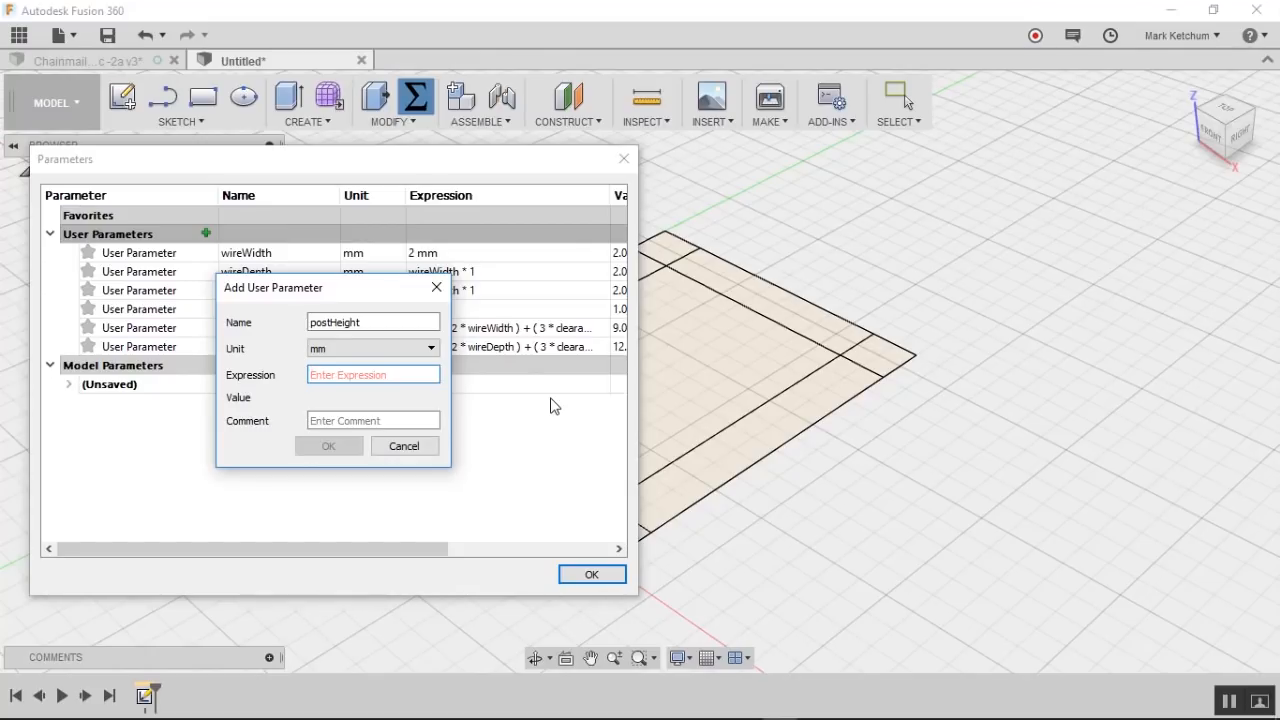
text(2 + ()
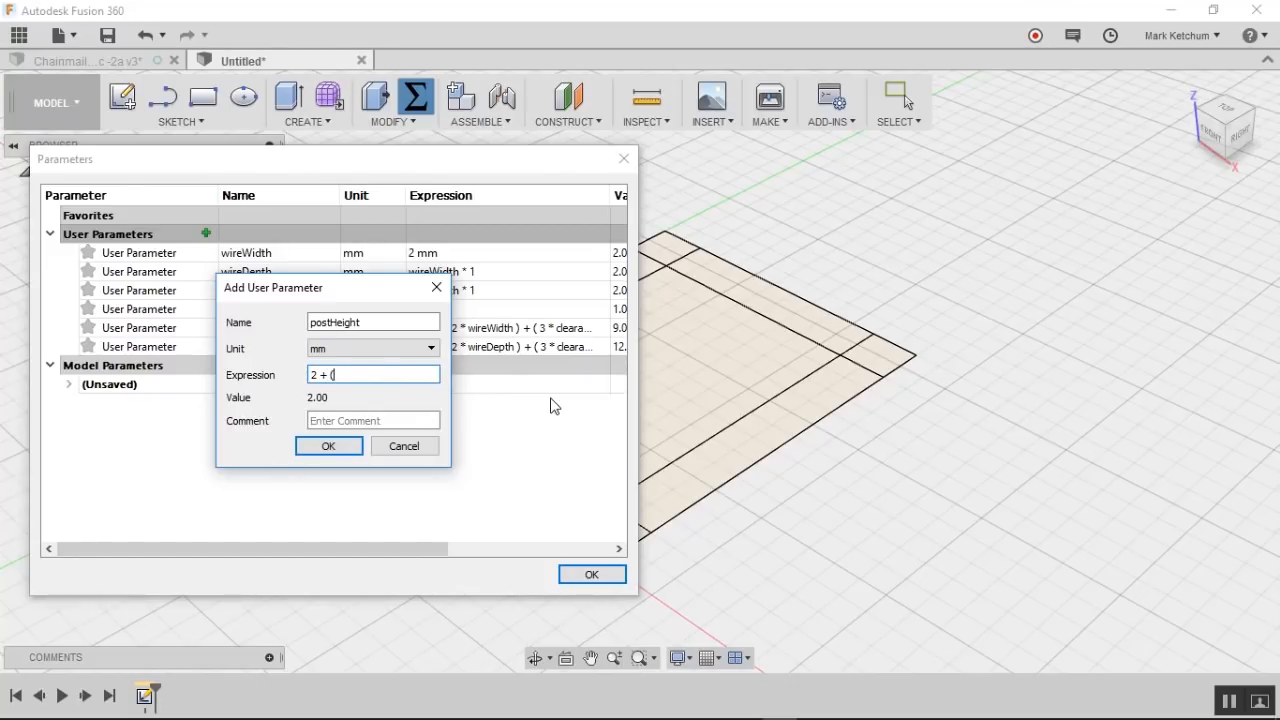
text(2)
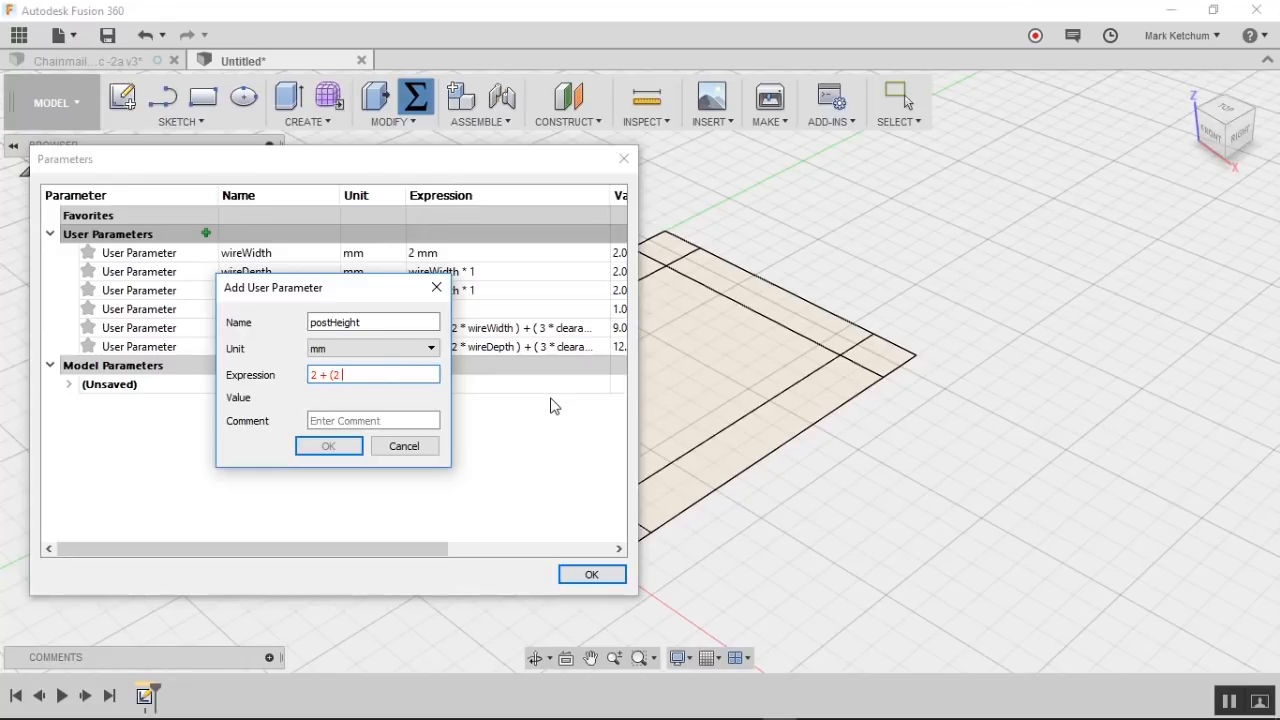
text(*)
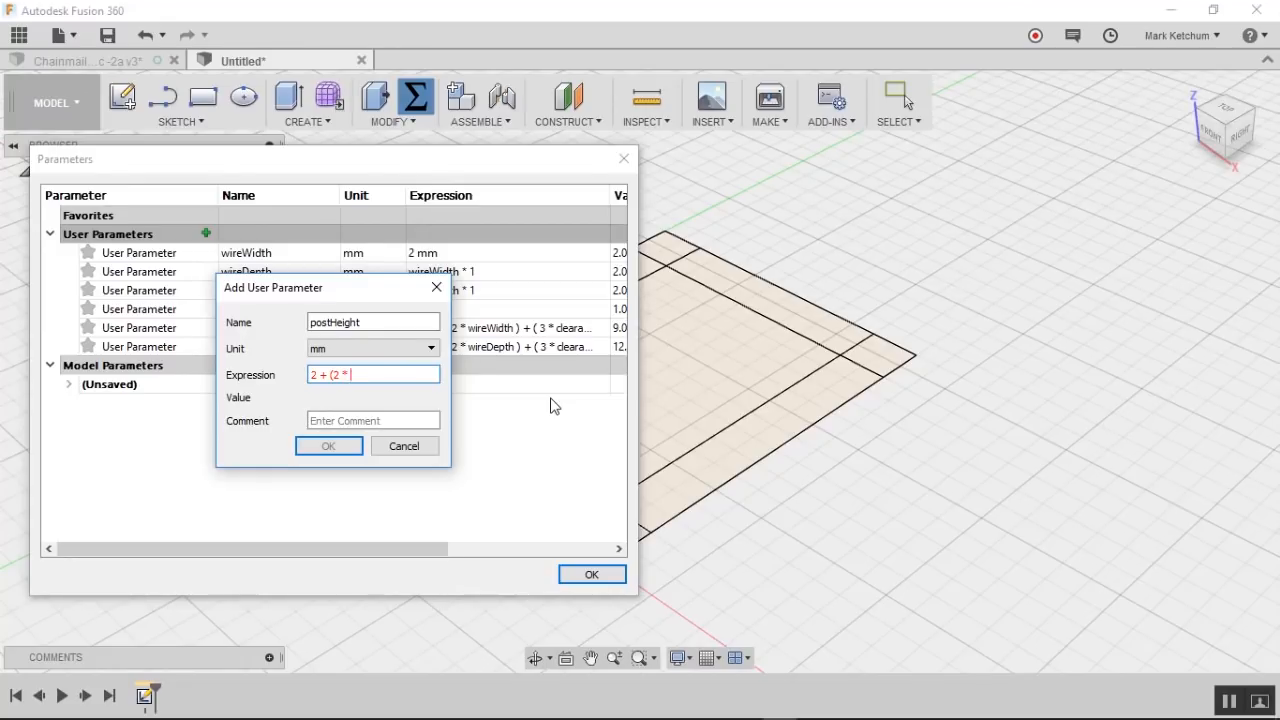
text(wireHei)
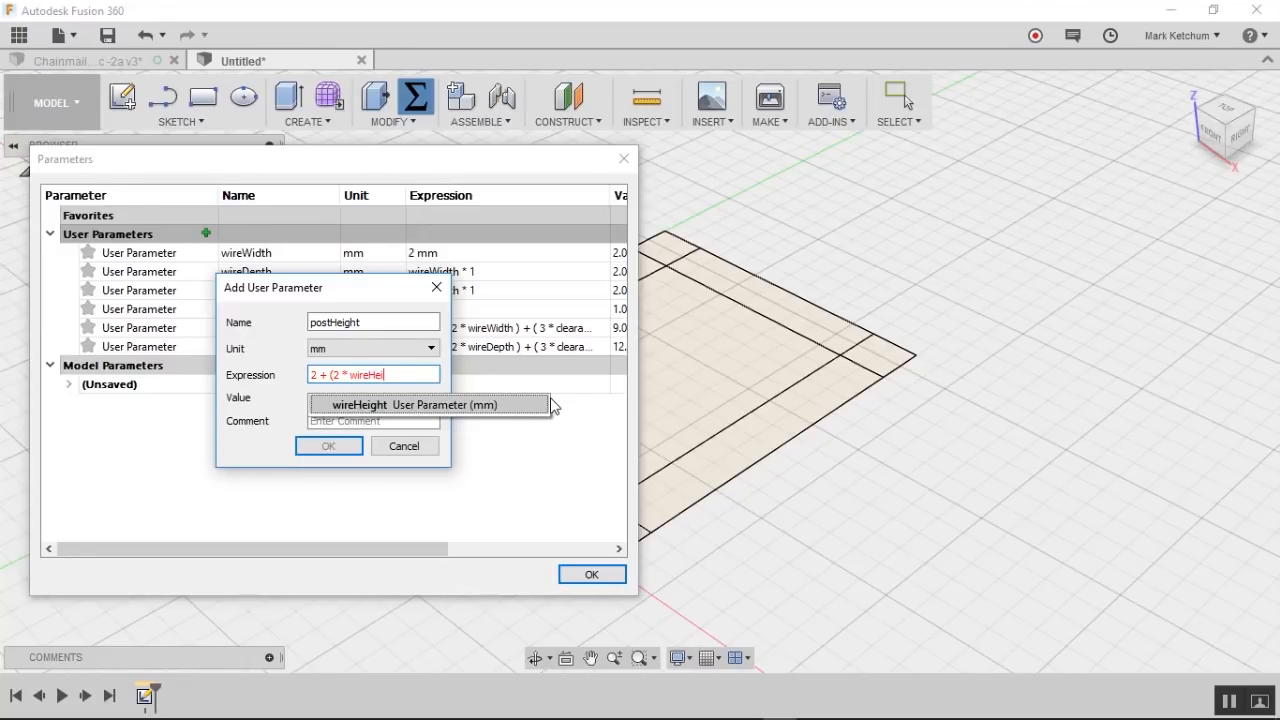
click(413, 404)
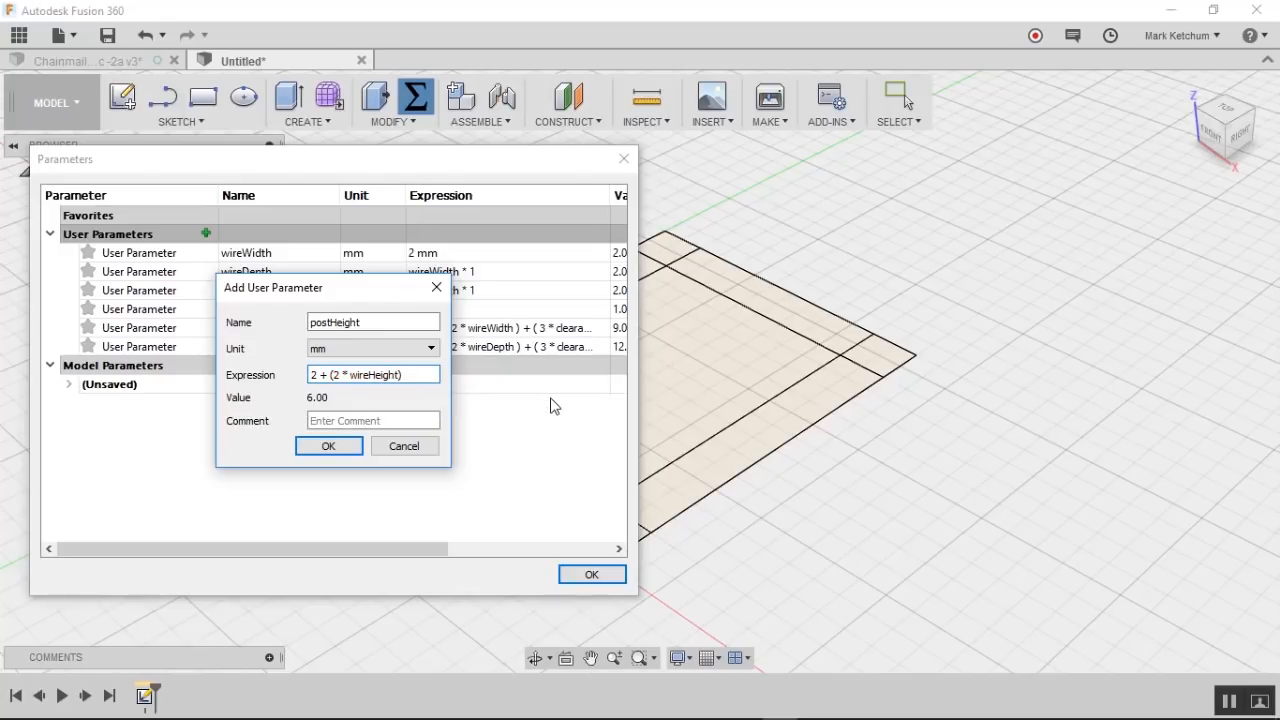
text(_ clea)
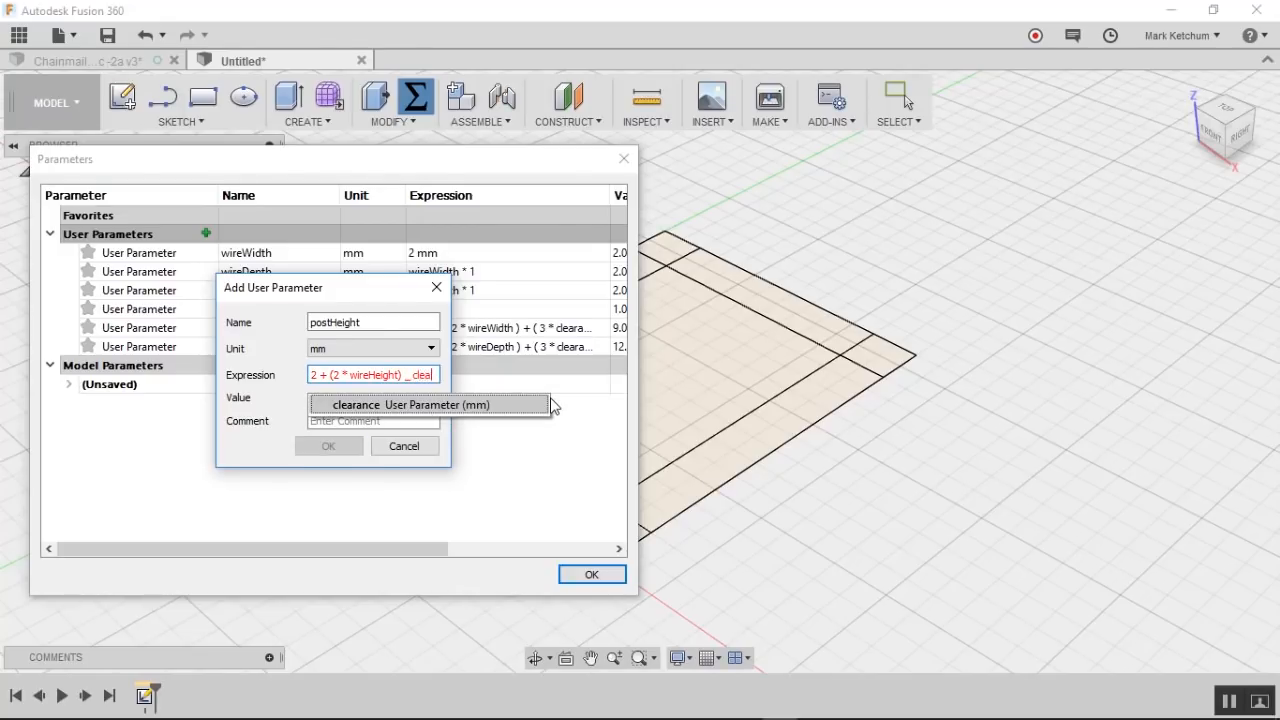
click(328, 445)
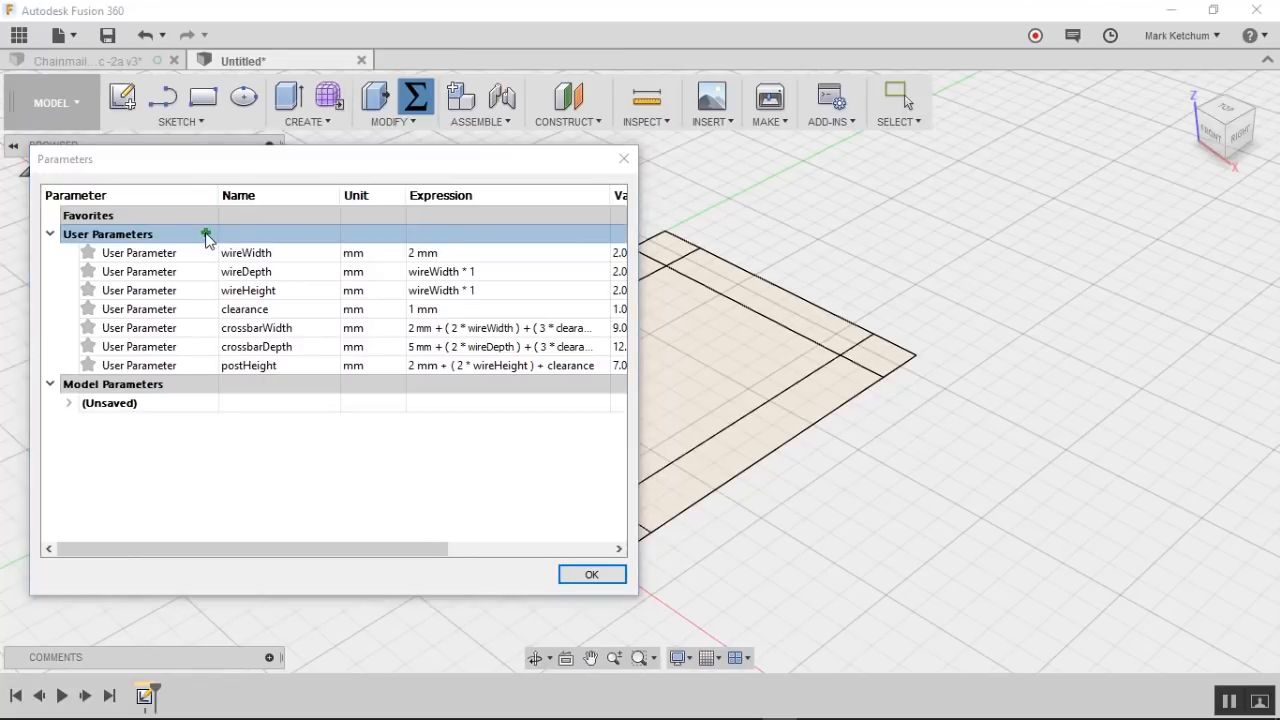
Step: Add user parameter crossbarRaise defined as postHeight − wireHeight, and apply
click(206, 234)
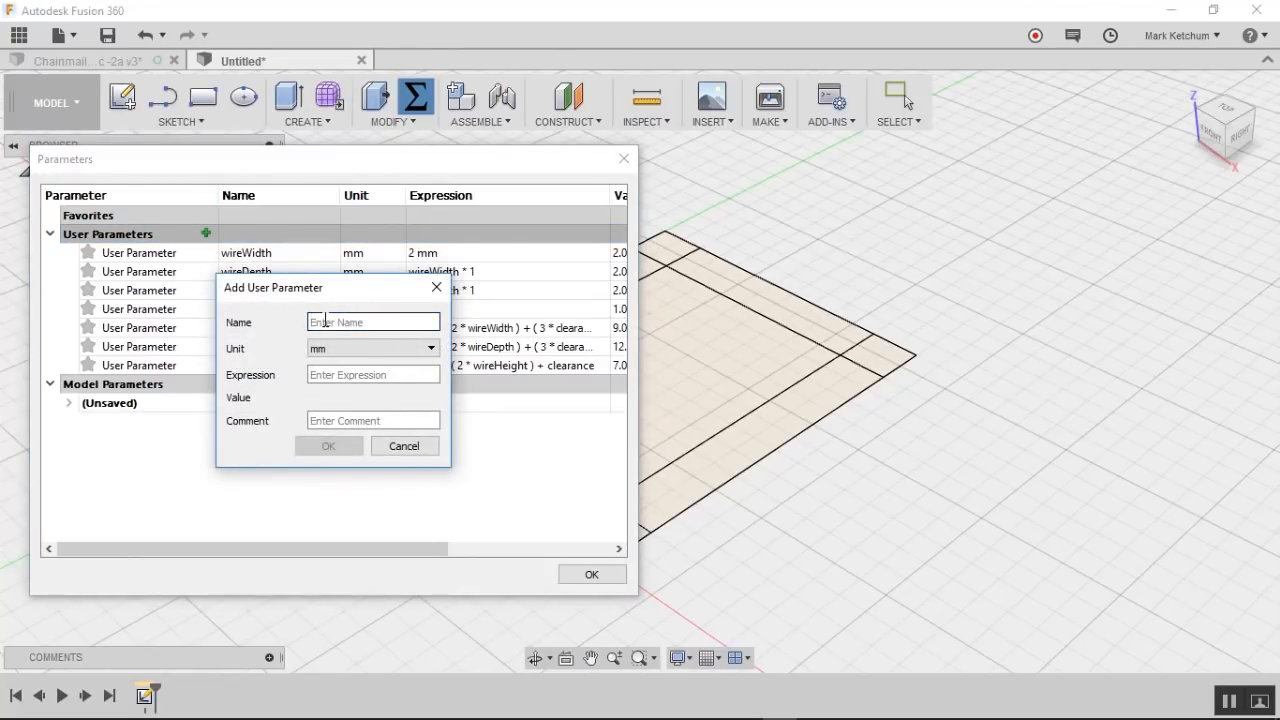
text(crossdbarRaise)
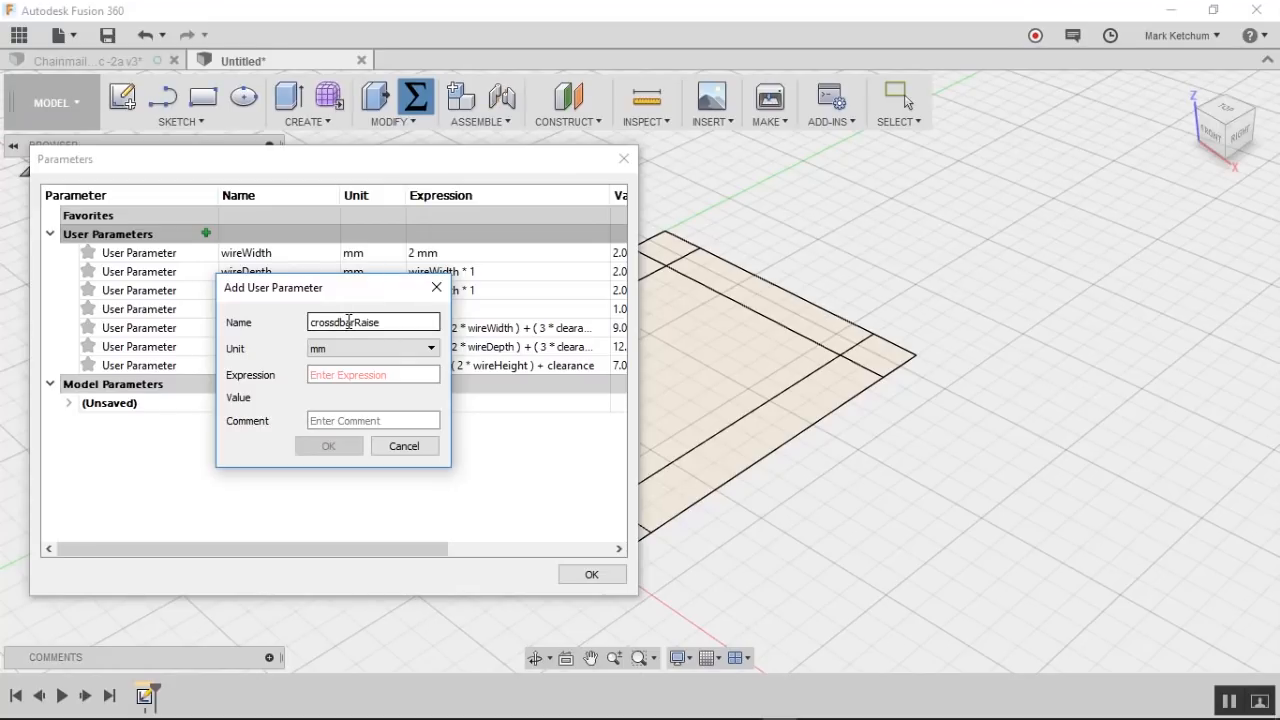
text(crossbarRaise)
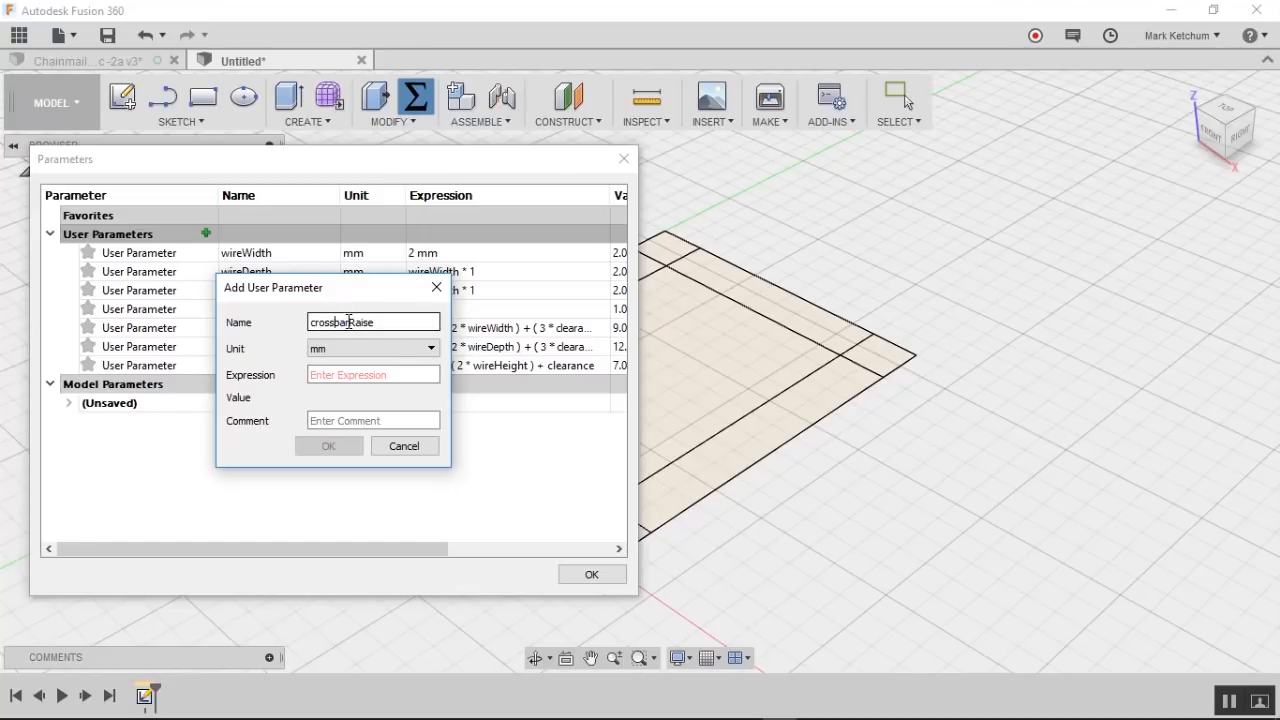
click(373, 374)
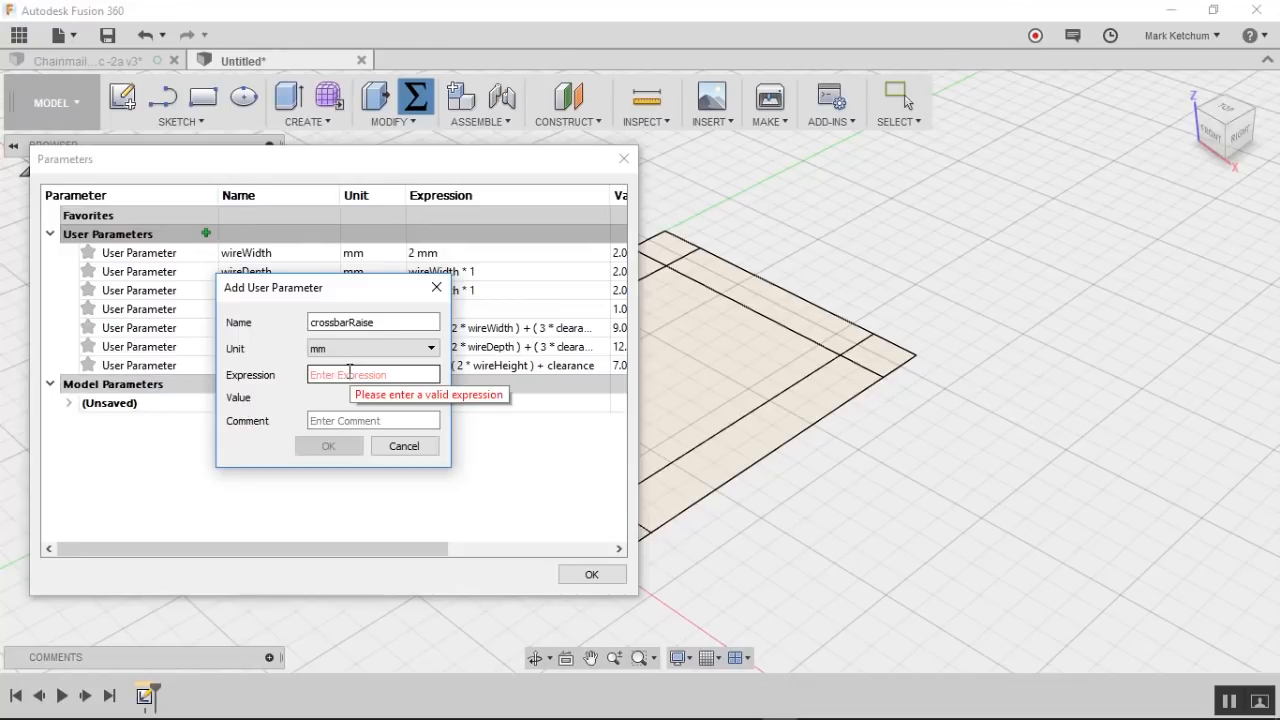
text(postHeight -)
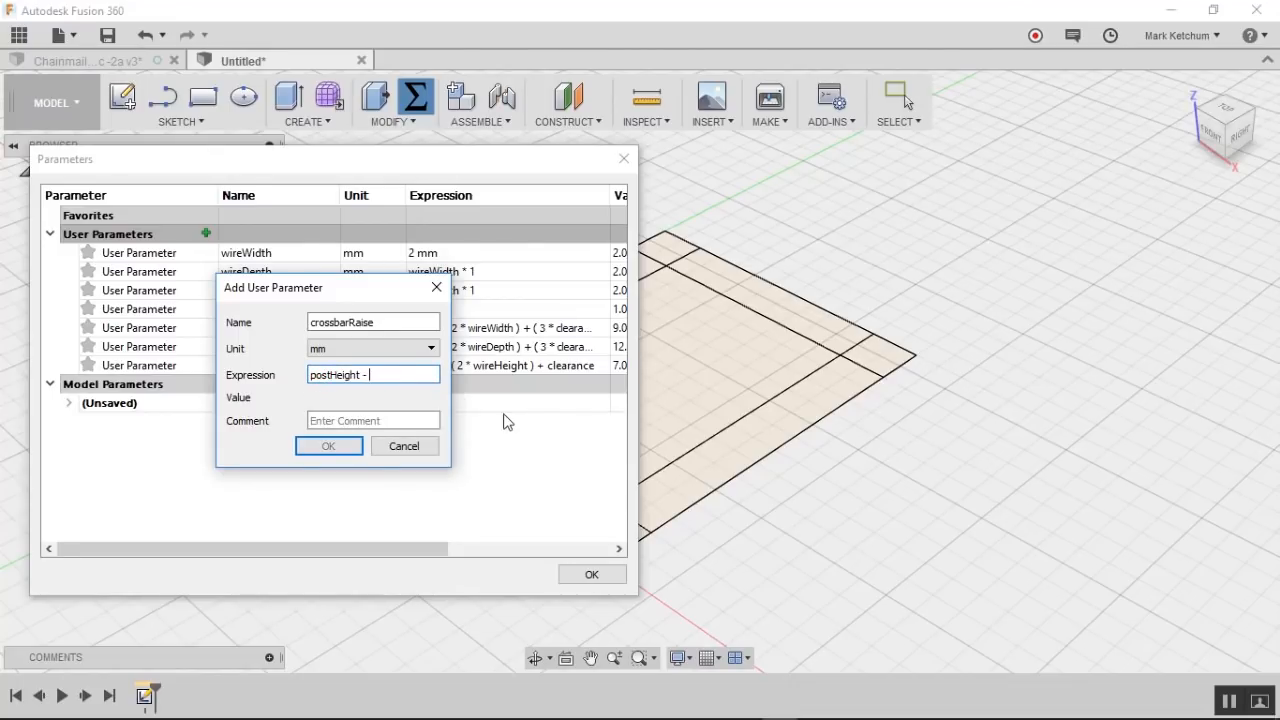
text(wireH)
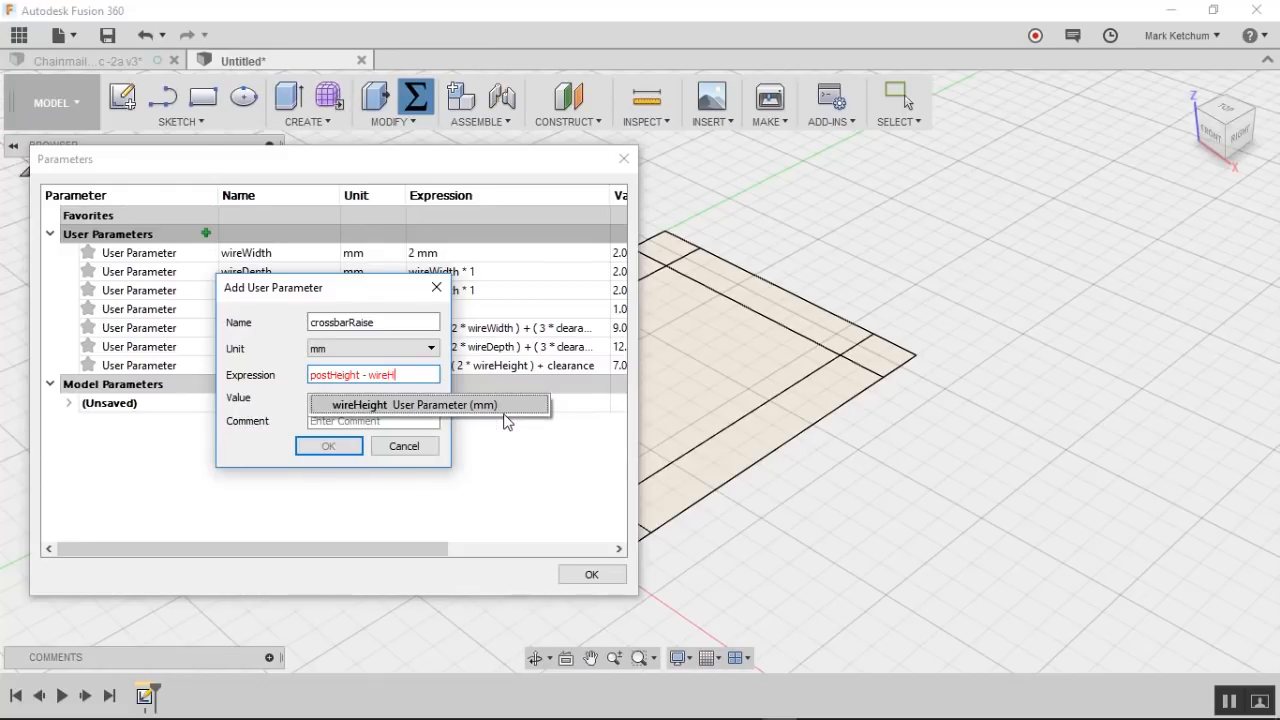
click(415, 404)
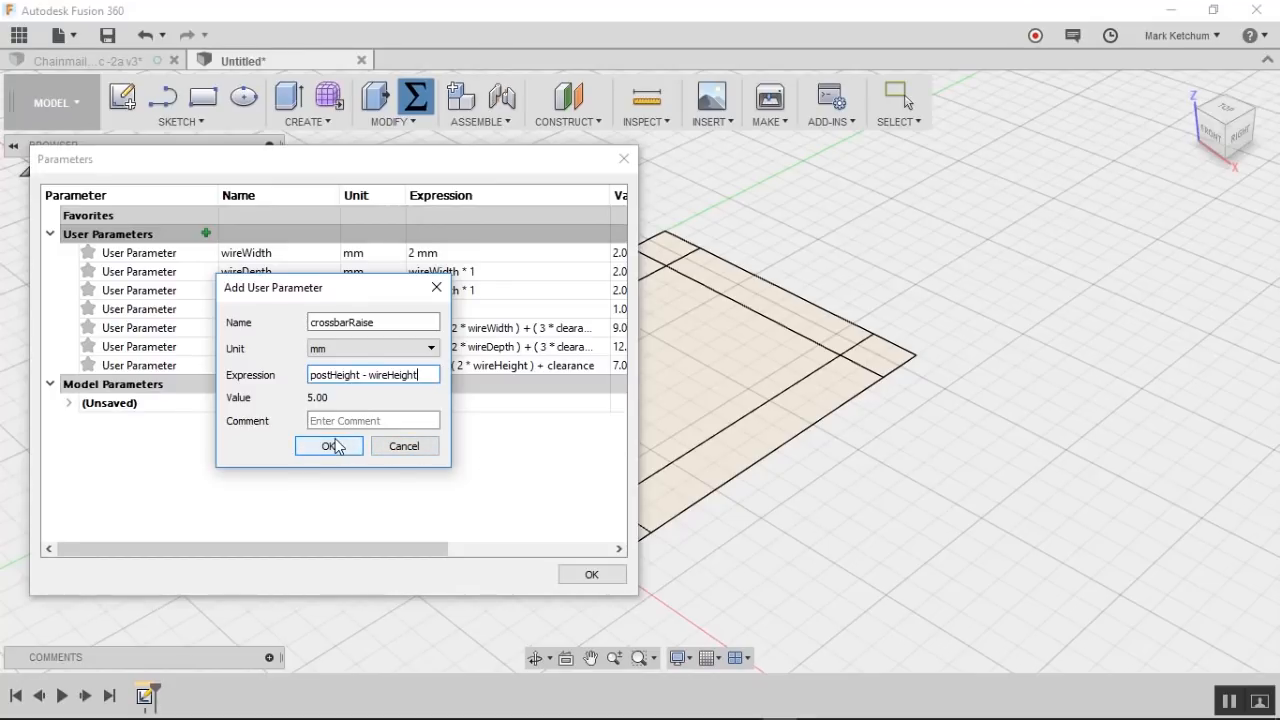
click(329, 446)
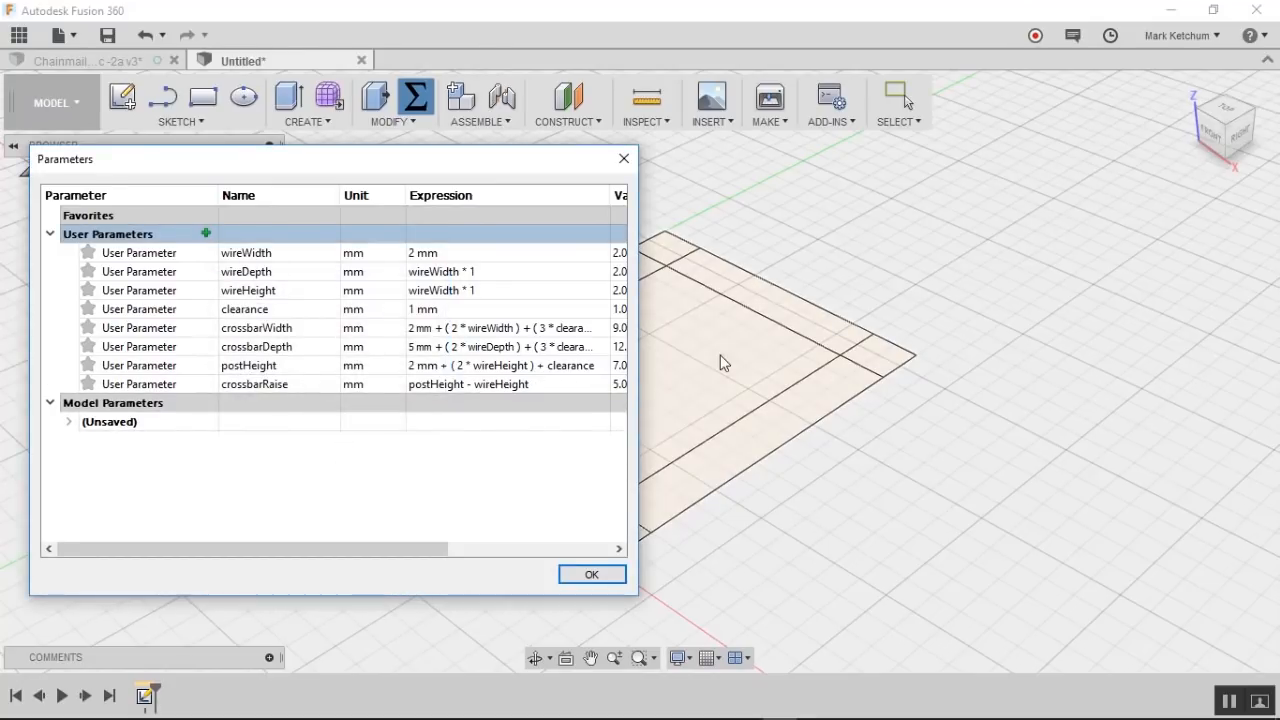
click(591, 574)
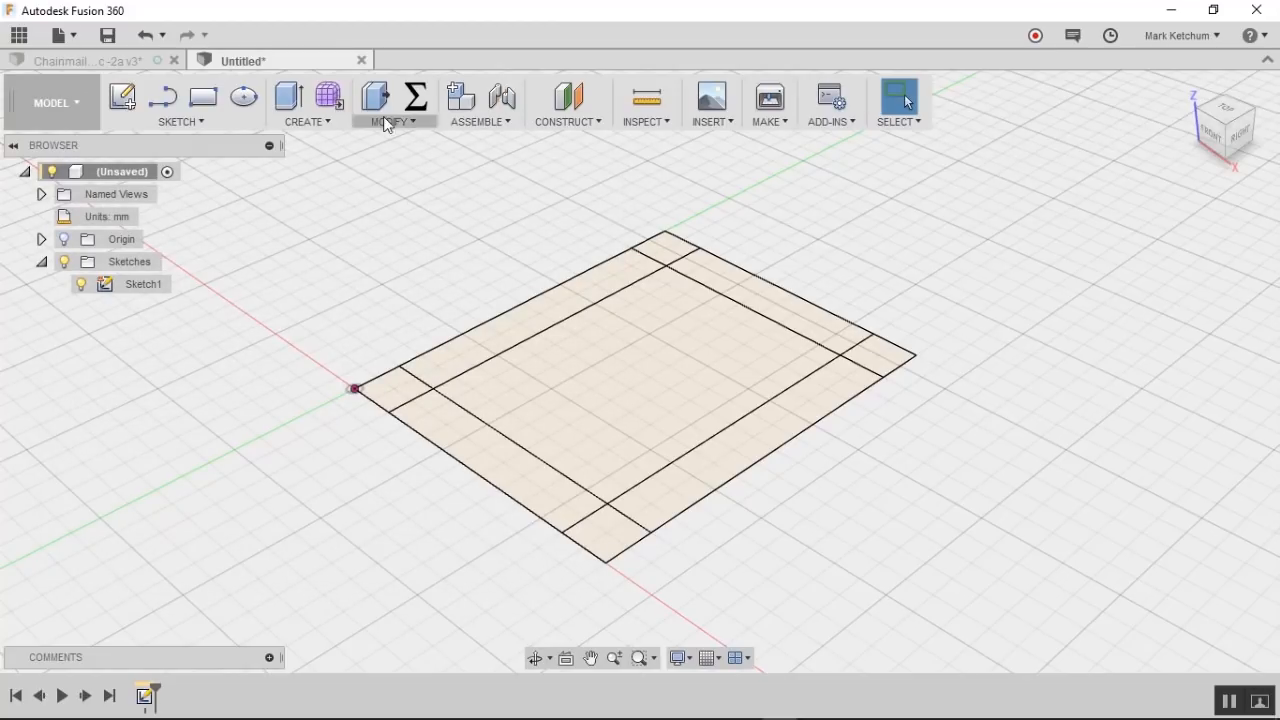
Step: Extrude the two side strips by wireHeight, then make Sketch1 visible again
click(307, 104)
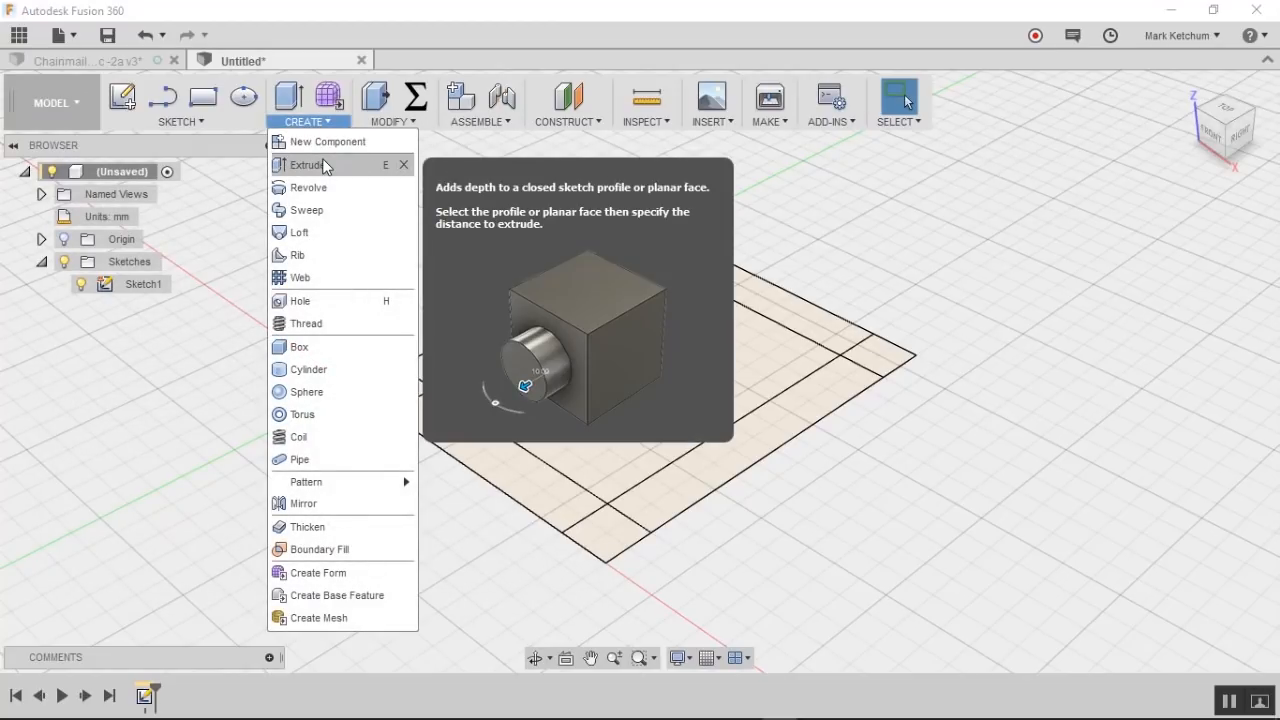
click(307, 165)
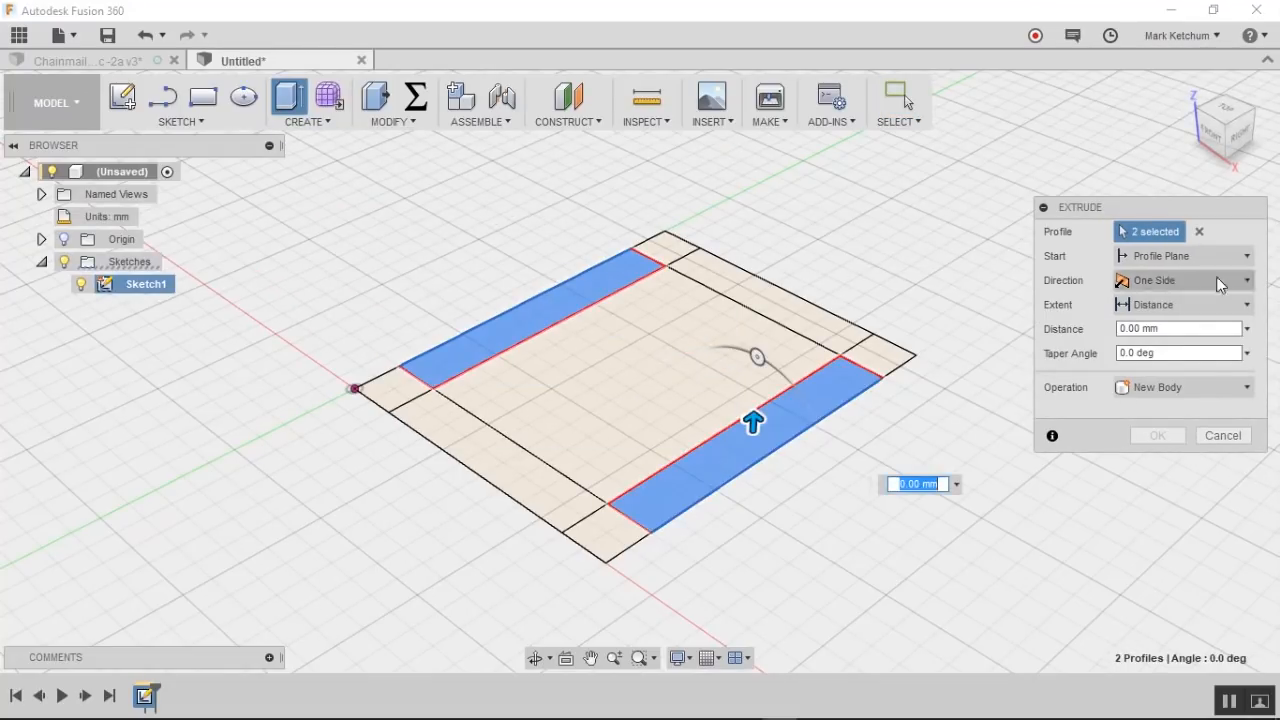
click(1178, 328)
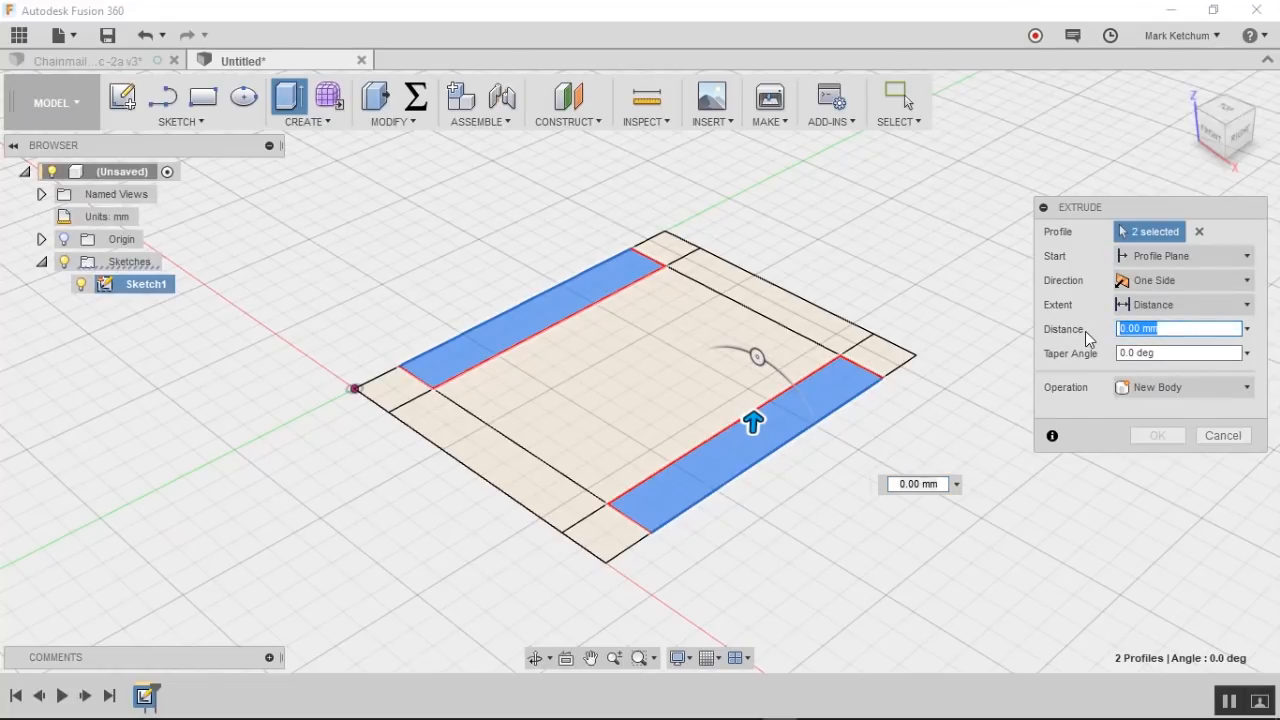
text(wir)
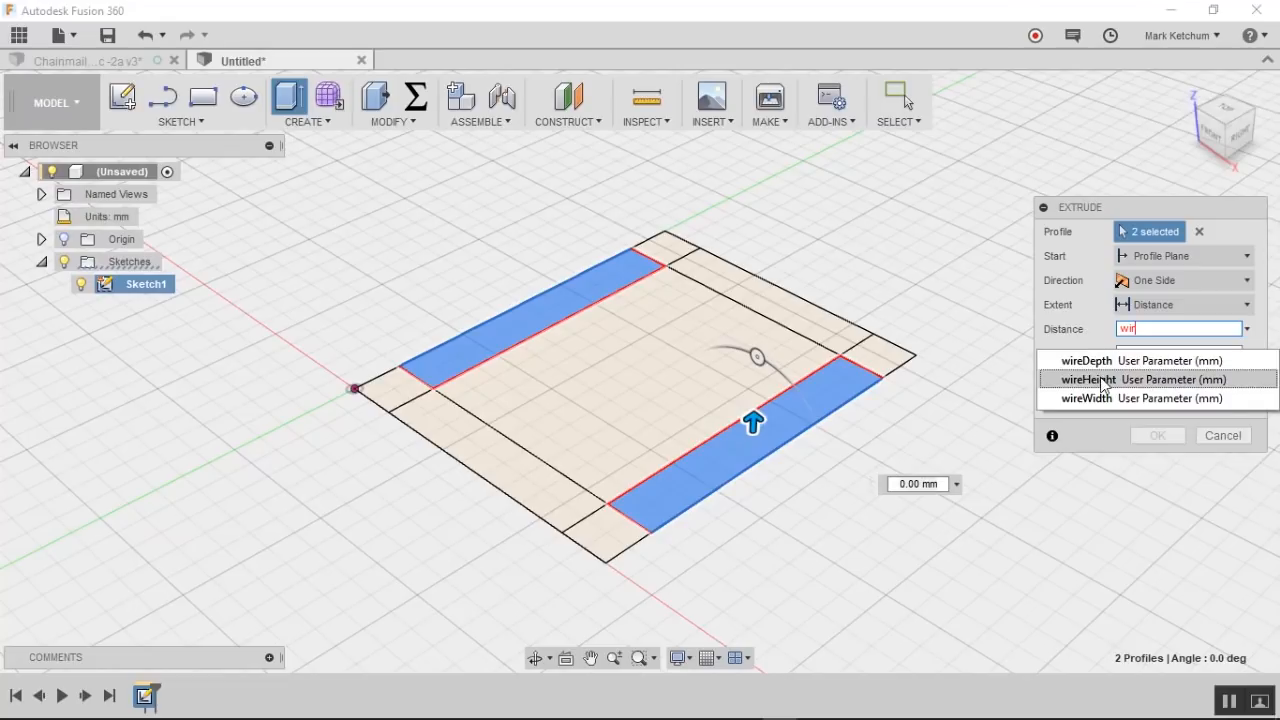
click(1087, 379)
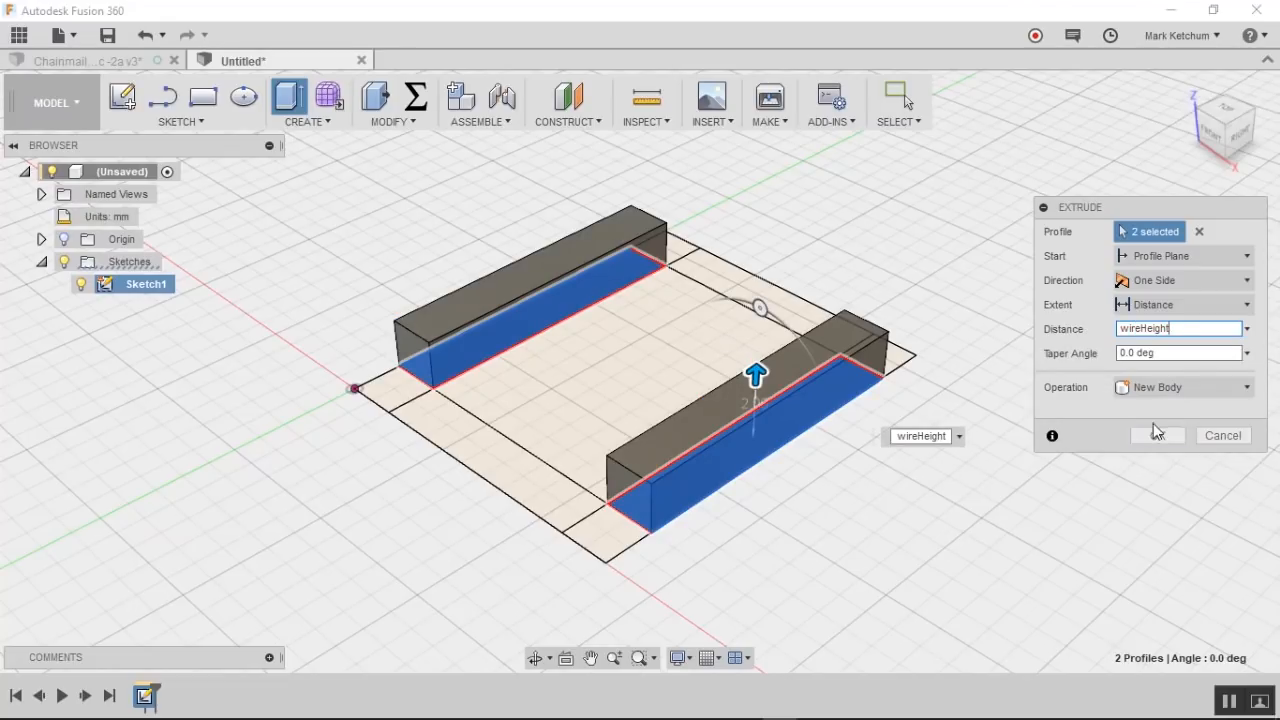
click(1157, 435)
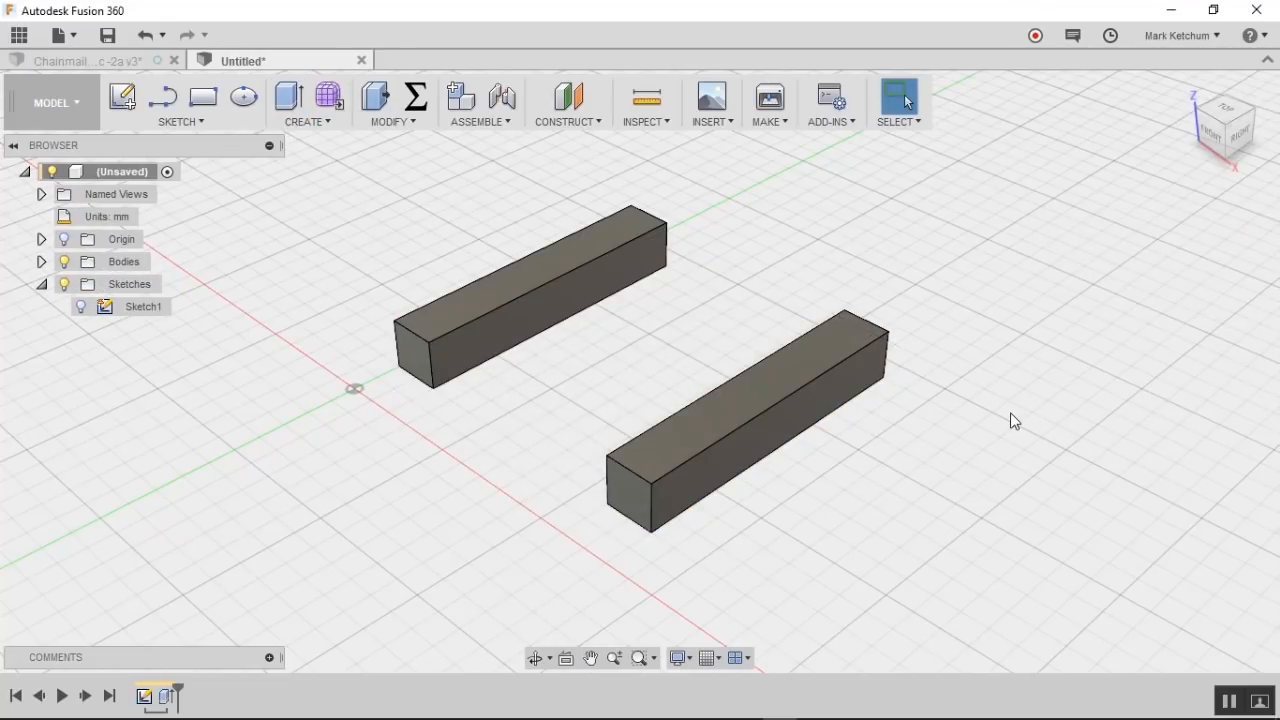
click(142, 306)
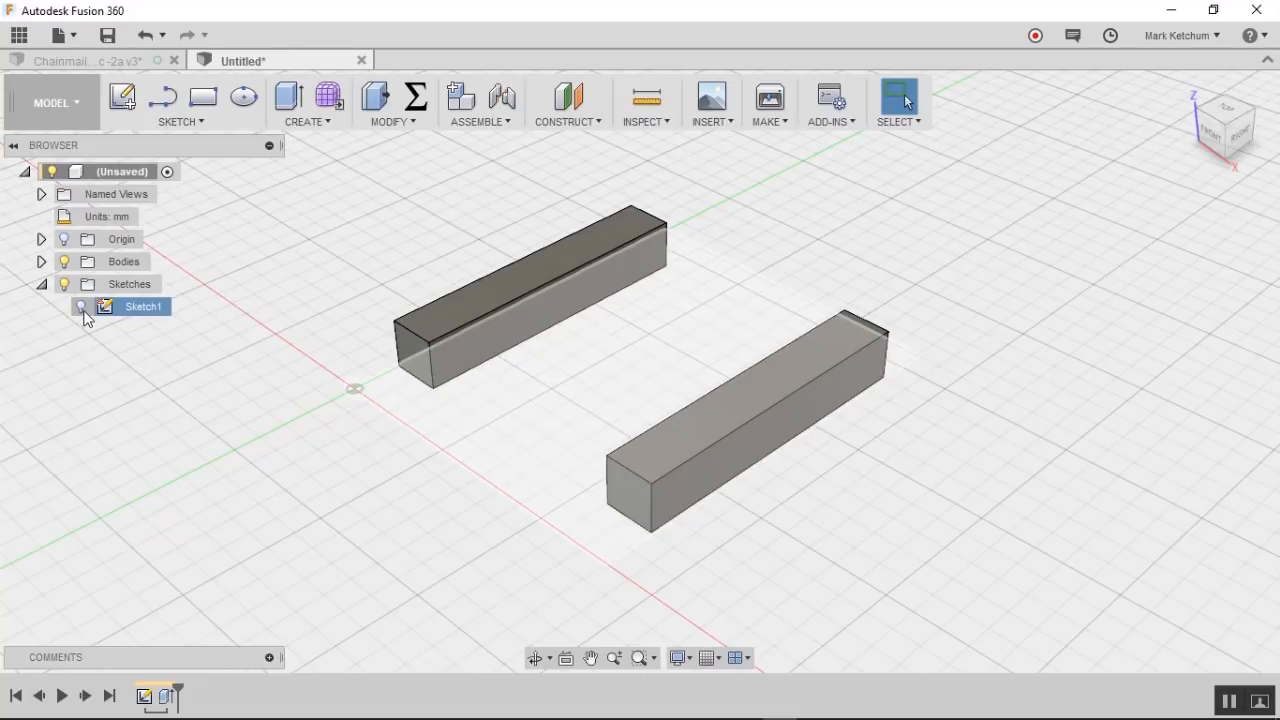
click(81, 306)
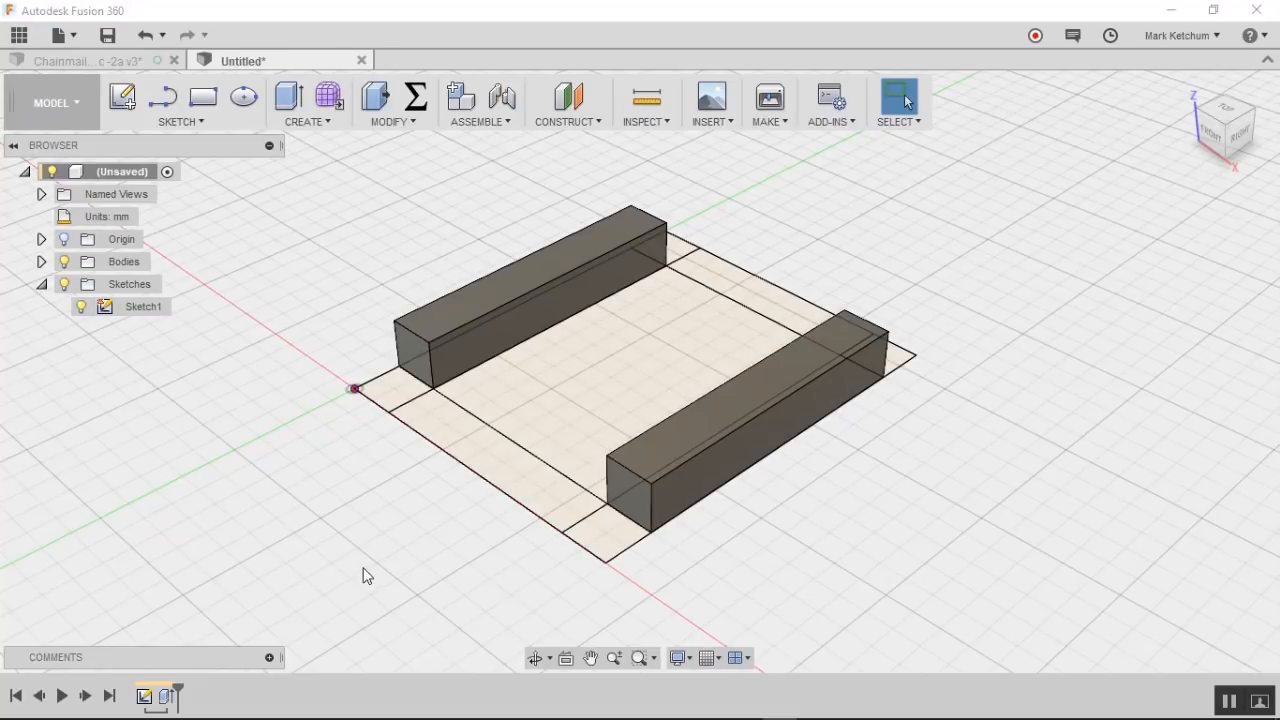
Step: Extrude the front and back strips by wireHeight
click(288, 96)
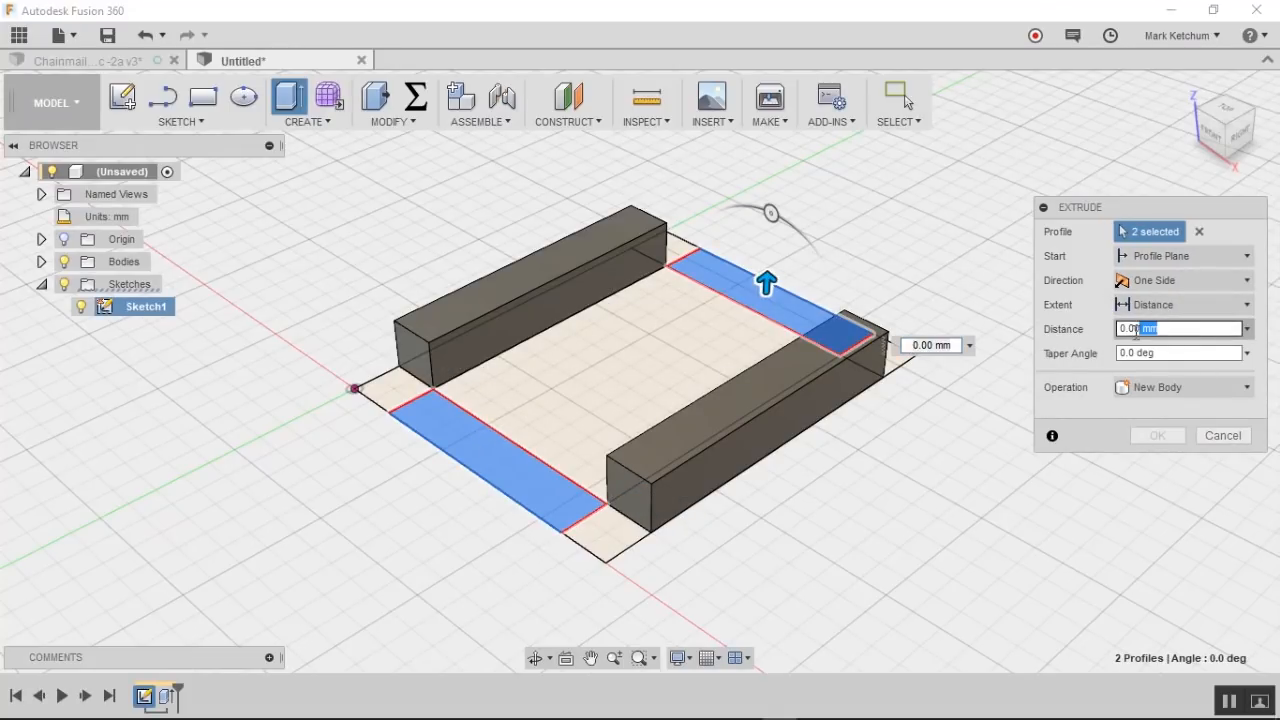
text(wire)
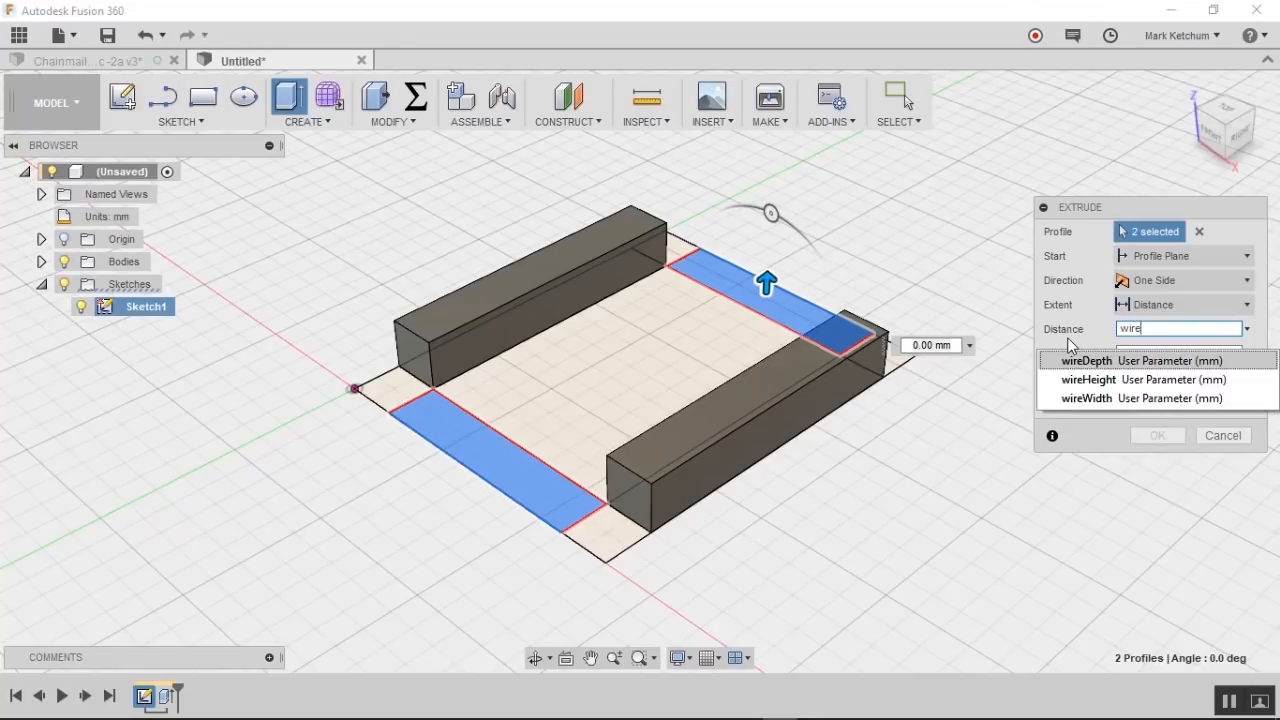
click(1088, 379)
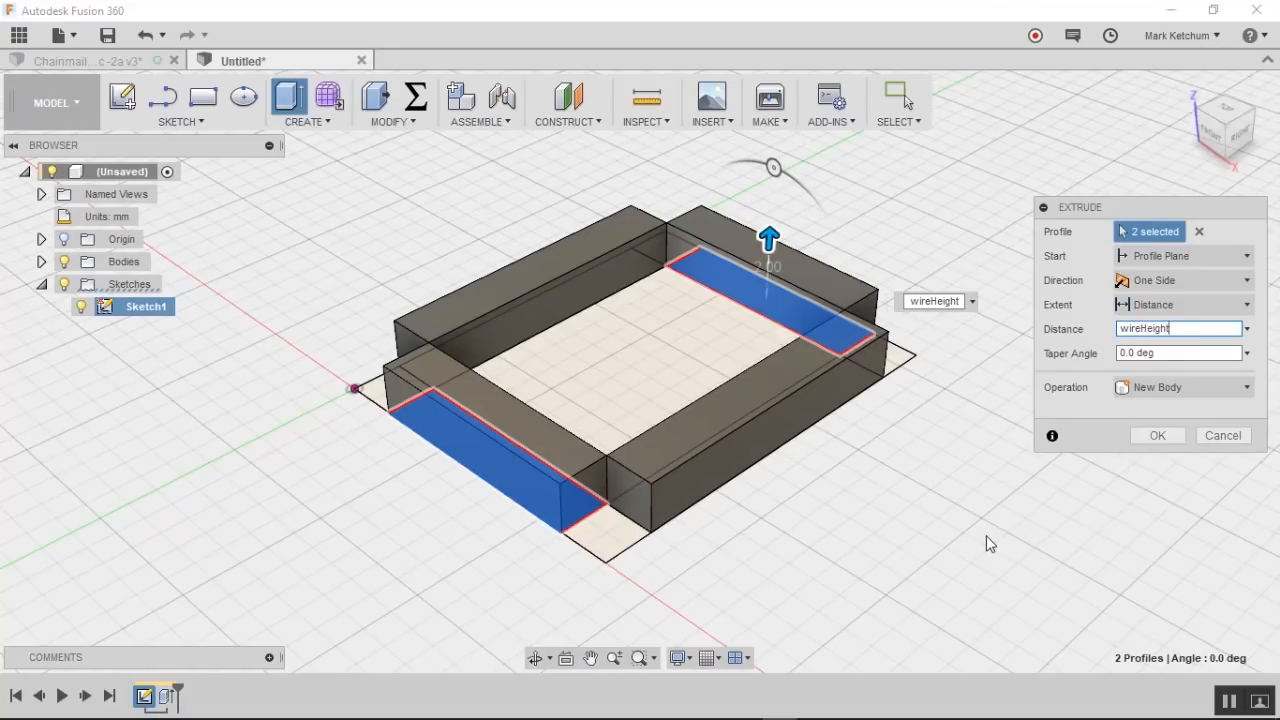
mouse_move(1100, 506)
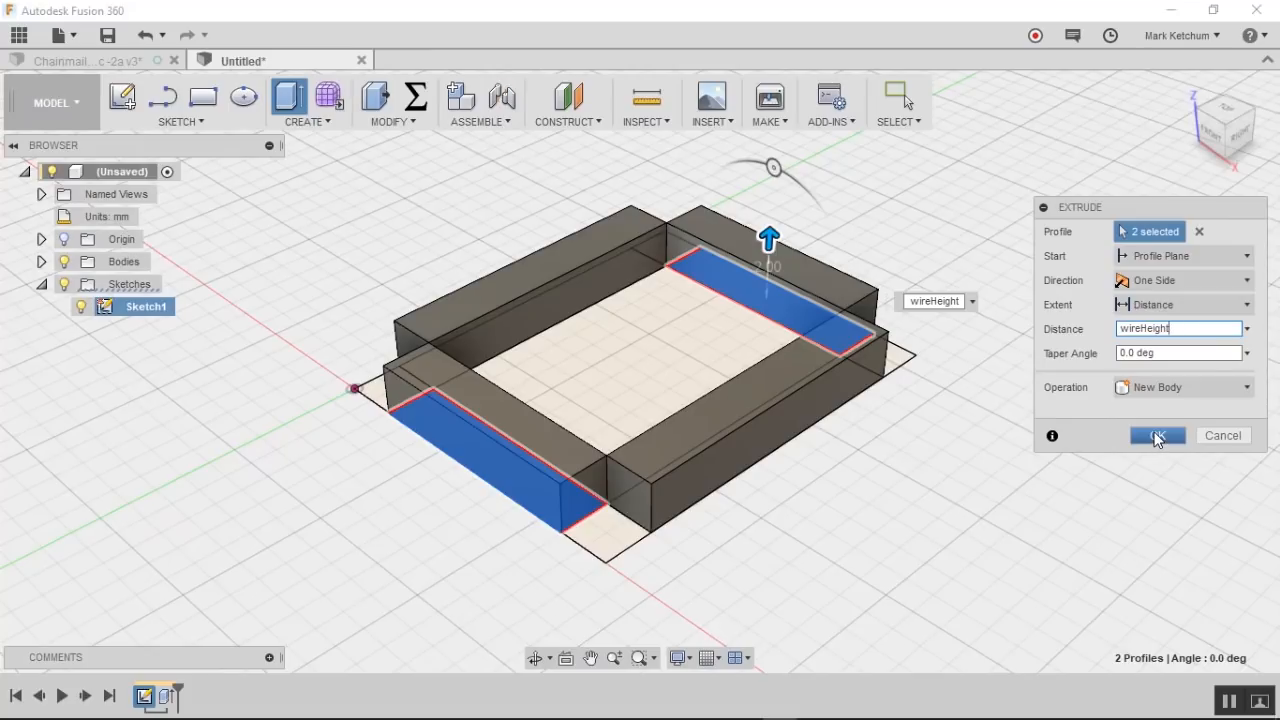
click(1157, 435)
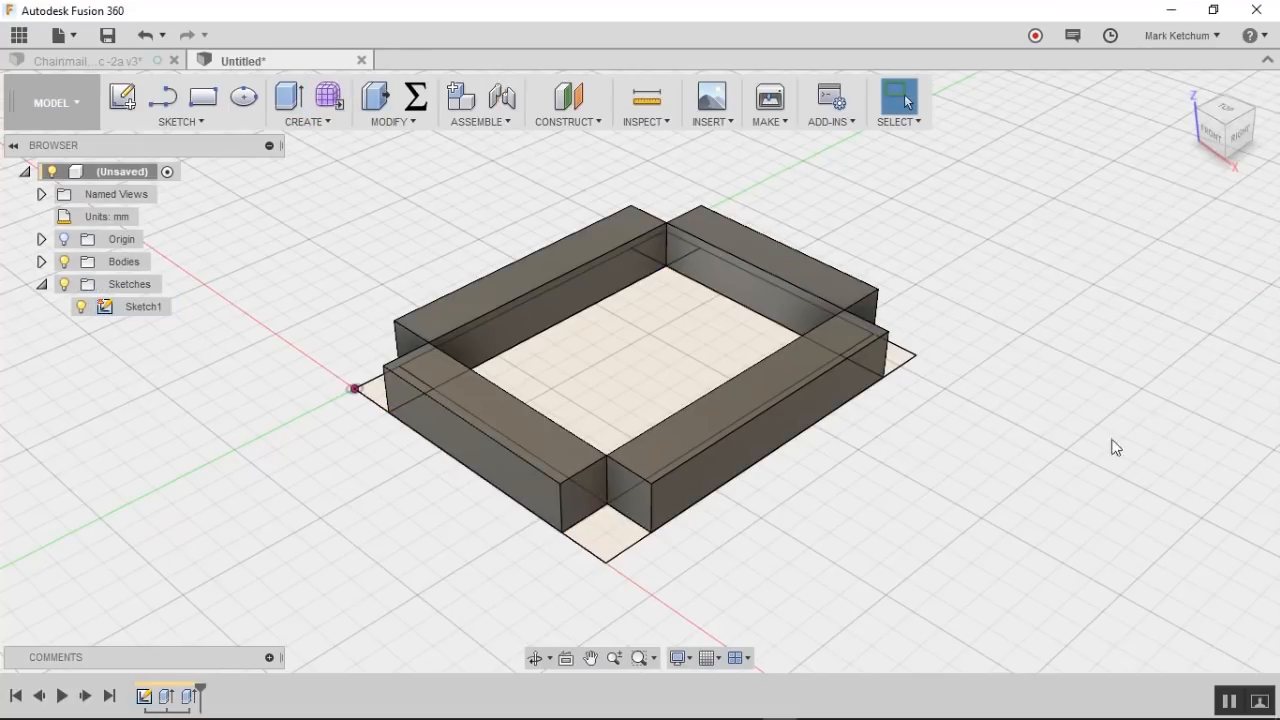
mouse_move(883, 561)
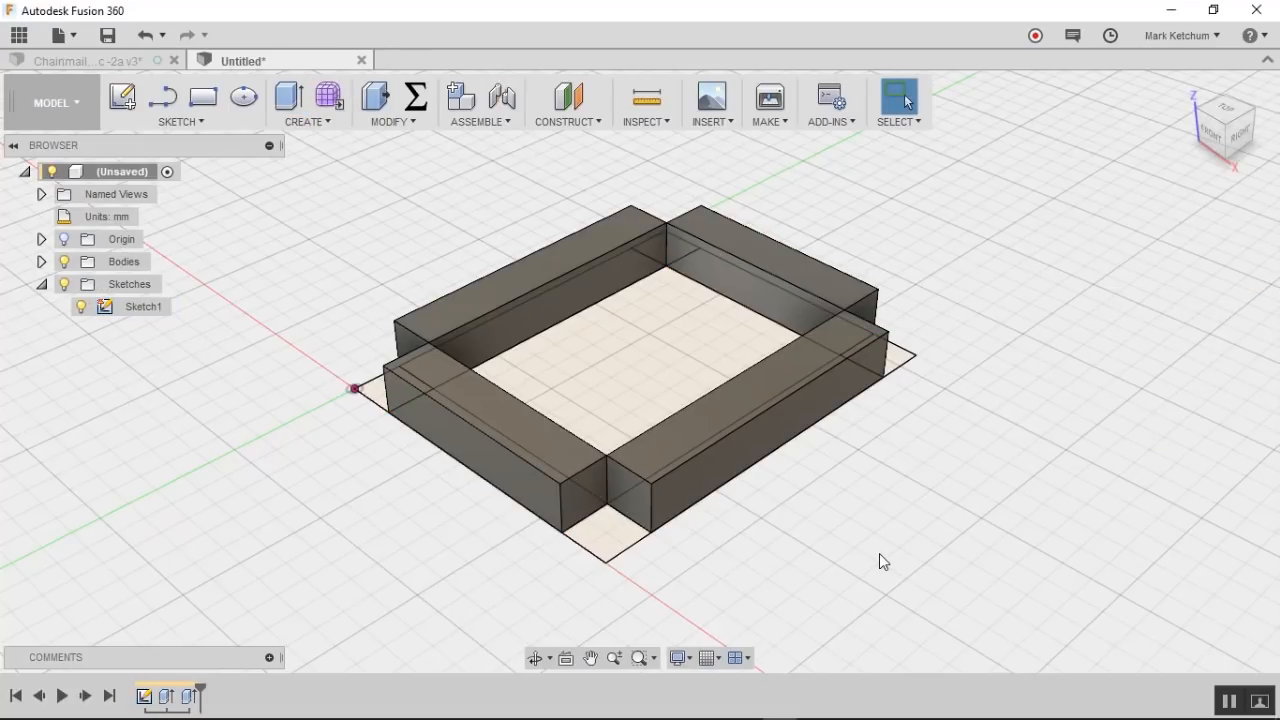
Step: Extrude the four corner squares by postHeight as new bodies, then hide Sketch1
click(288, 95)
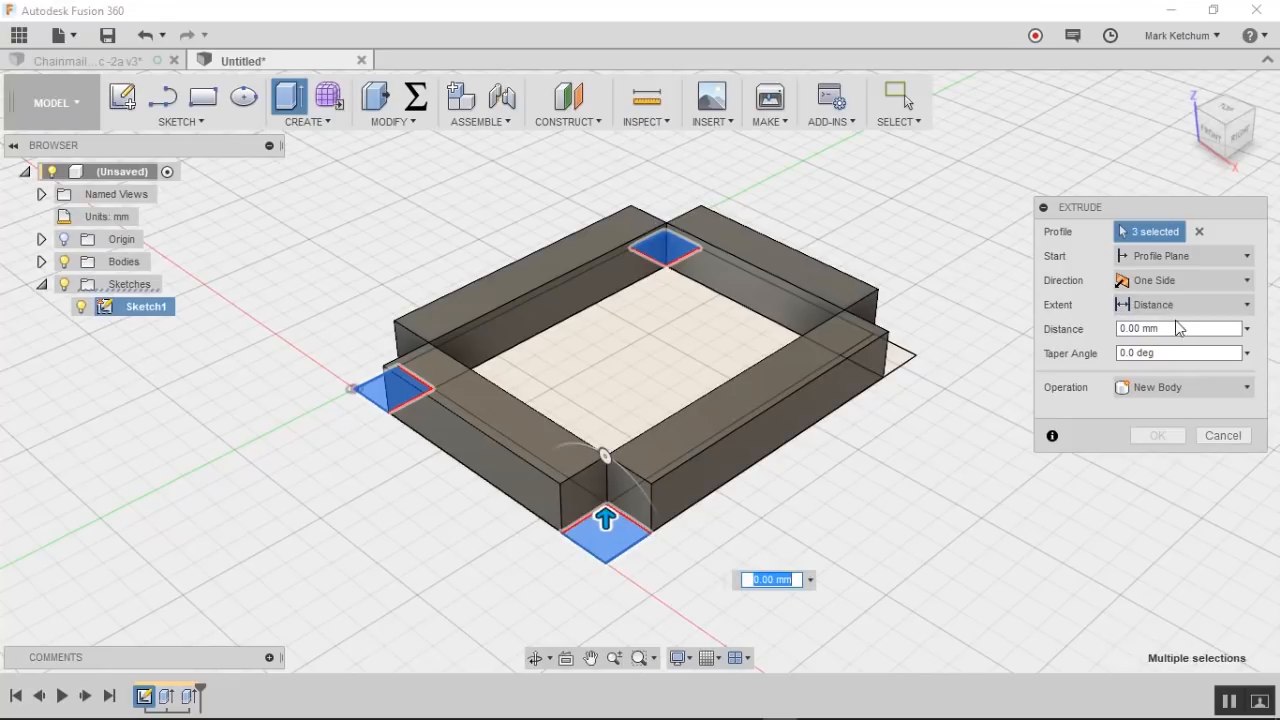
text(postHeight)
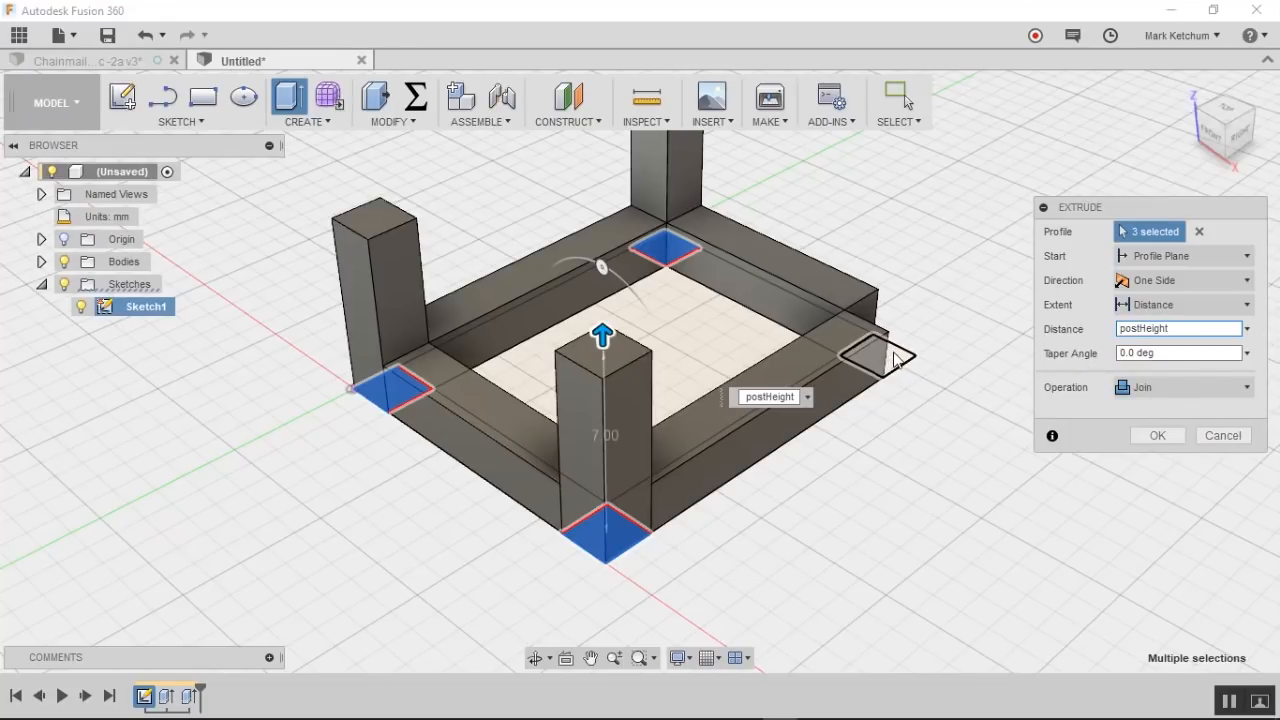
click(875, 357)
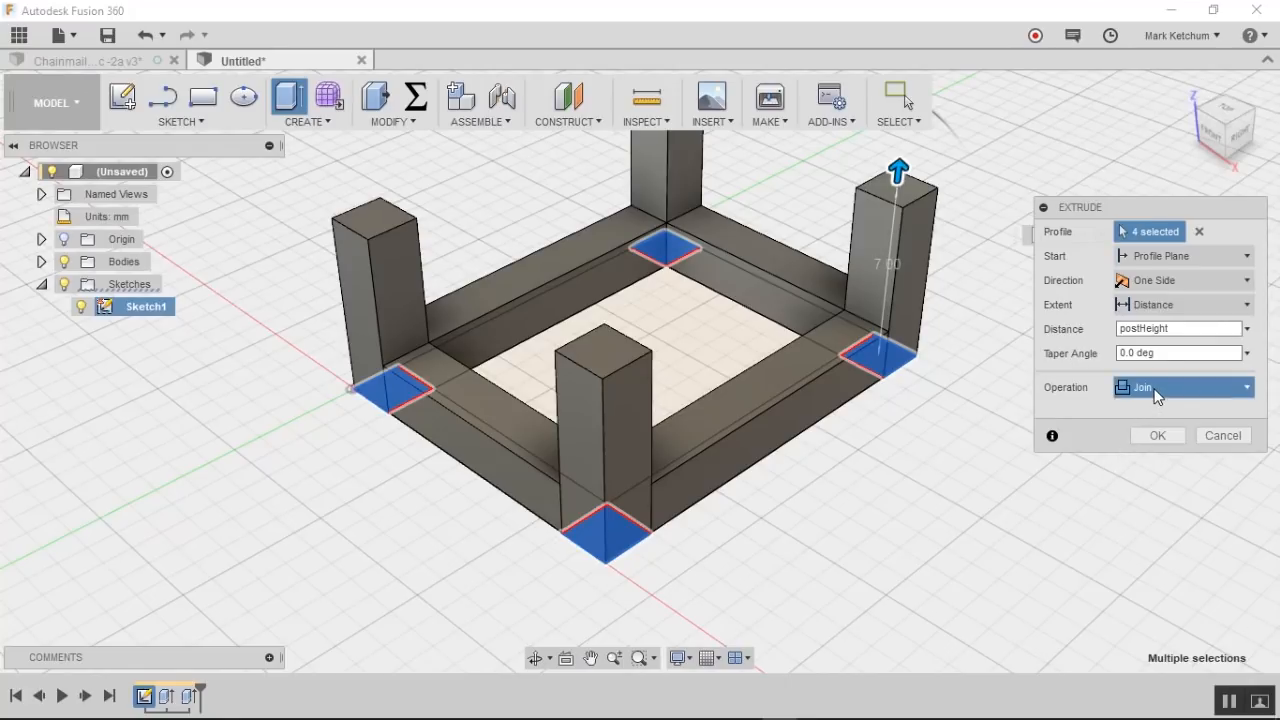
click(1180, 387)
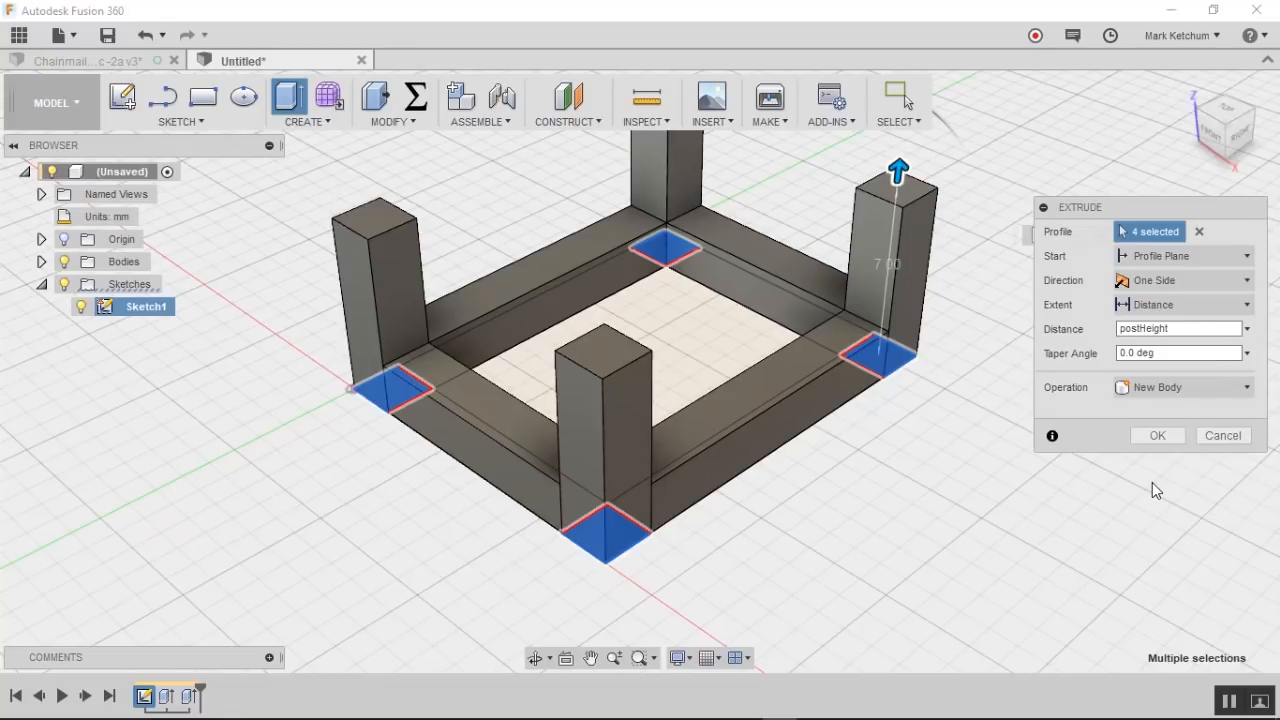
mouse_move(930, 459)
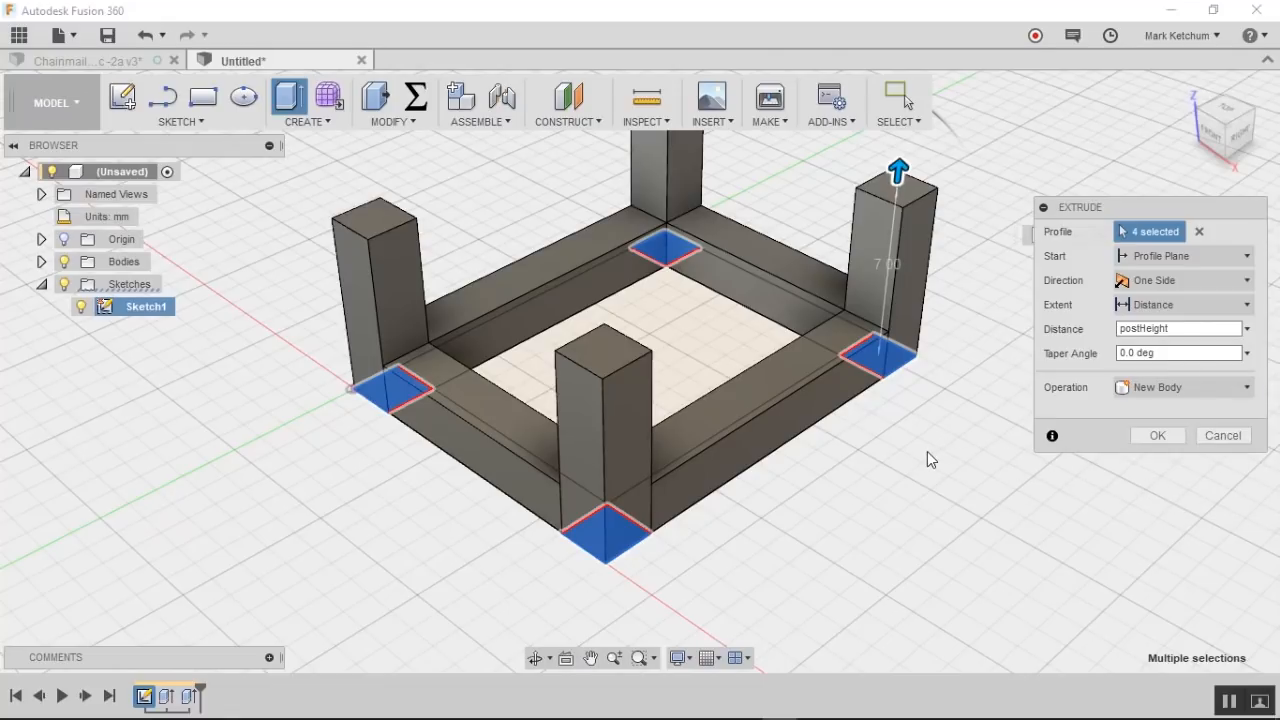
mouse_move(1007, 442)
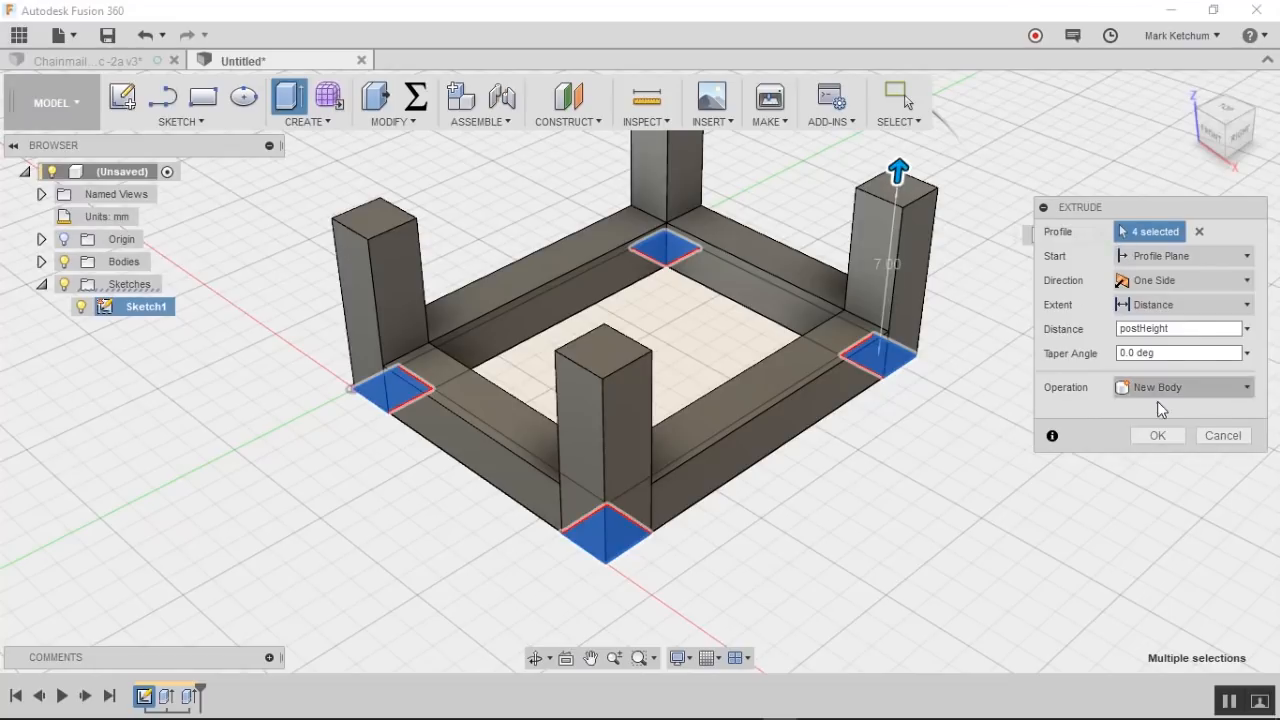
click(1157, 435)
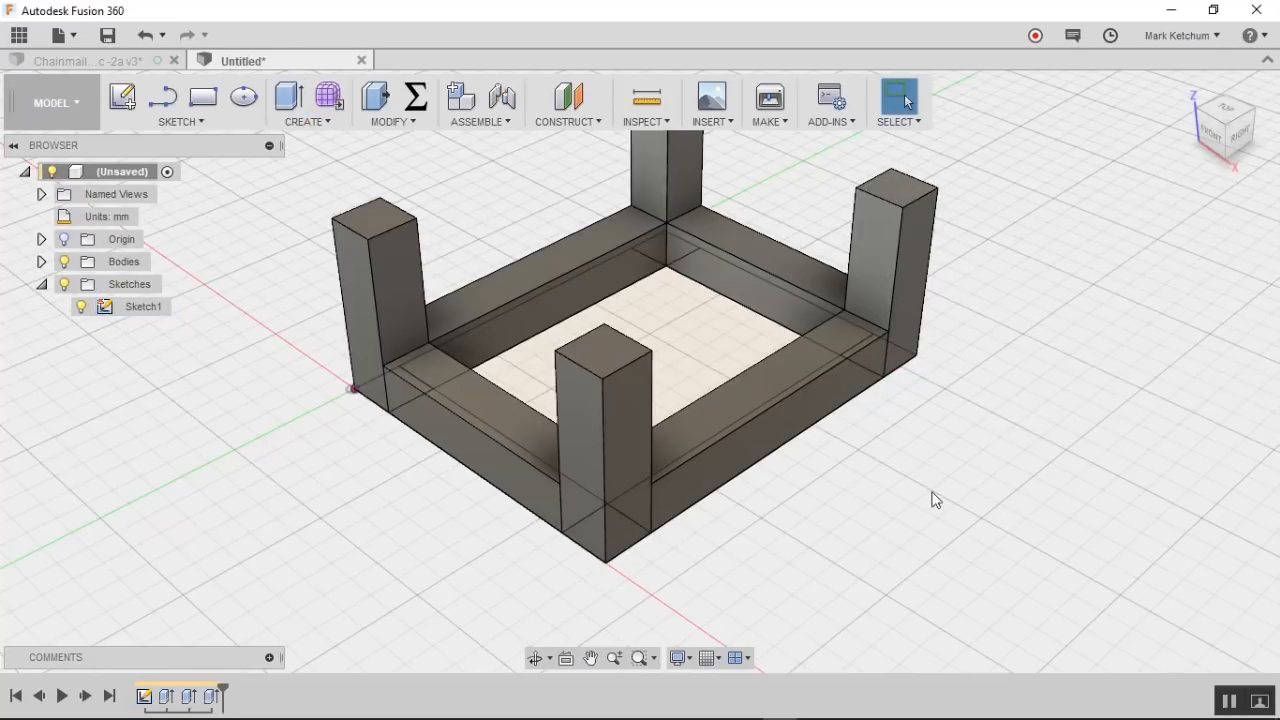
click(142, 306)
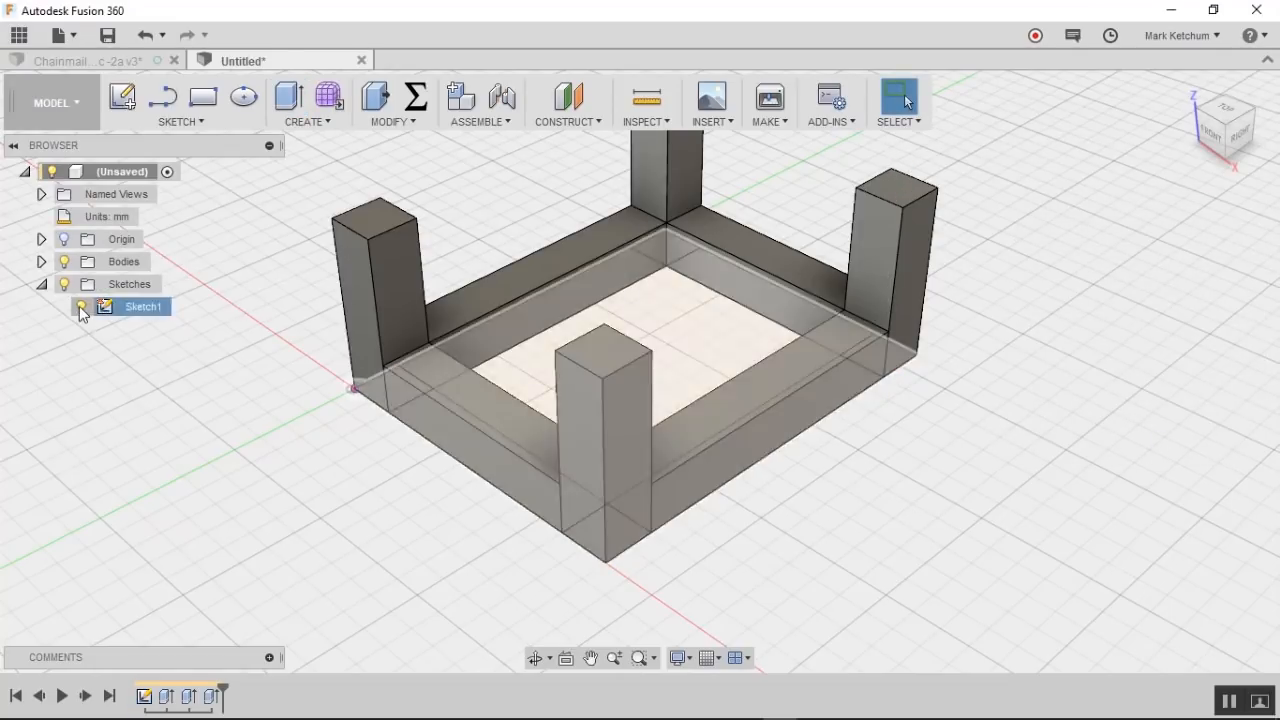
click(81, 306)
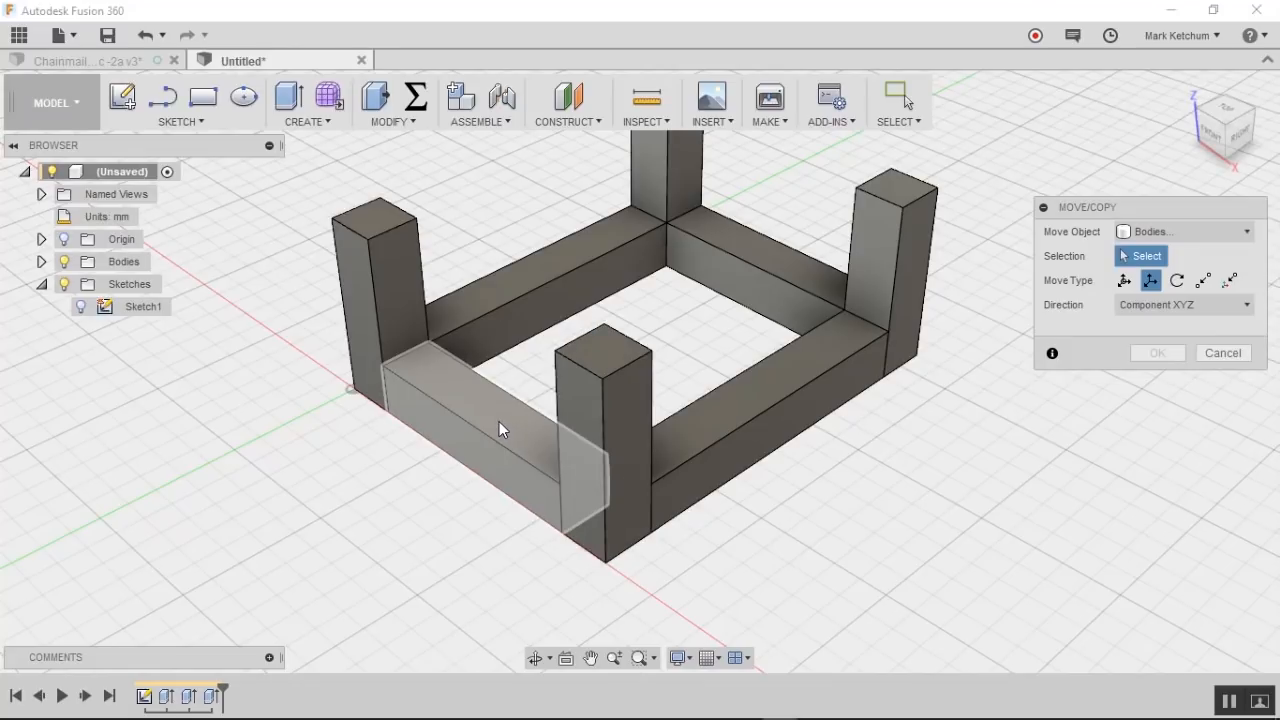
Step: Move the front and back bars up along Z by crossbarRaise
click(745, 255)
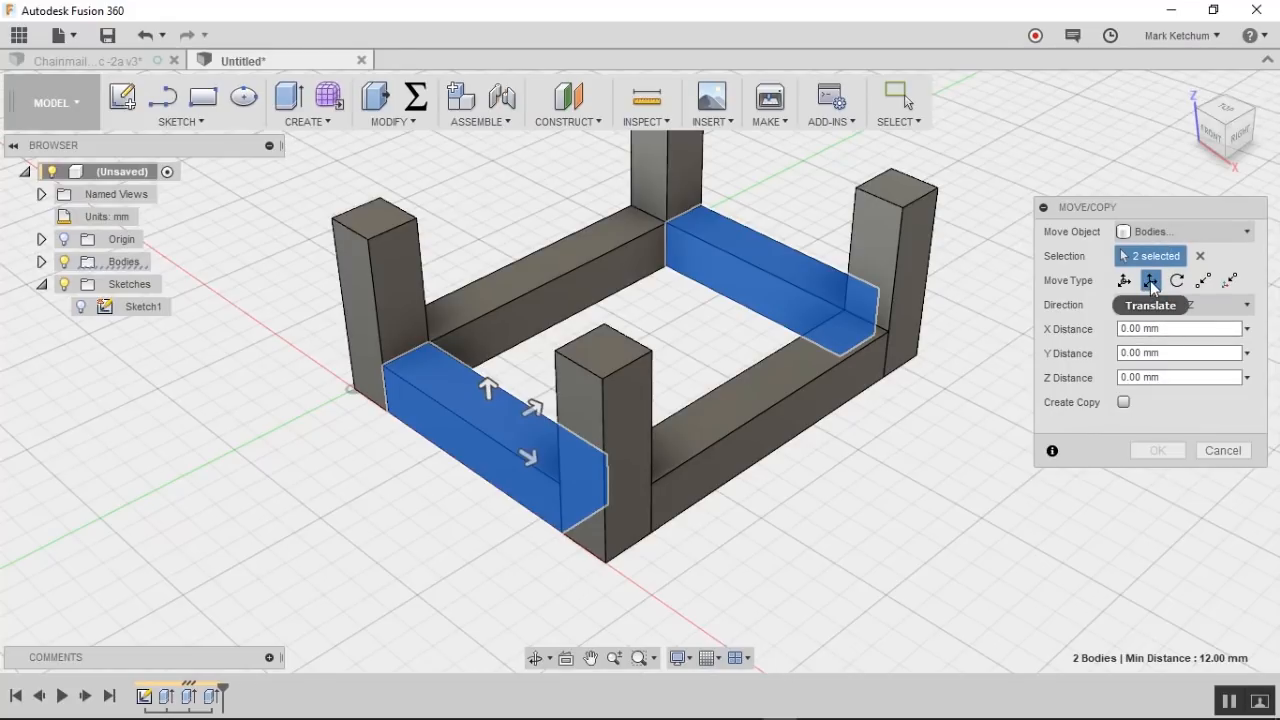
mouse_move(1124, 281)
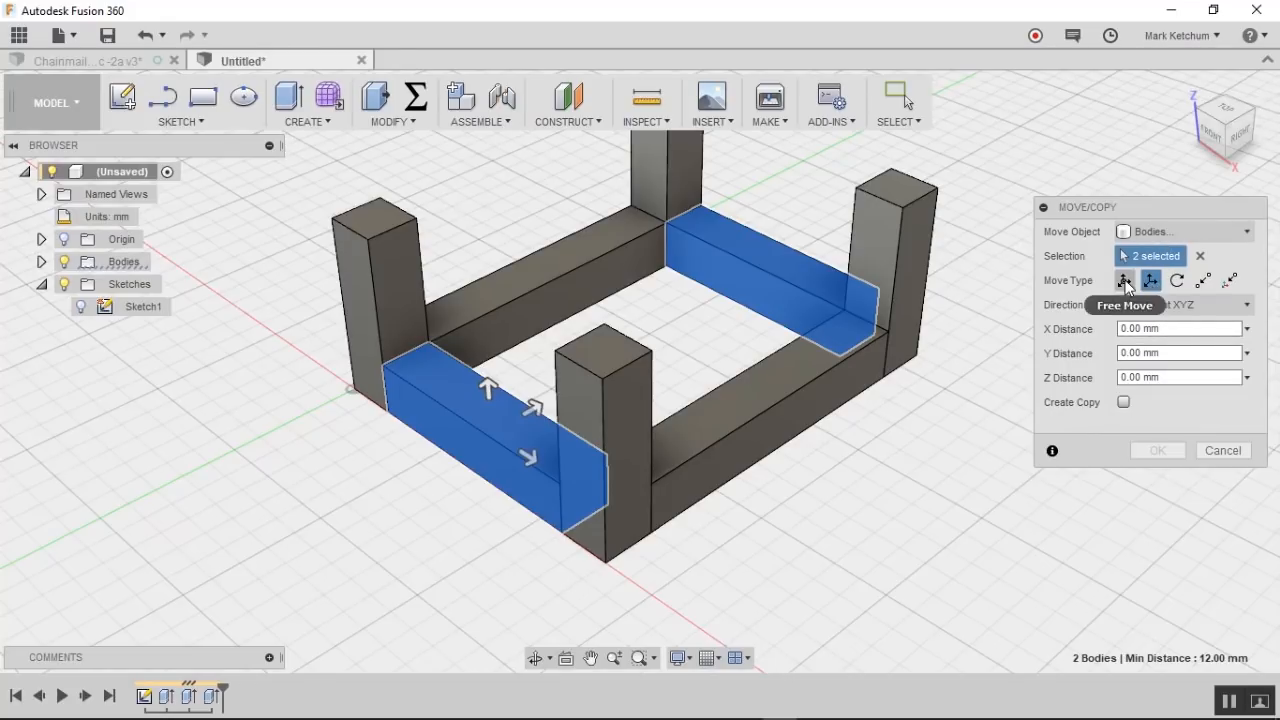
mouse_move(1228, 280)
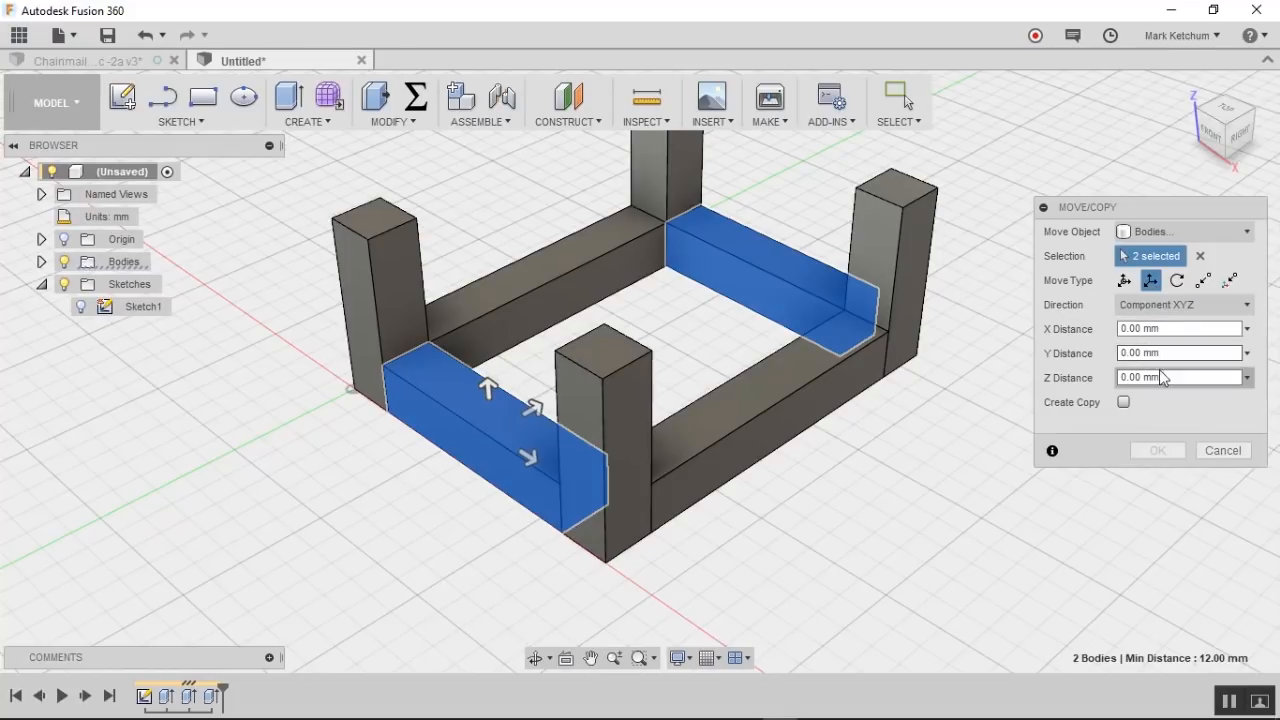
click(1178, 377)
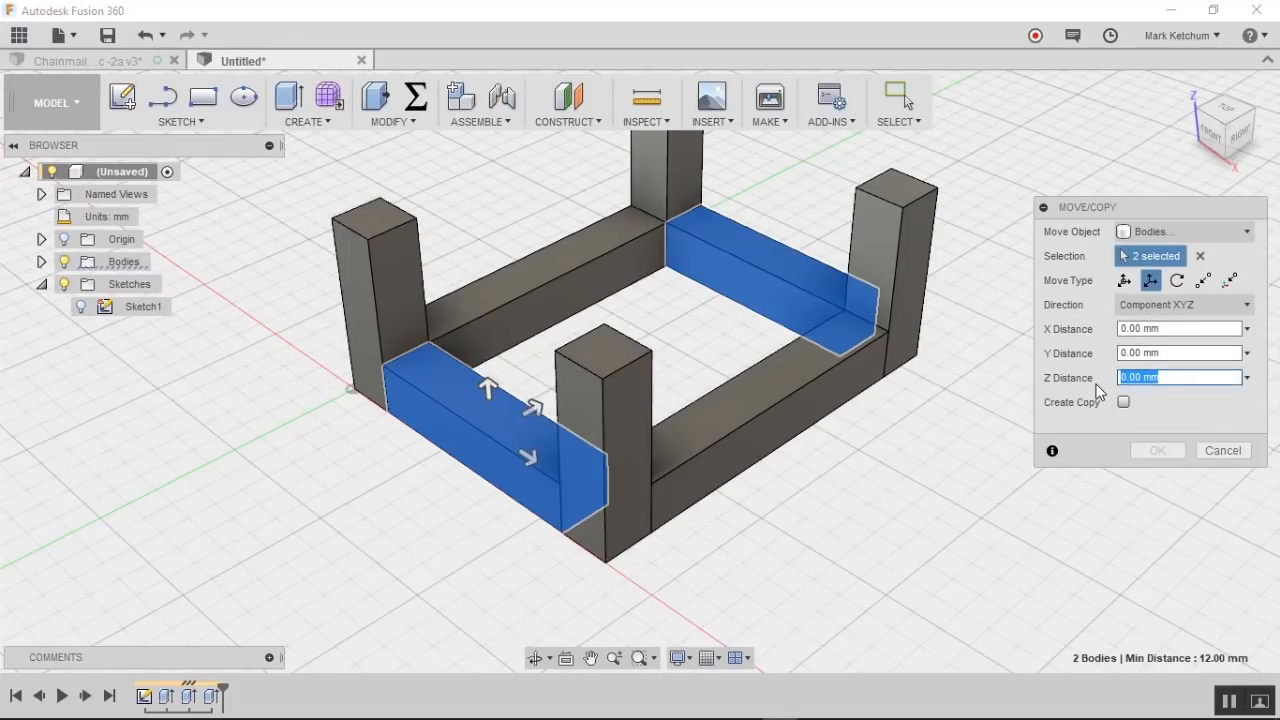
text(cro)
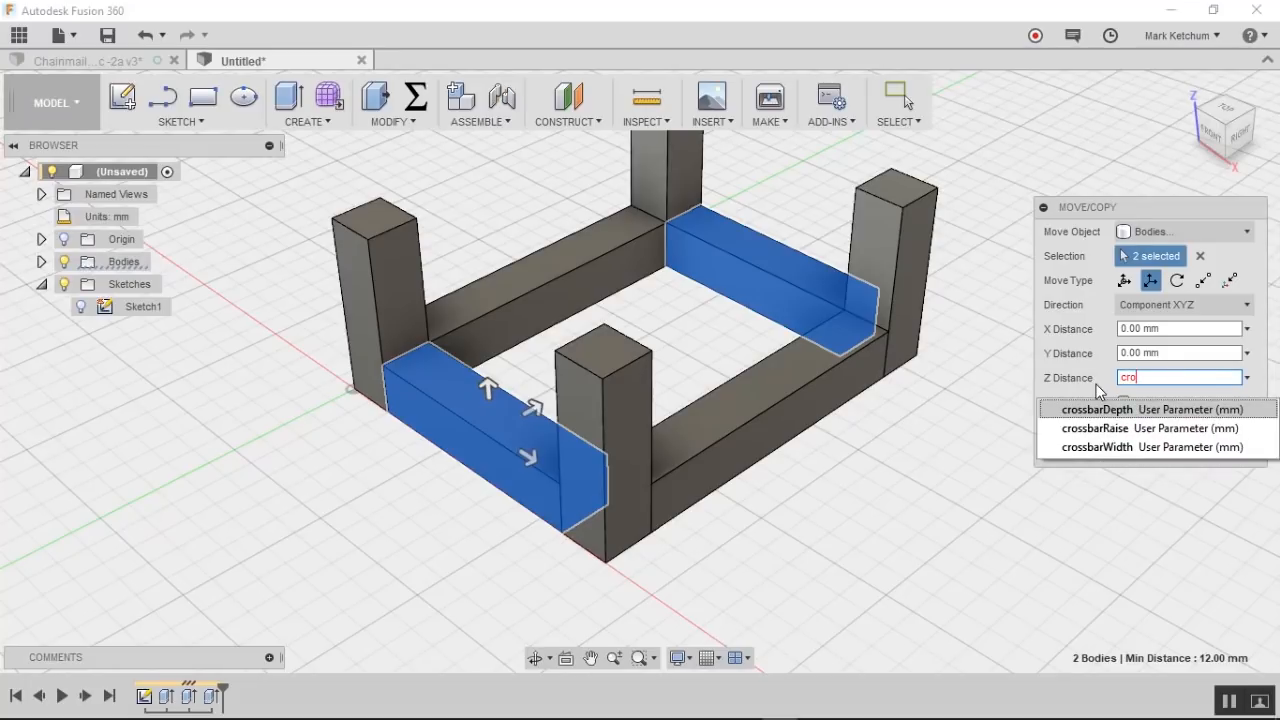
click(1094, 428)
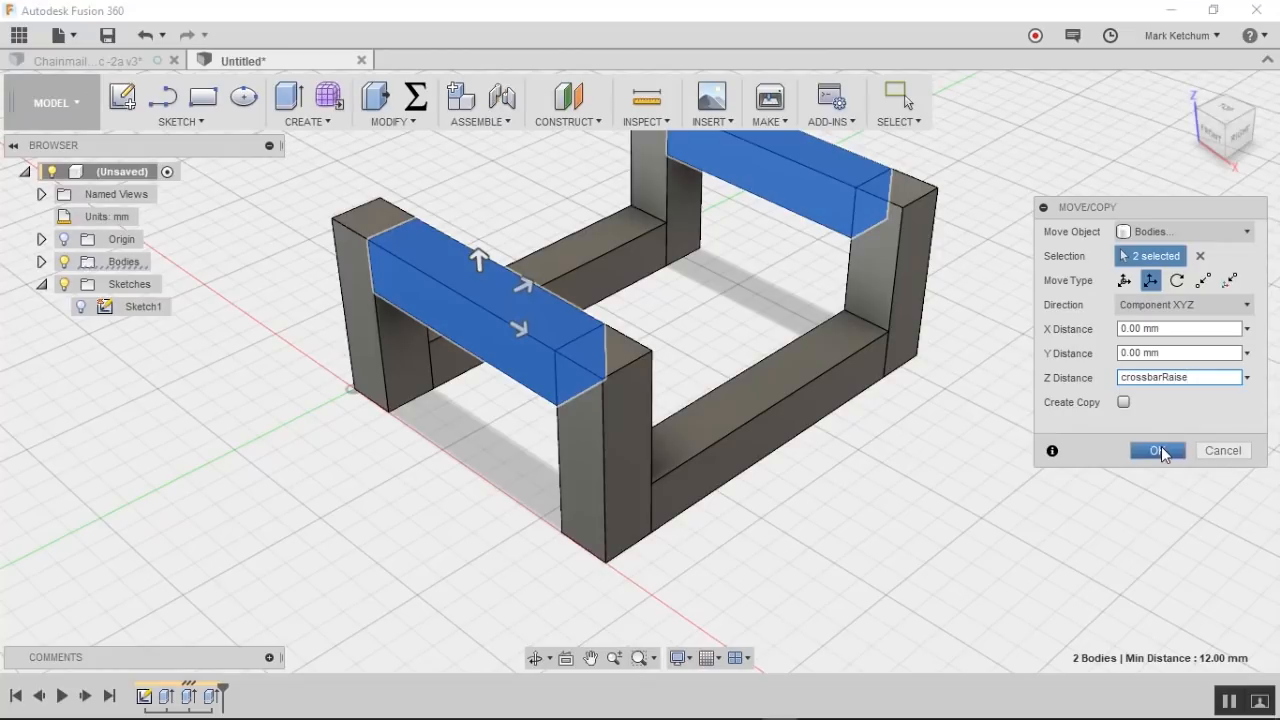
click(1157, 450)
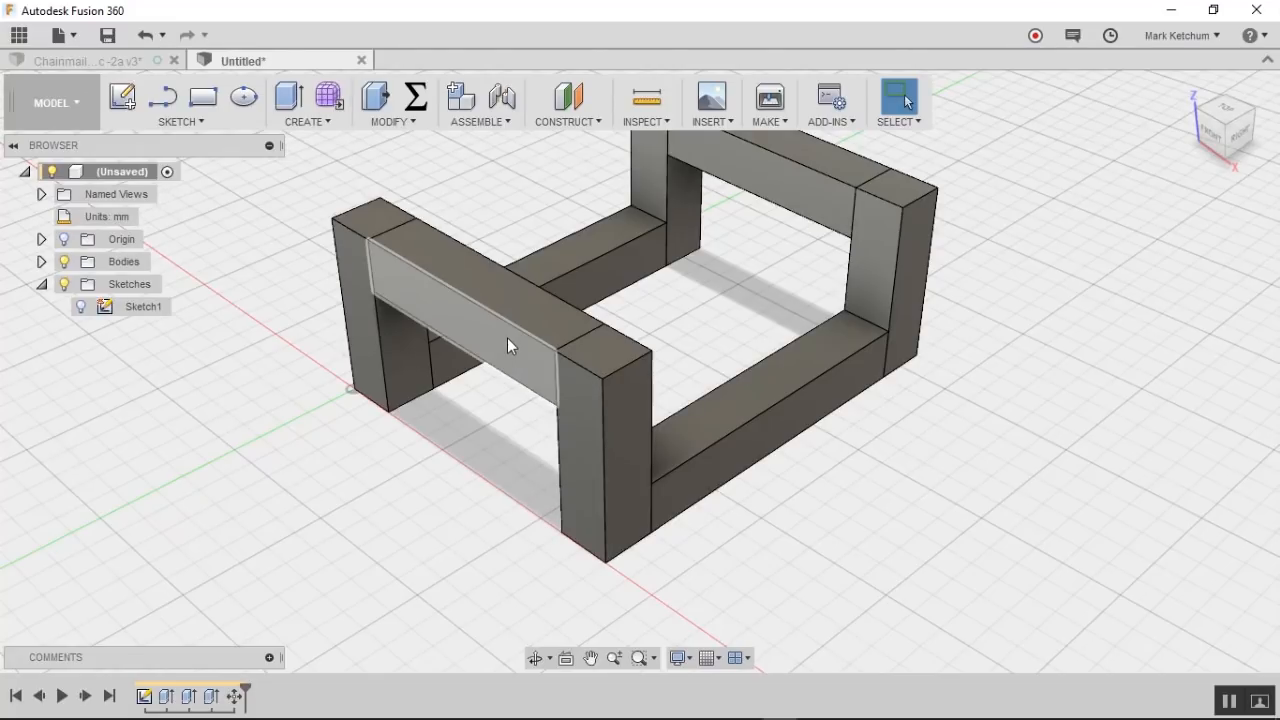
mouse_move(420, 157)
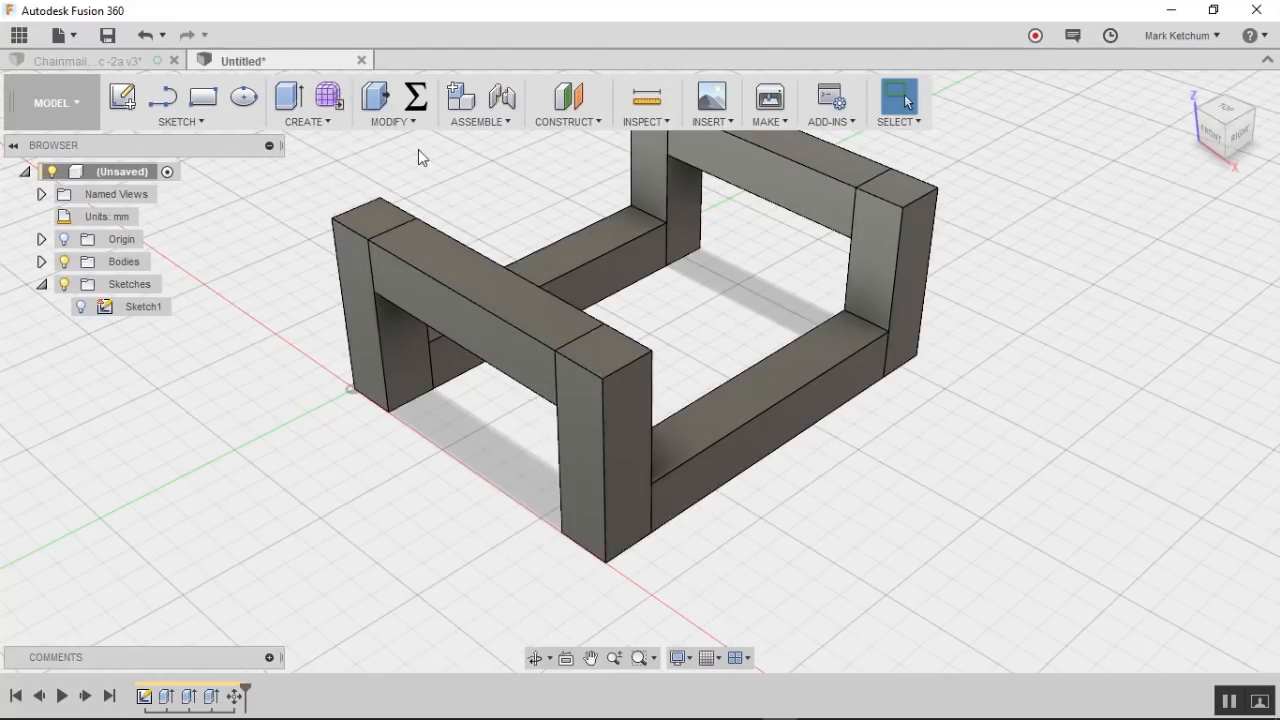
Step: Set wireWidth to 8 mm and pan the enlarged frame back to centre
click(415, 96)
text(8)
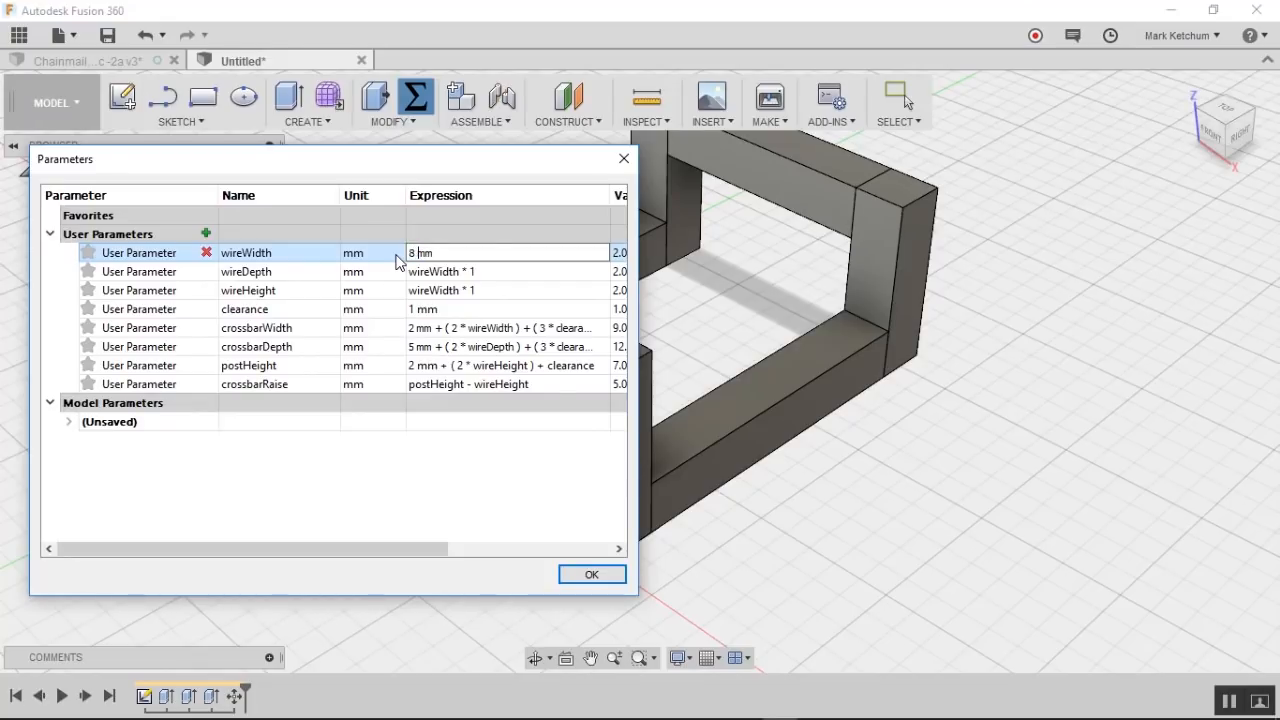
click(415, 346)
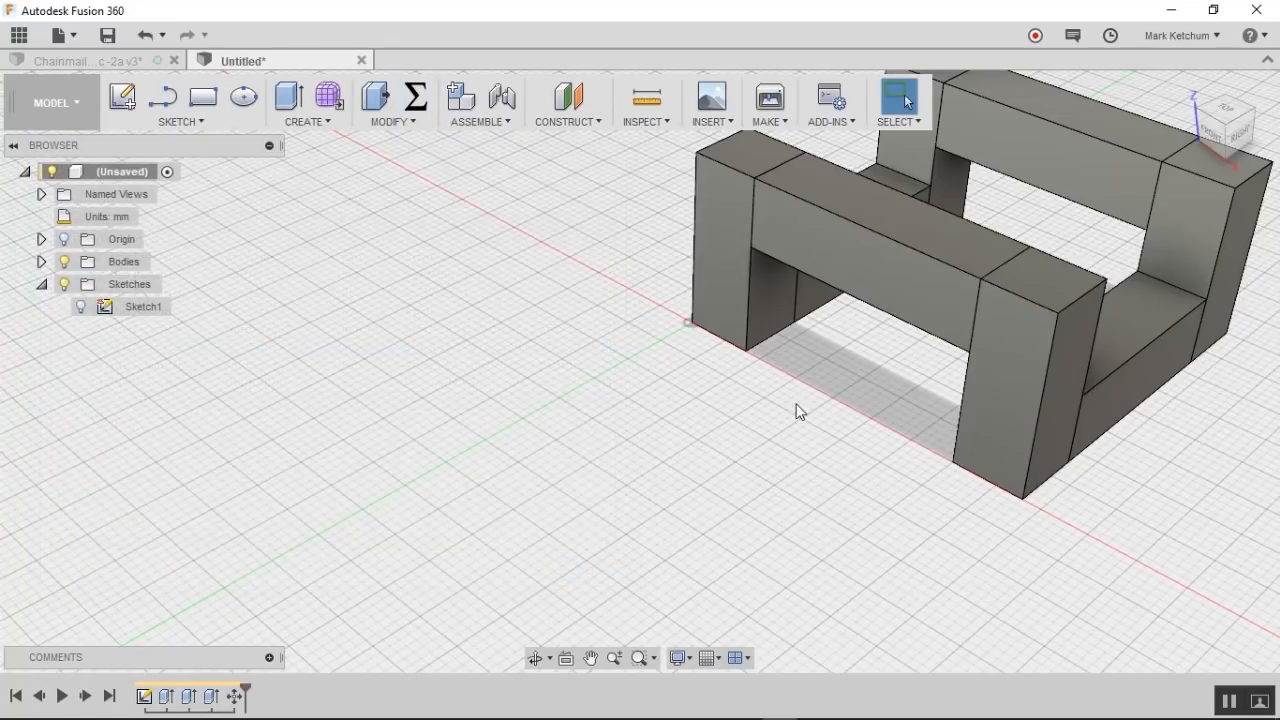
drag(800, 410, 460, 548)
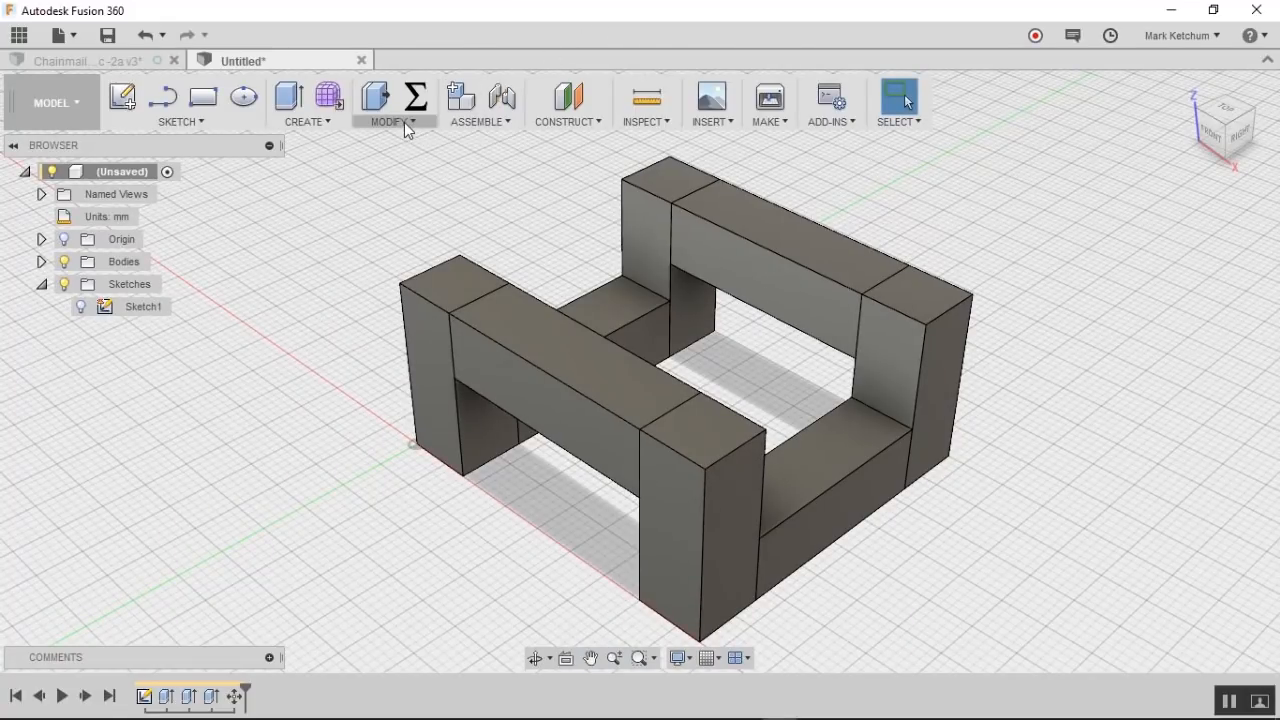
Step: Combine the left post with the other seven blocks using Join
click(390, 121)
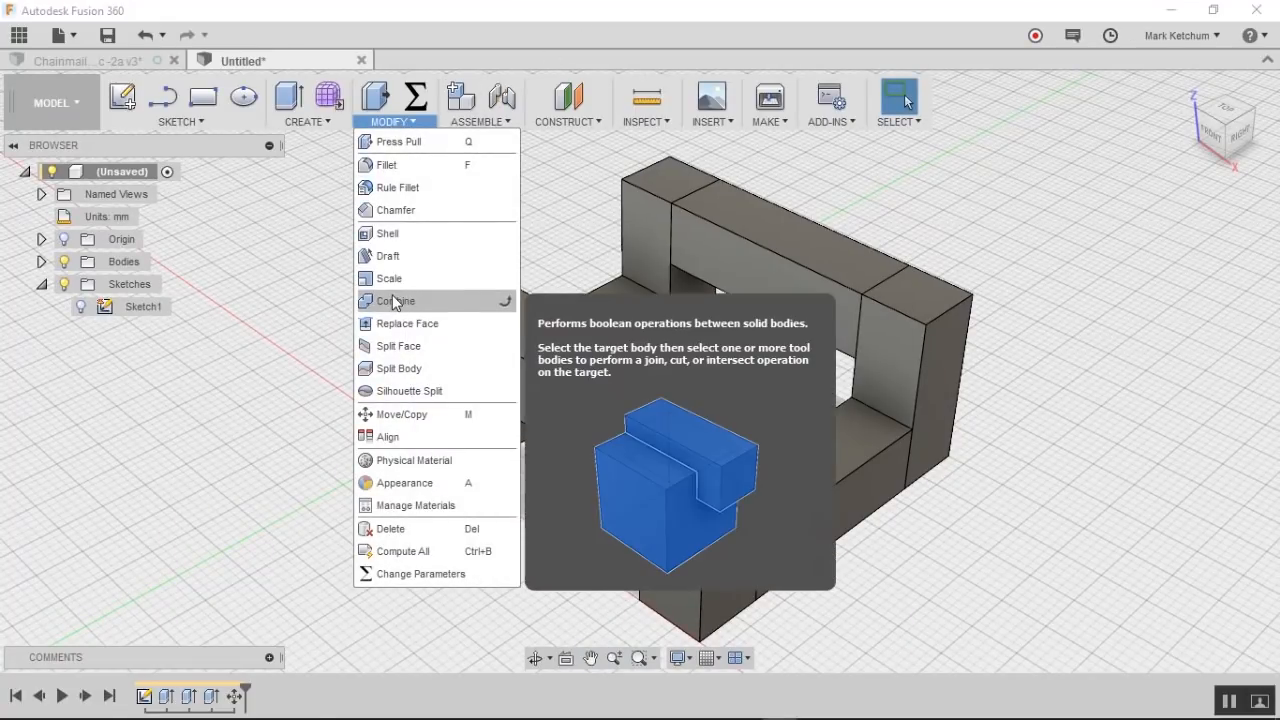
click(396, 301)
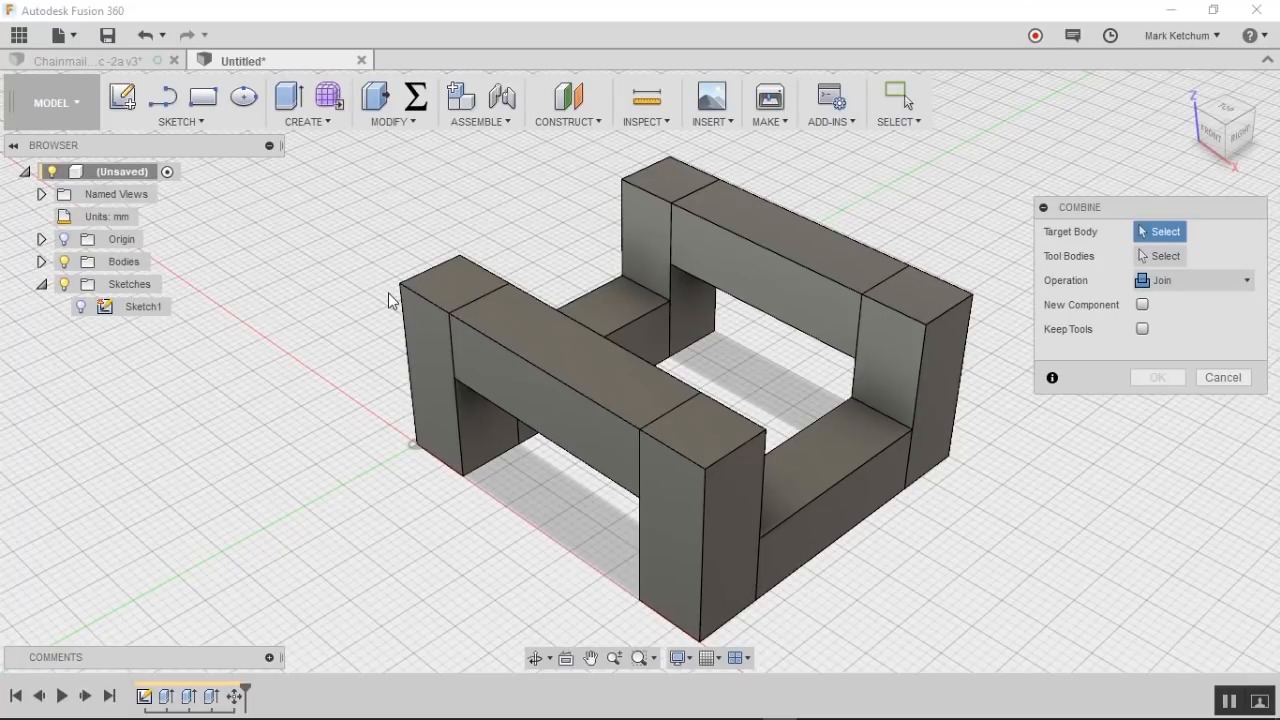
mouse_move(330, 286)
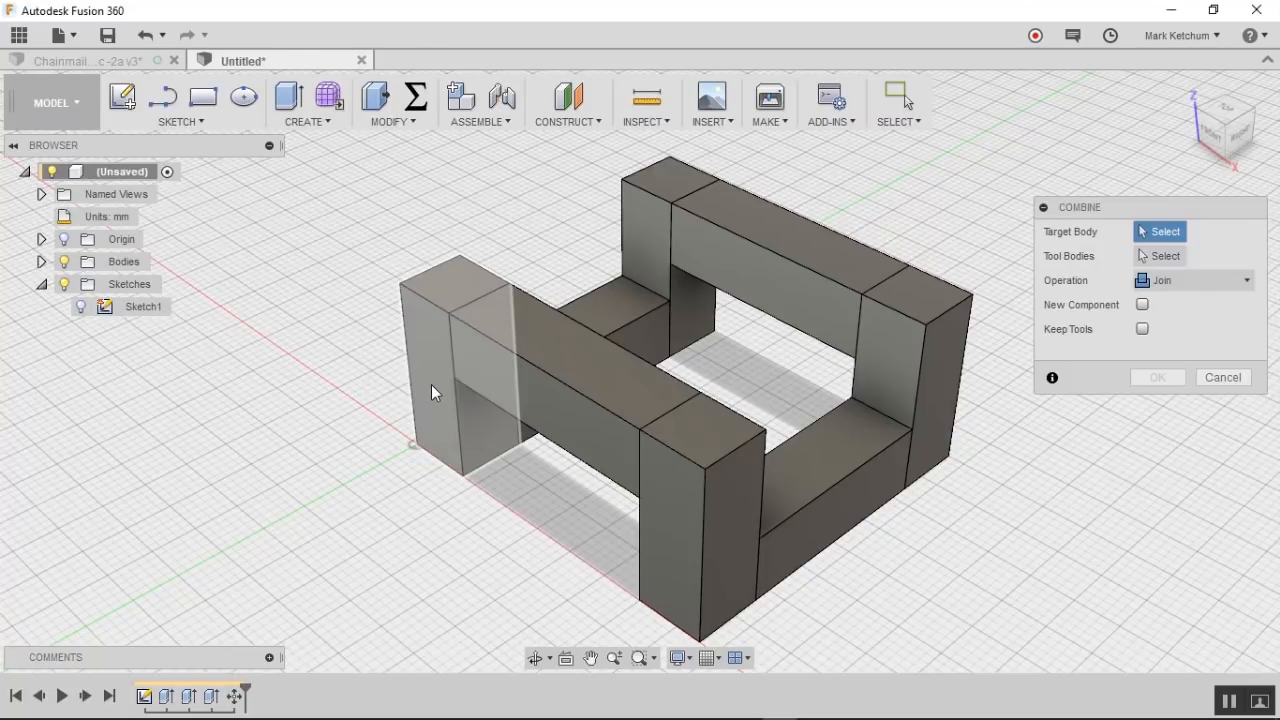
click(460, 390)
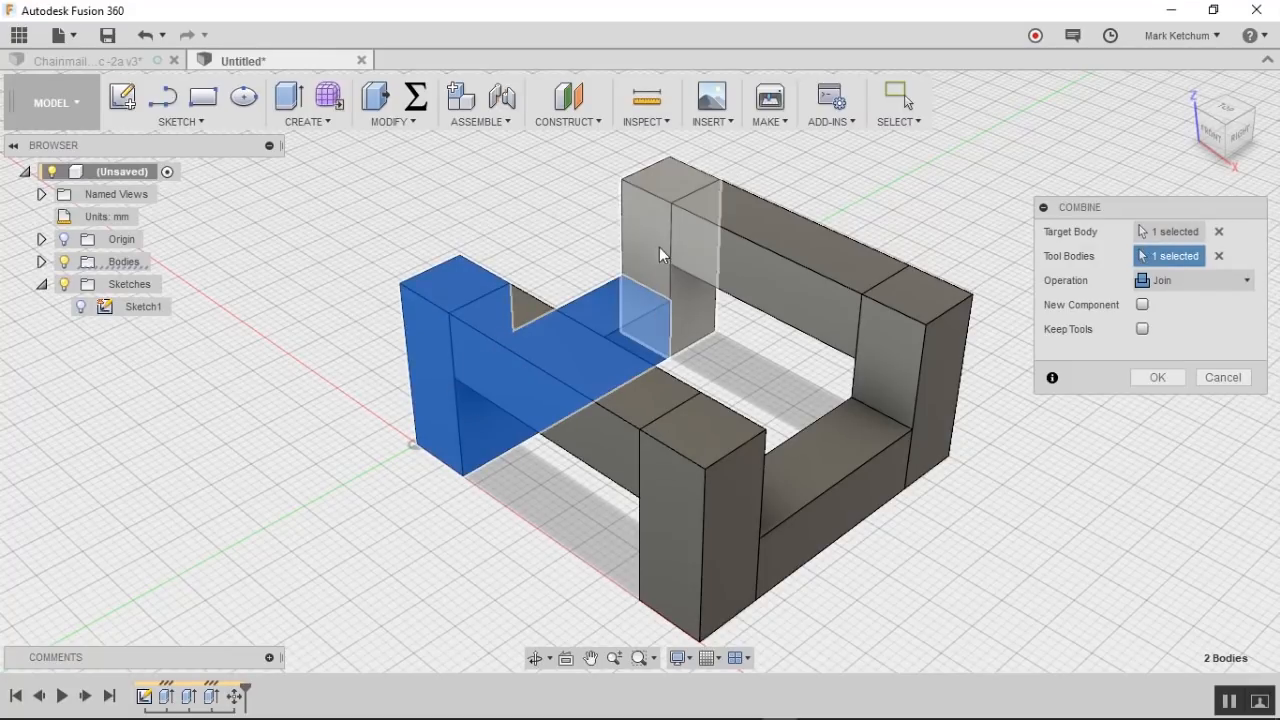
click(838, 505)
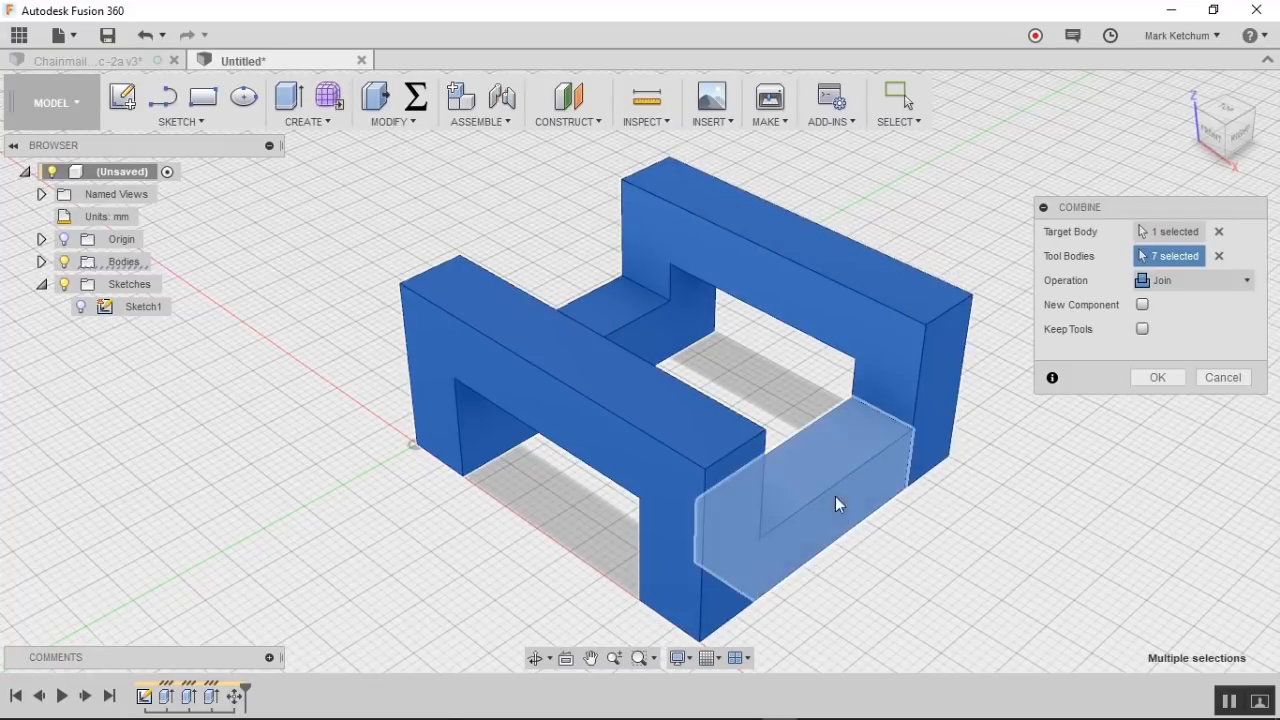
click(1157, 377)
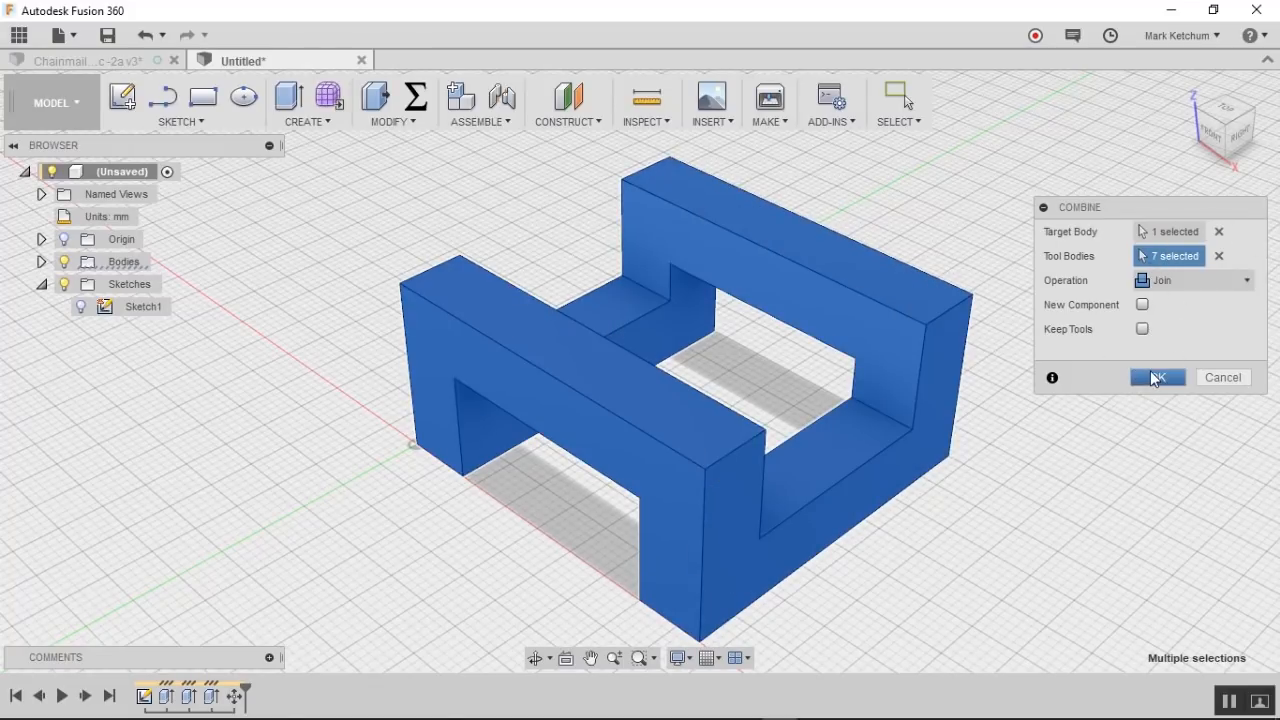
click(1157, 377)
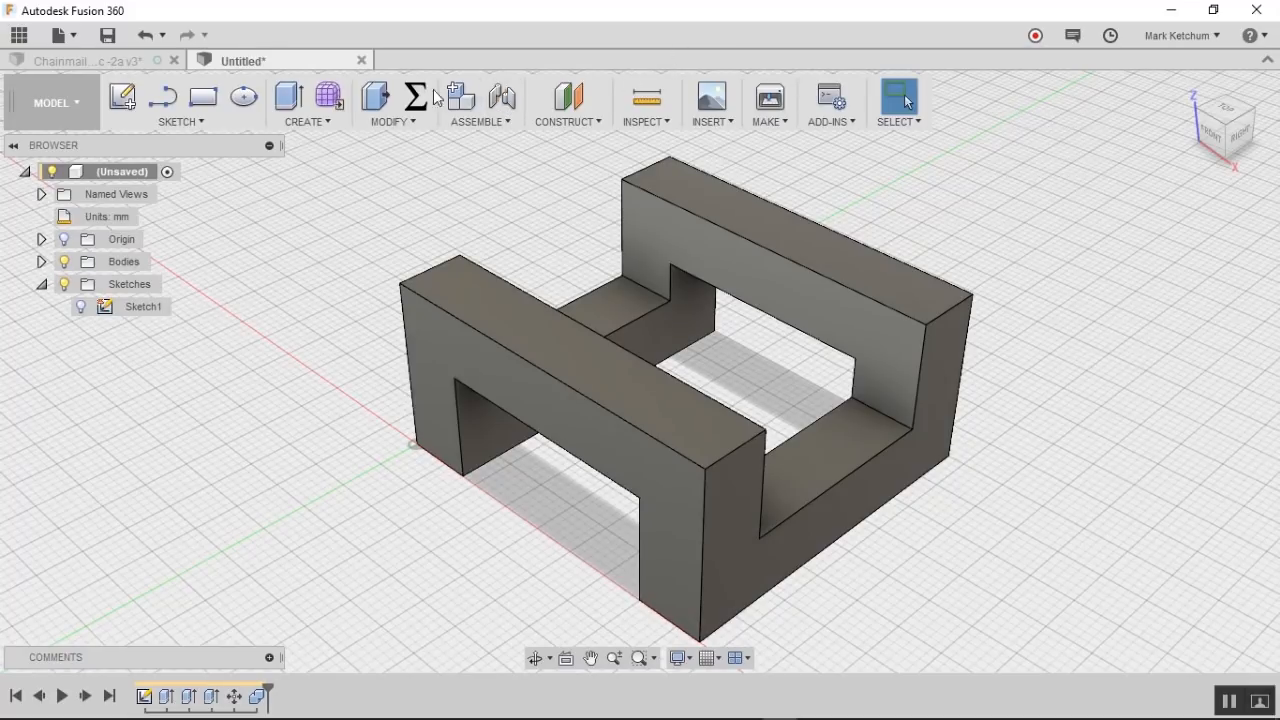
Step: In the user parameters table, change wireWidth to 2 mm
click(414, 97)
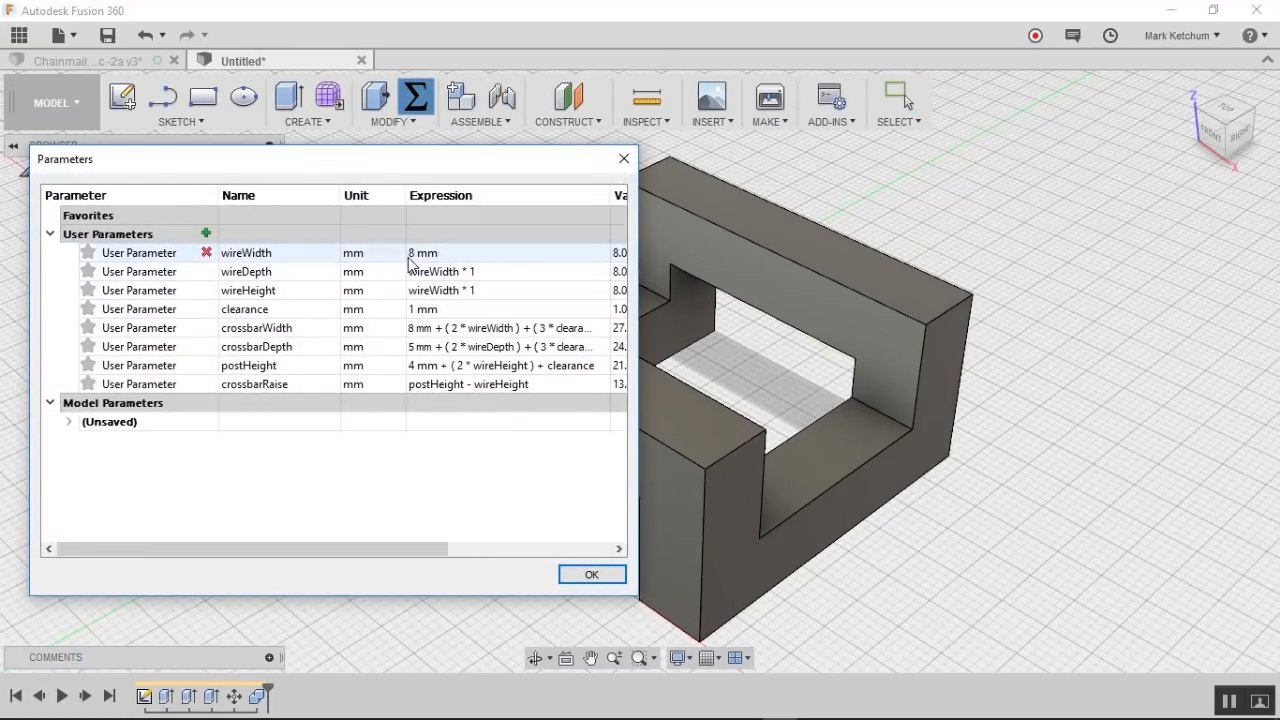
click(500, 252)
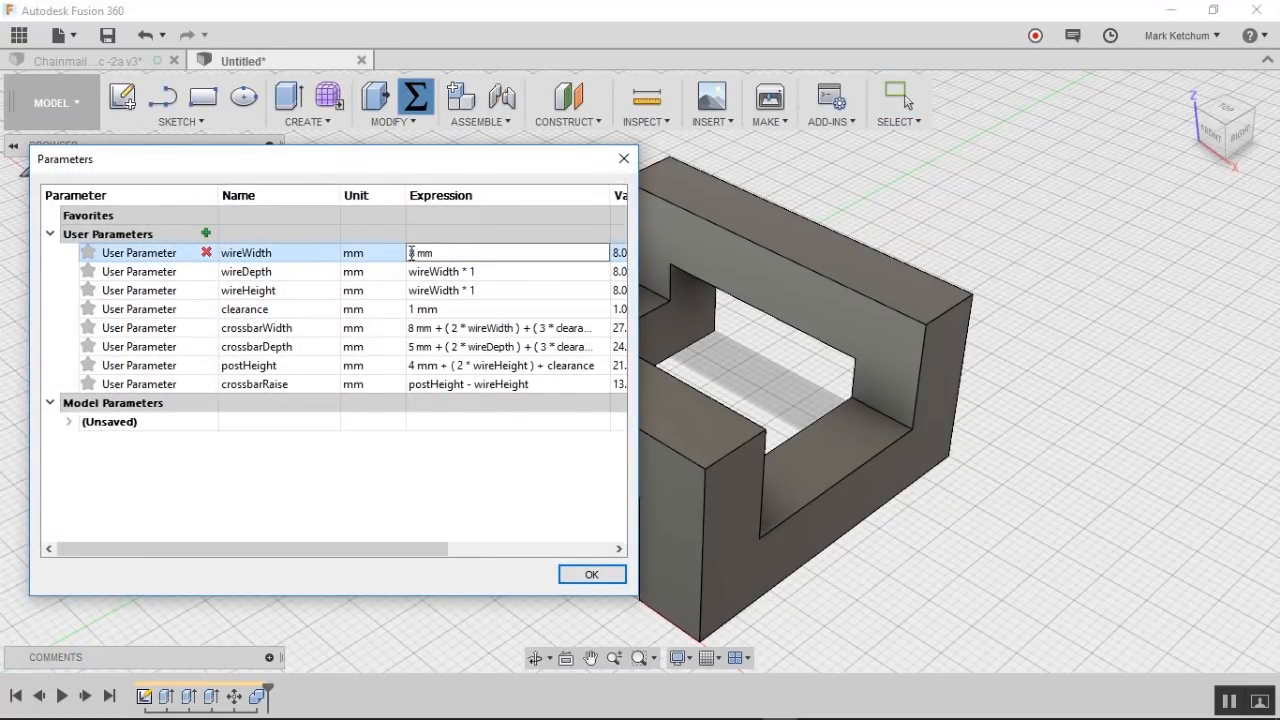
text(2)
click(507, 365)
text(1)
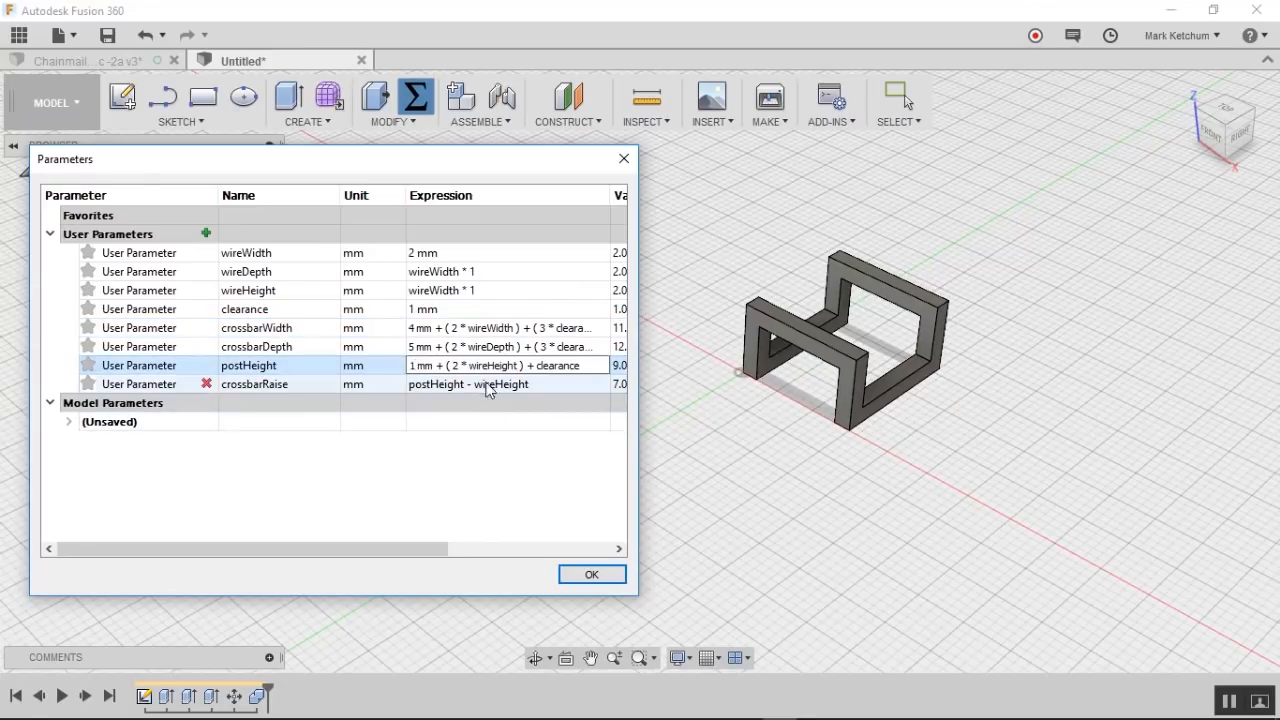
Step: Confirm the Parameters dialog to apply the reduced link dimensions
click(591, 574)
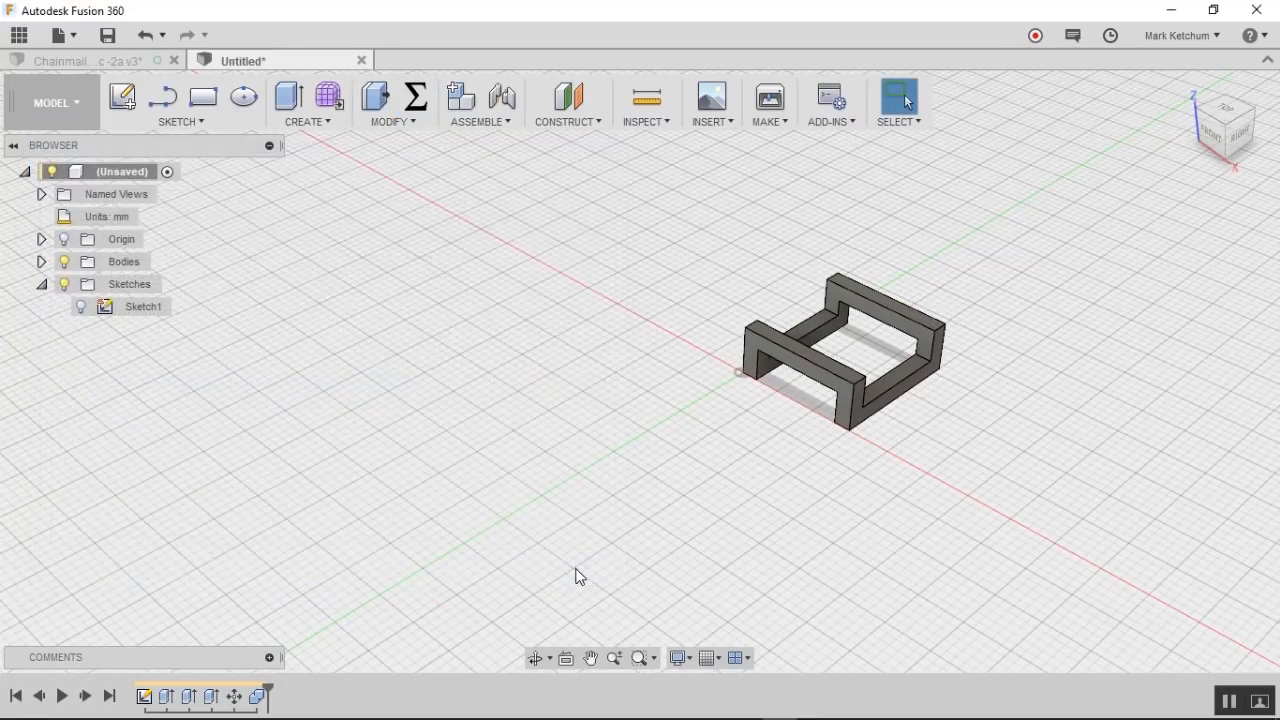
mouse_move(565, 391)
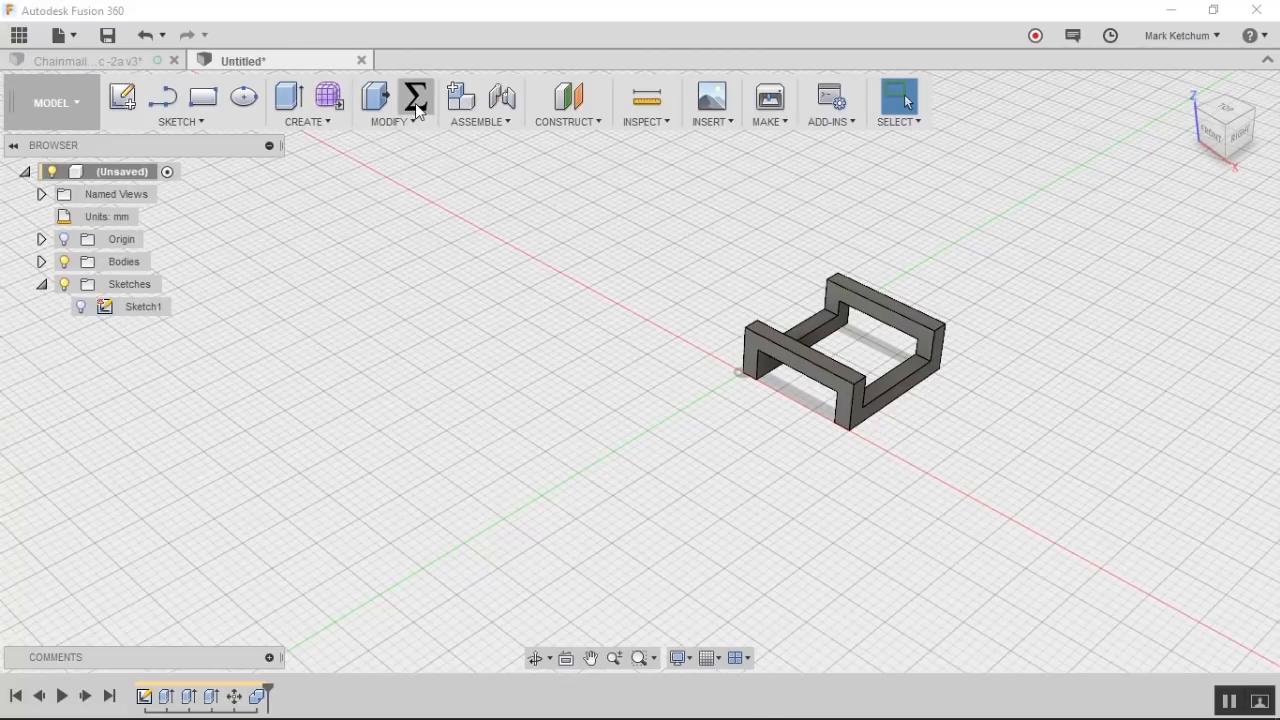
Step: Add unitless user parameter patternQtyWidth set to 2, then begin a second count parameter
click(414, 97)
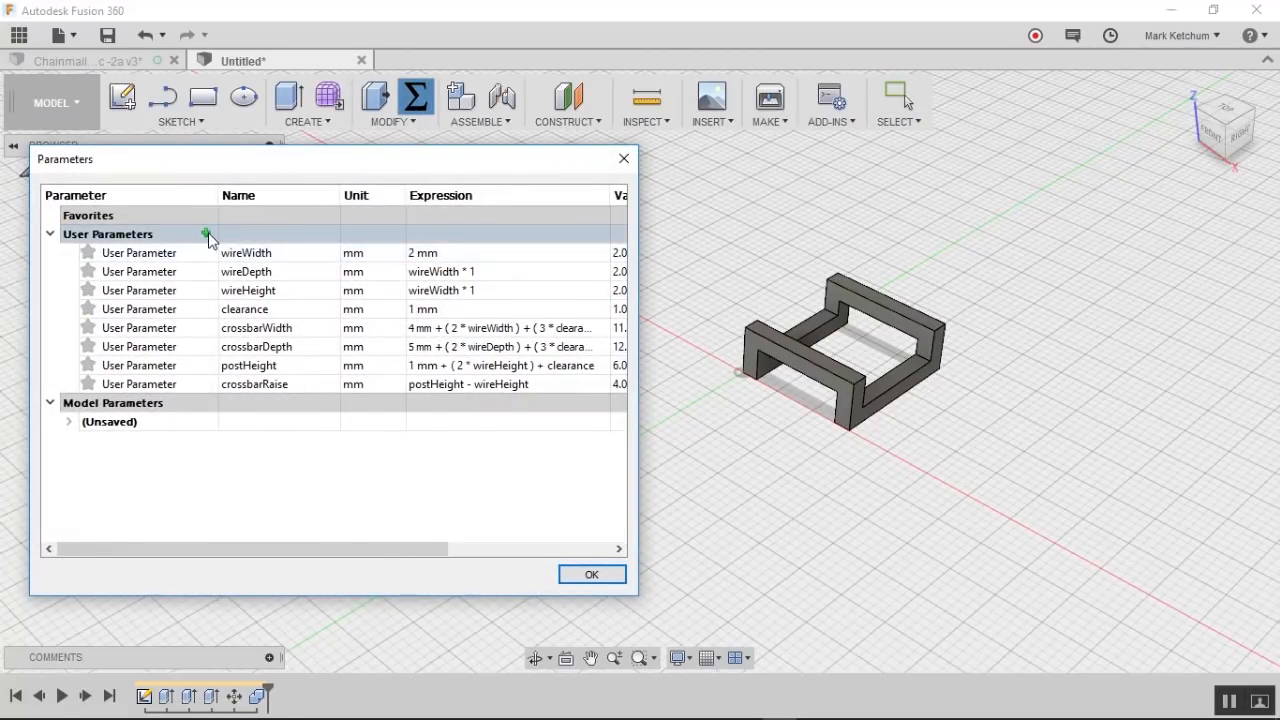
click(206, 234)
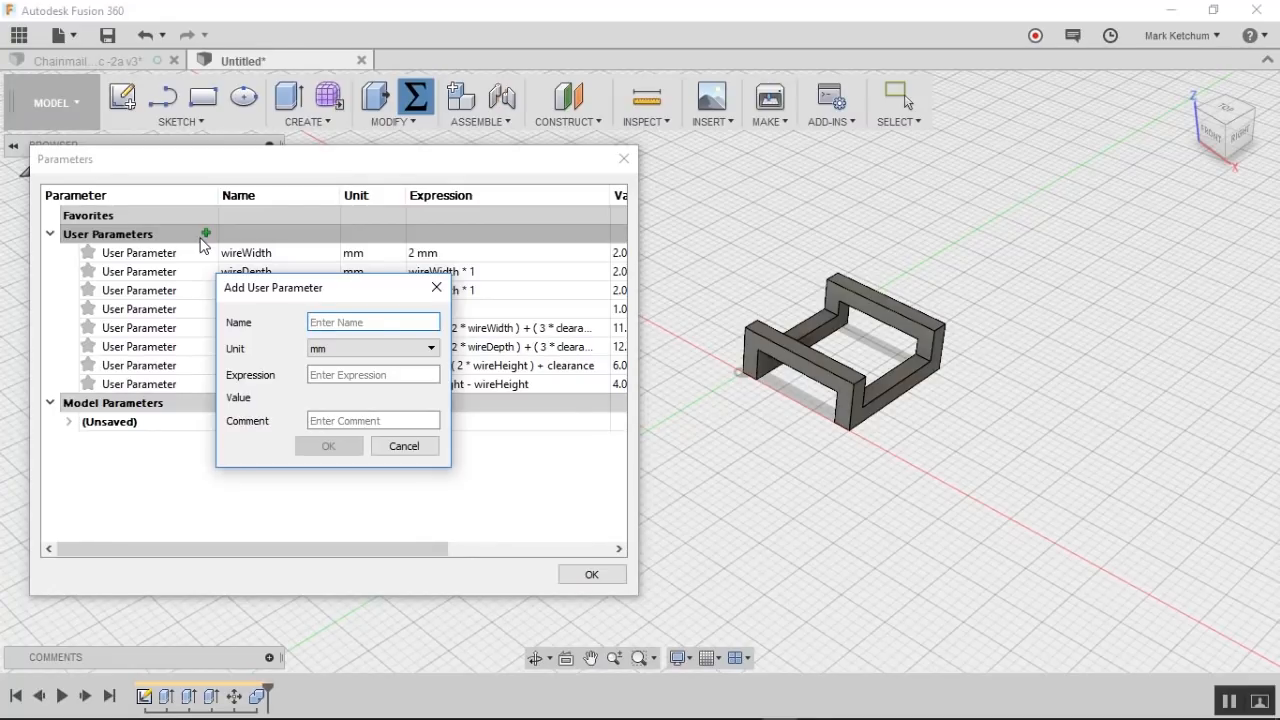
text(pa)
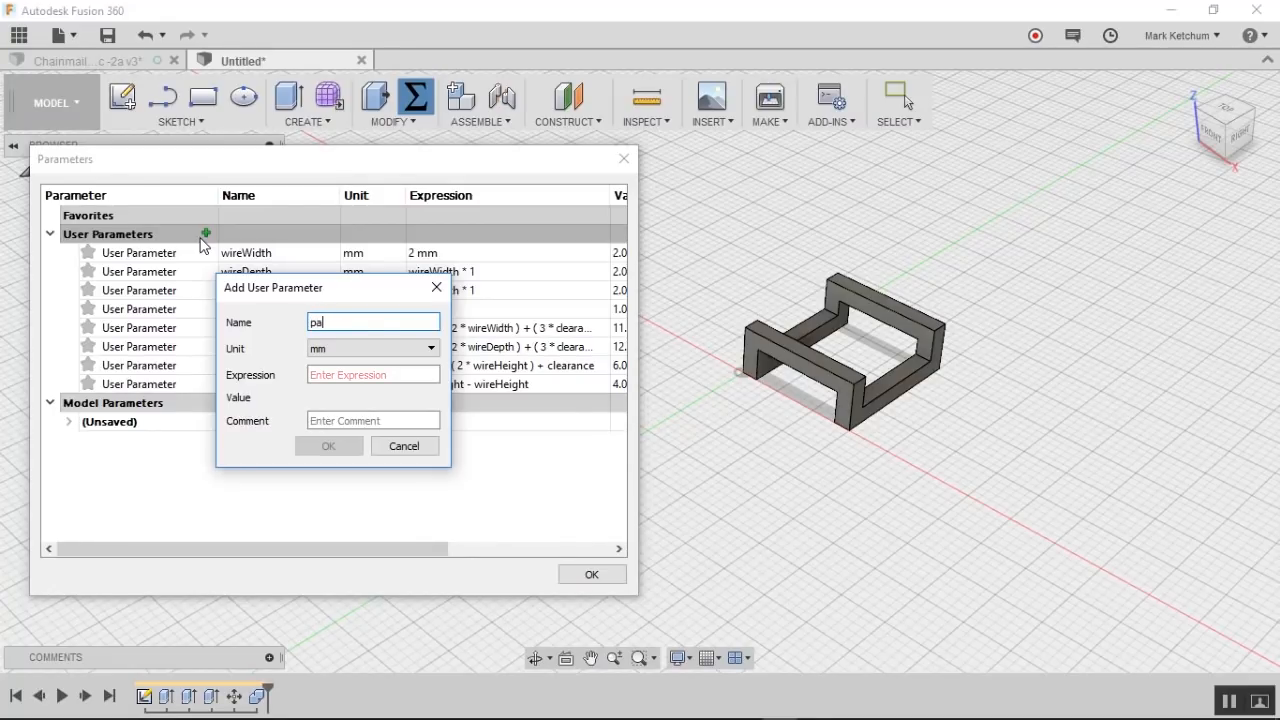
text(patternQty)
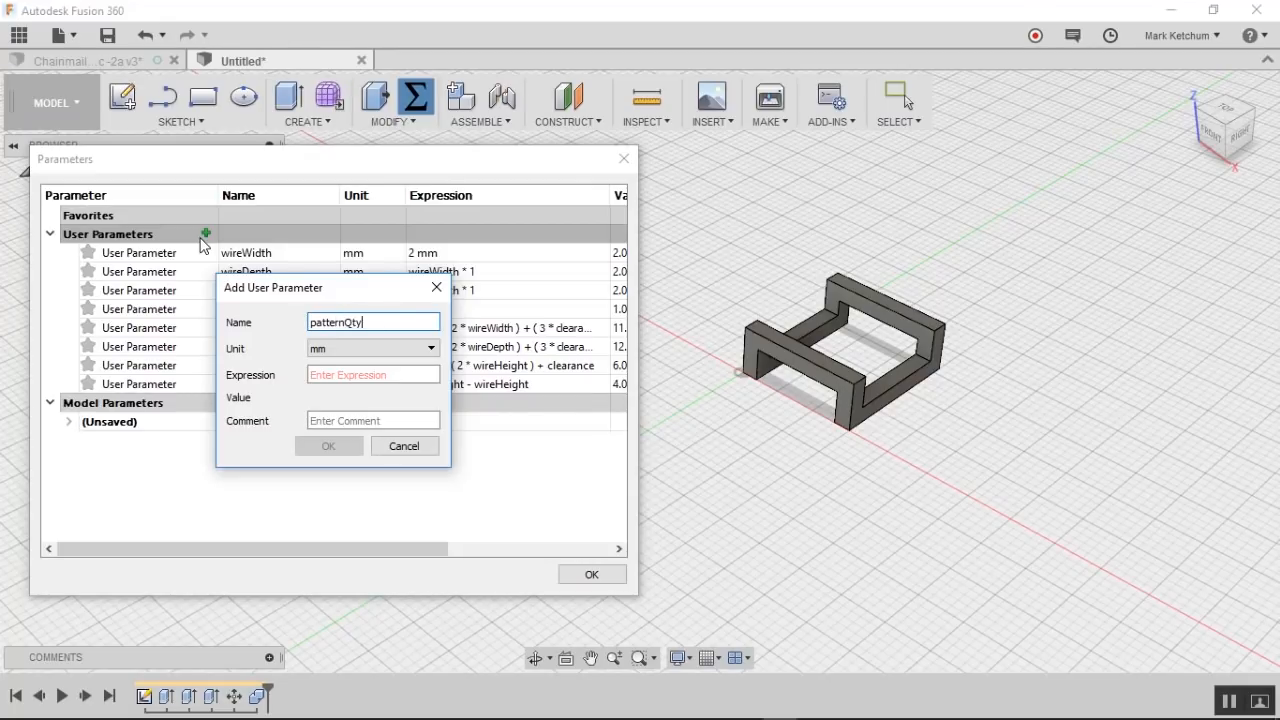
text(Width)
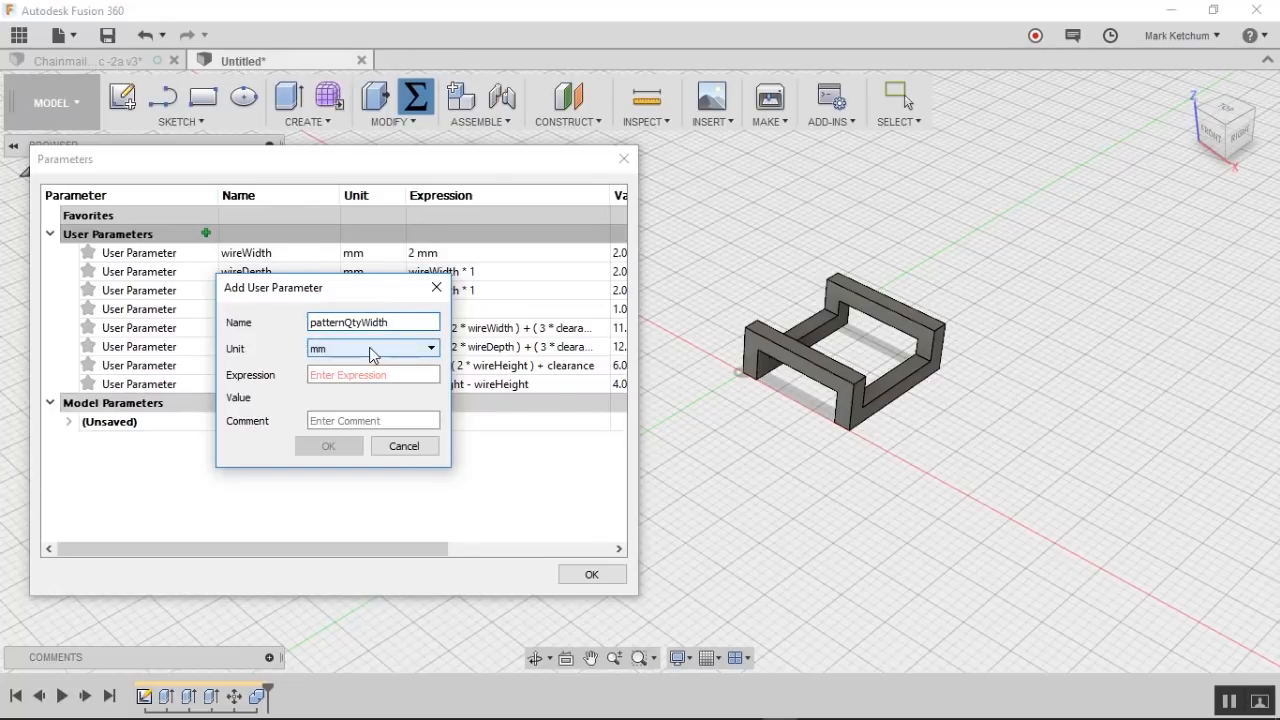
click(430, 348)
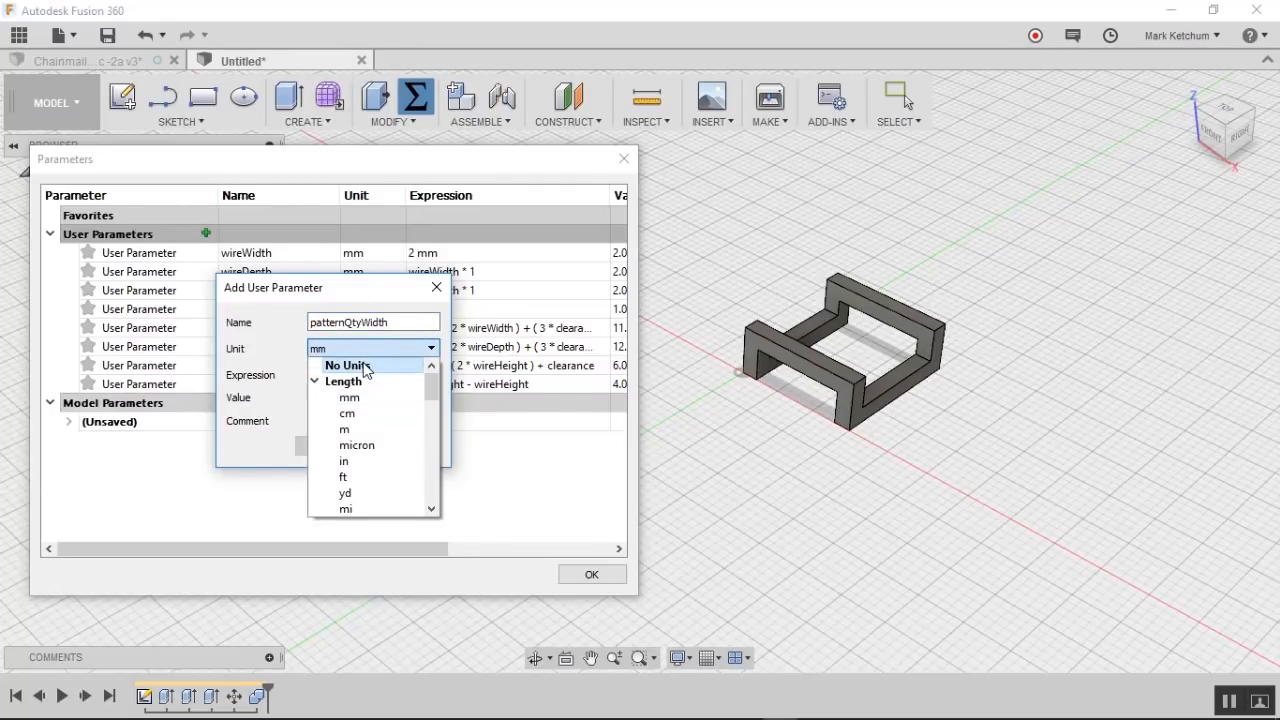
click(347, 365)
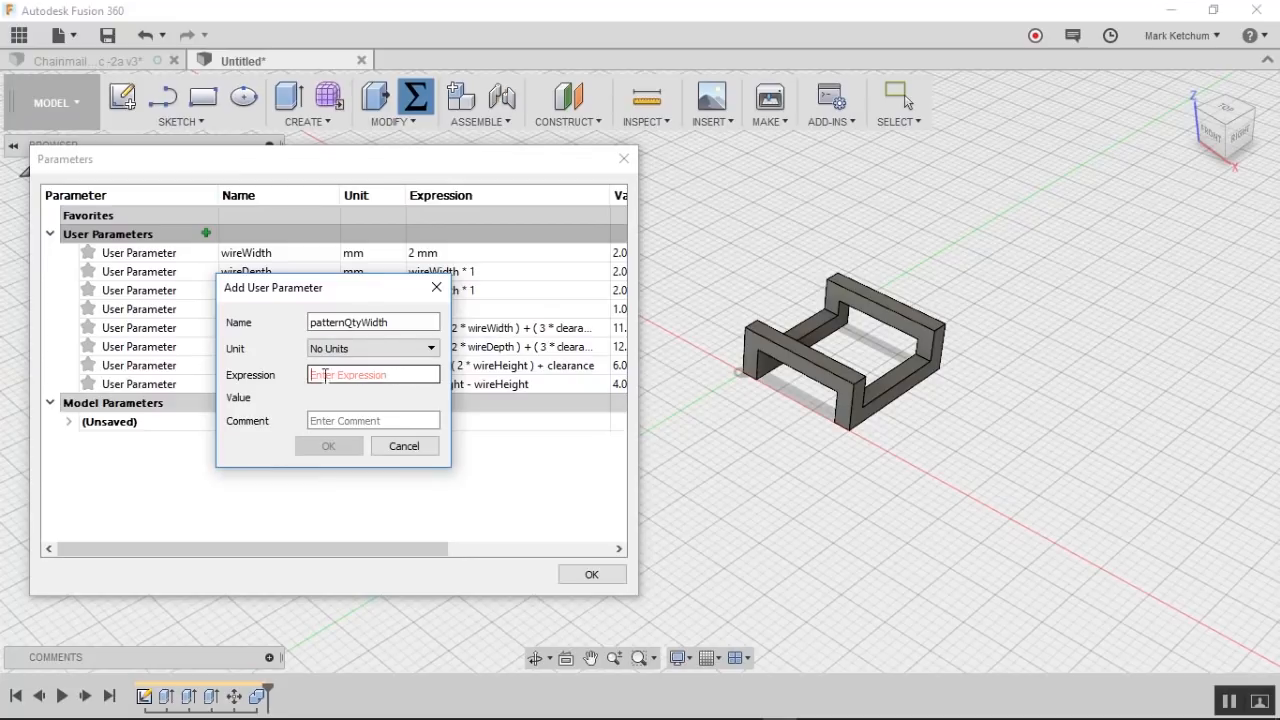
click(373, 374)
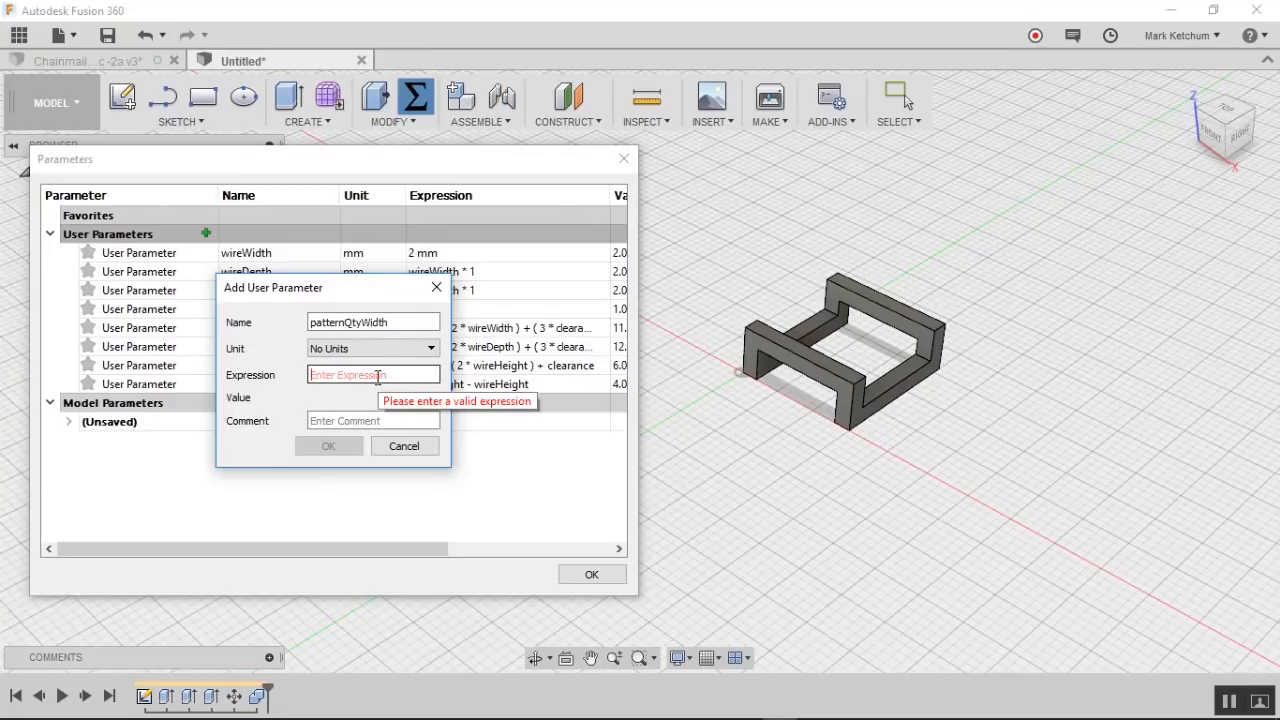
click(328, 445)
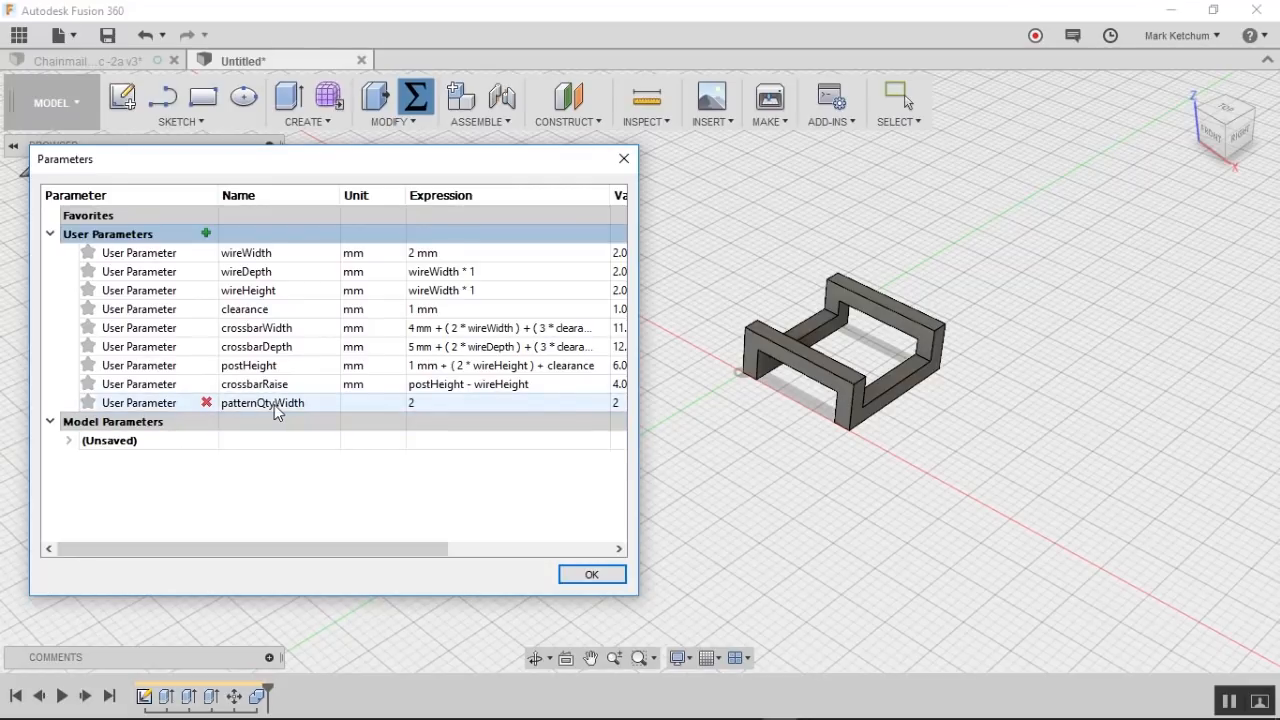
click(206, 233)
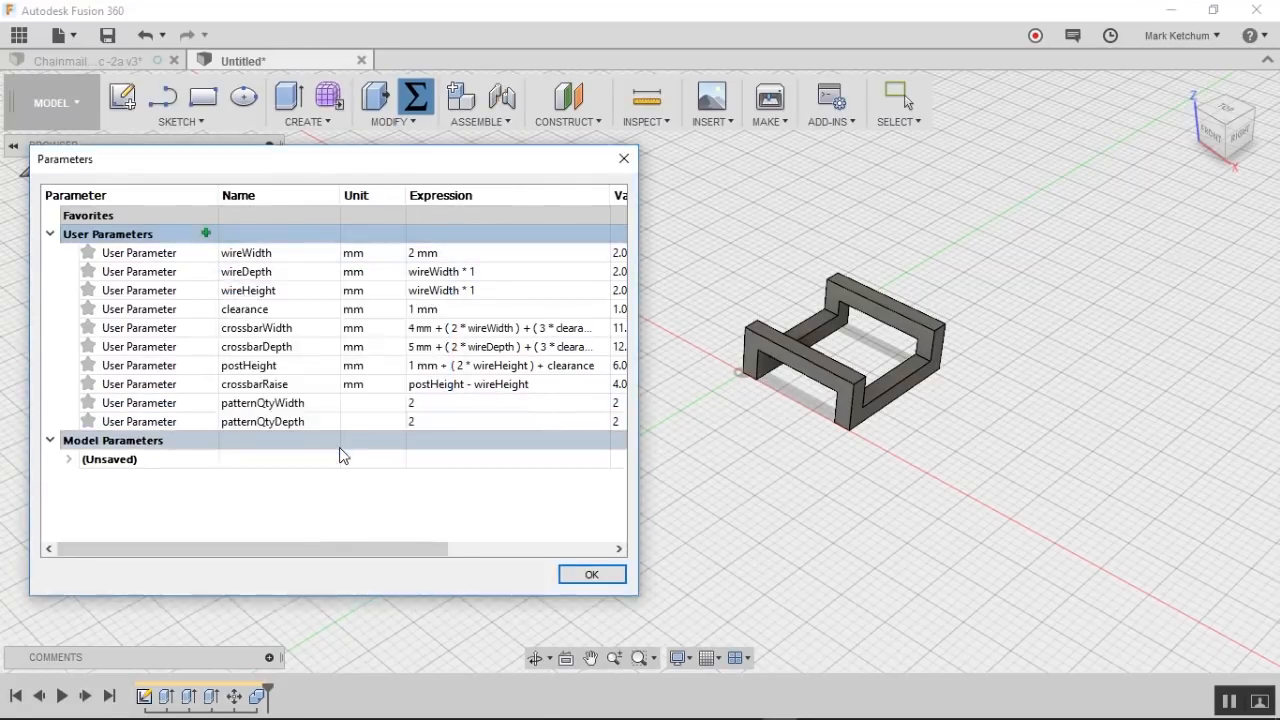
Step: Add an offset user parameter with an expression starting (2 * wireWidth
click(206, 233)
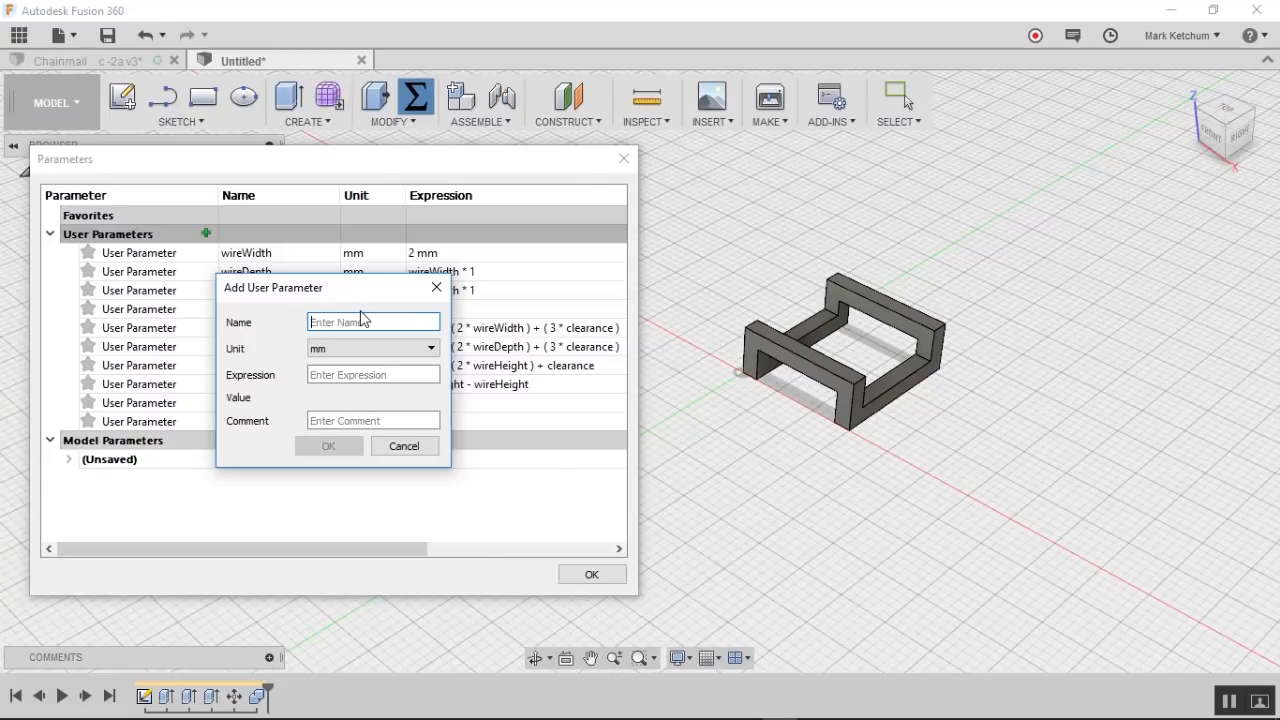
text(patternOffsetW)
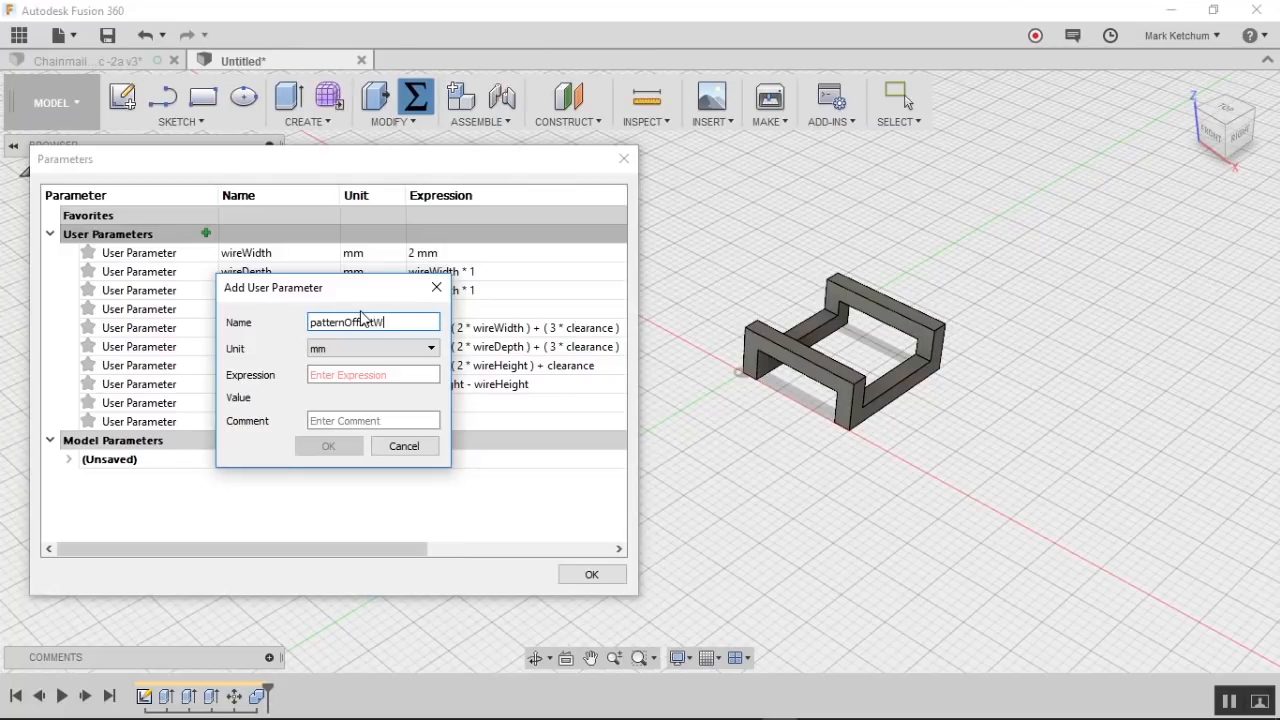
text(idth)
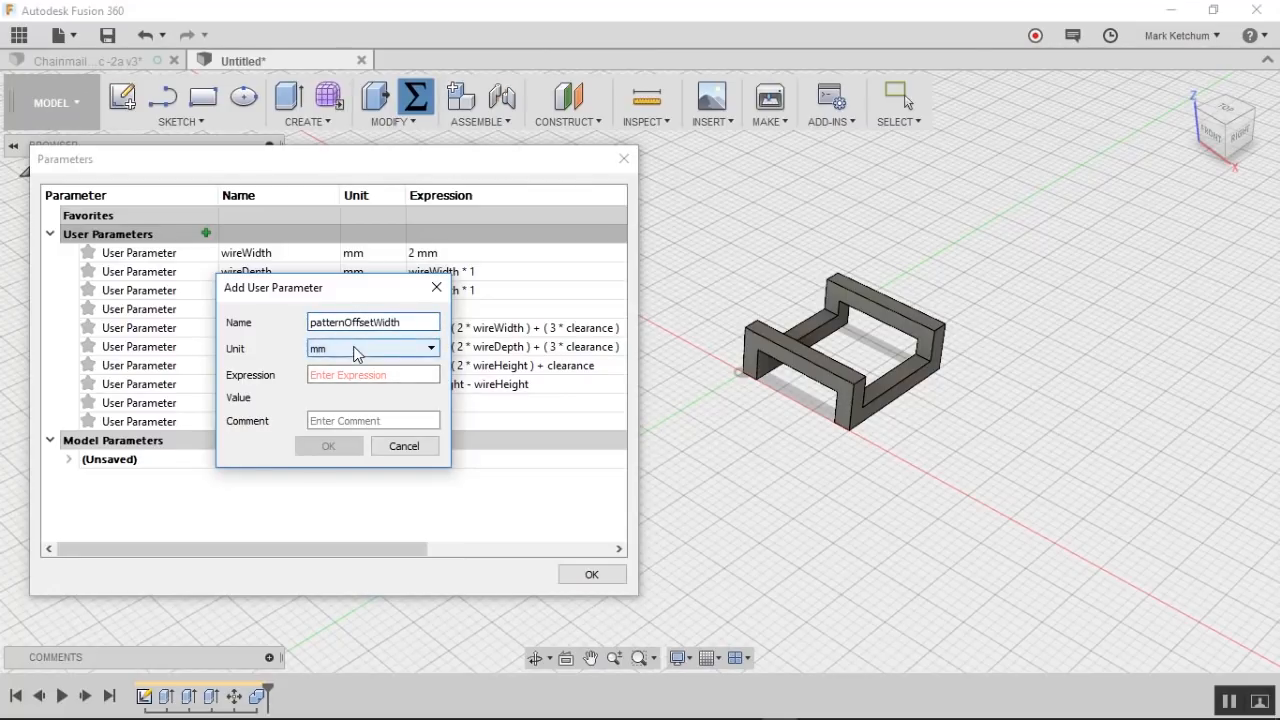
click(372, 374)
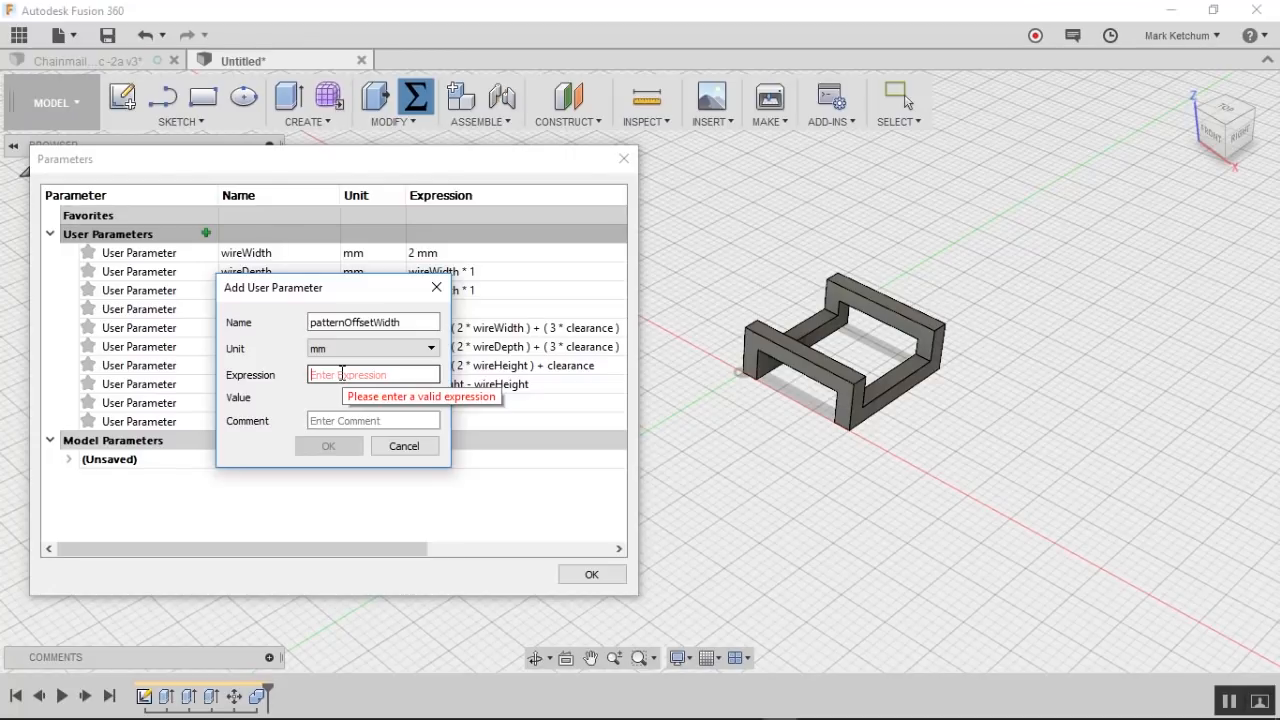
text((2)
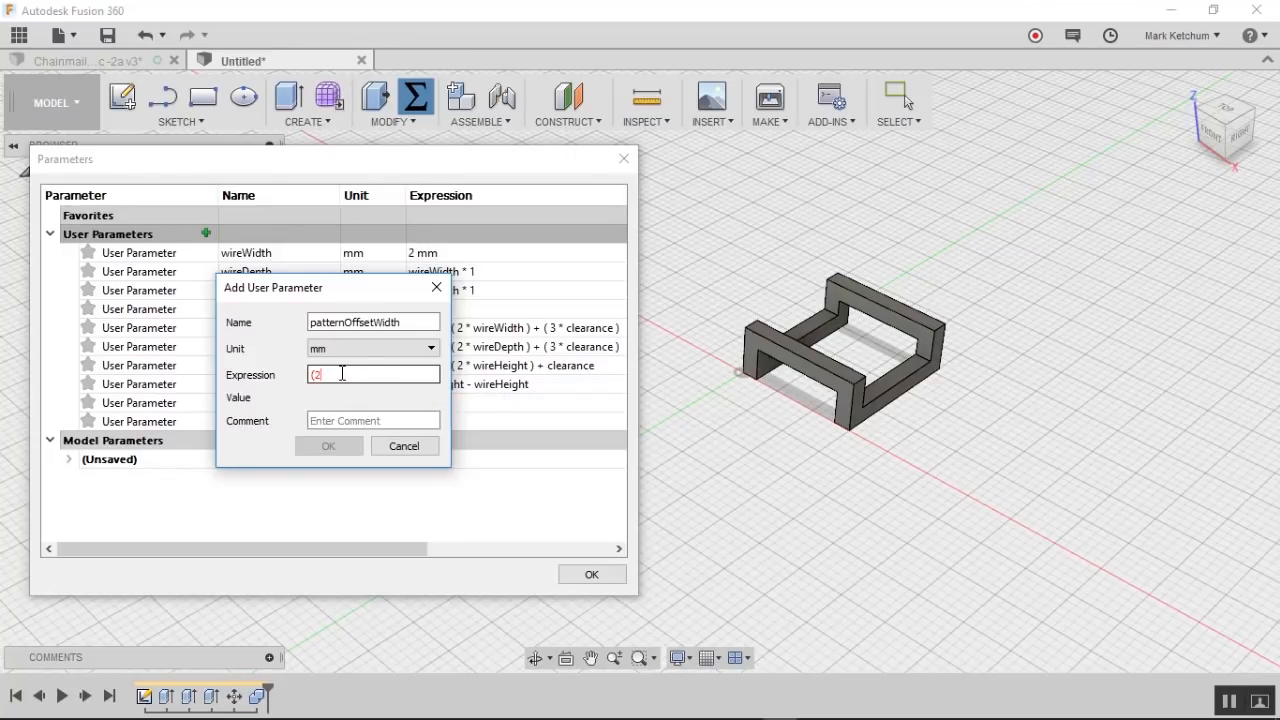
text(*)
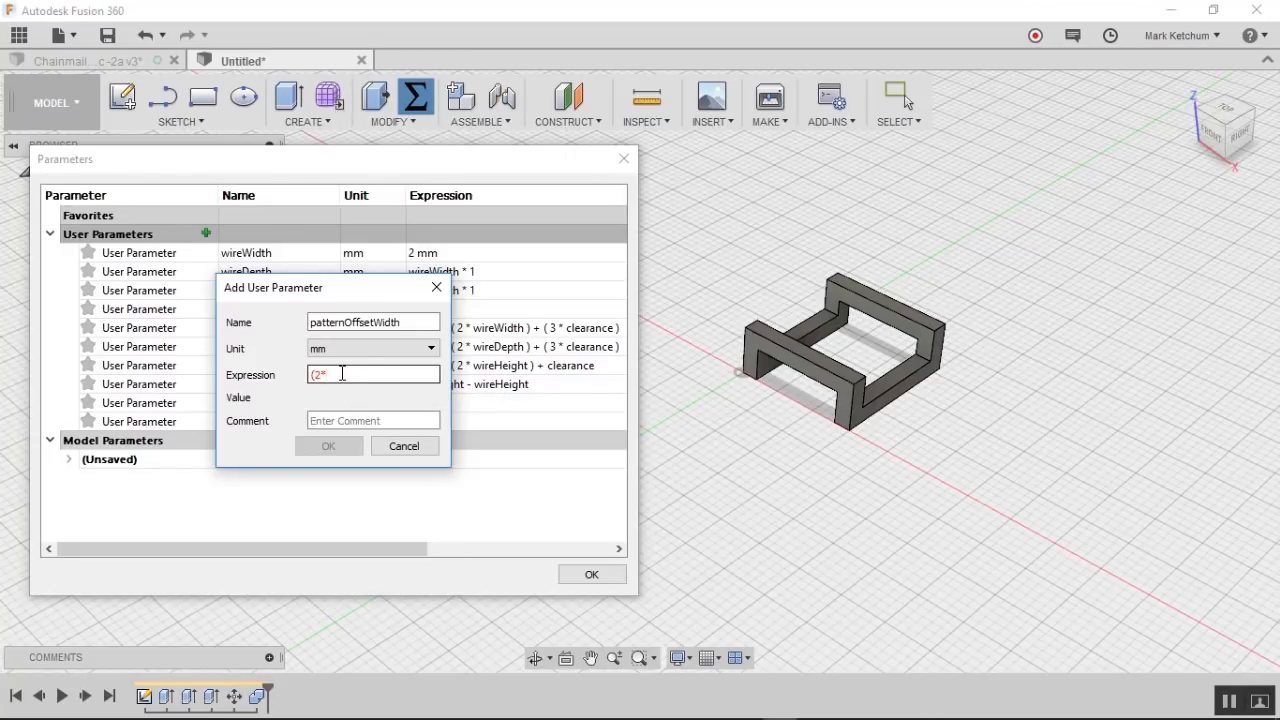
text(wir)
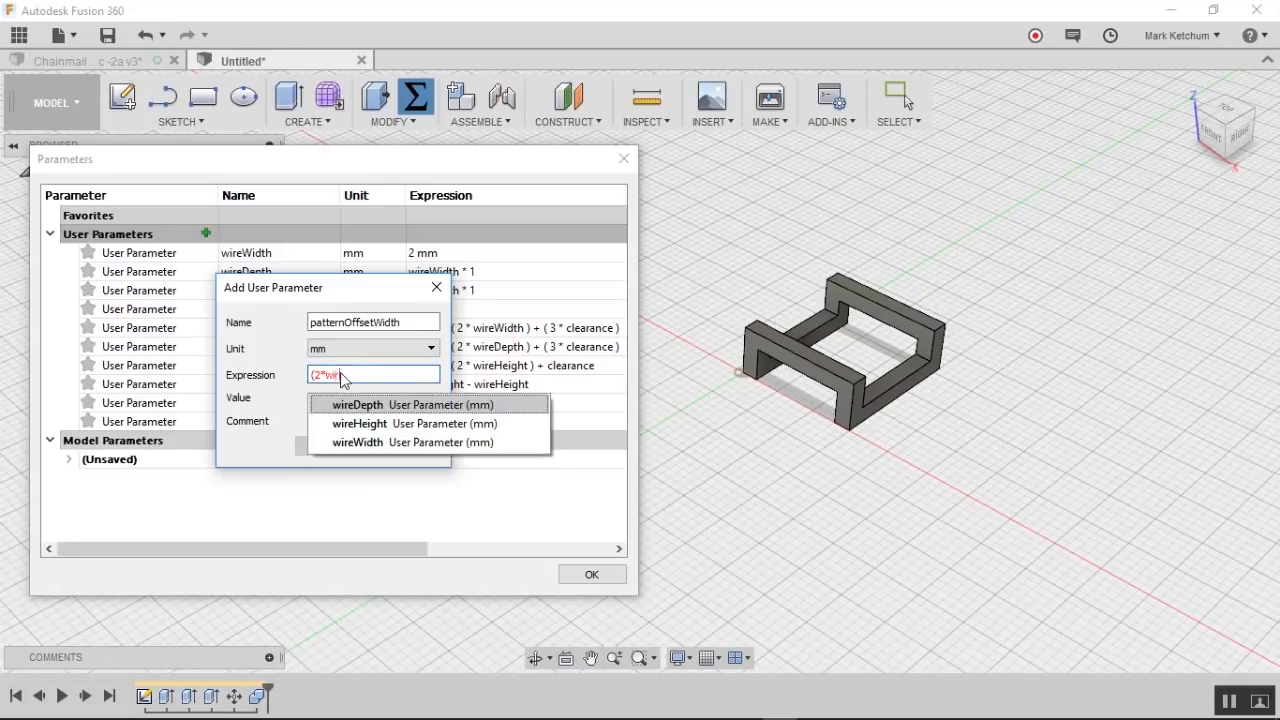
click(357, 442)
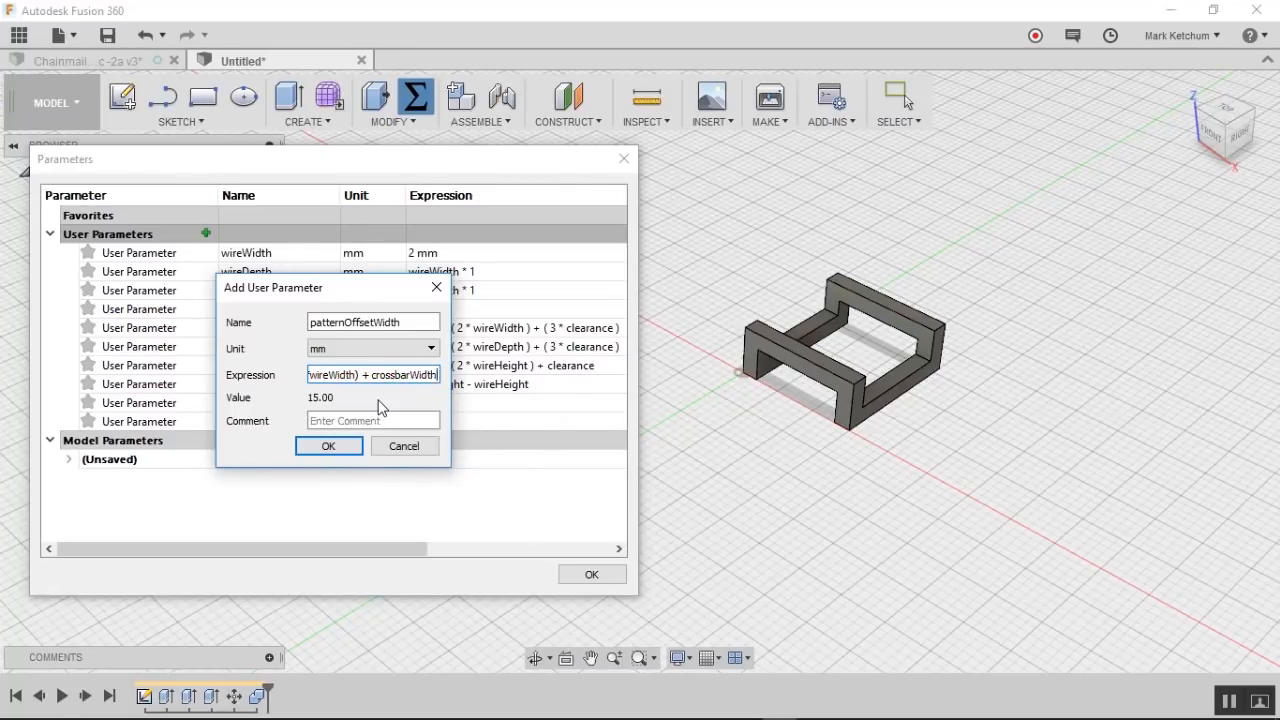
Step: Finish the offset expression with clearance, add patternOffsetDepth, and close the table
text(+ cl)
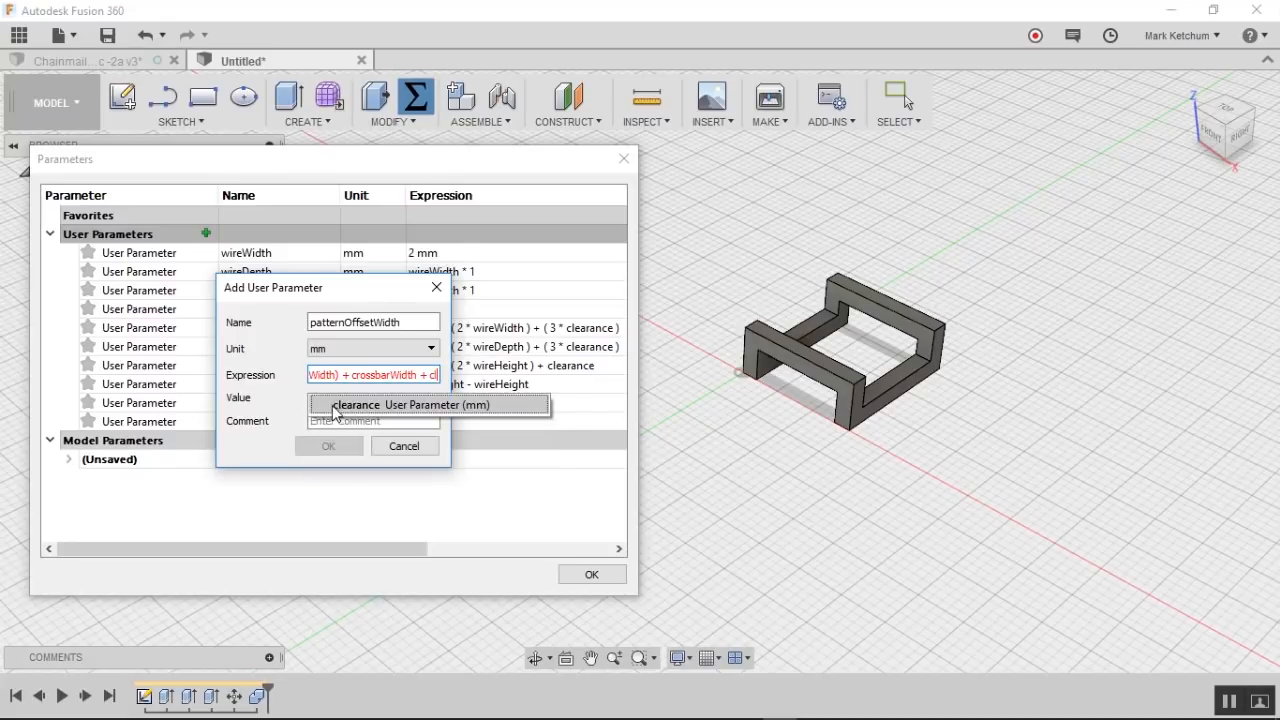
click(328, 445)
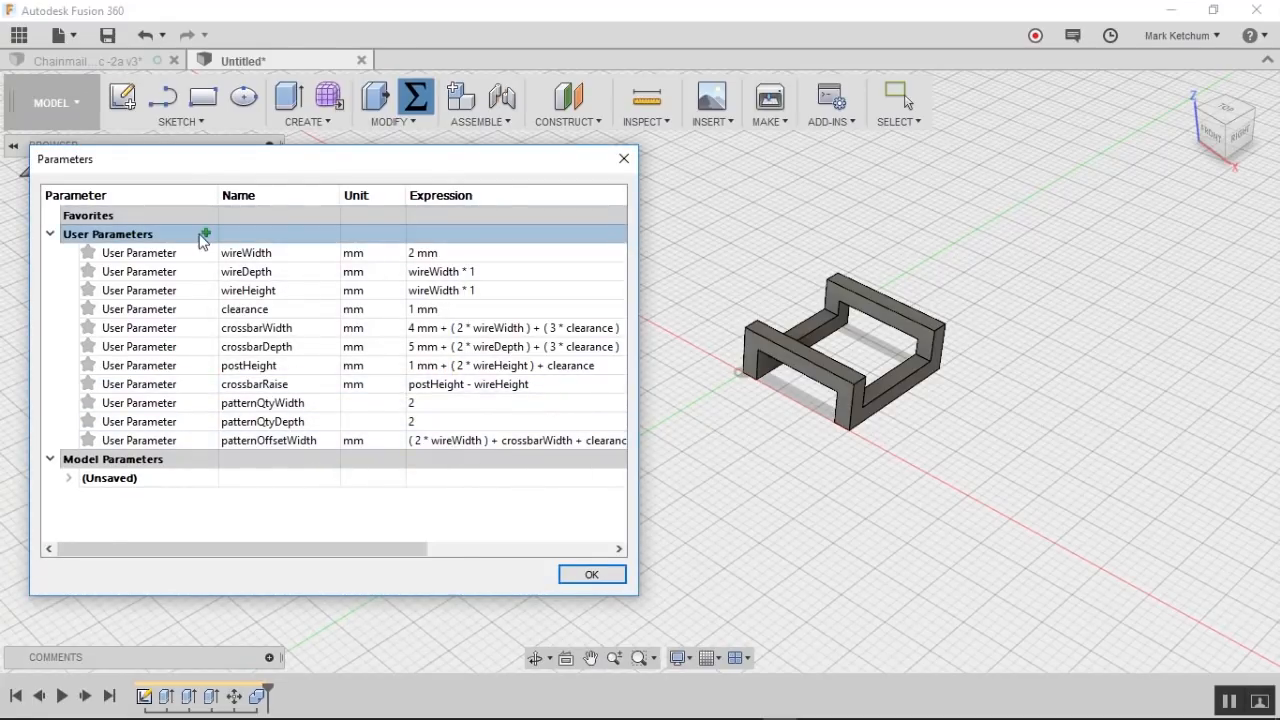
click(205, 234)
text((2 * wire)
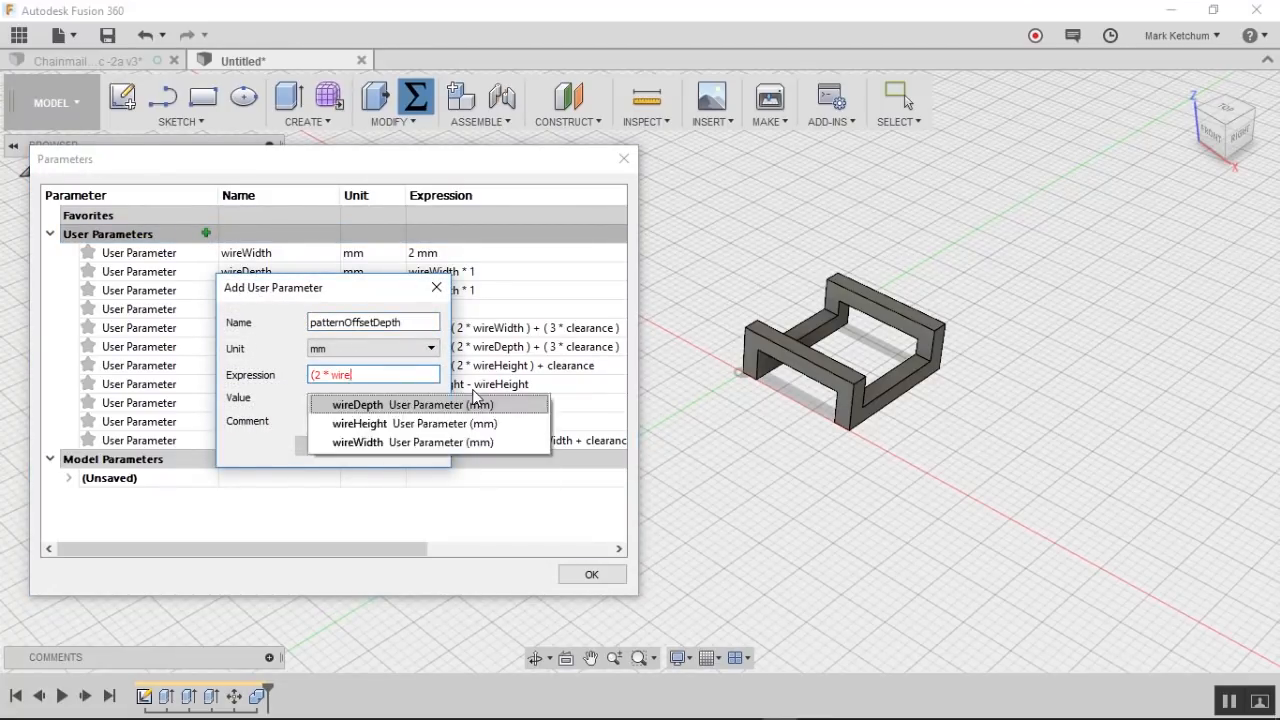
click(591, 574)
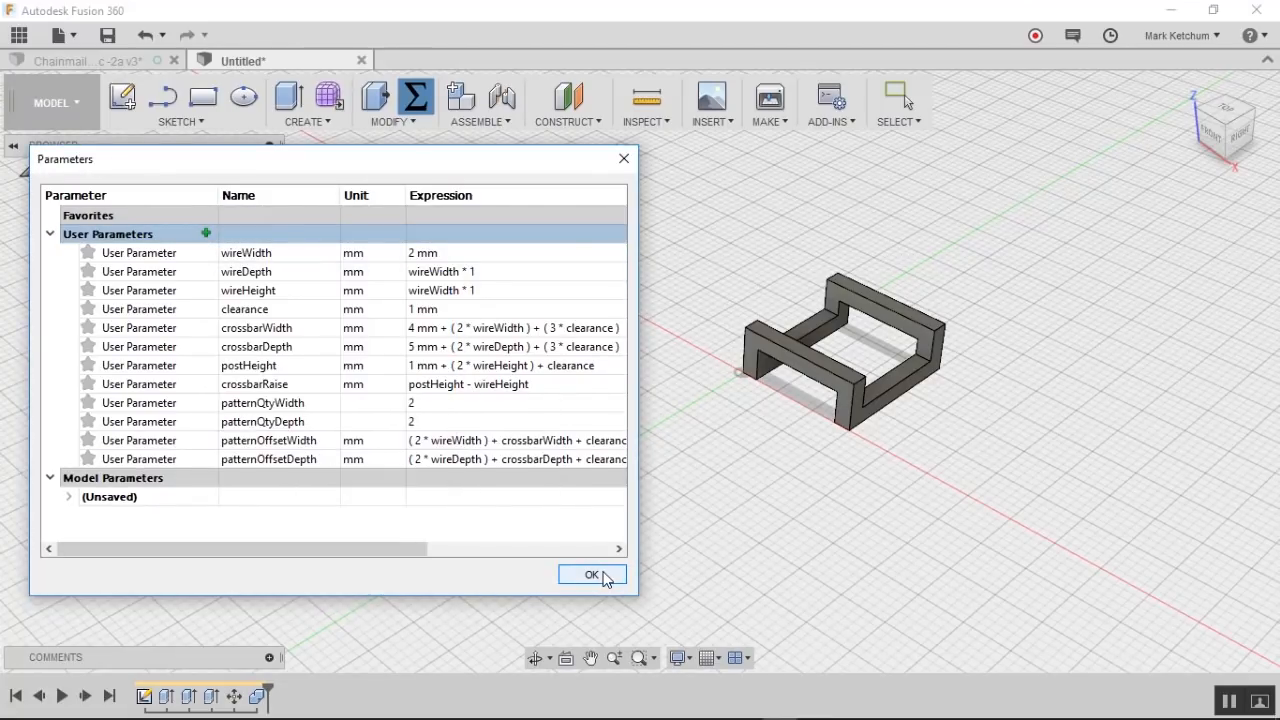
click(592, 574)
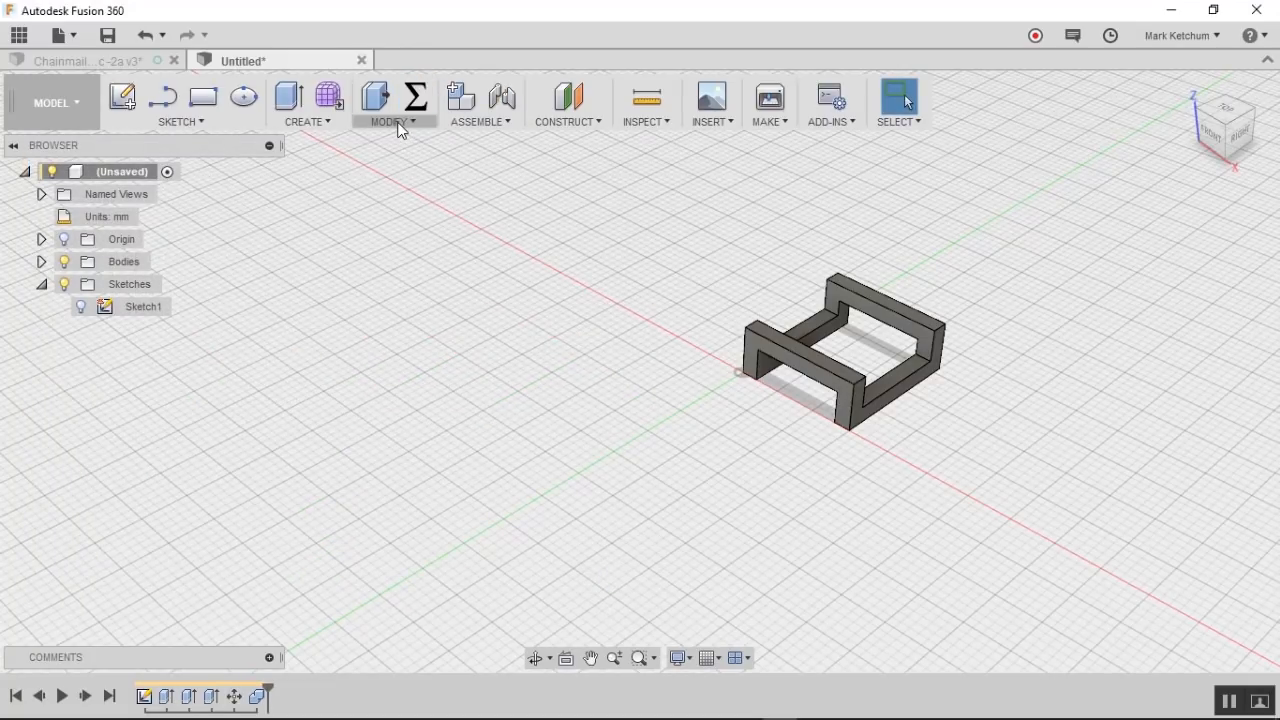
Step: Start a rectangular body pattern of the link along its edge
click(307, 103)
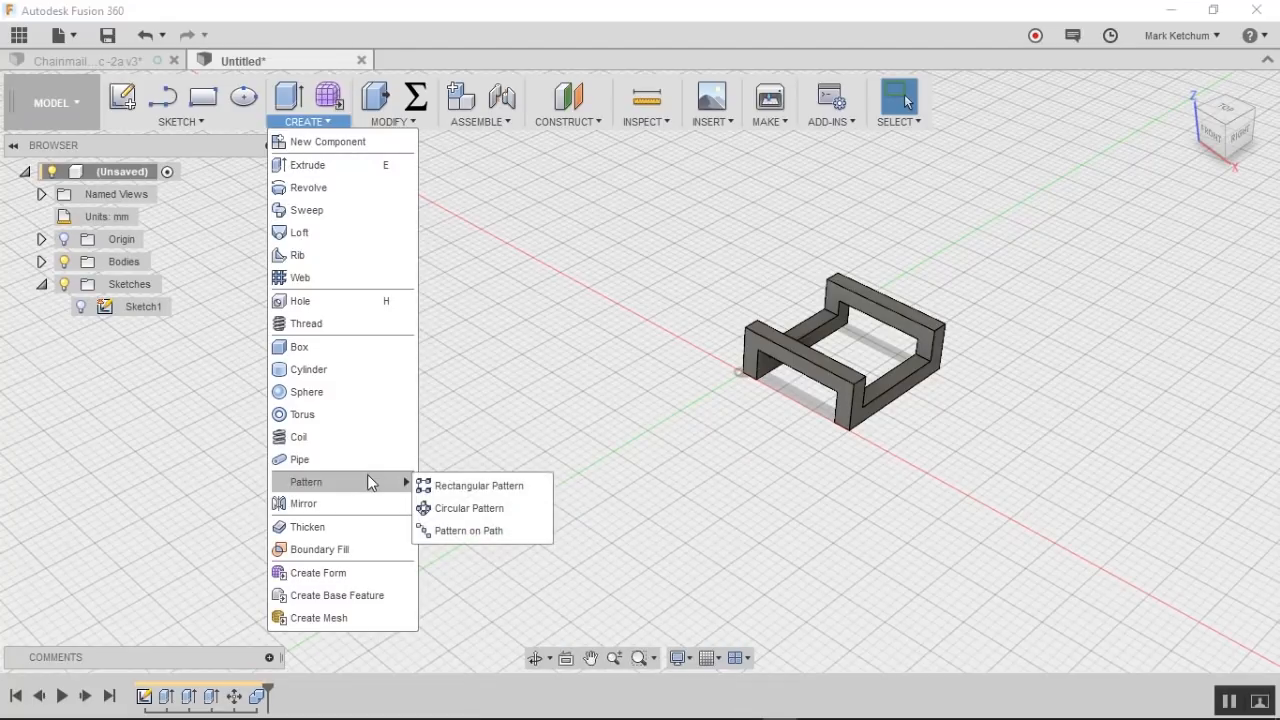
click(478, 485)
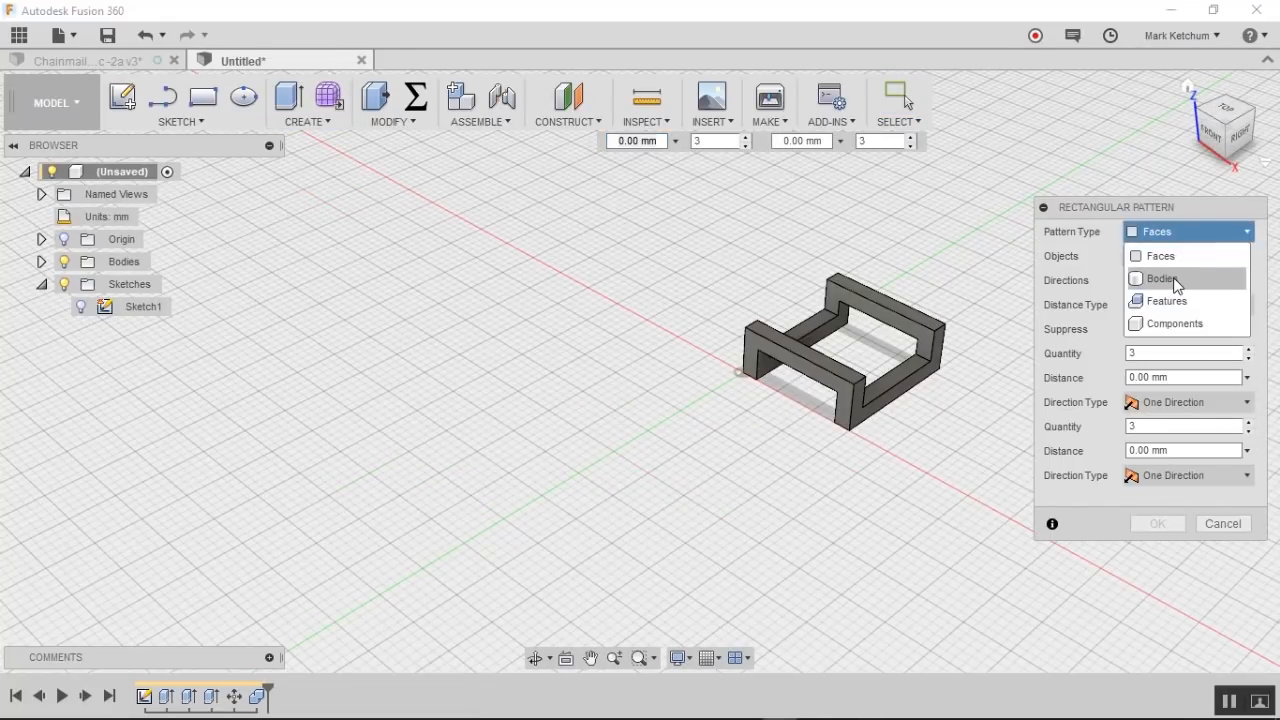
click(1163, 278)
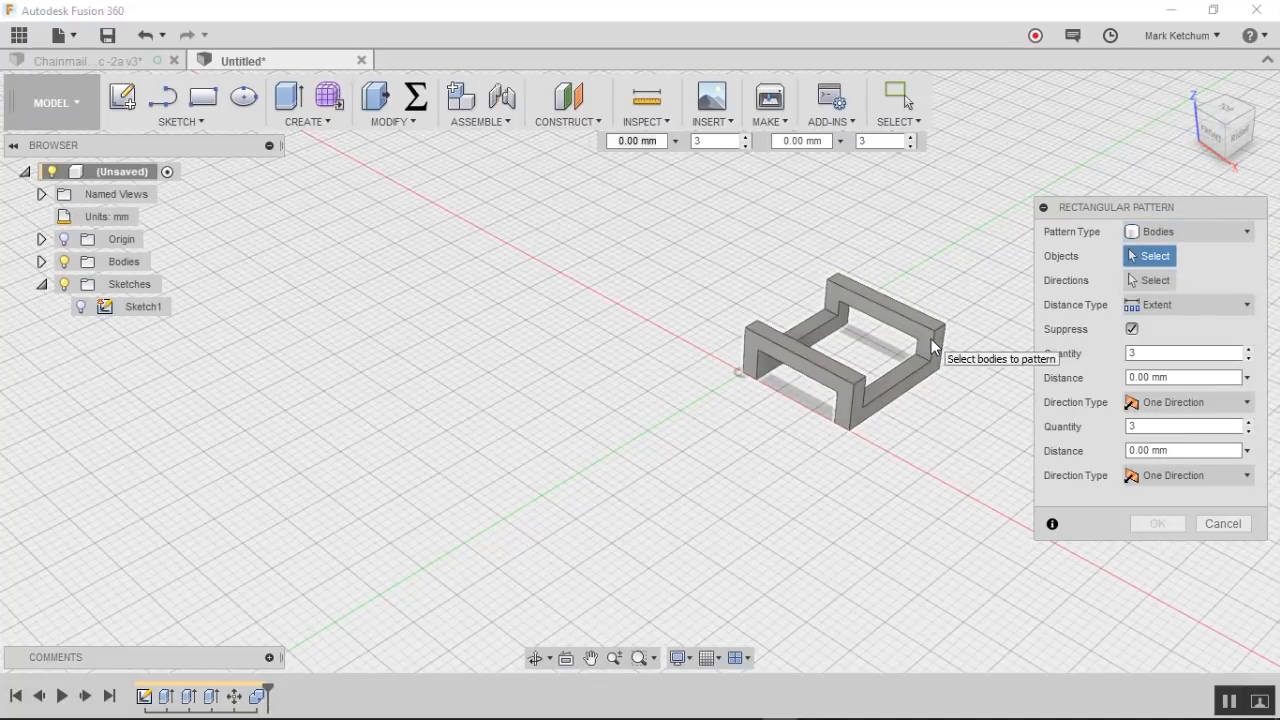
click(845, 345)
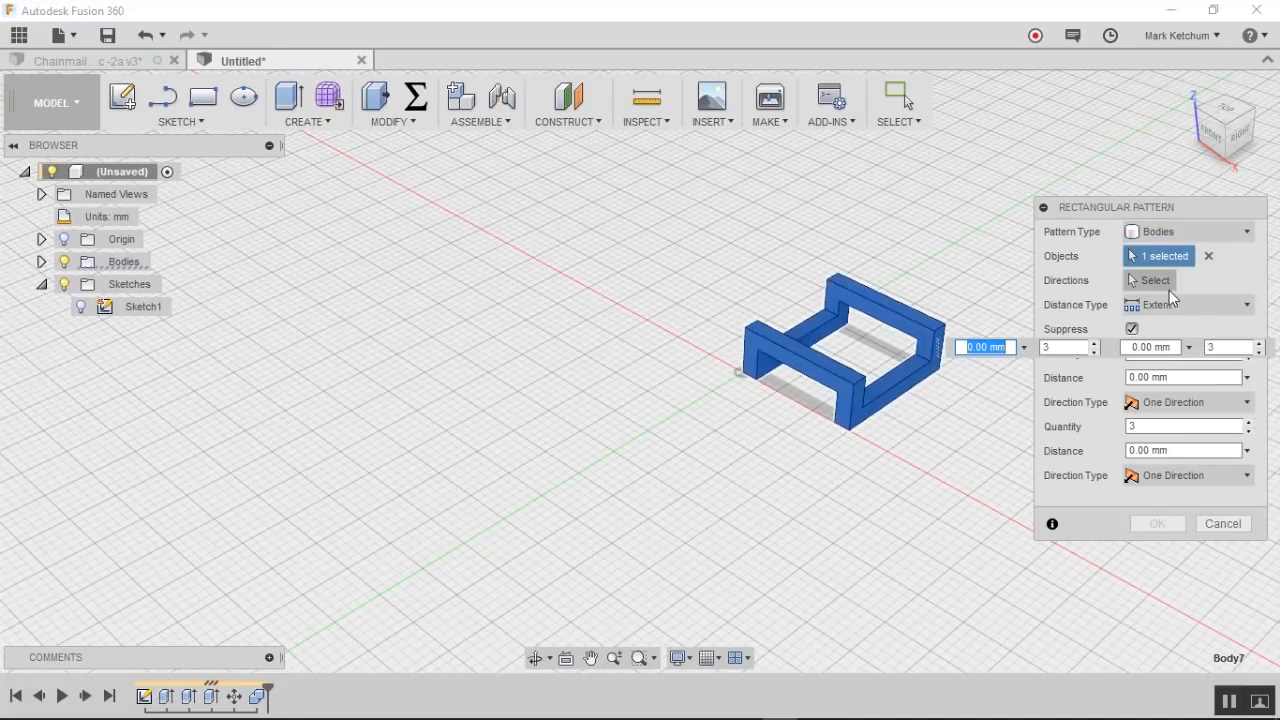
click(1155, 280)
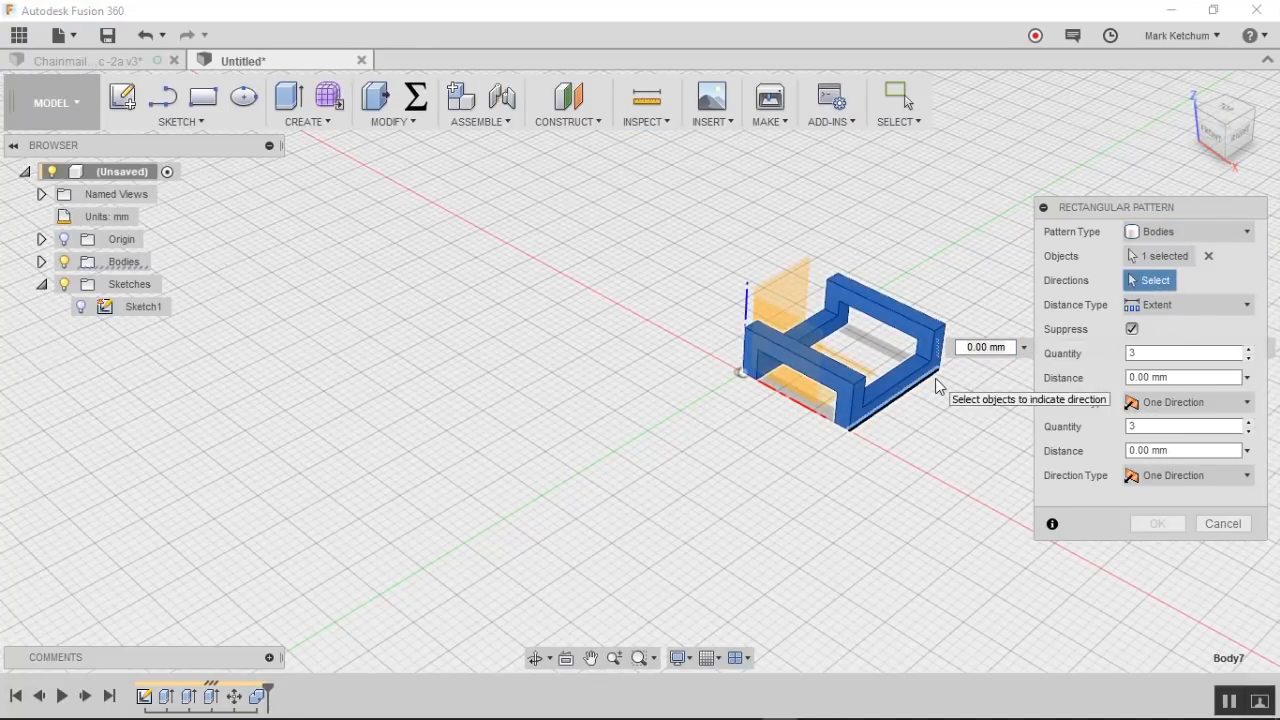
click(830, 340)
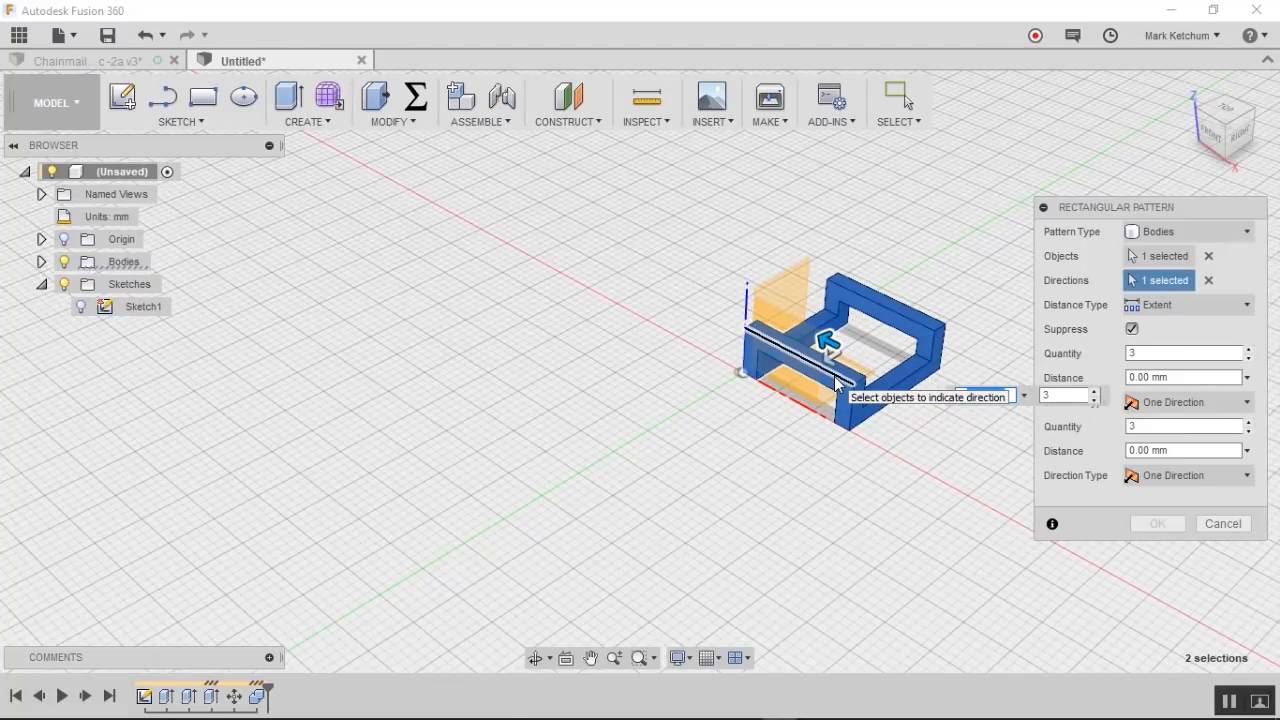
Step: Use distance spacing with patternOffsetWidth, patternQtyDepth and patternOffsetDepth for the grid
click(1185, 304)
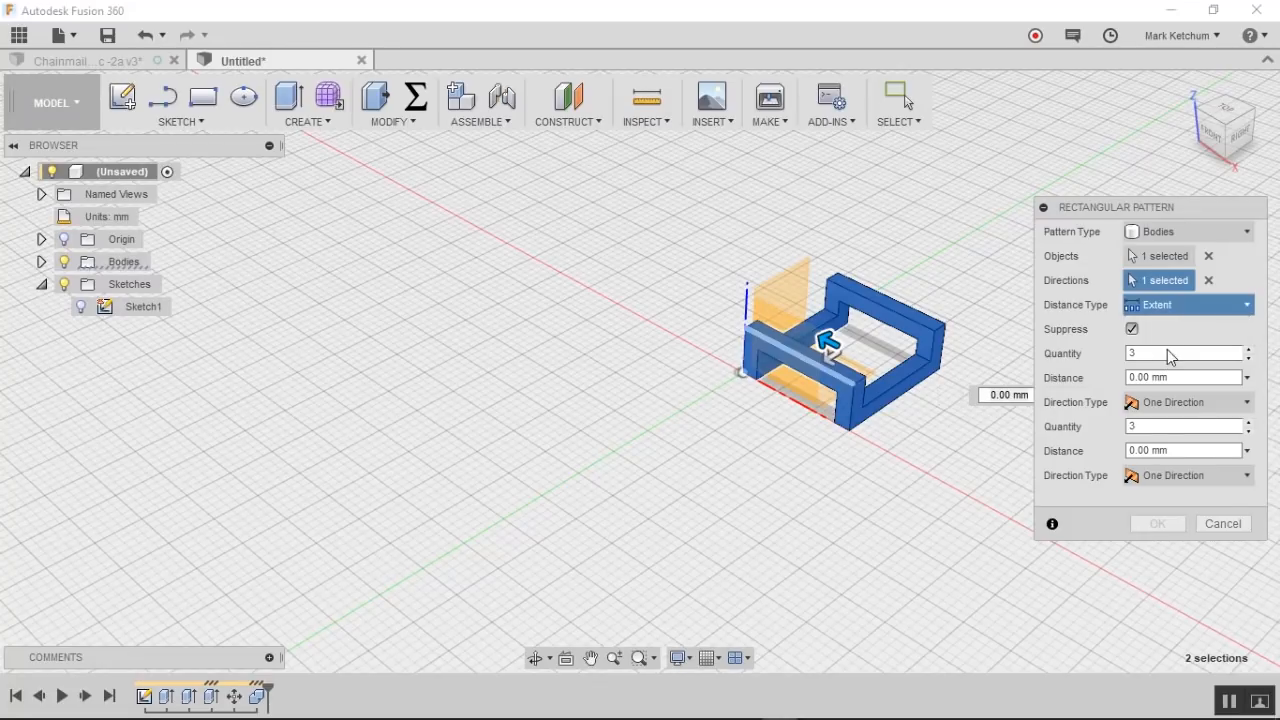
click(1187, 304)
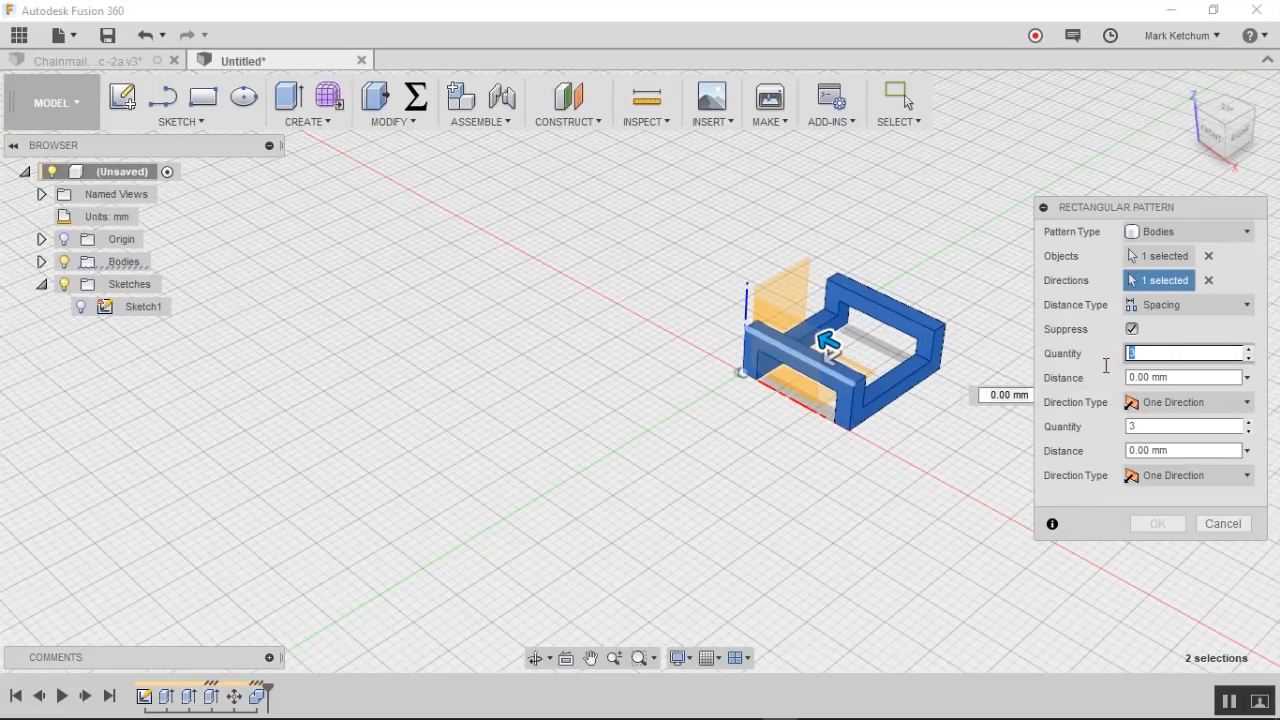
text(p)
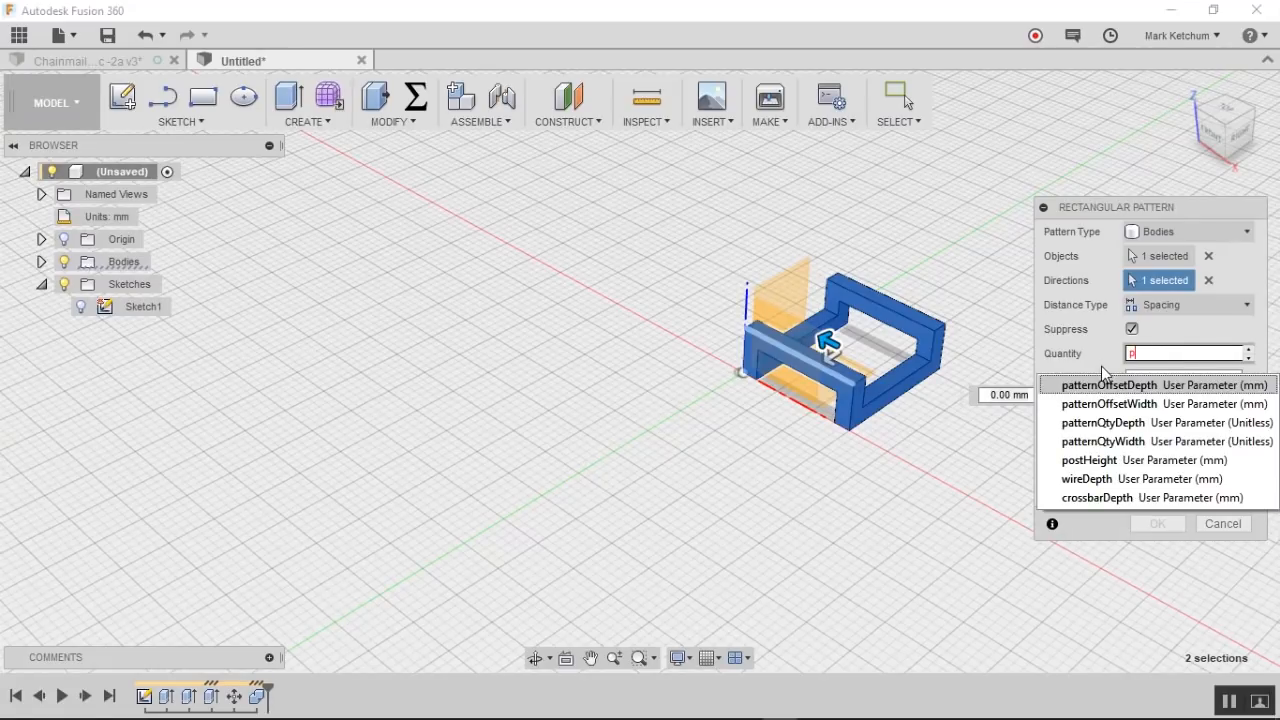
mouse_move(1105, 441)
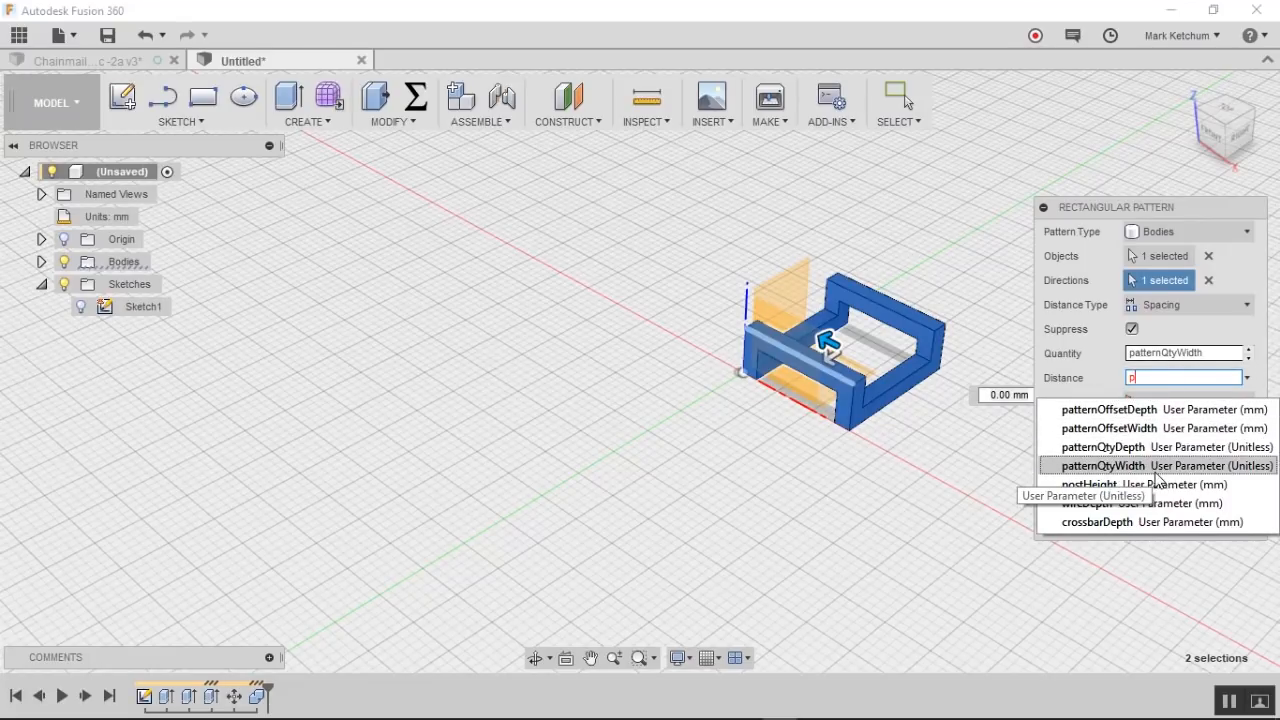
click(1108, 428)
text(p)
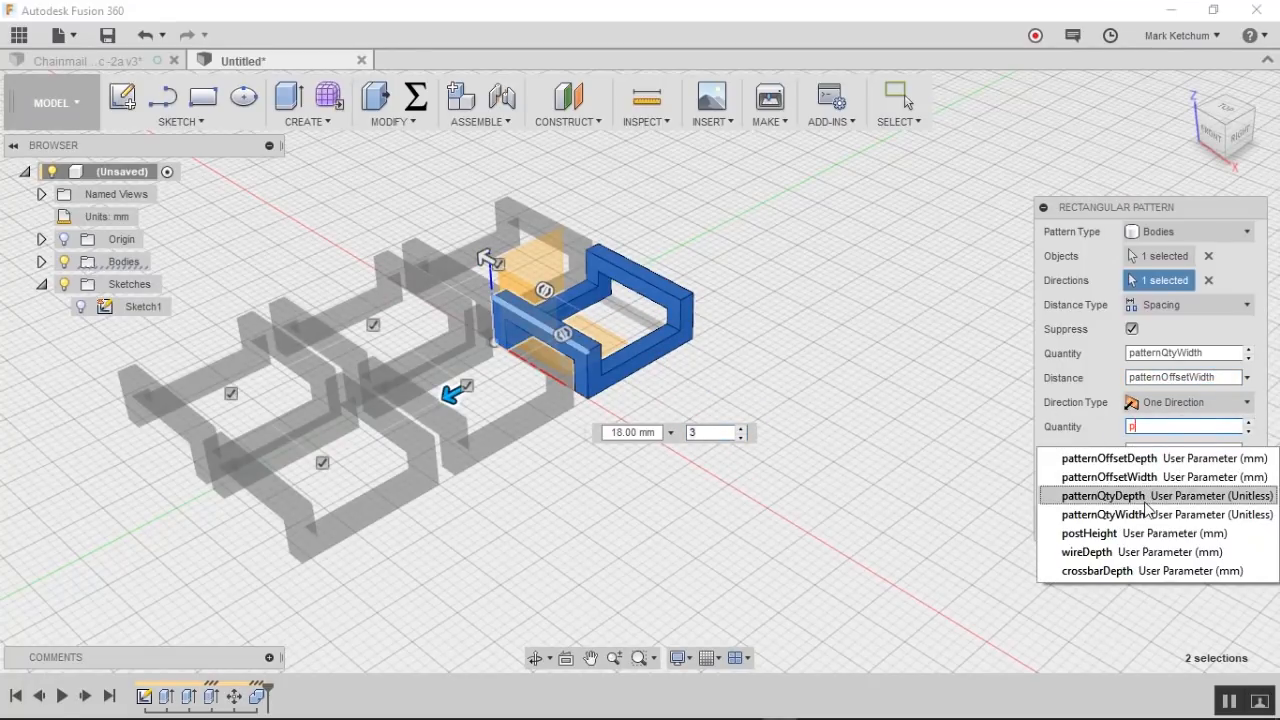
click(1103, 495)
text(p)
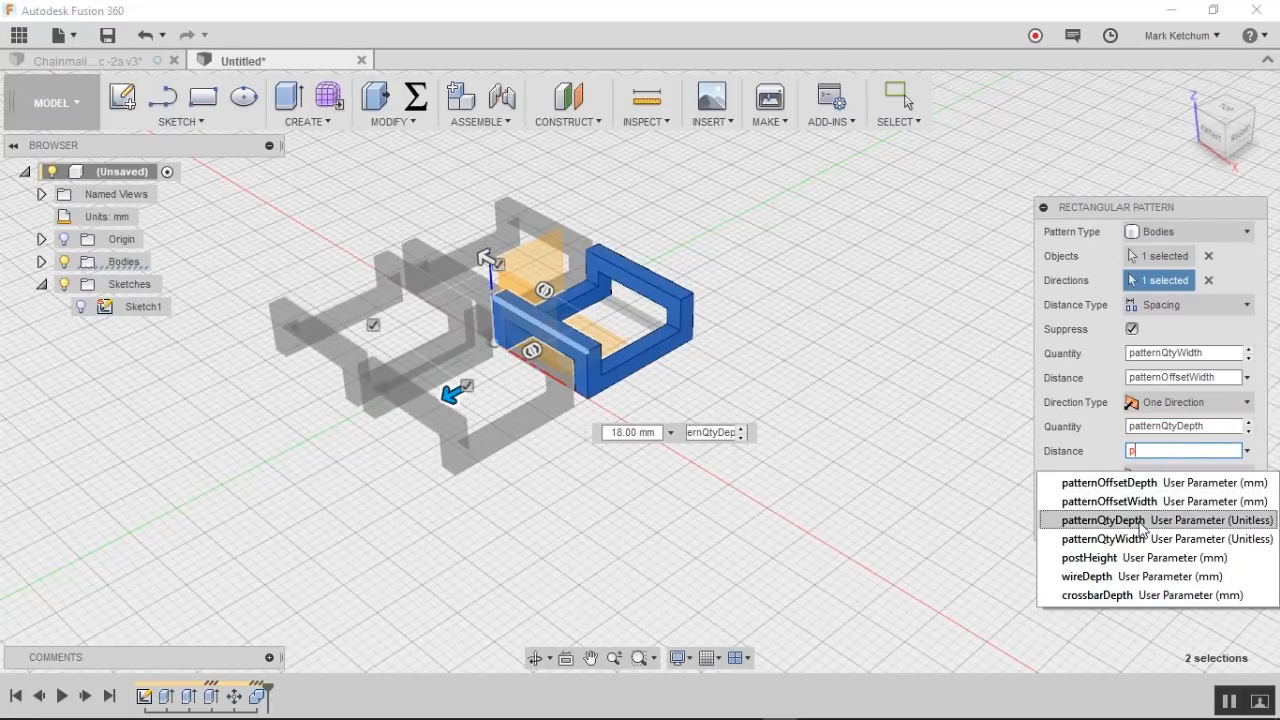
mouse_move(1108, 482)
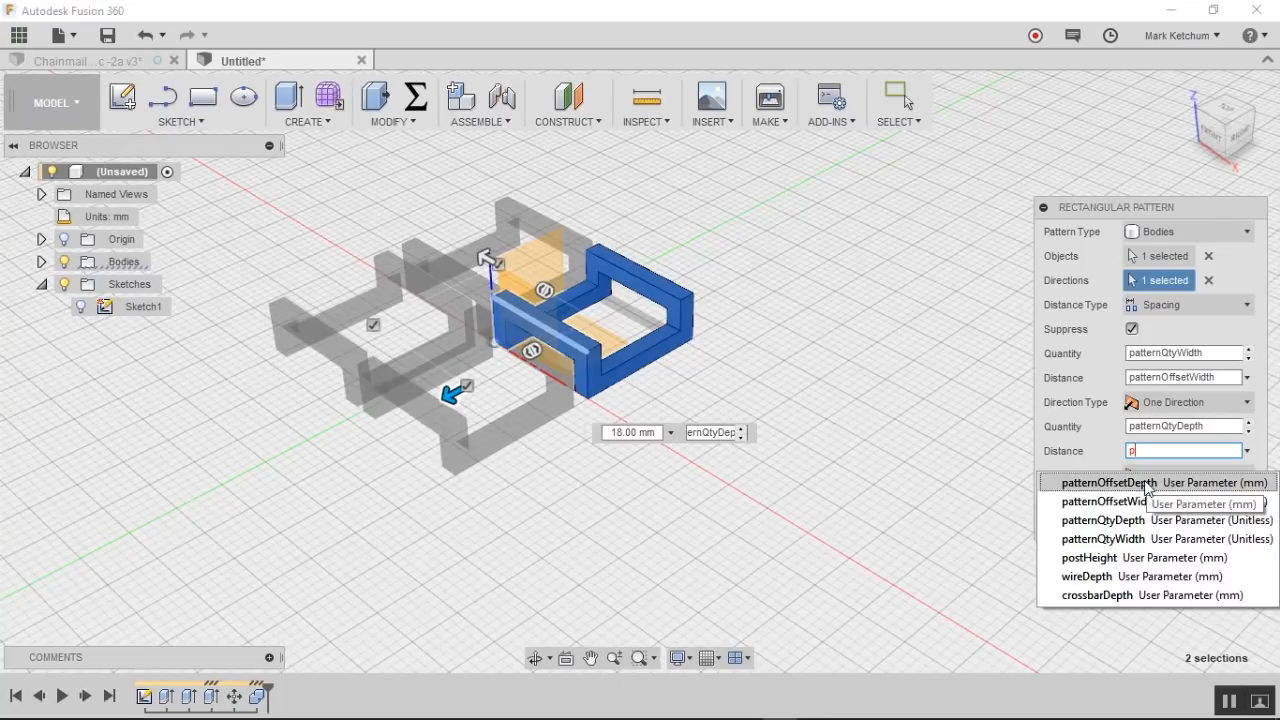
click(1108, 482)
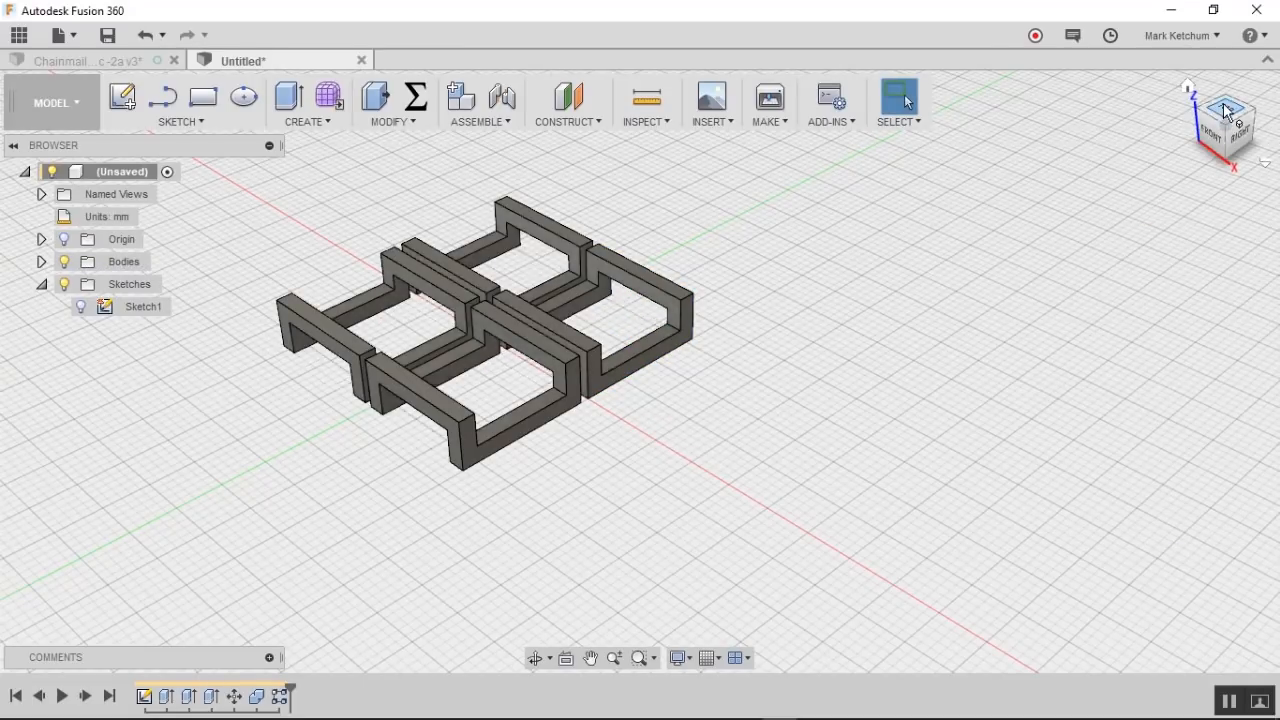
Step: View the 2×2 link grid from Top and reopen the parameters table
click(1225, 124)
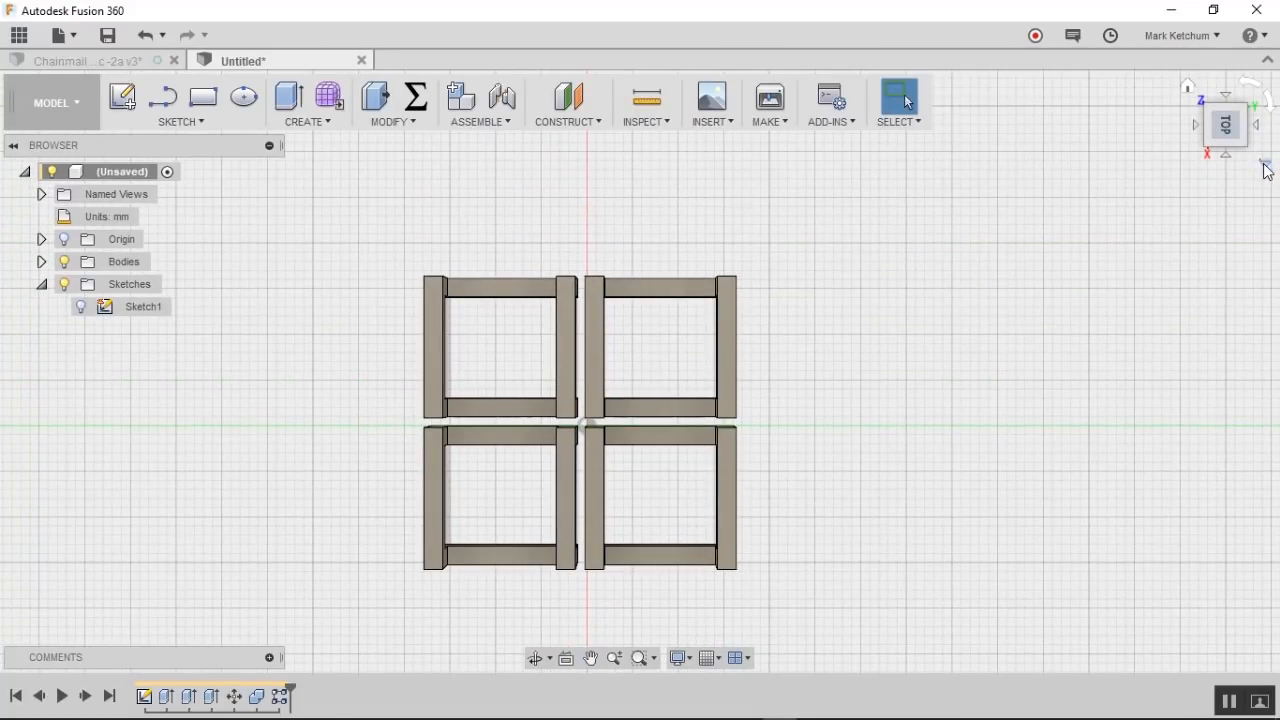
mouse_move(1220, 202)
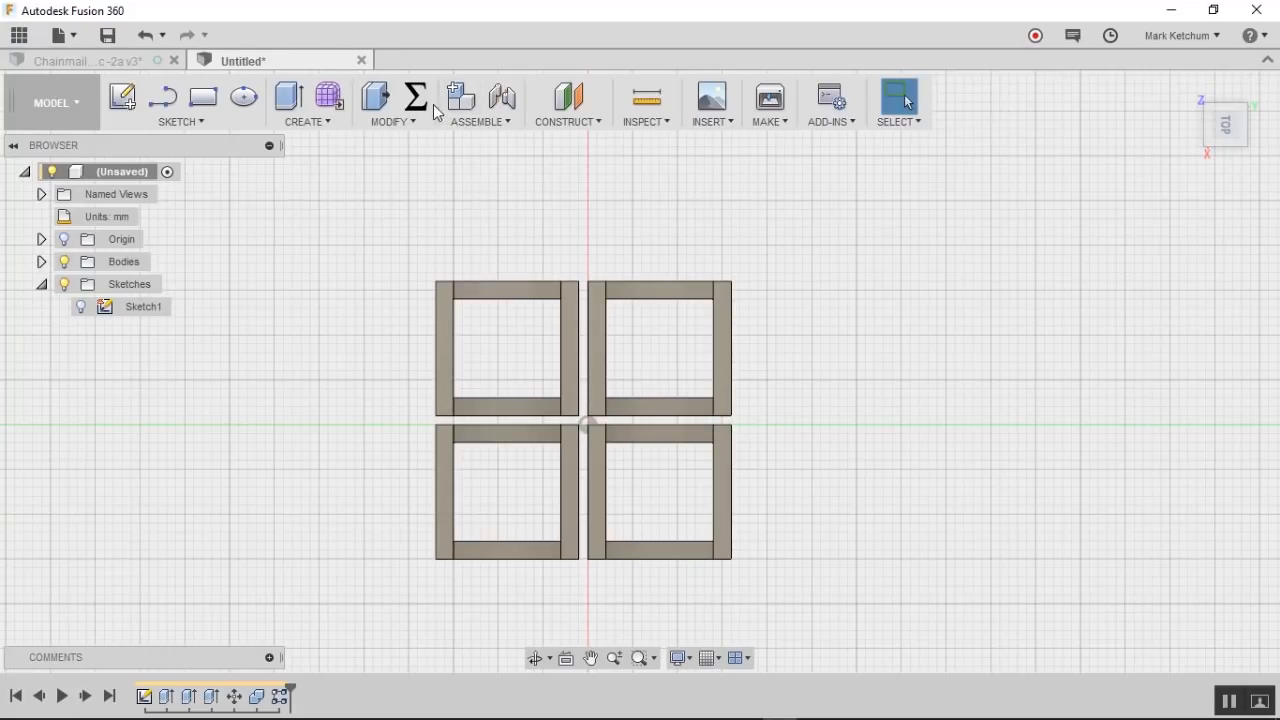
click(414, 96)
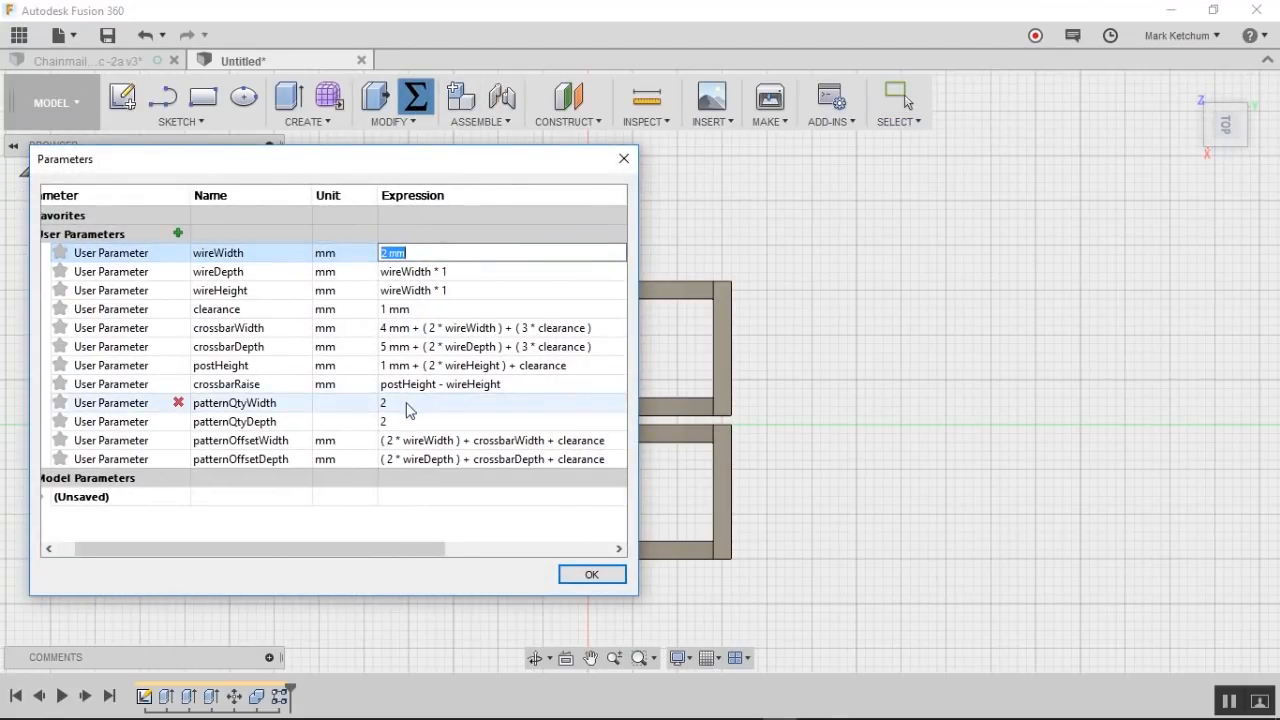
Step: Set patternQtyWidth and patternQtyDepth to 4 and apply
click(500, 402)
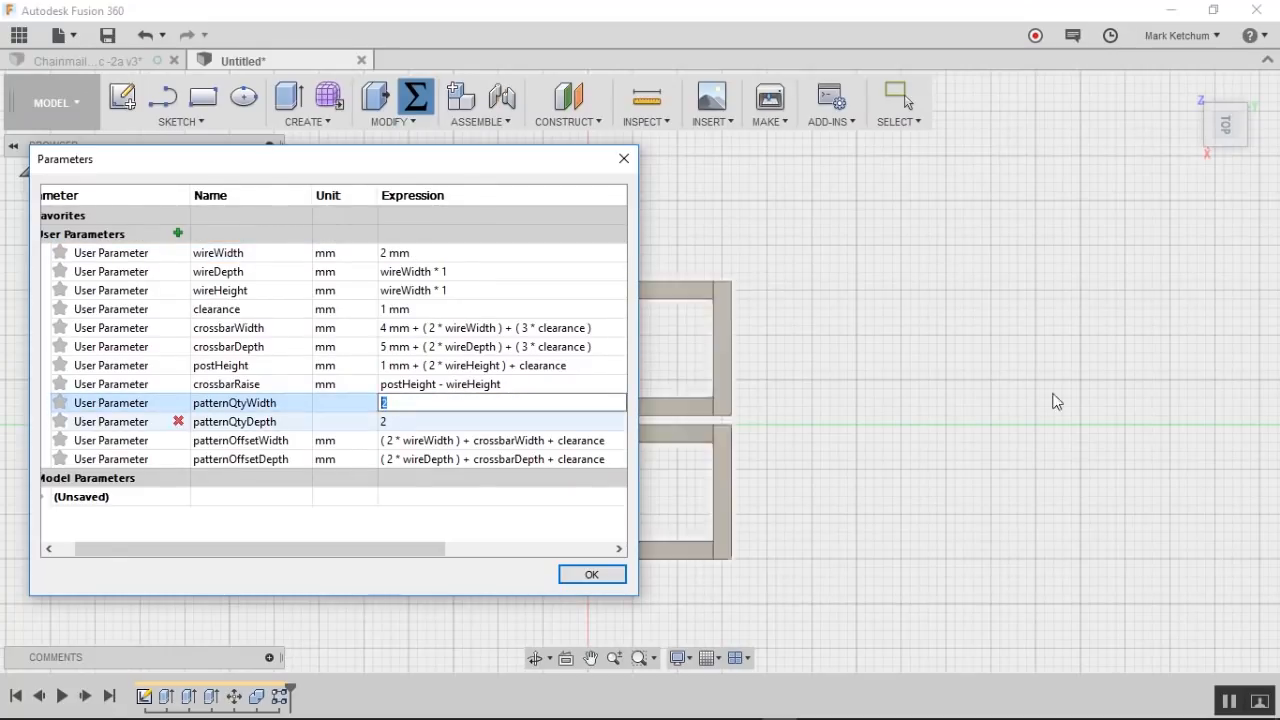
text(4)
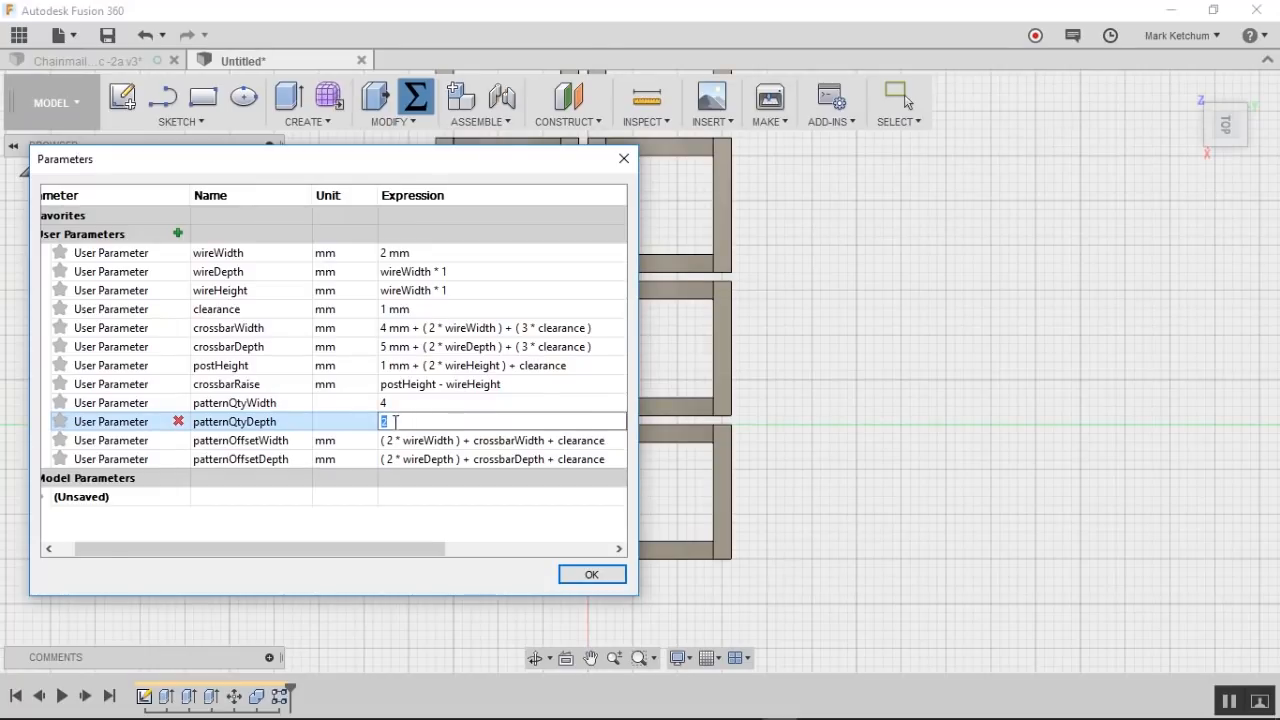
text(4)
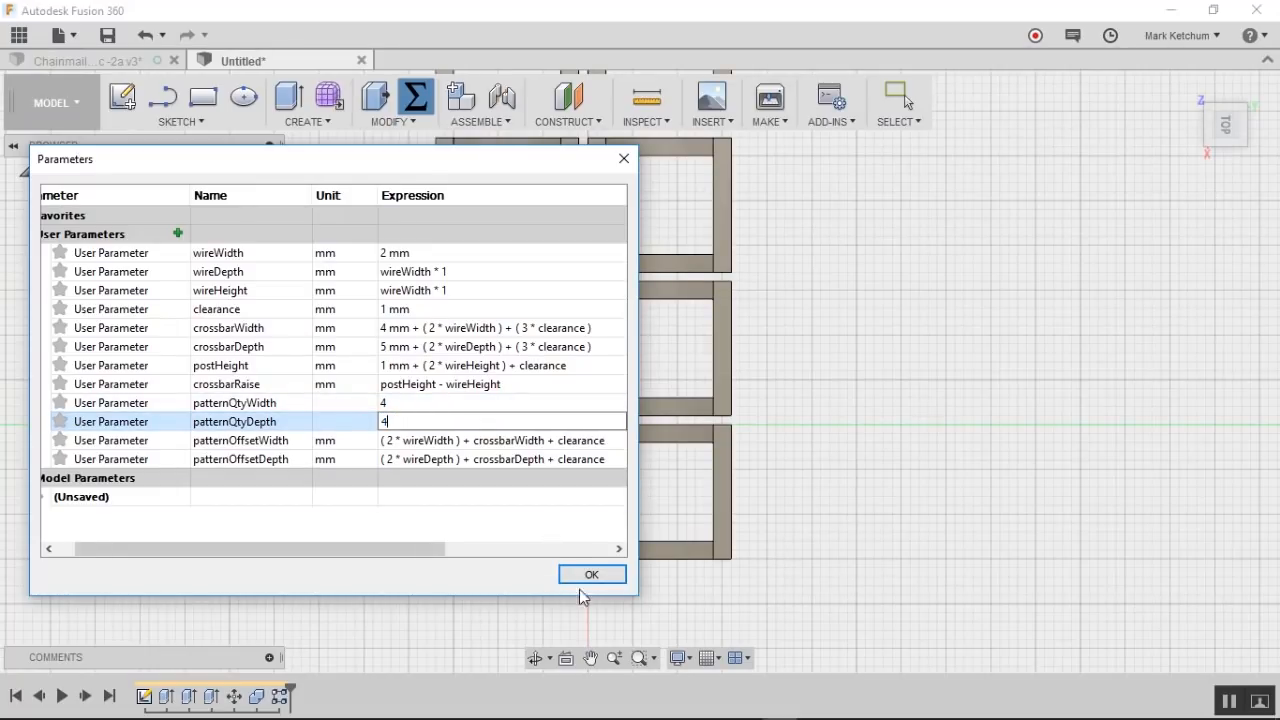
click(591, 574)
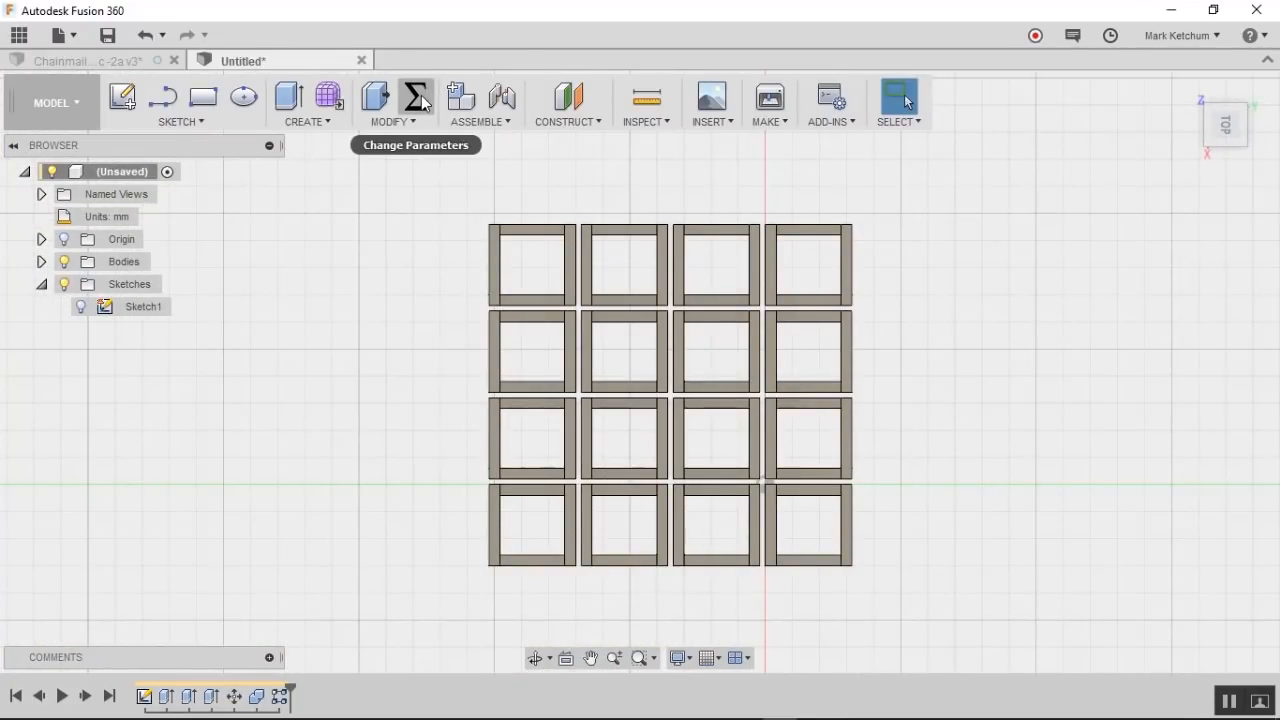
Step: Enlarge wireWidth to 8 mm and the crossbarWidth base to 20 mm
click(415, 97)
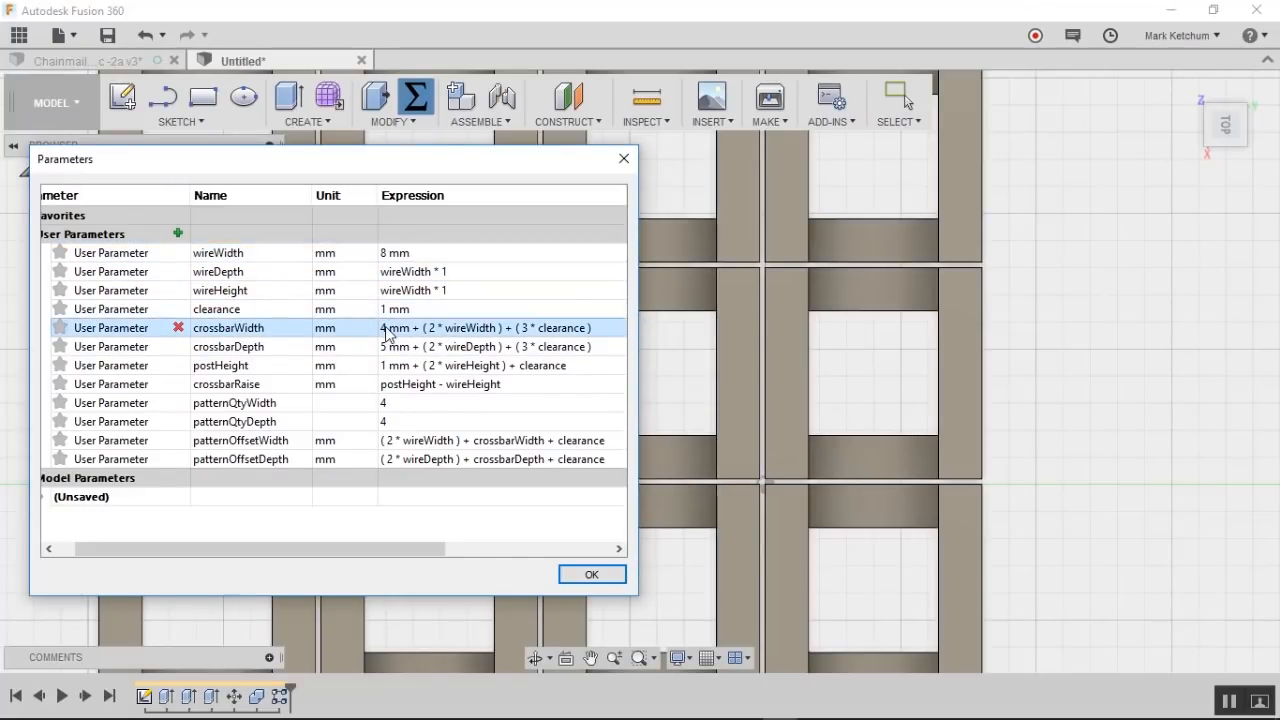
double_click(485, 327)
text(20)
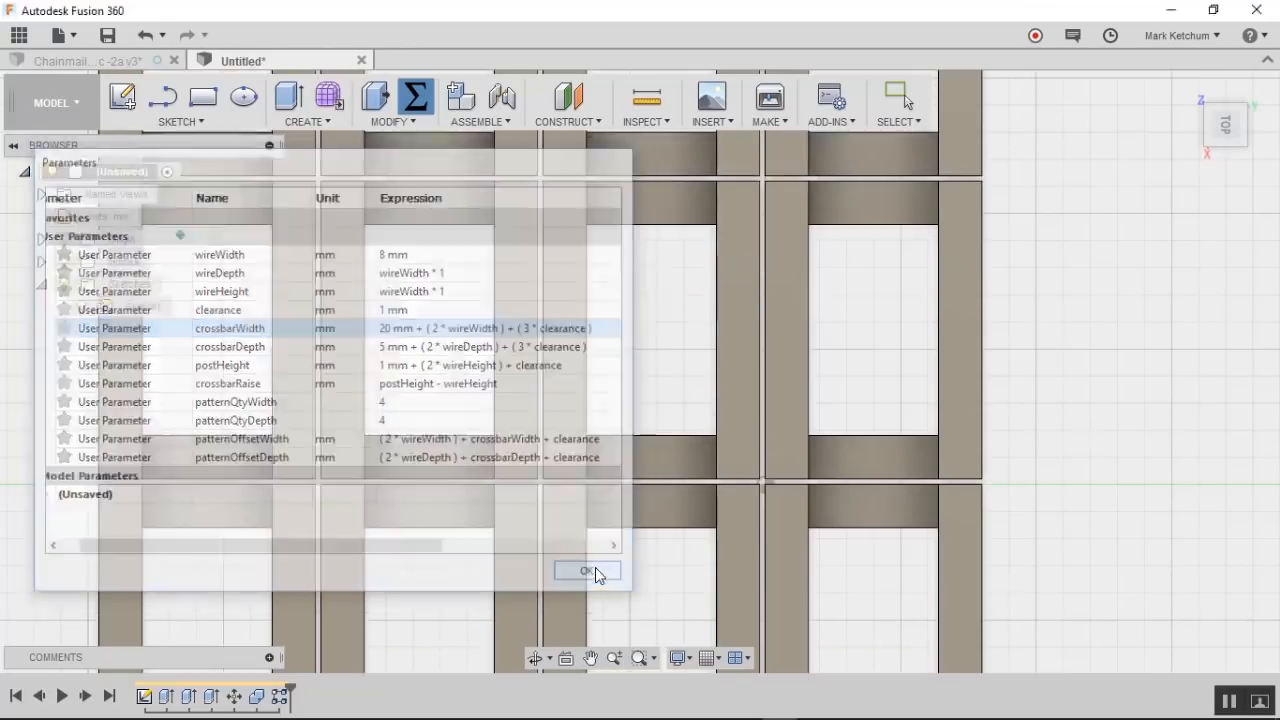
click(587, 570)
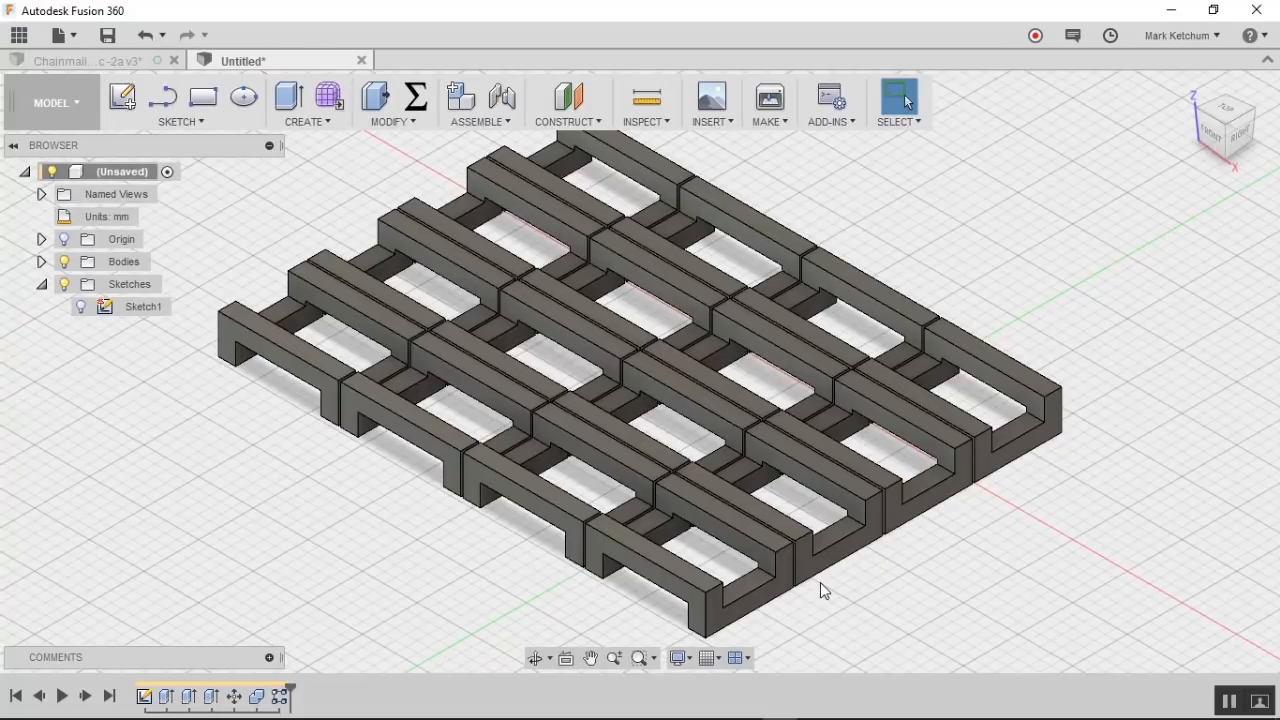
mouse_move(1153, 513)
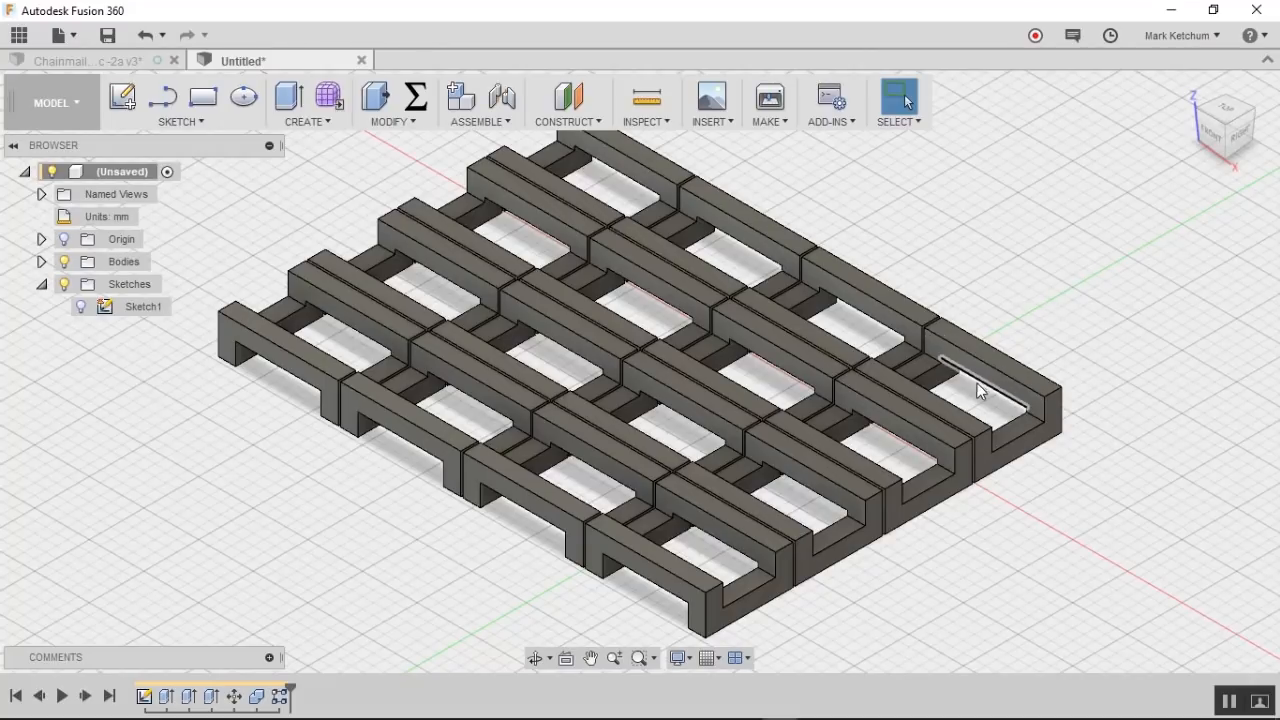
mouse_move(798, 430)
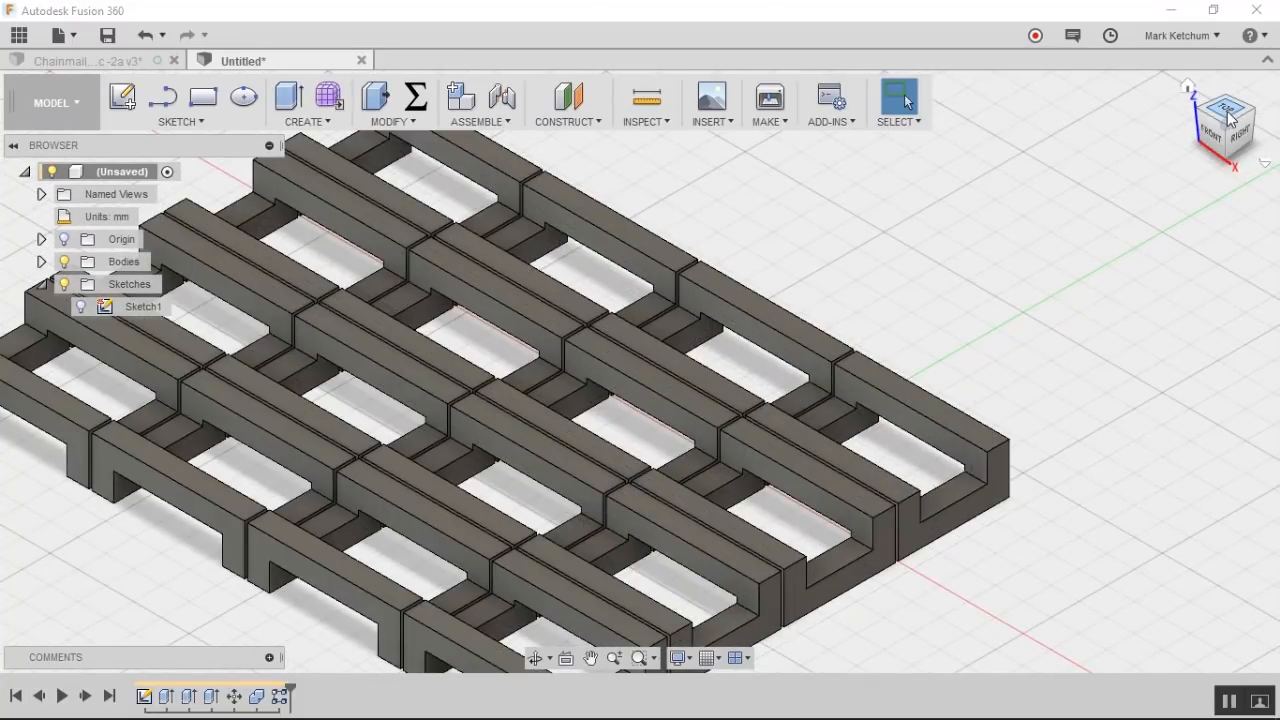
Step: View the 4×4 link sheet from above and zoom to inspect the crossbars
click(1226, 112)
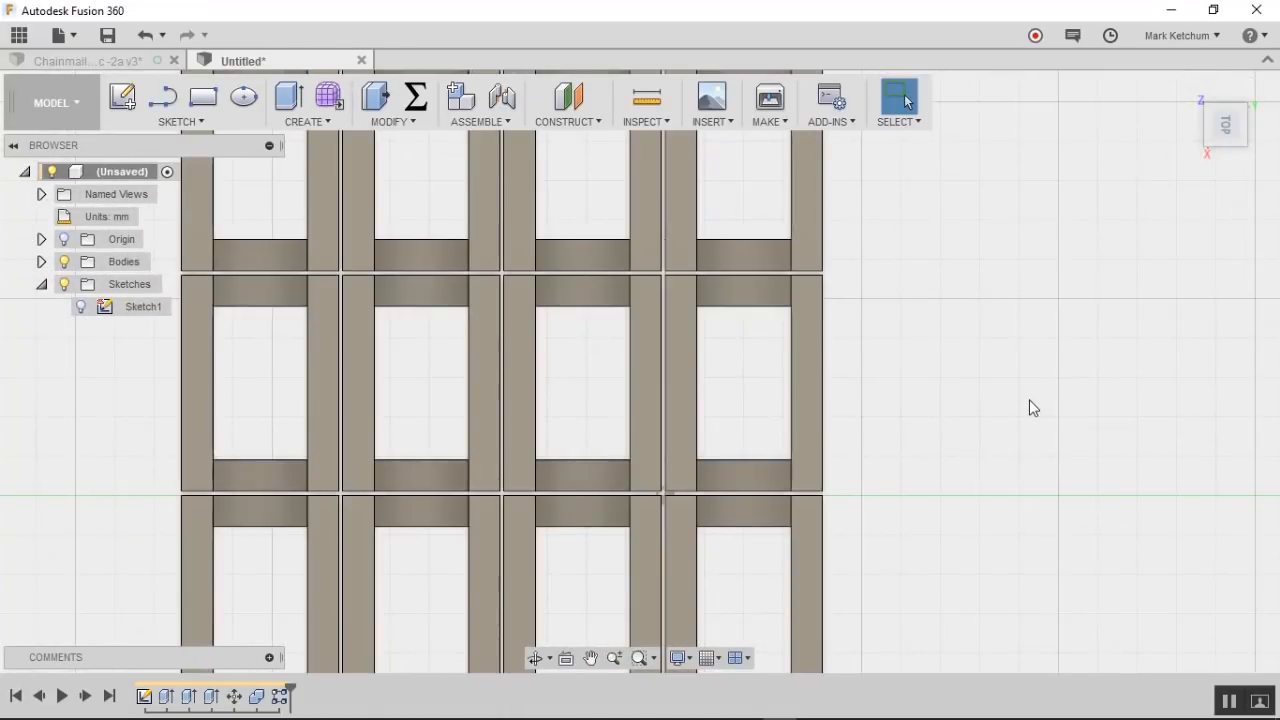
scroll(down, 3)
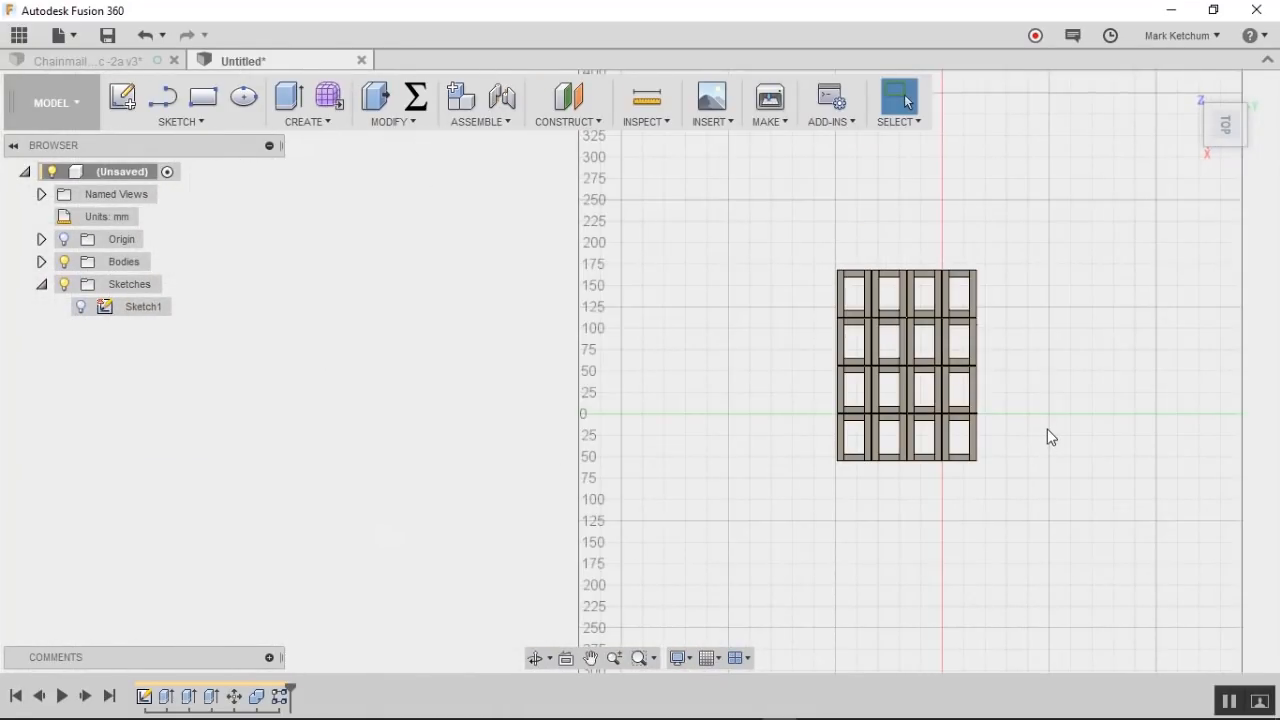
mouse_move(1052, 383)
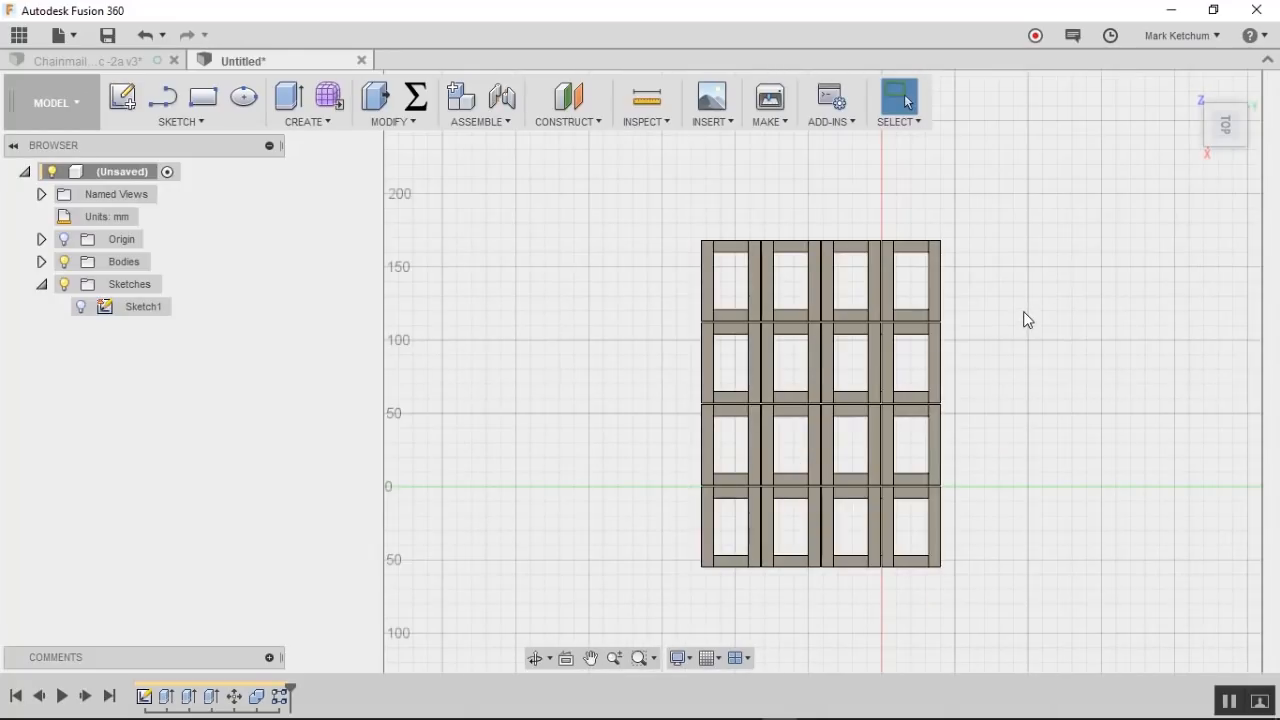
mouse_move(896, 177)
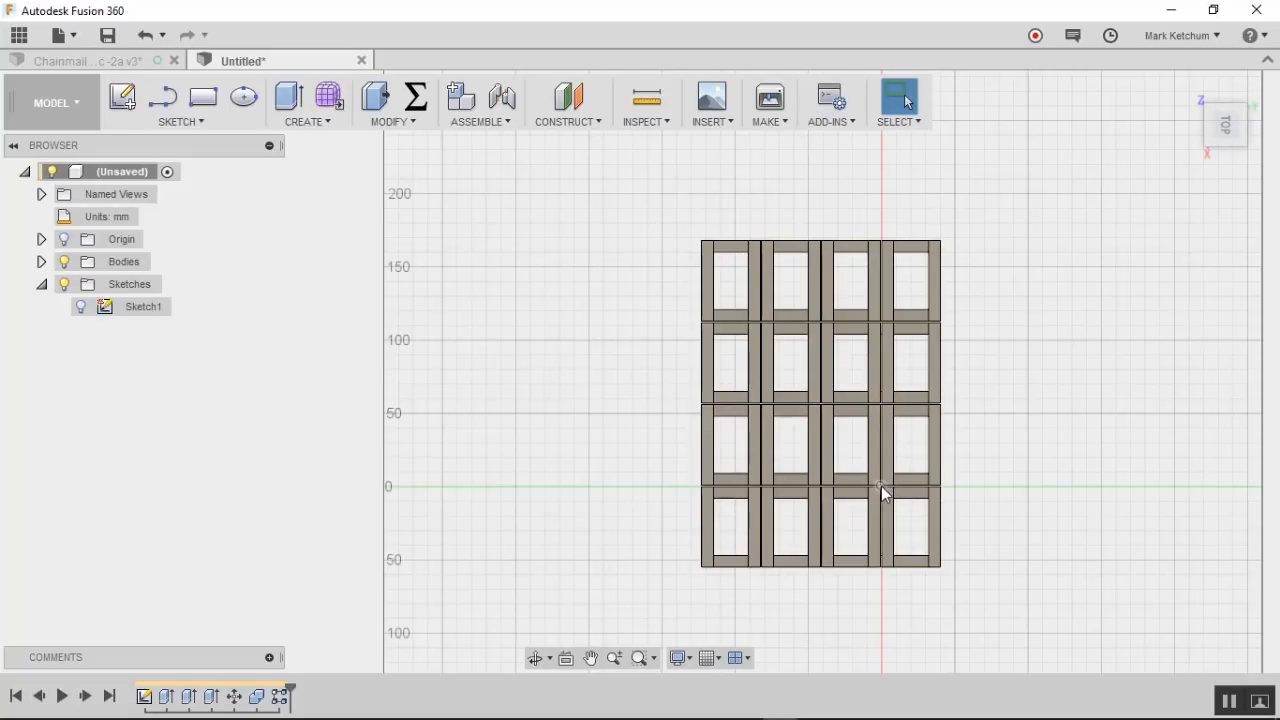
mouse_move(1210, 135)
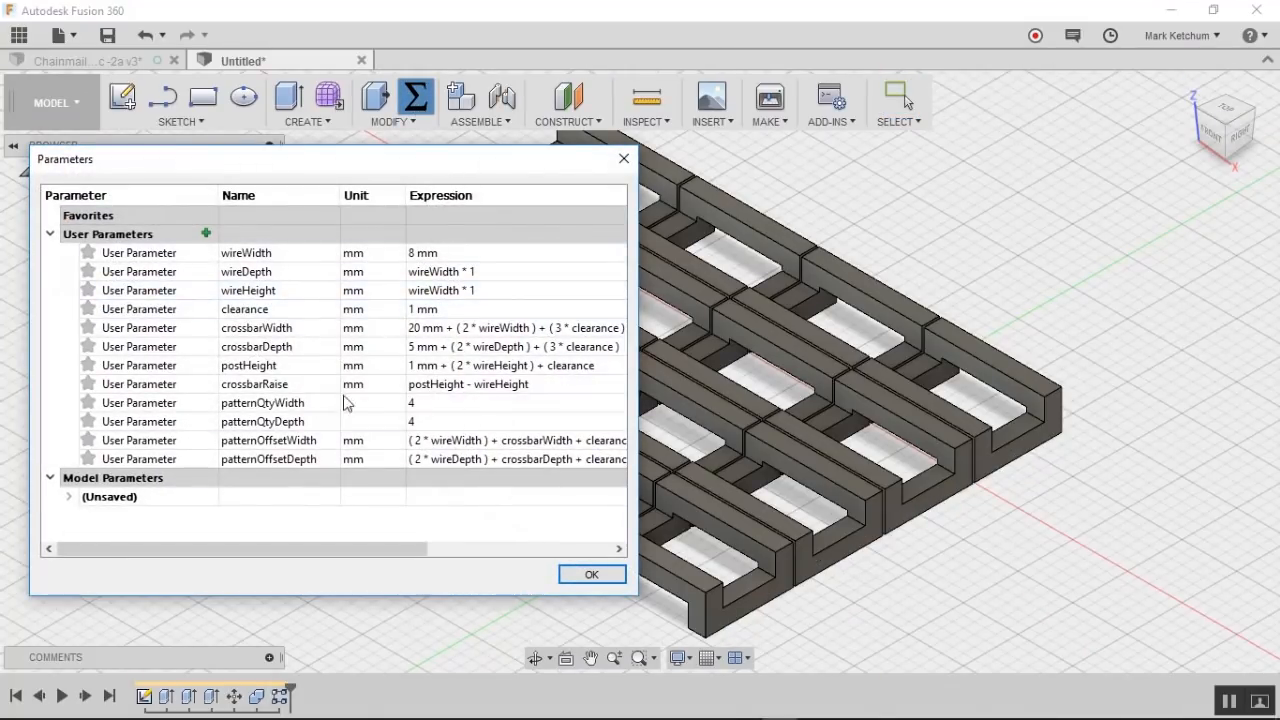
Step: Add patternQtyWidthInner, unitless patternQtyDepthInner, and patternMoveWidthInner user parameters
click(206, 233)
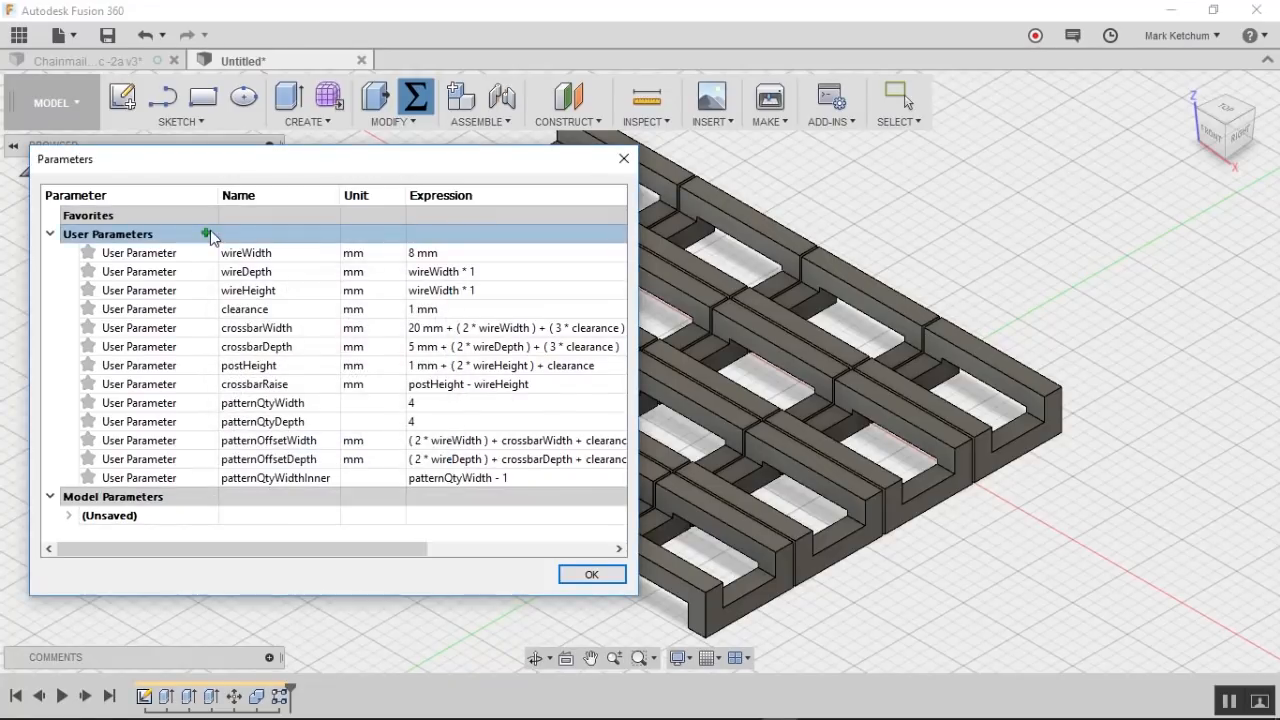
click(208, 233)
text(patt)
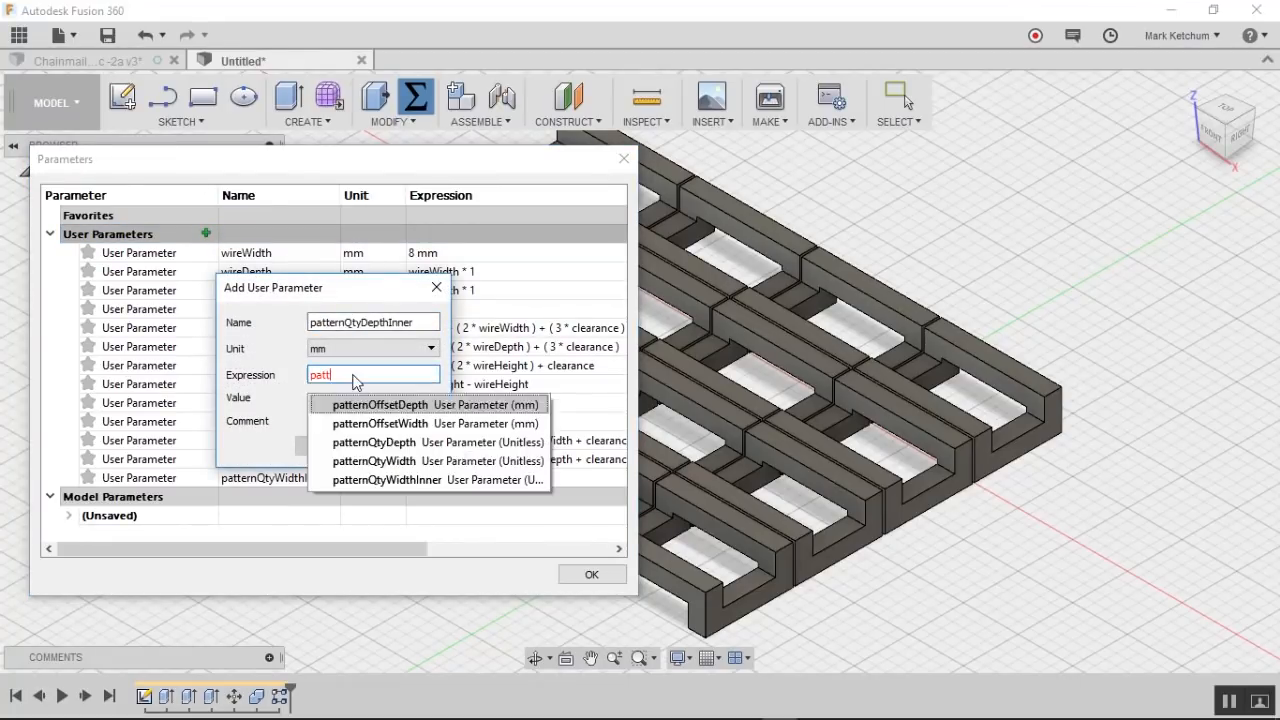
click(374, 442)
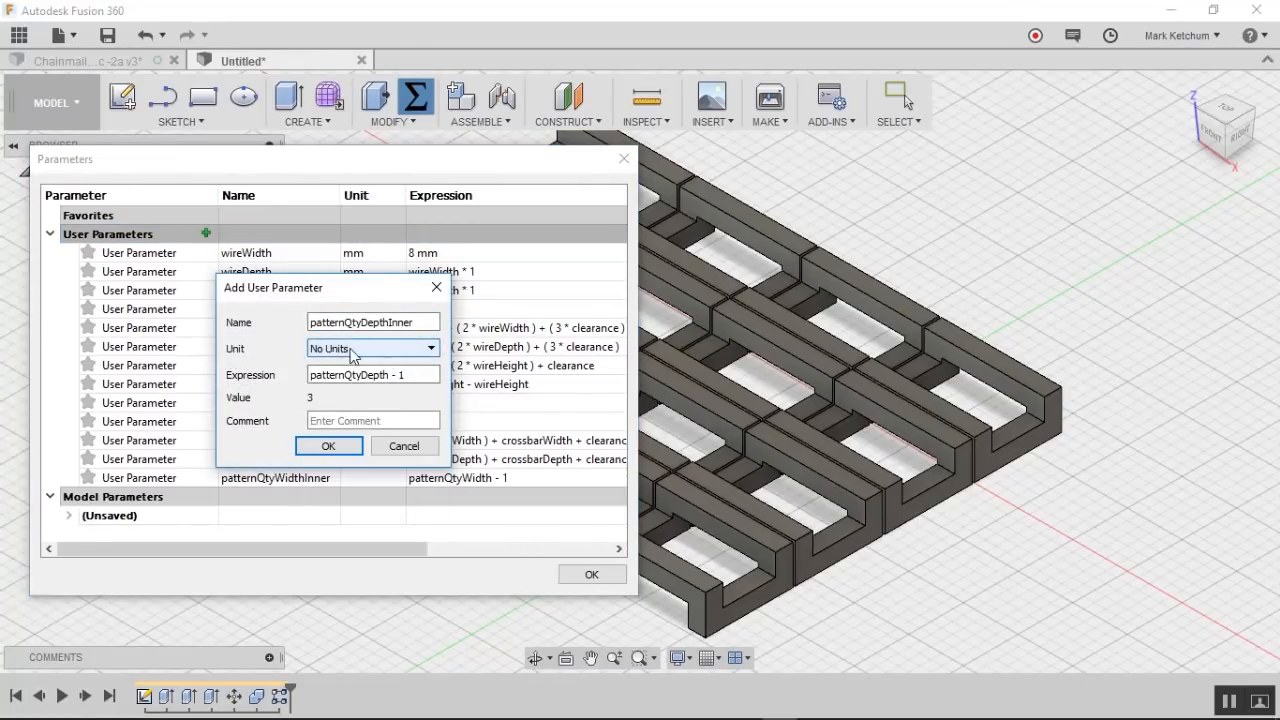
mouse_move(420, 362)
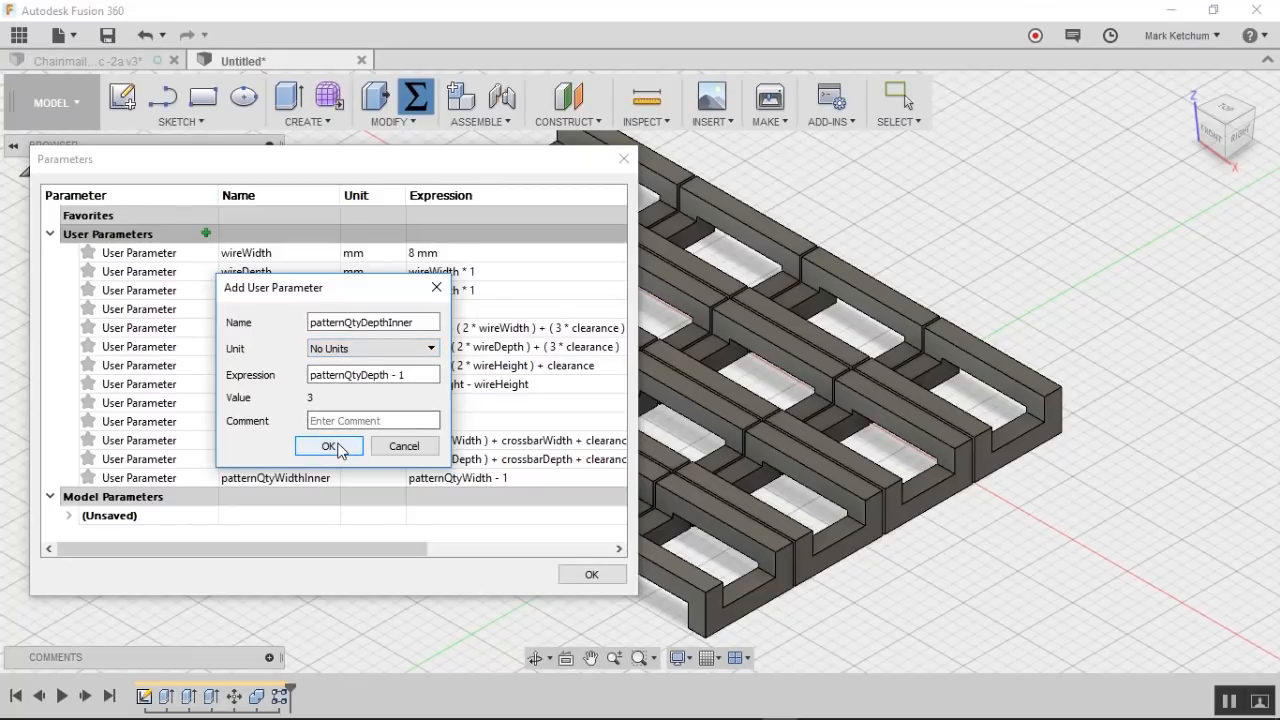
click(329, 446)
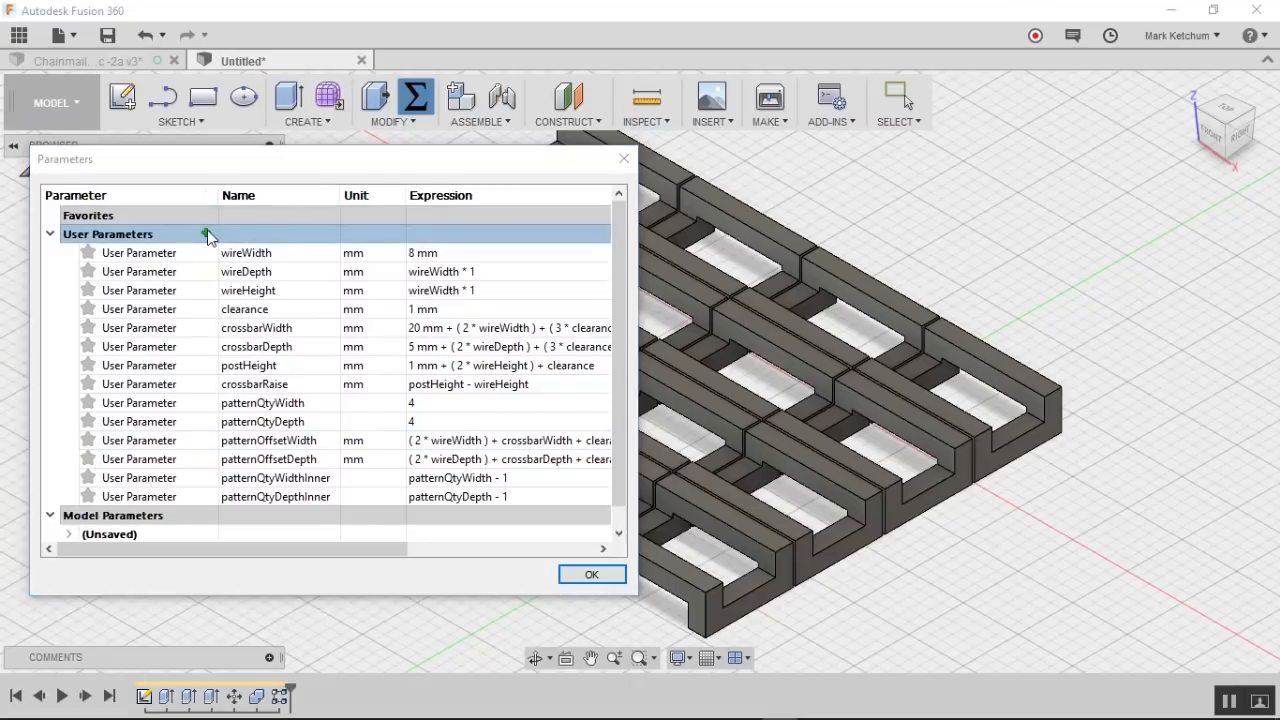
click(206, 233)
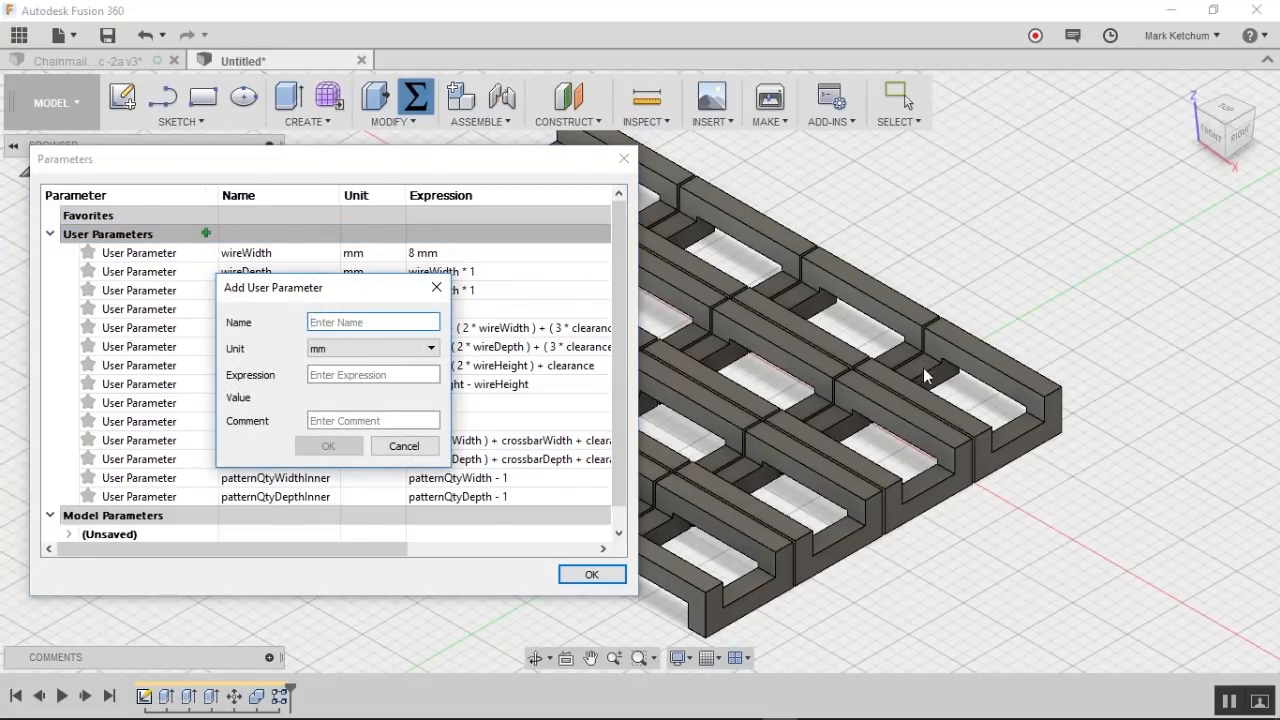
mouse_move(590, 555)
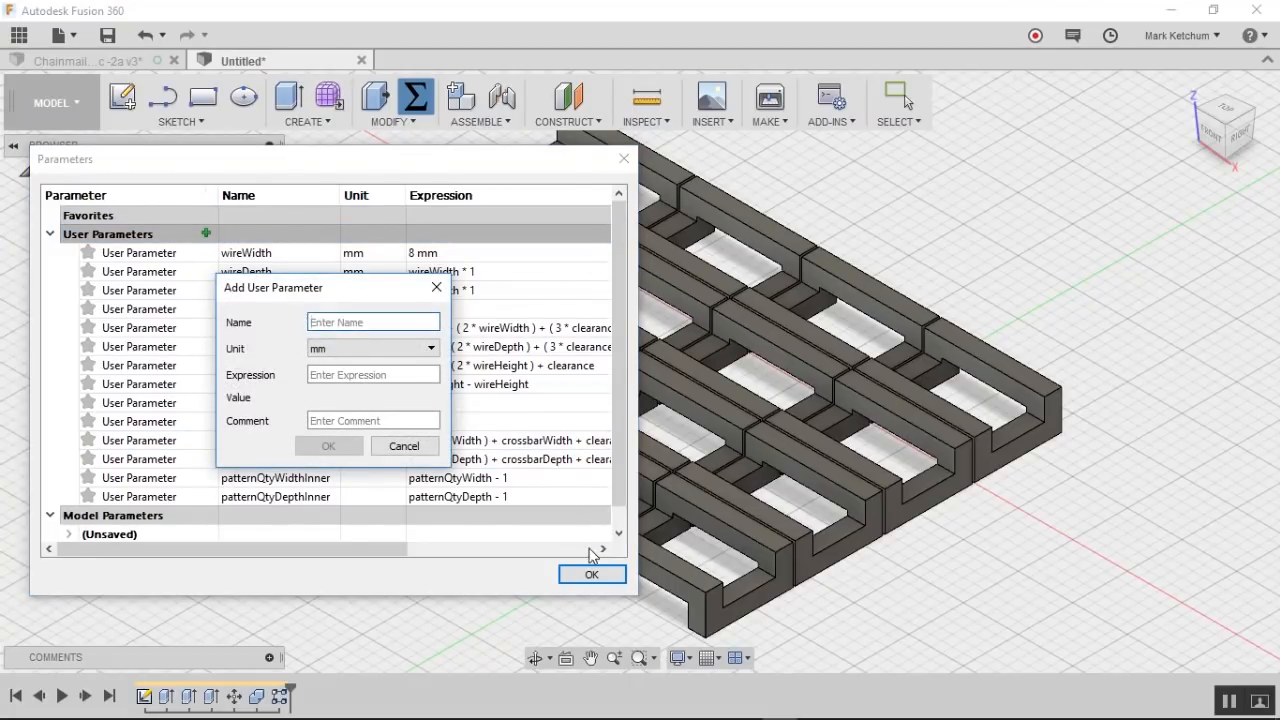
text(patternMoveWidth)
click(373, 375)
text(patternOffsetWidth / 2)
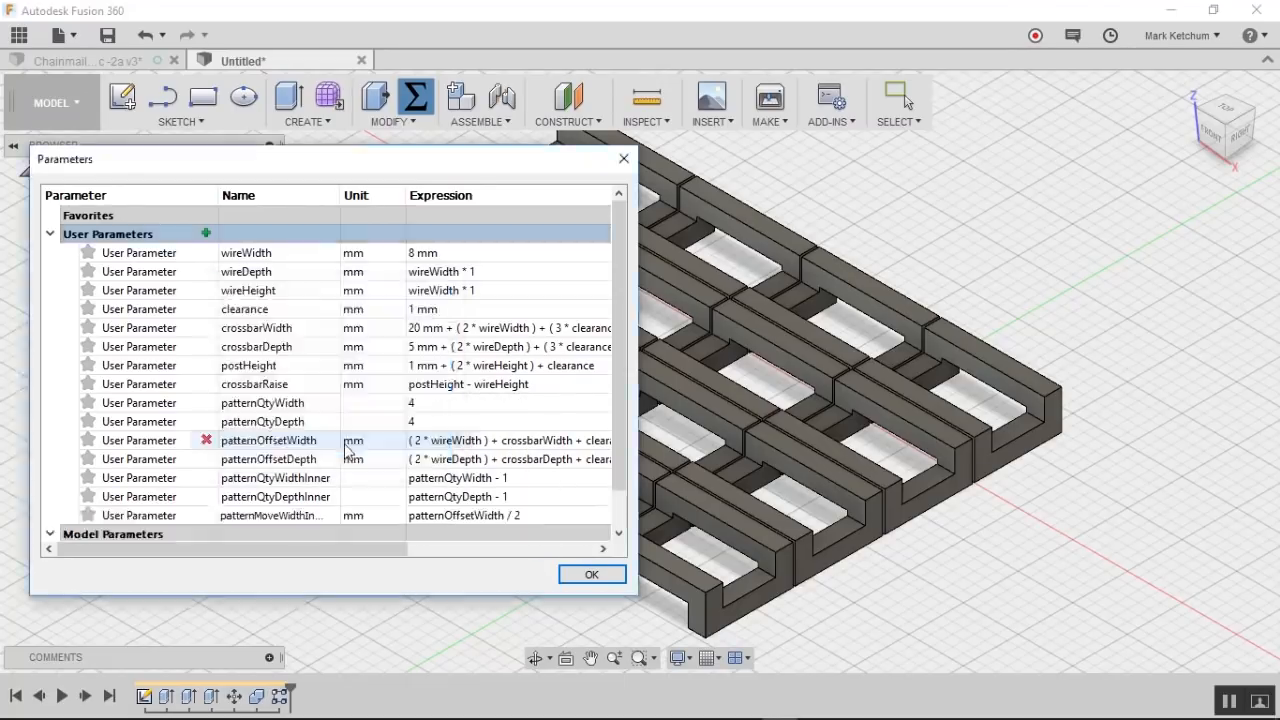
click(206, 233)
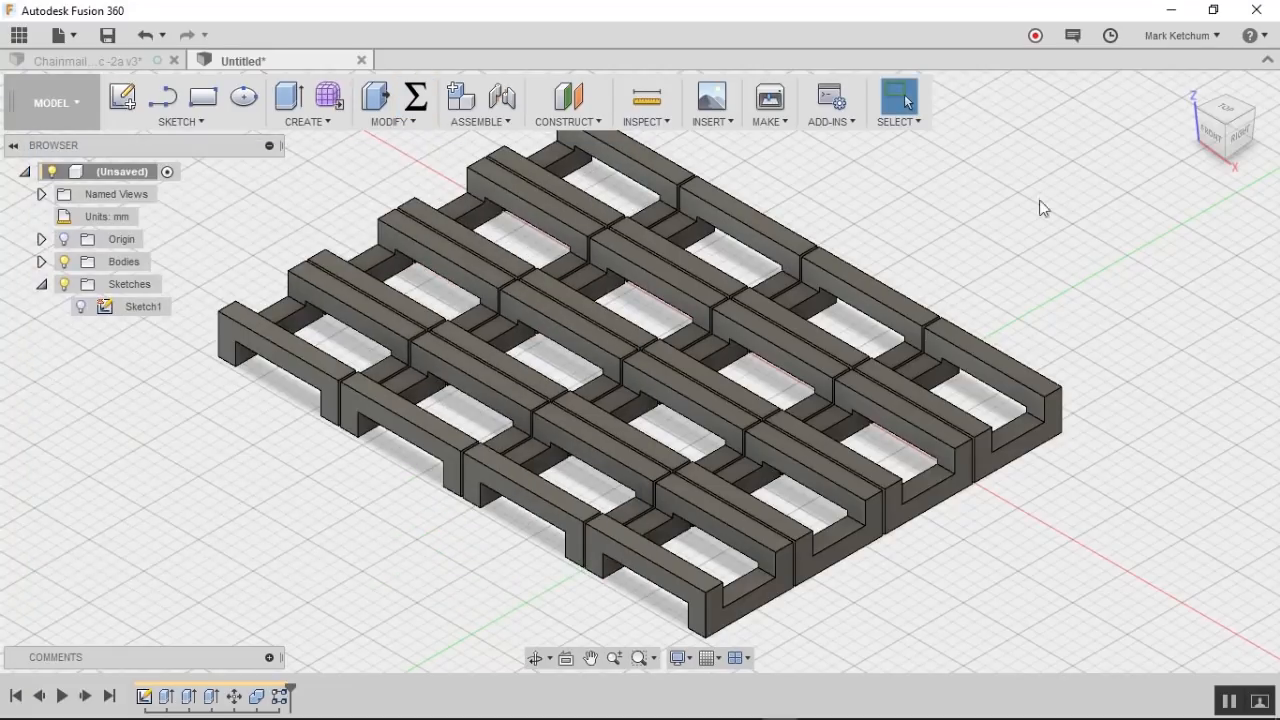
mouse_move(1080, 270)
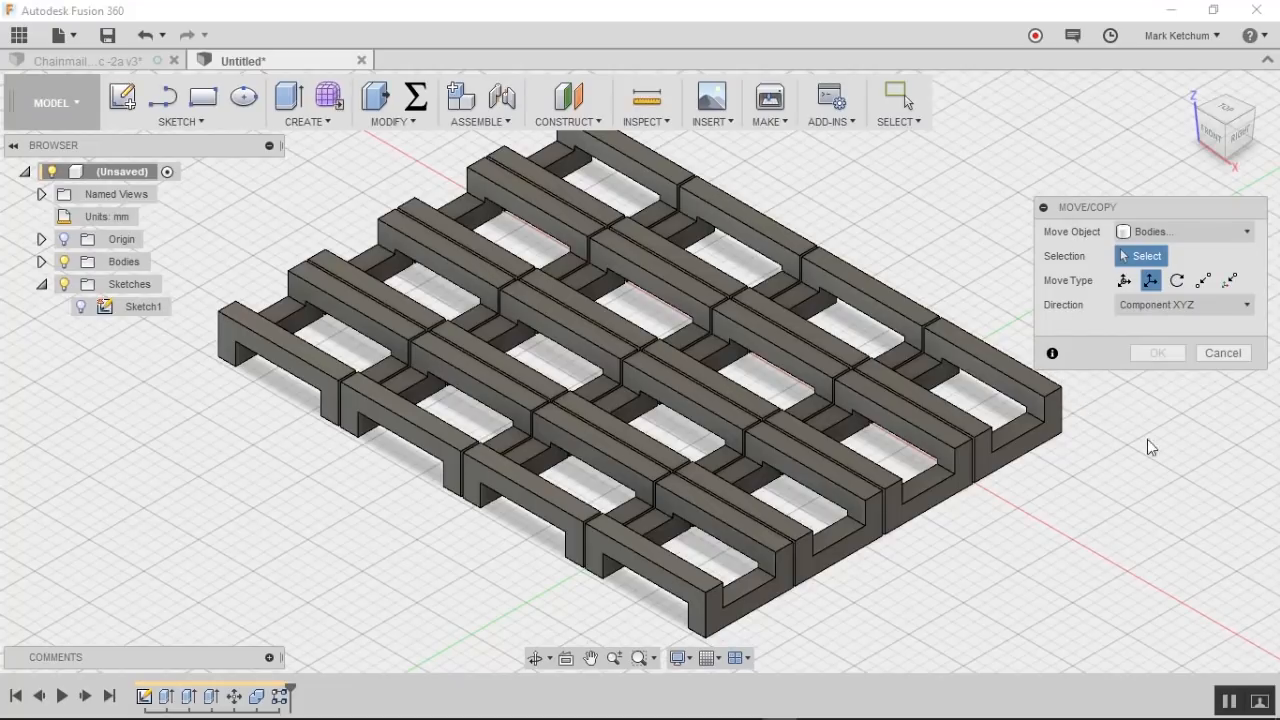
Step: Copy the corner link by -patternMoveWidthInner in X and -patternMoveDepthInner in Y
click(940, 400)
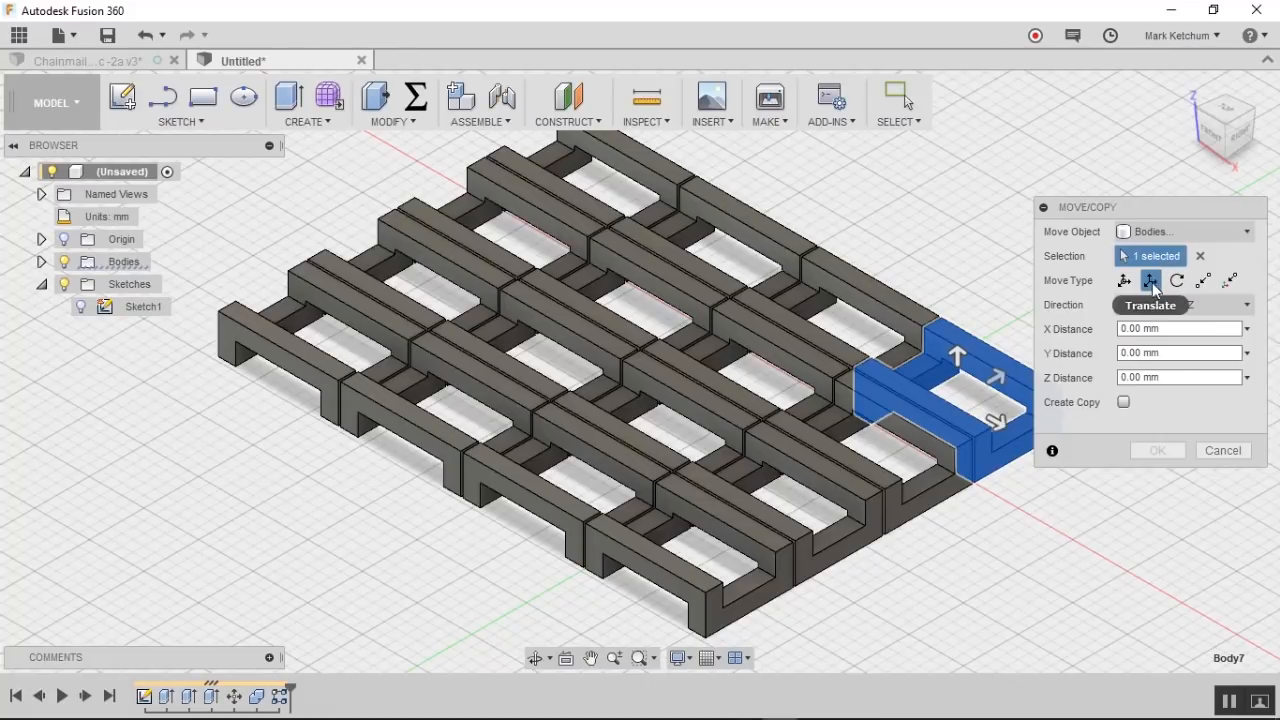
click(1150, 280)
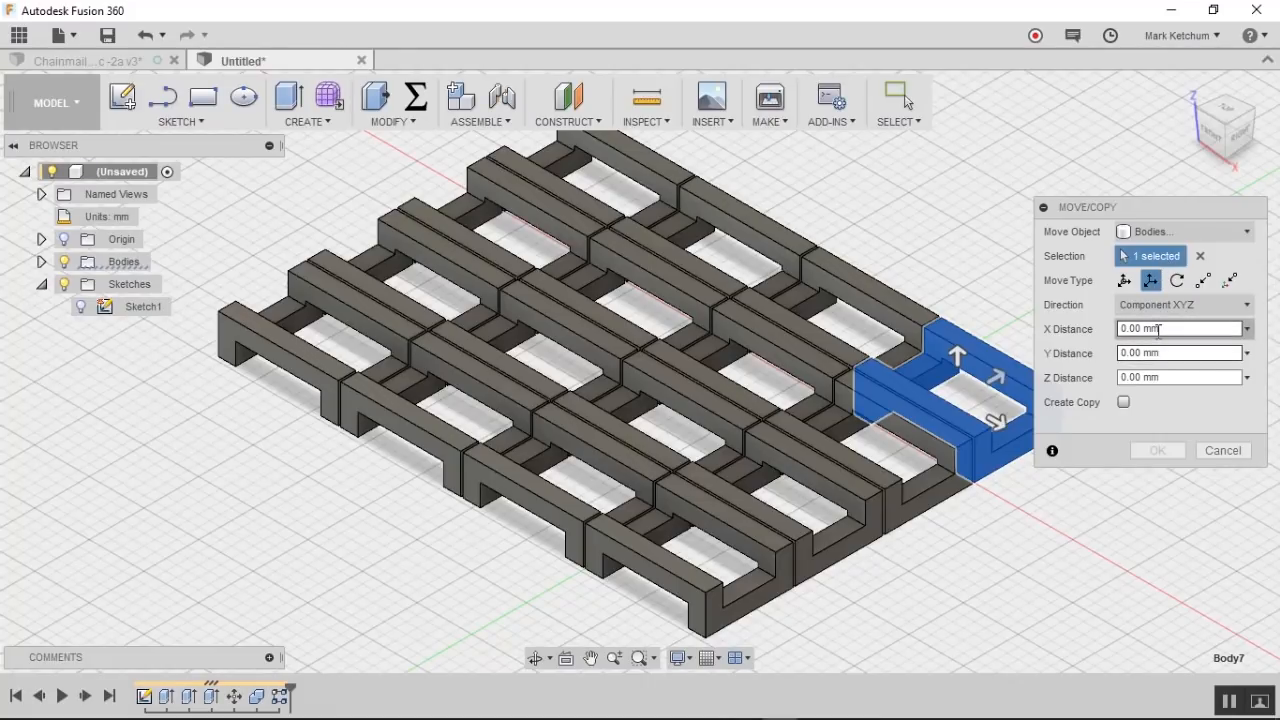
click(1180, 328)
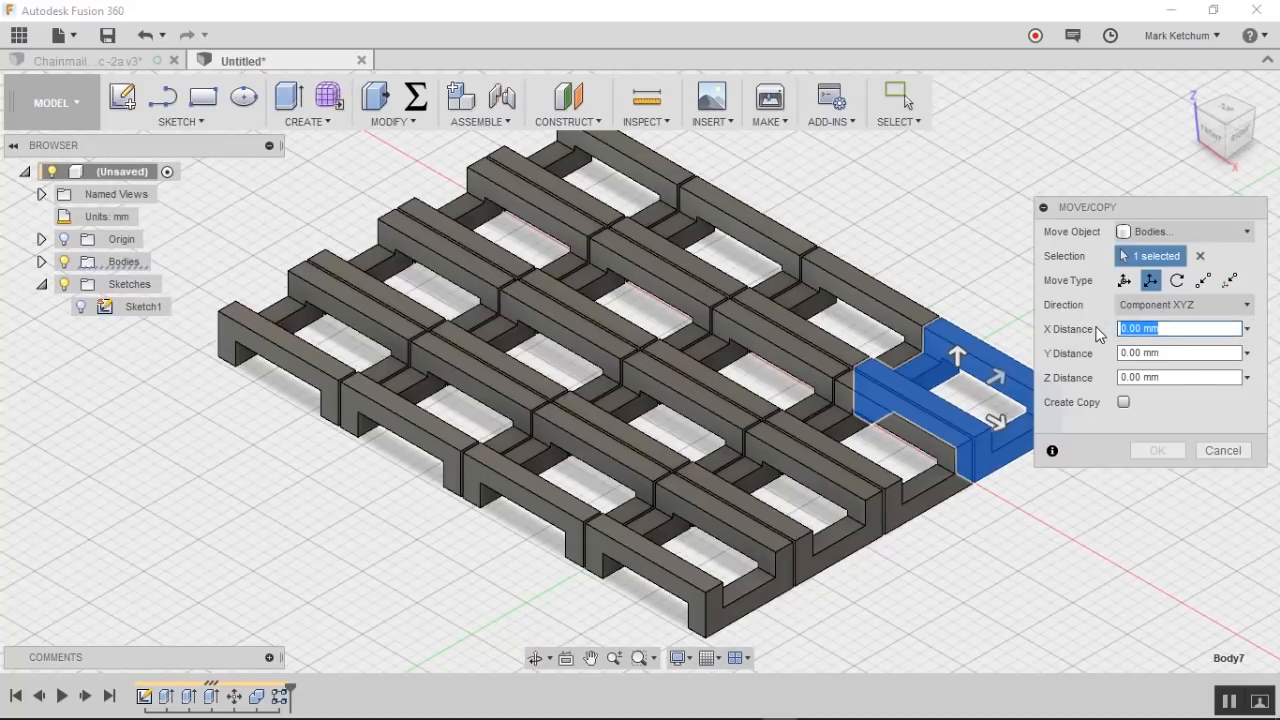
text(pat)
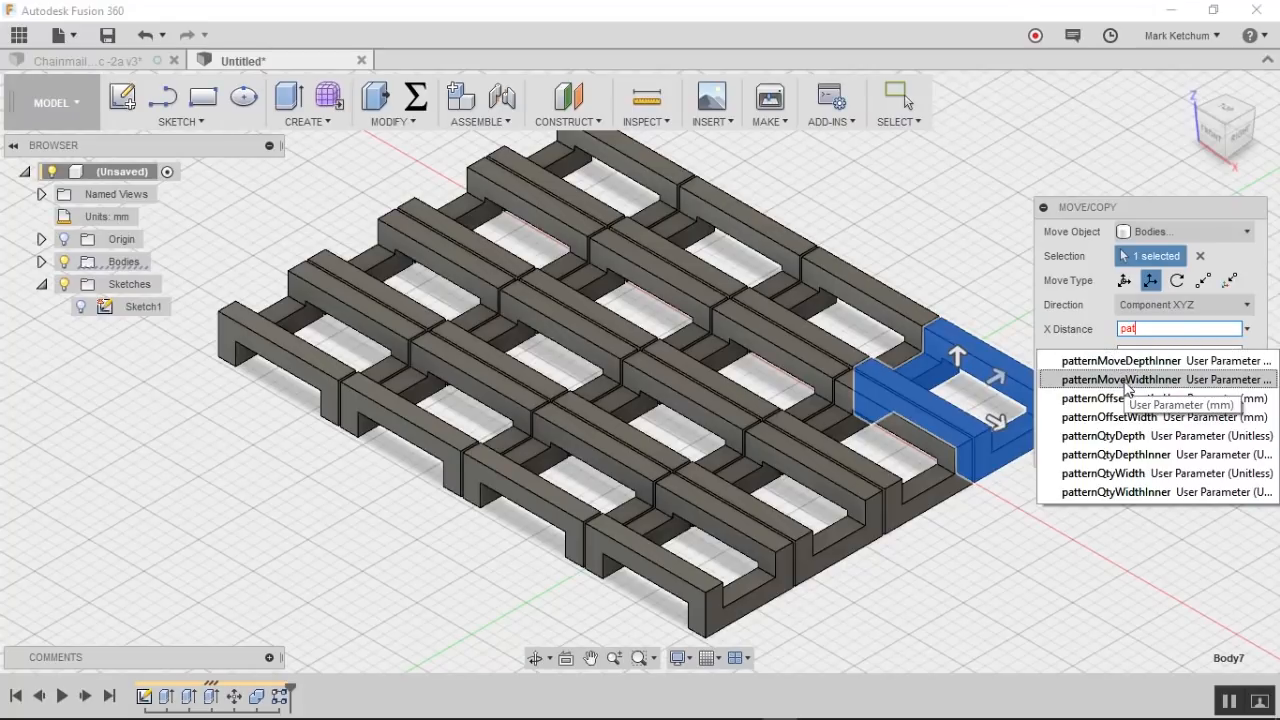
click(1122, 379)
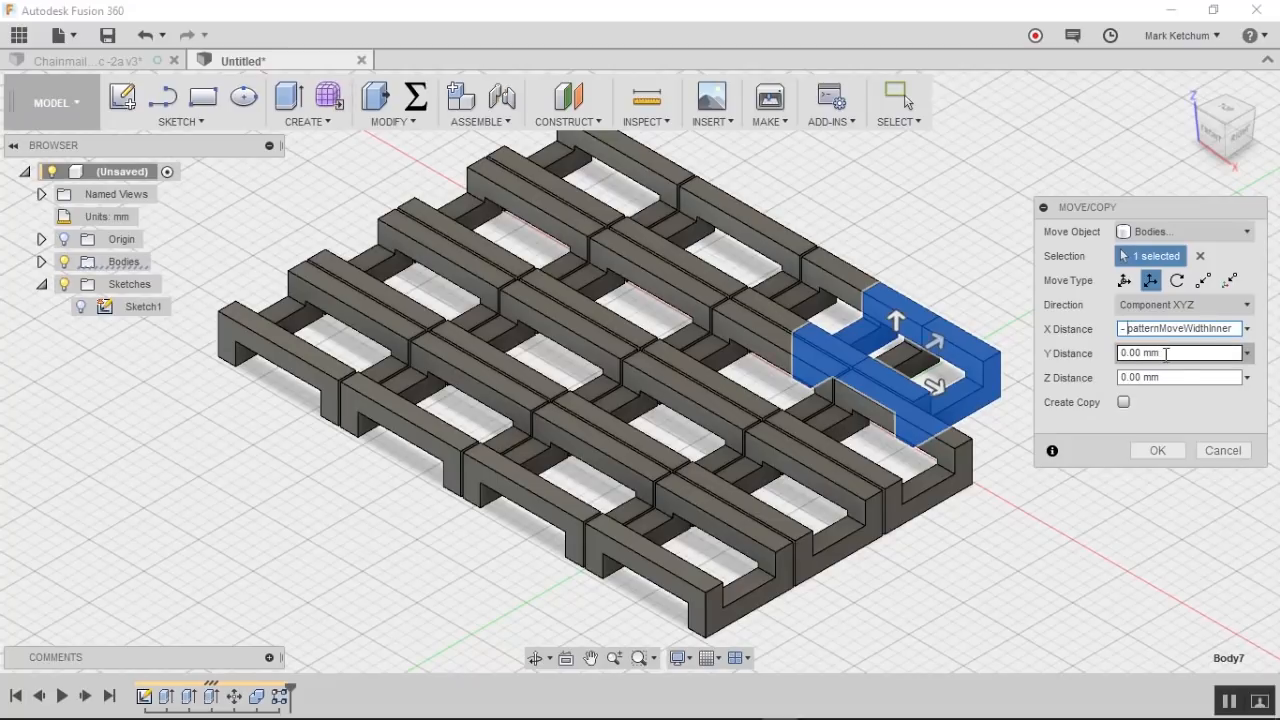
click(1180, 353)
text(- p)
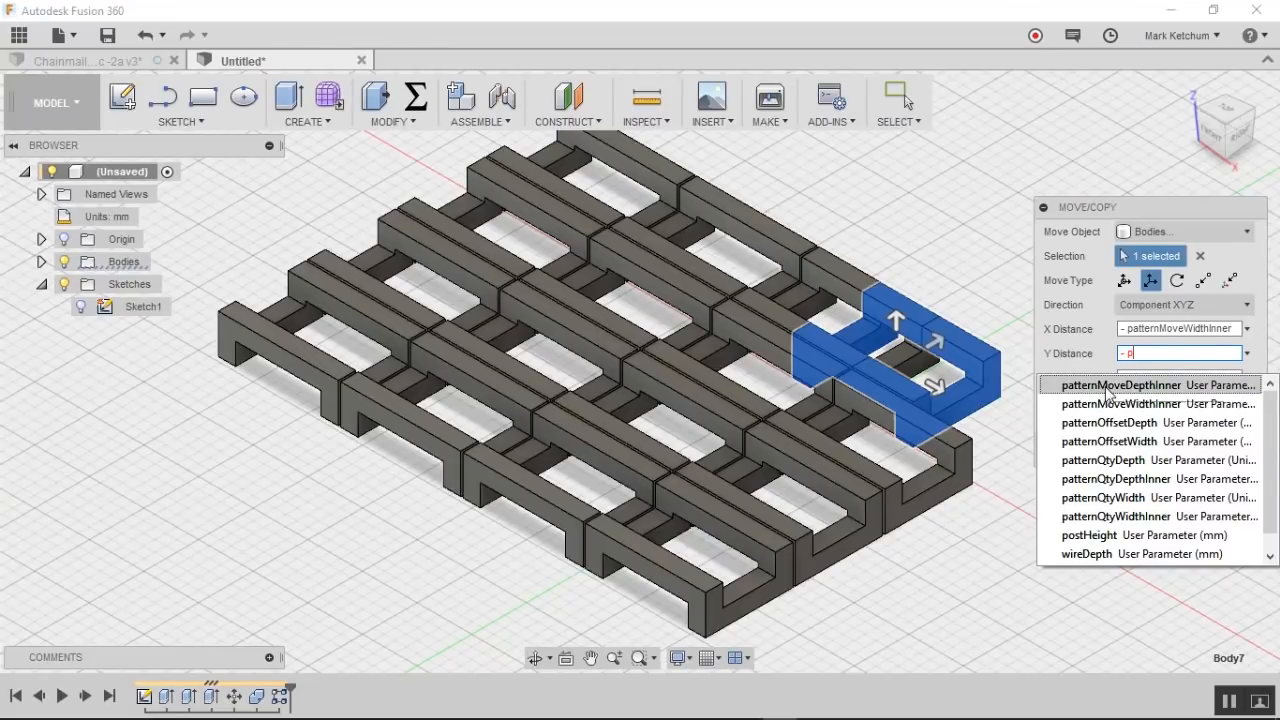
click(1121, 385)
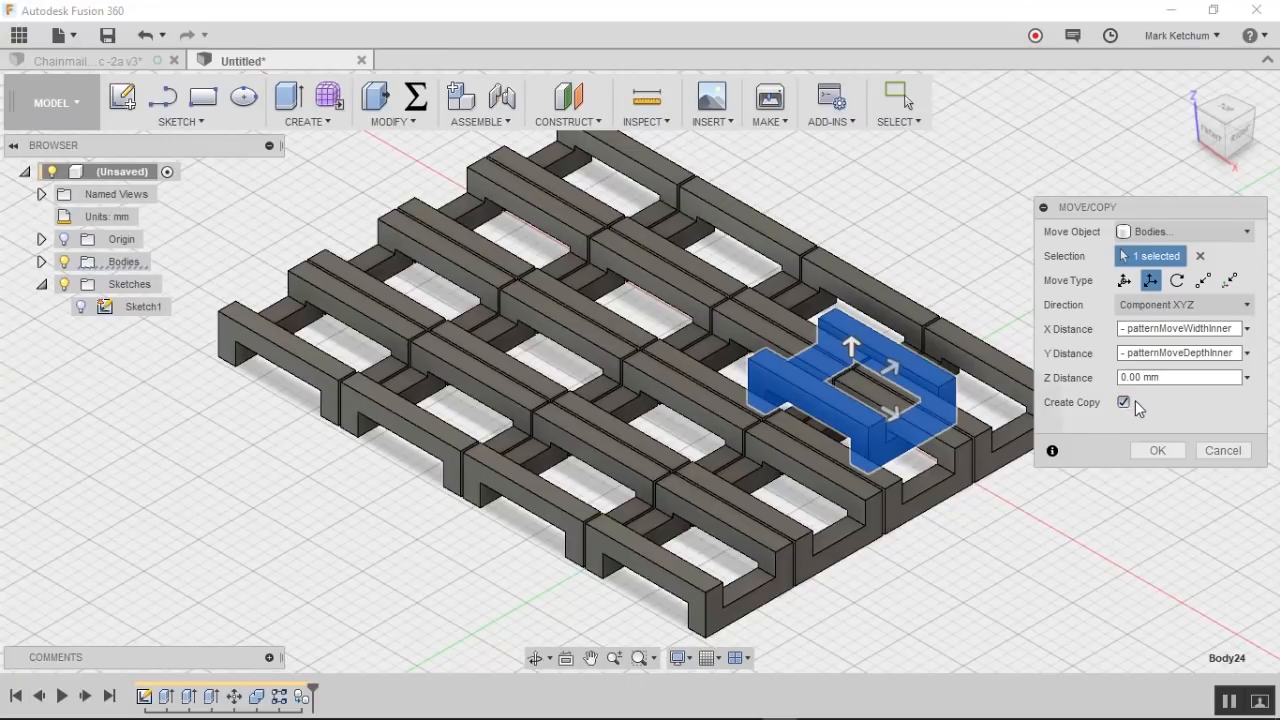
click(1157, 450)
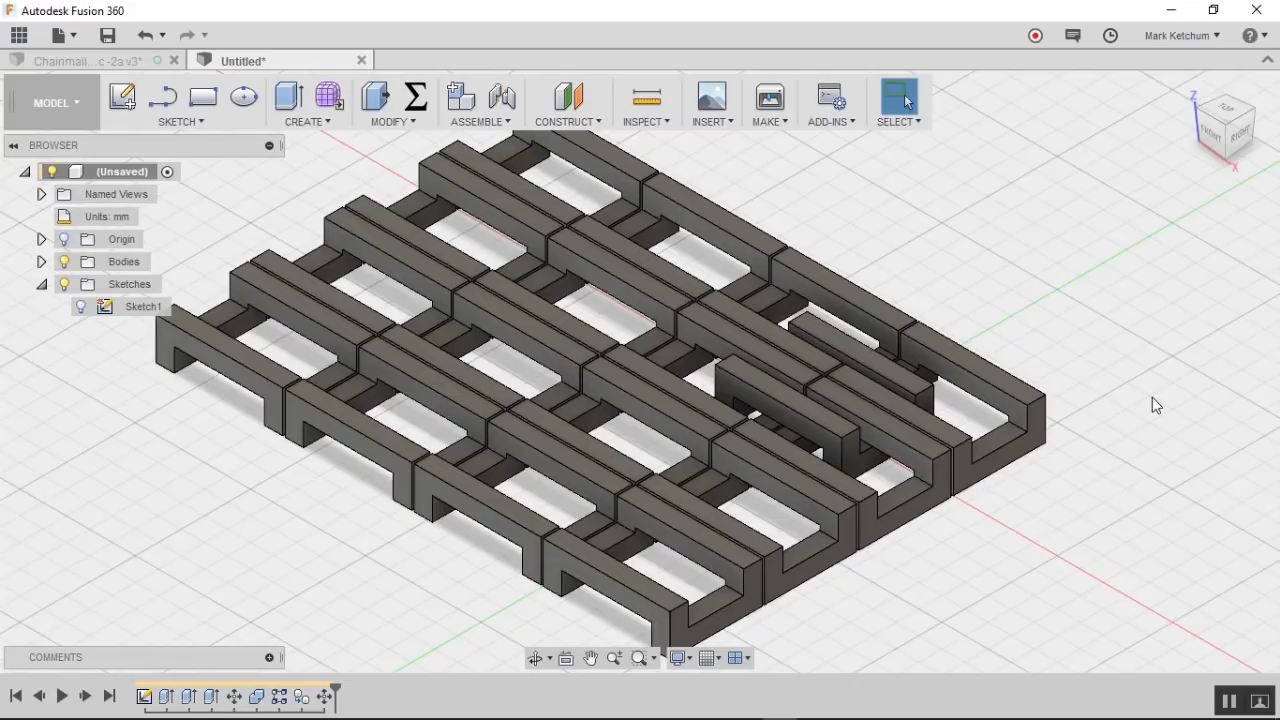
mouse_move(937, 365)
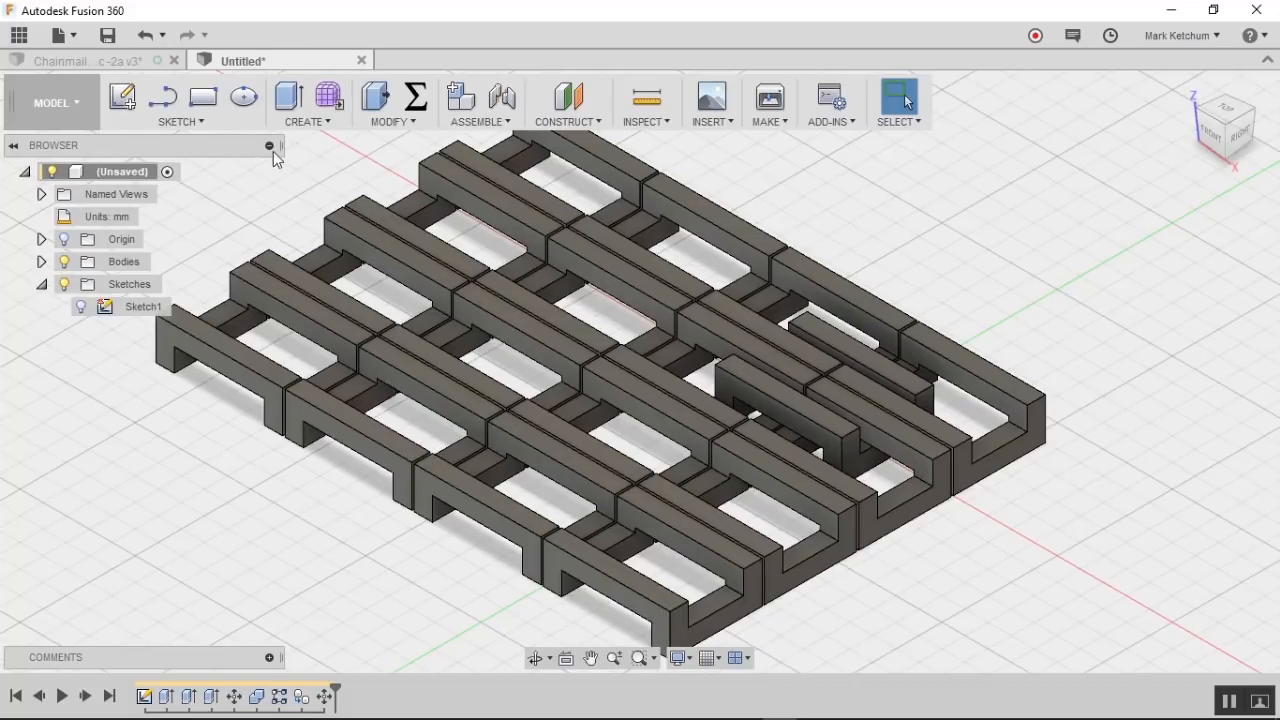
Step: Start a rectangular pattern of the copied inner link
click(306, 103)
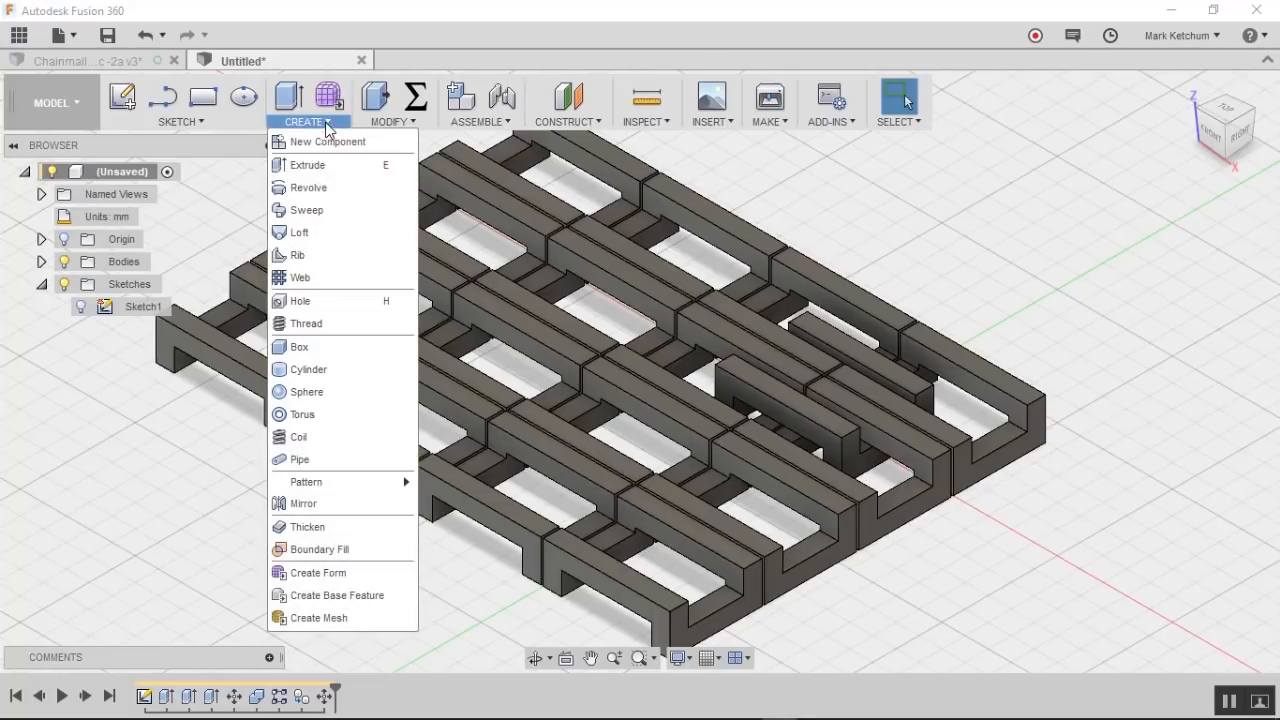
mouse_move(305, 481)
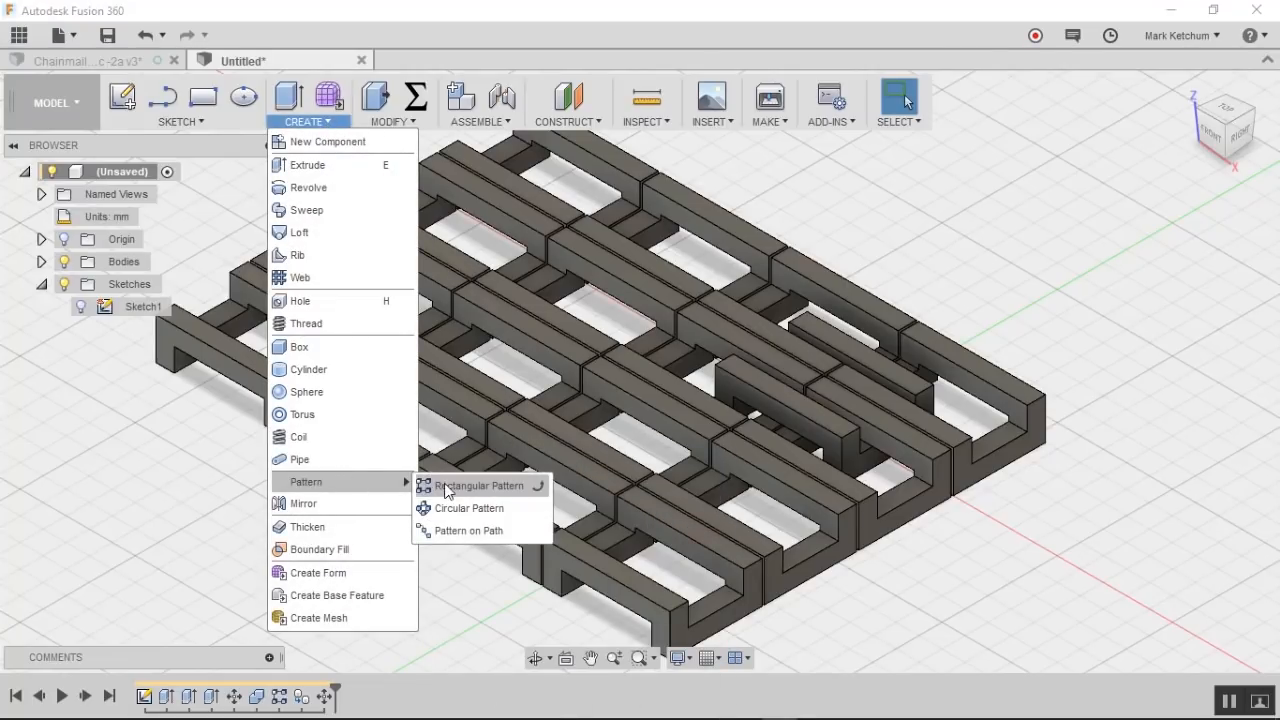
click(478, 485)
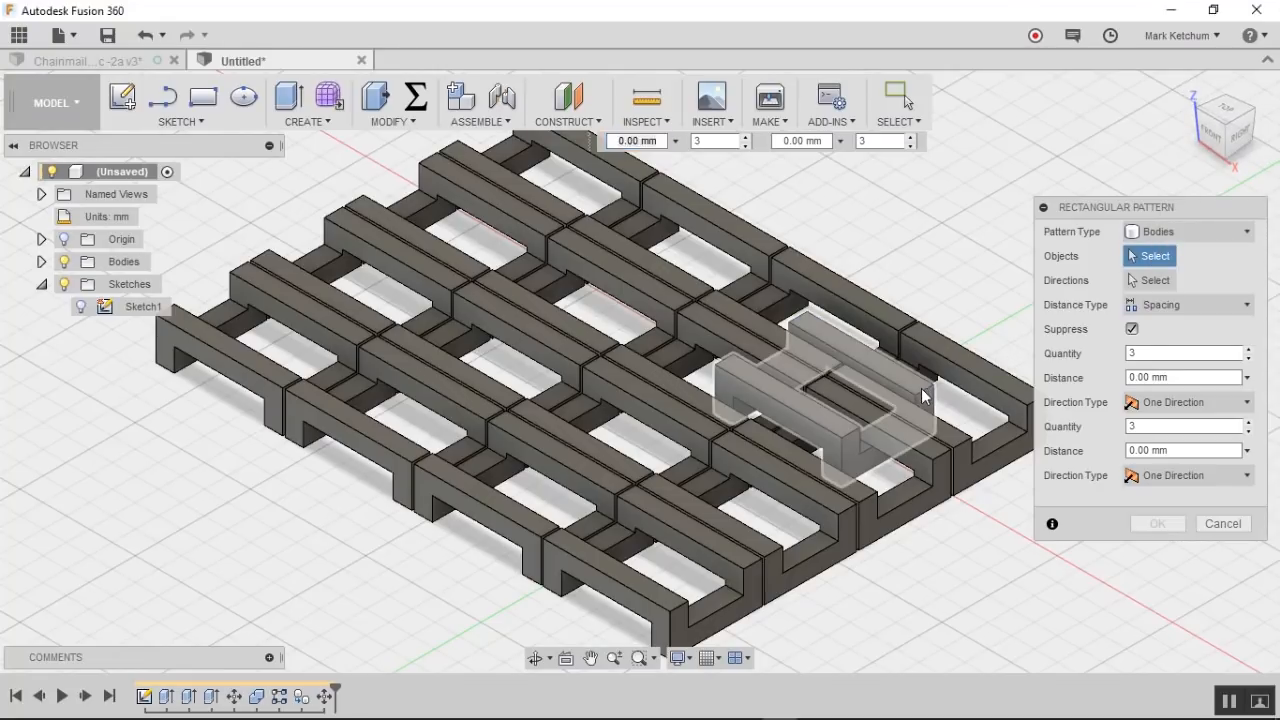
click(820, 390)
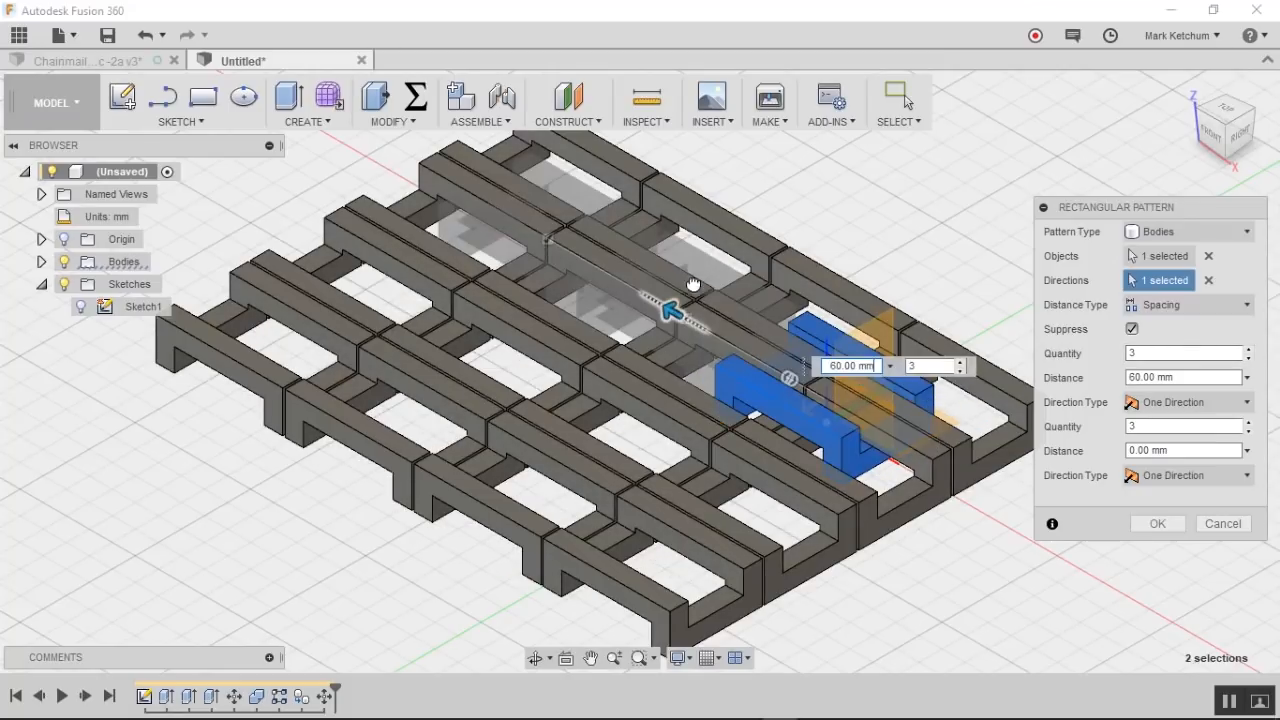
Step: Drive the pattern with patternMoveWidthInner spacing and patternQtyDepthInner quantity
click(925, 365)
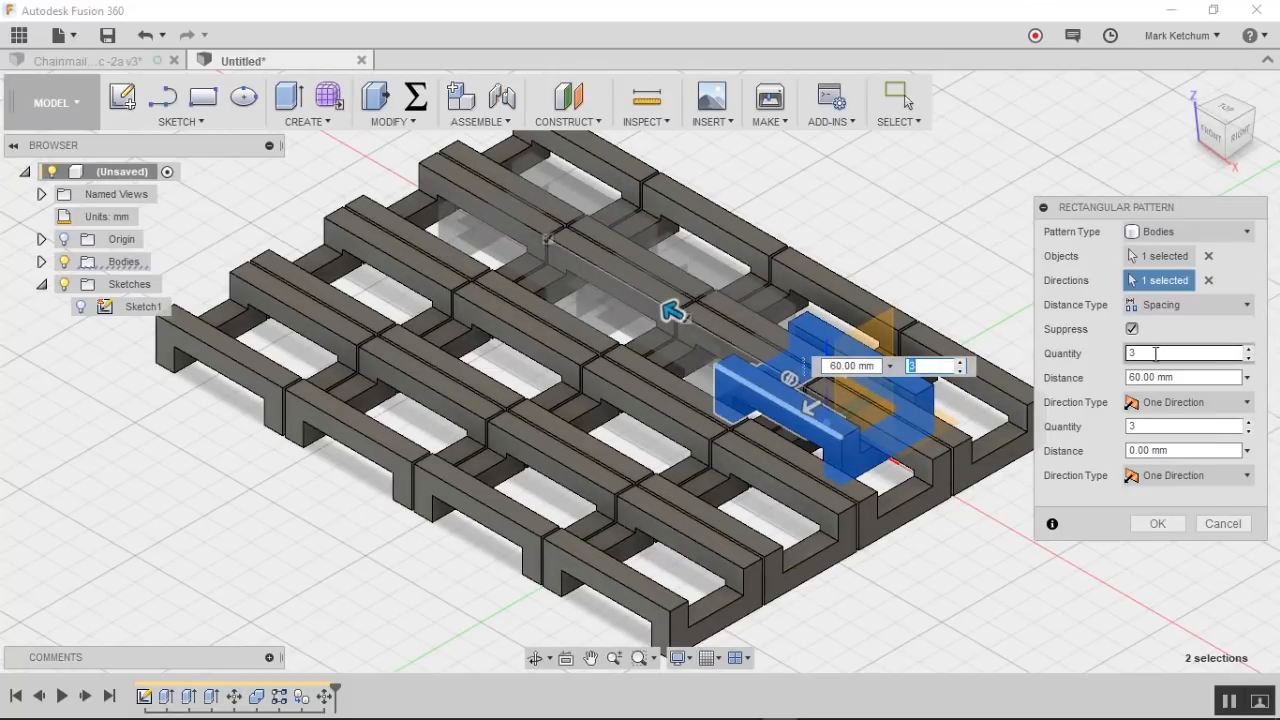
text(p)
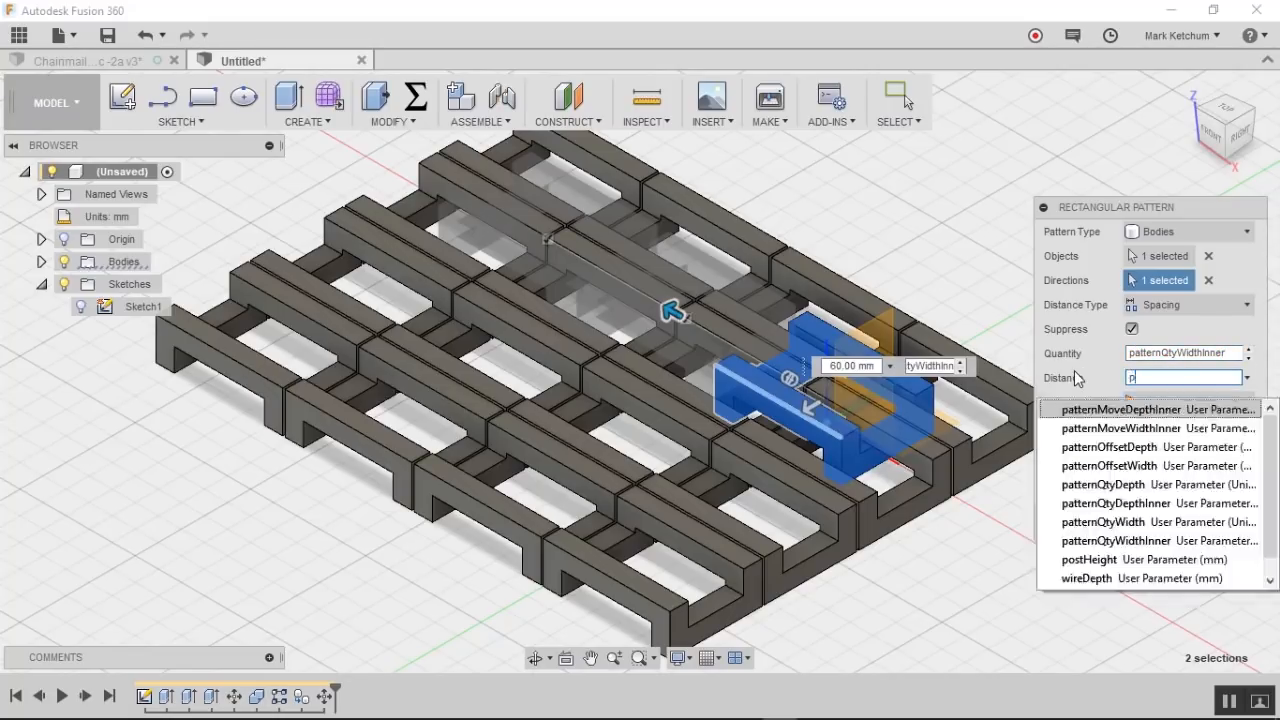
text(a)
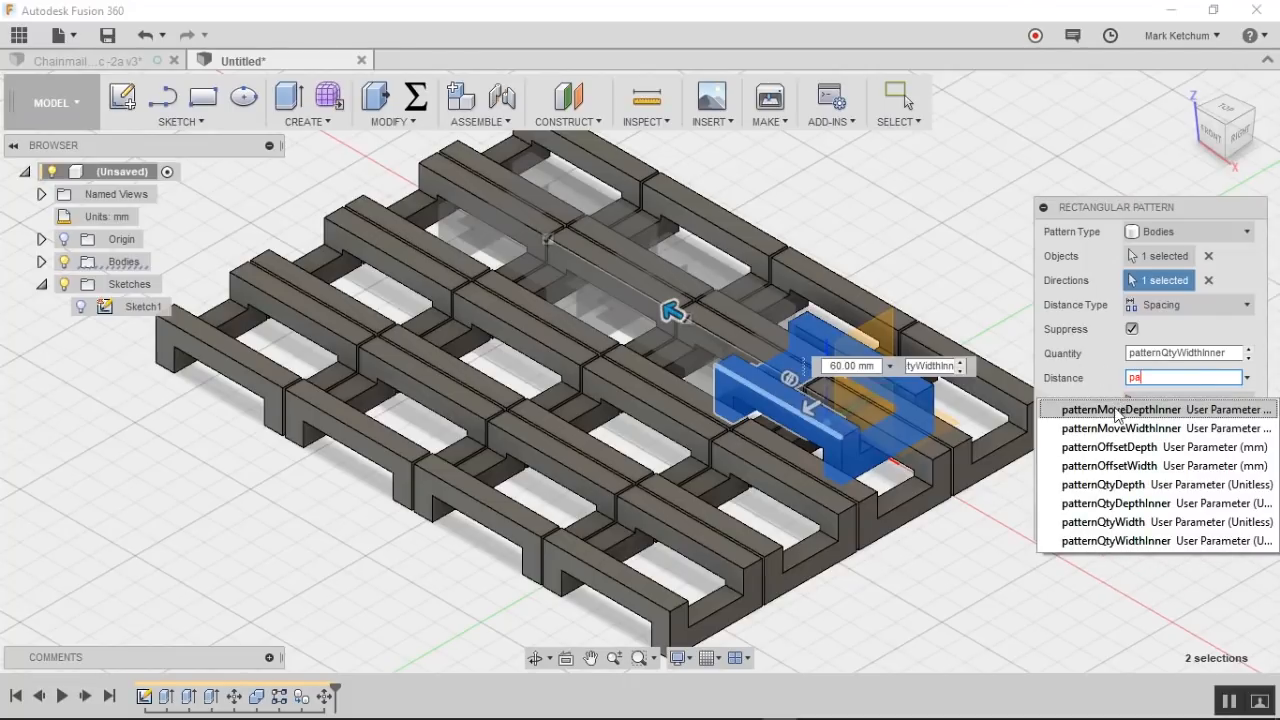
click(1120, 428)
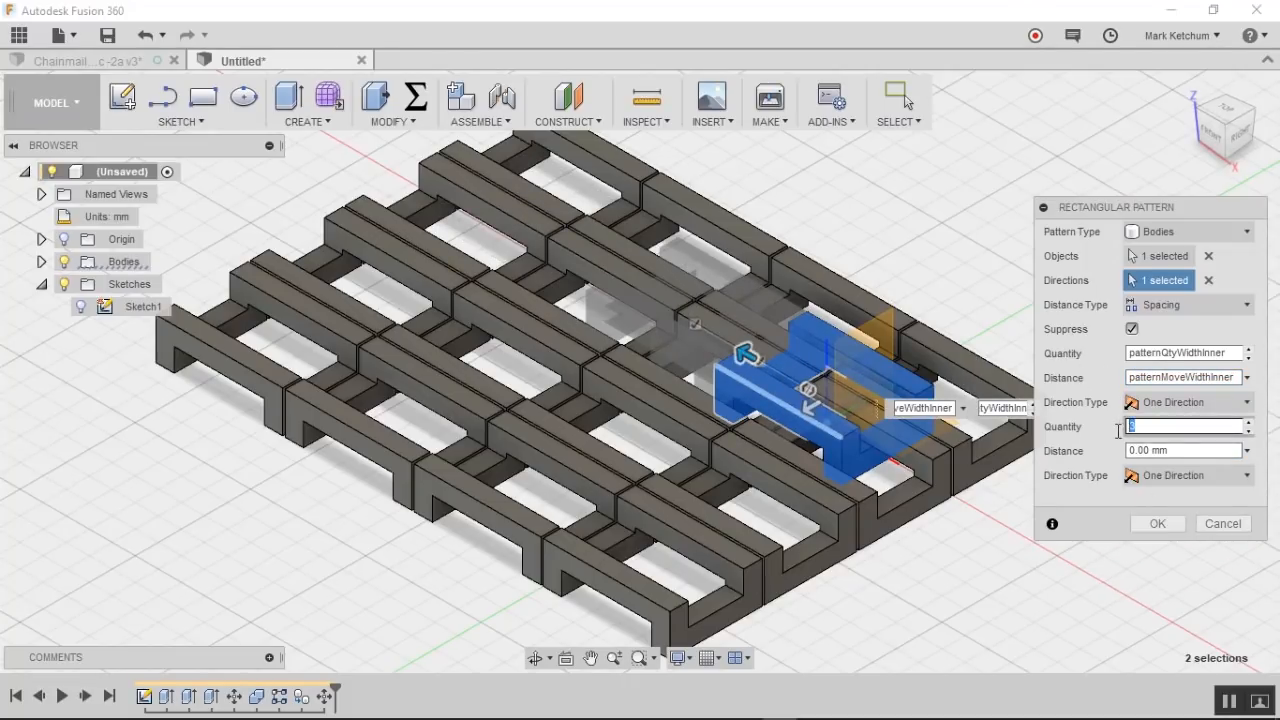
text(patter)
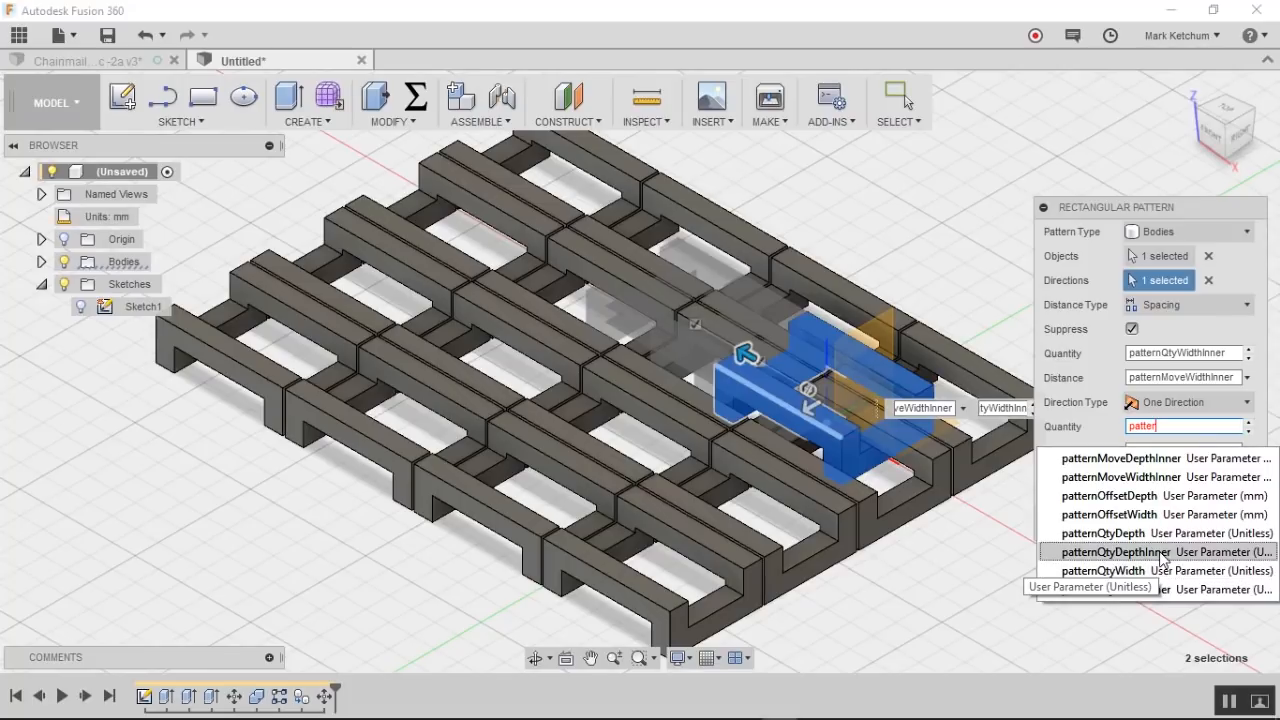
click(1102, 551)
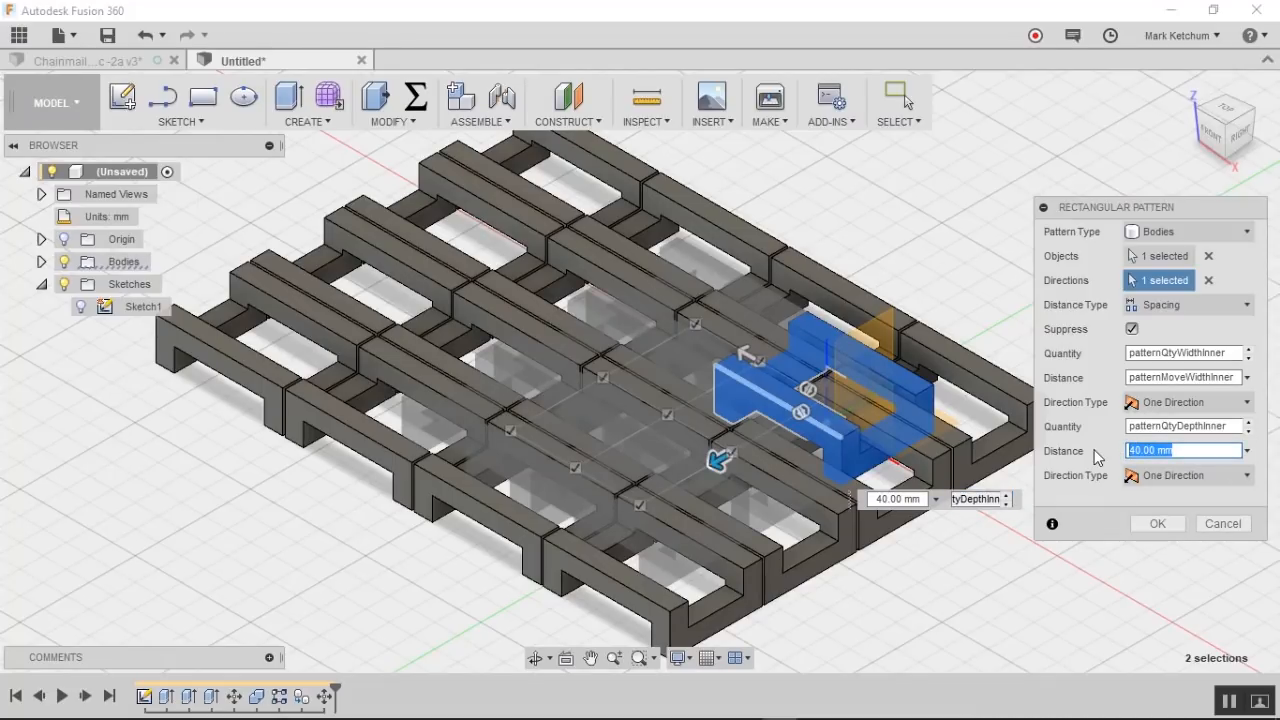
text(pattern)
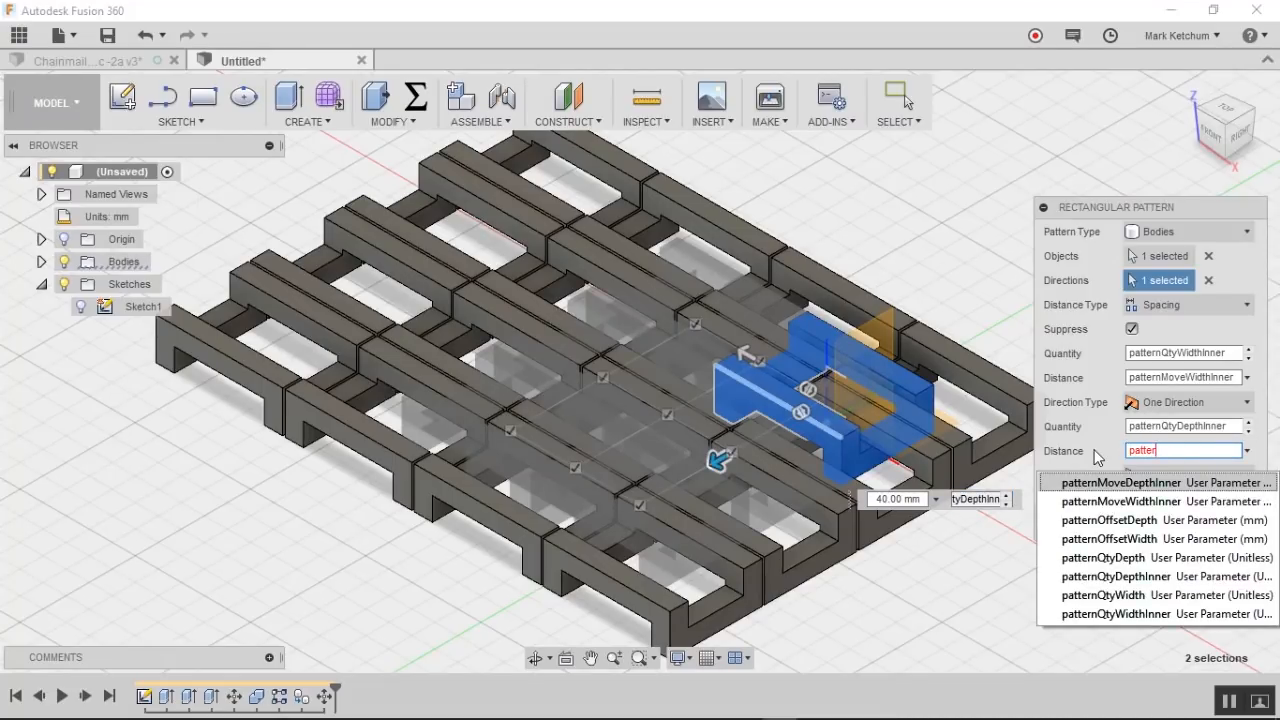
mouse_move(1120, 501)
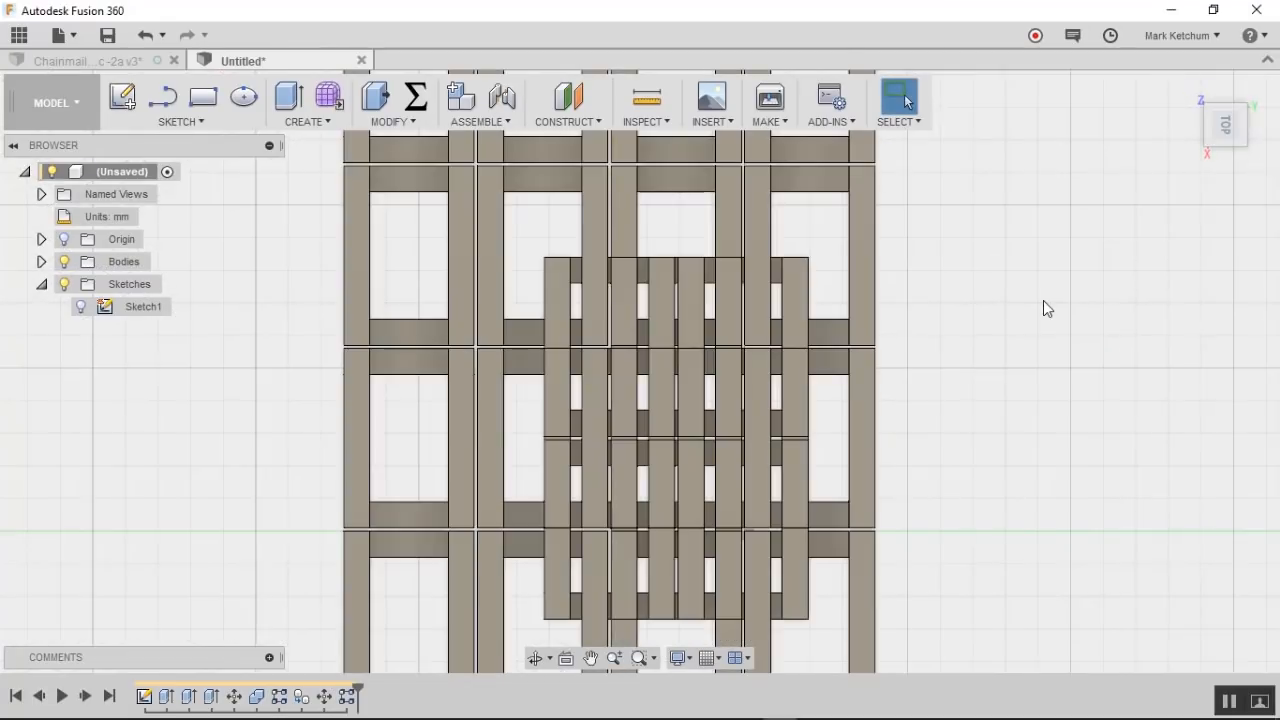
click(1224, 107)
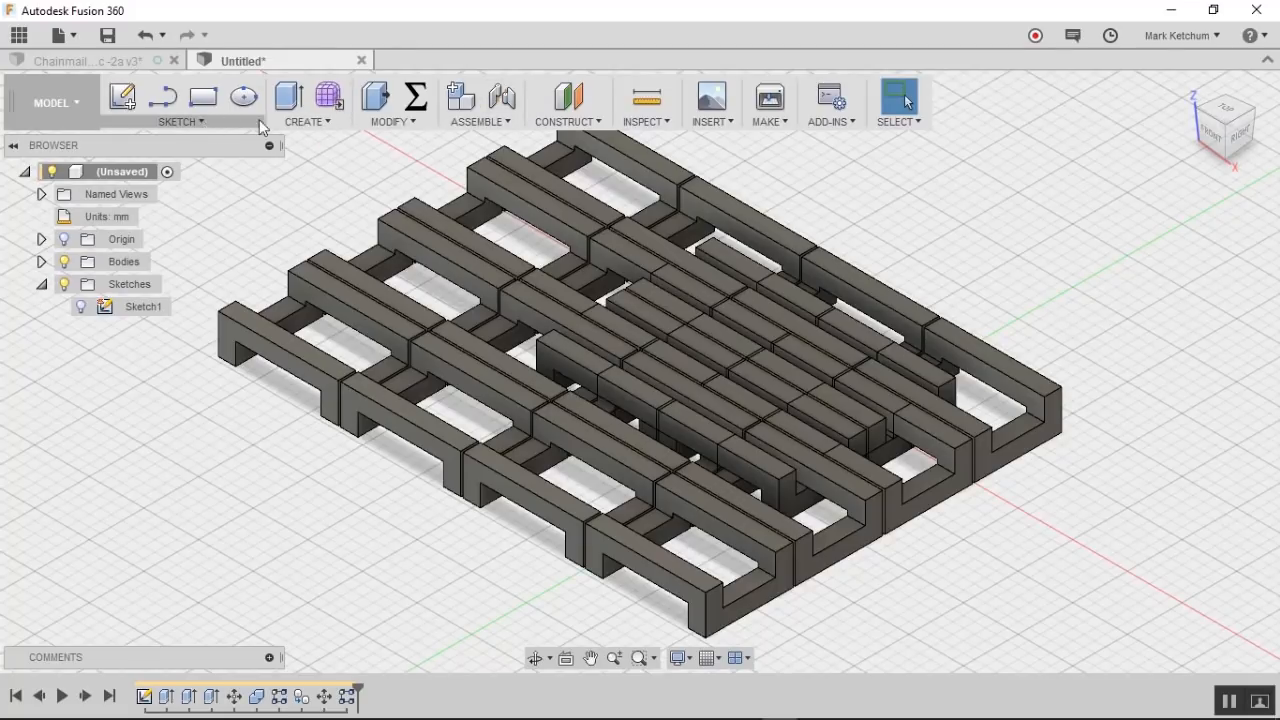
click(305, 103)
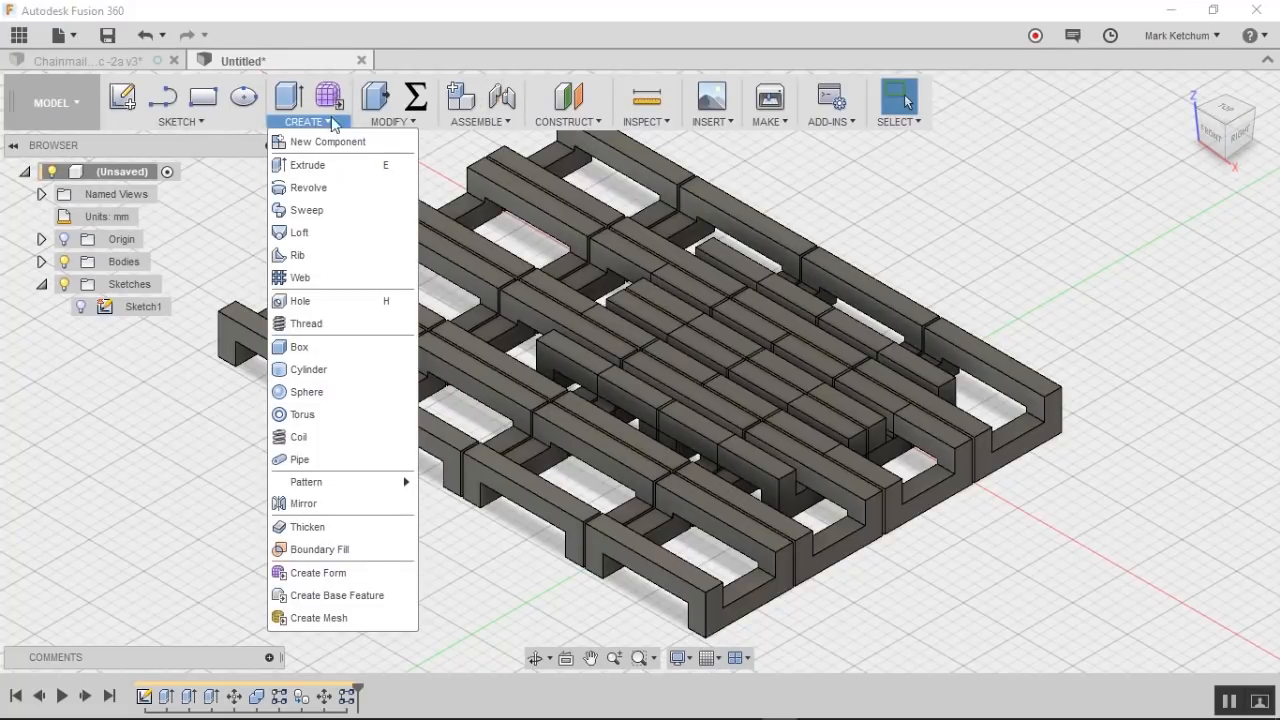
click(415, 97)
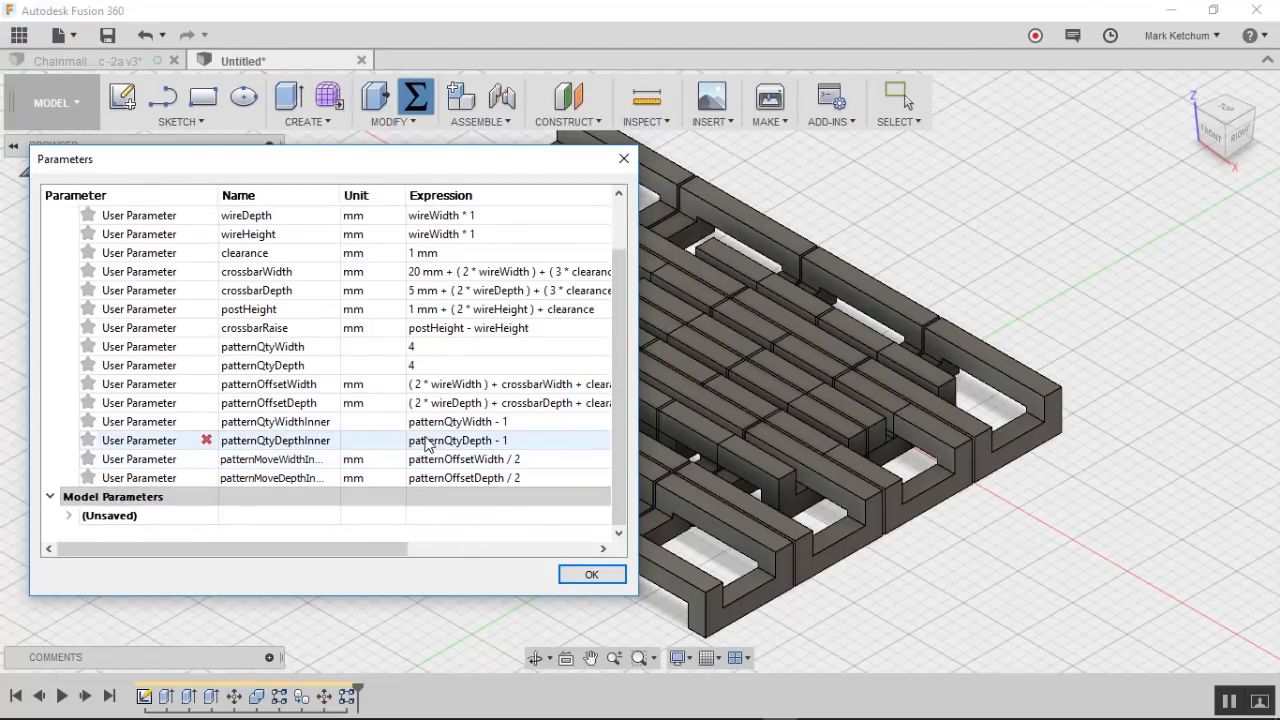
click(275, 421)
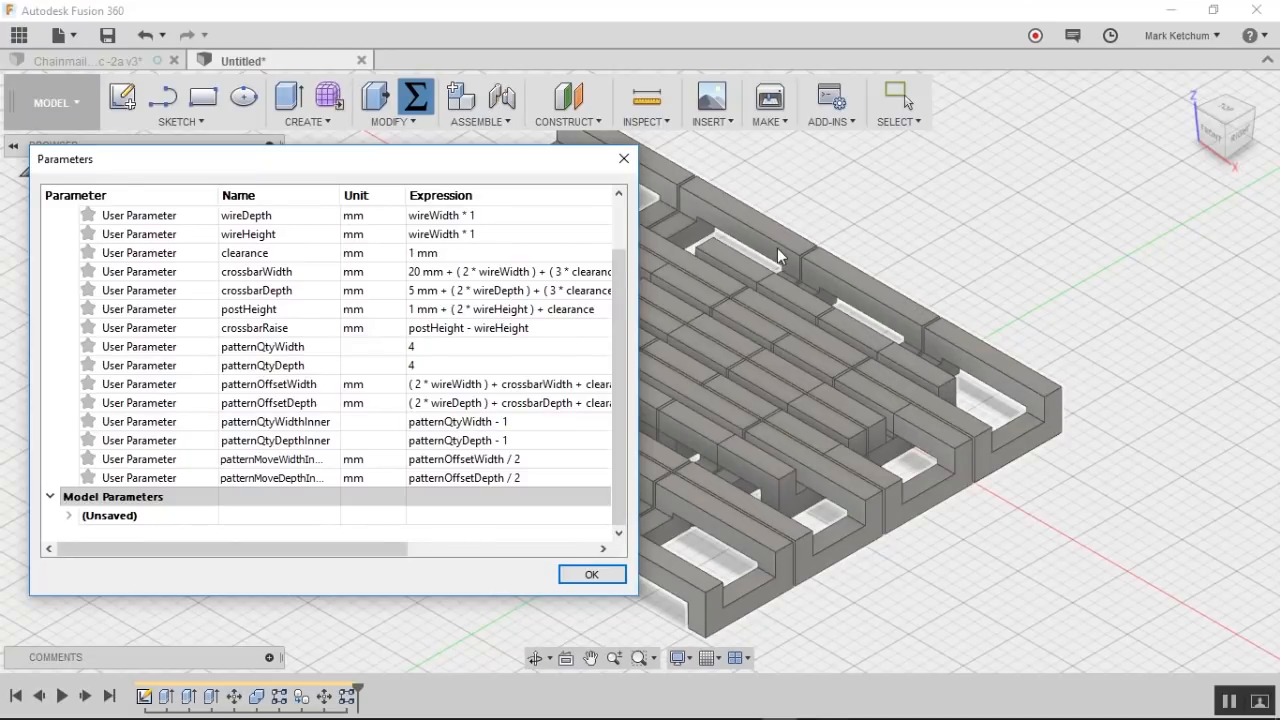
mouse_move(805, 320)
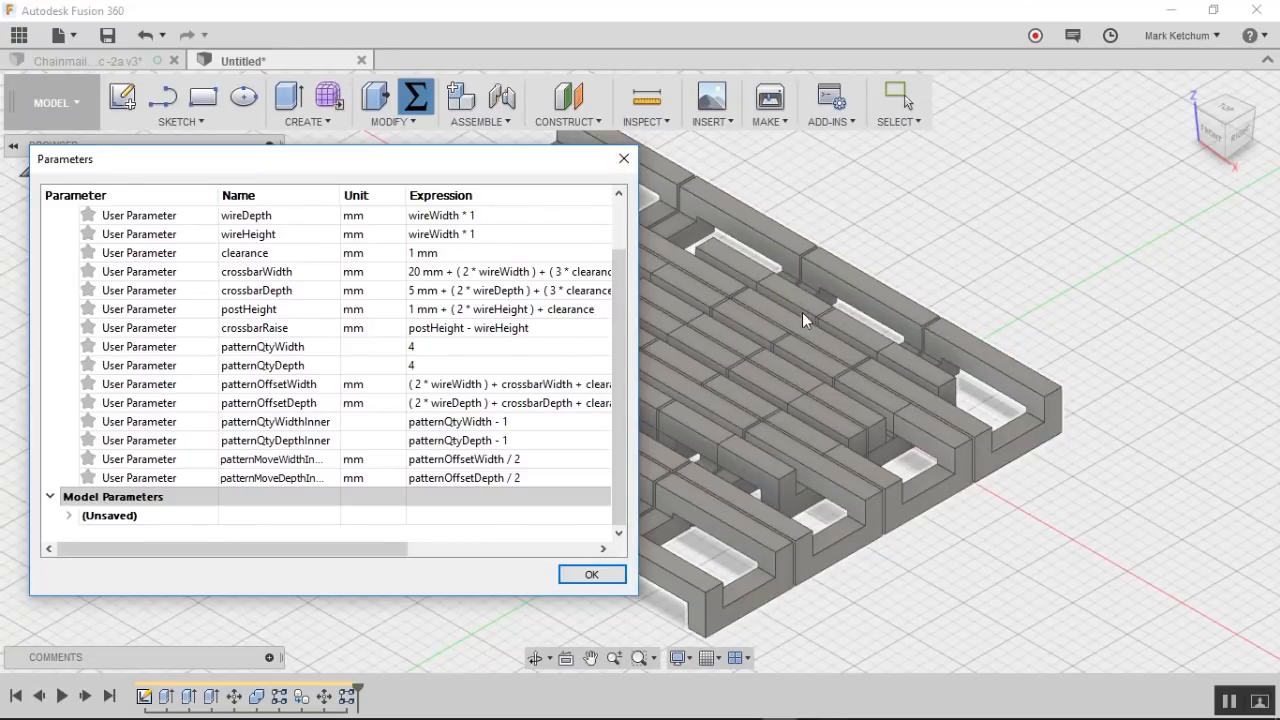
click(277, 459)
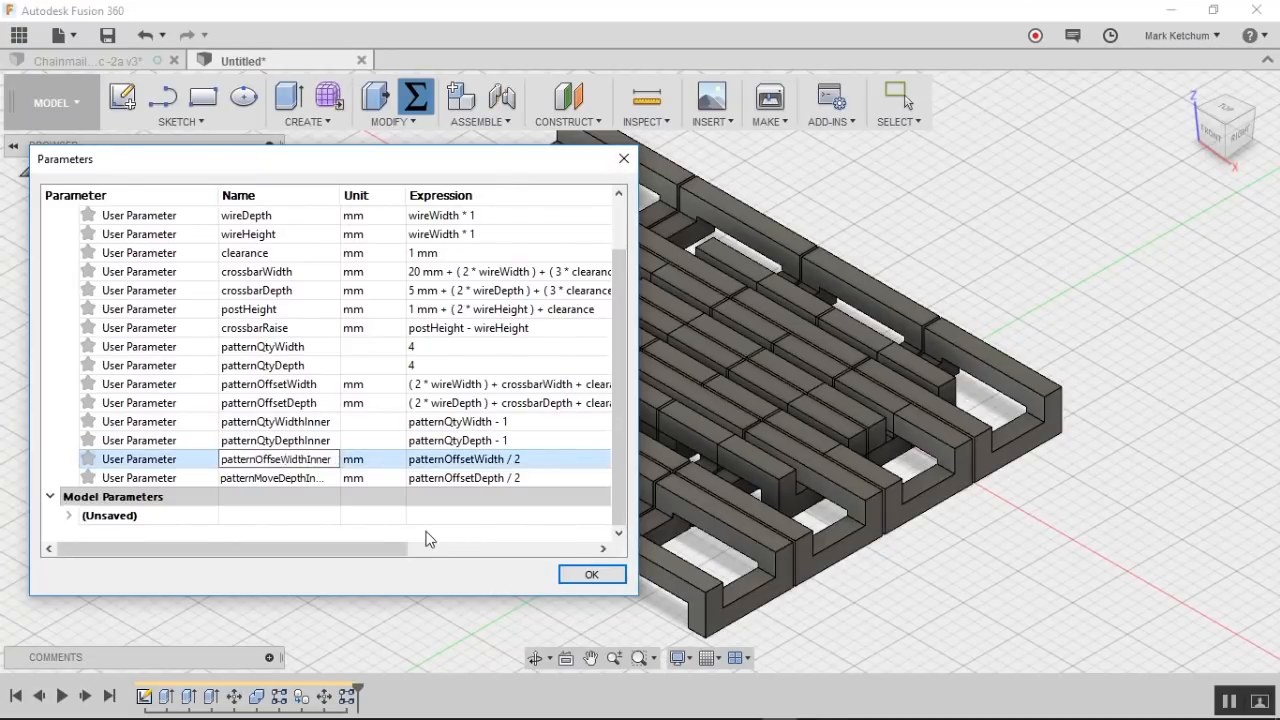
click(591, 574)
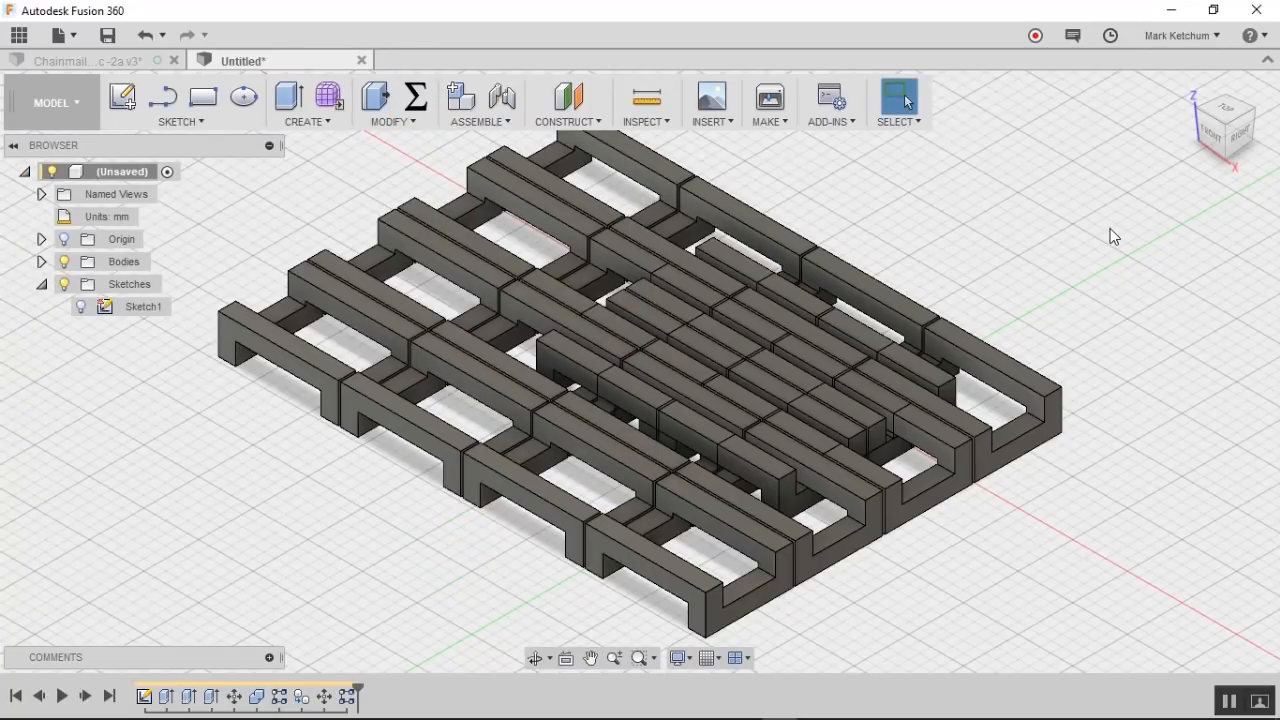
Step: Set R-Pattern2's u spacing to patternOffsetWidth and v spacing to patternOffsetDepth
click(415, 97)
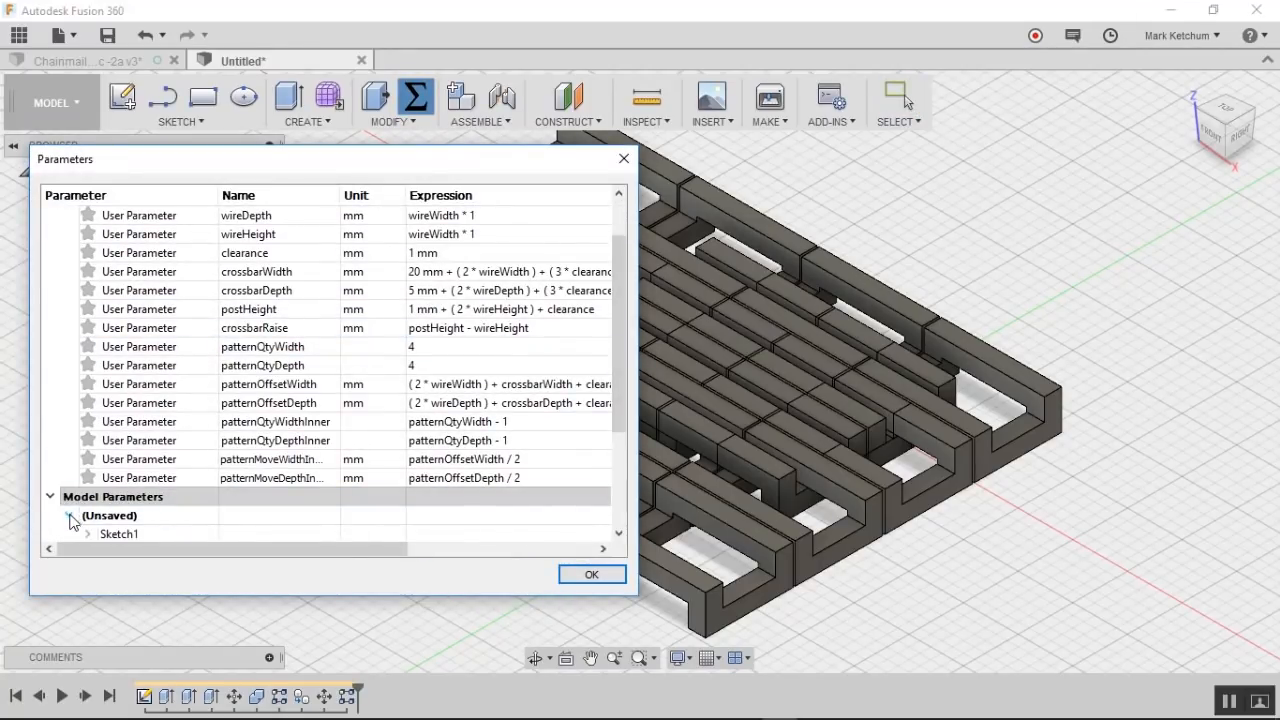
click(68, 515)
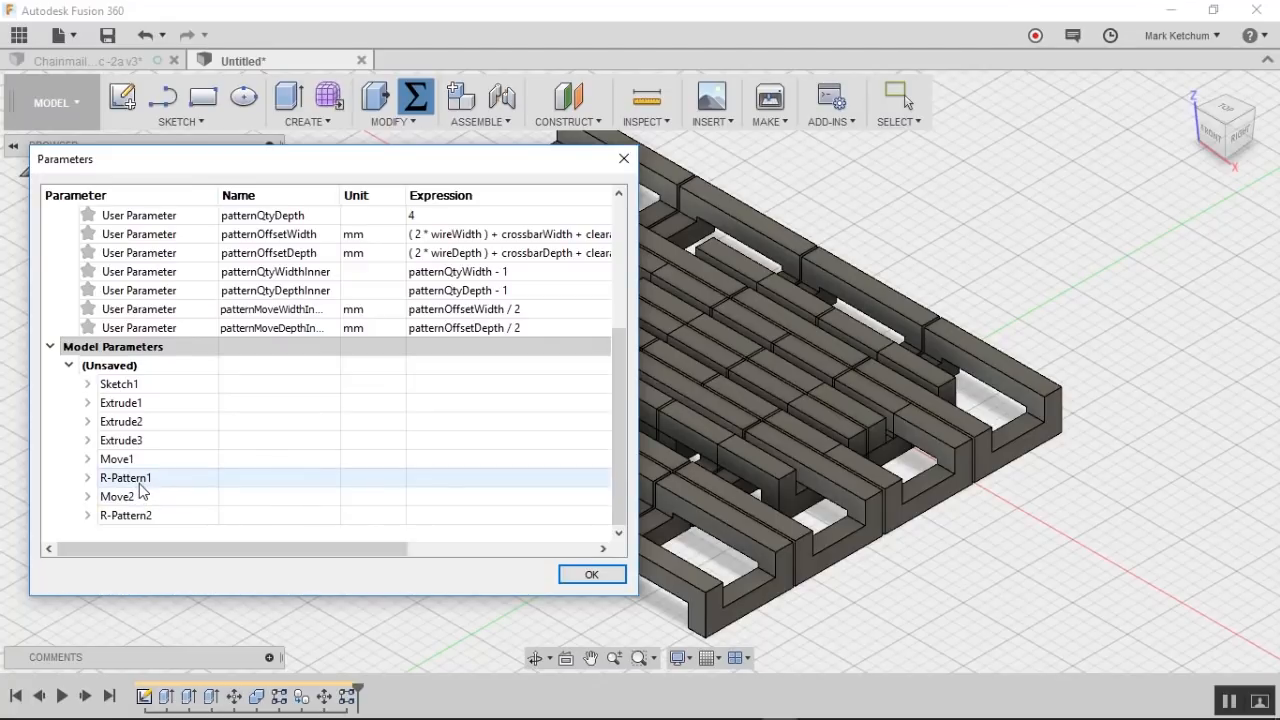
click(88, 515)
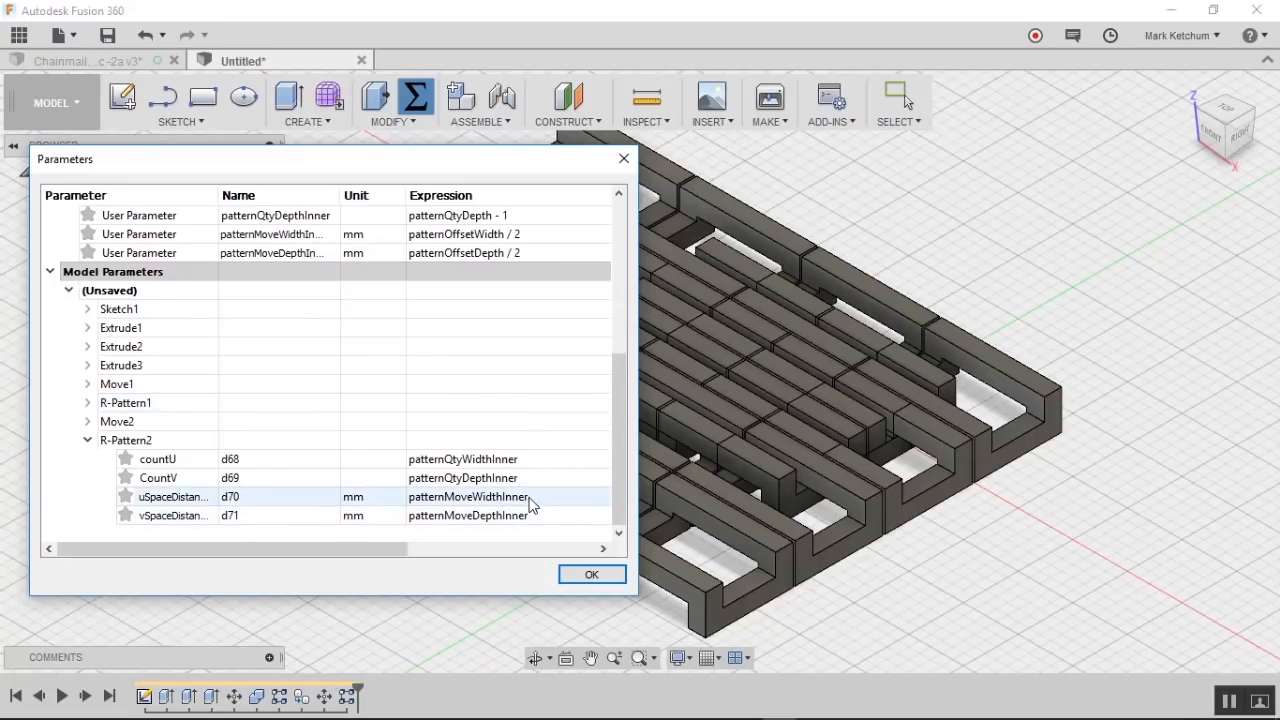
double_click(467, 497)
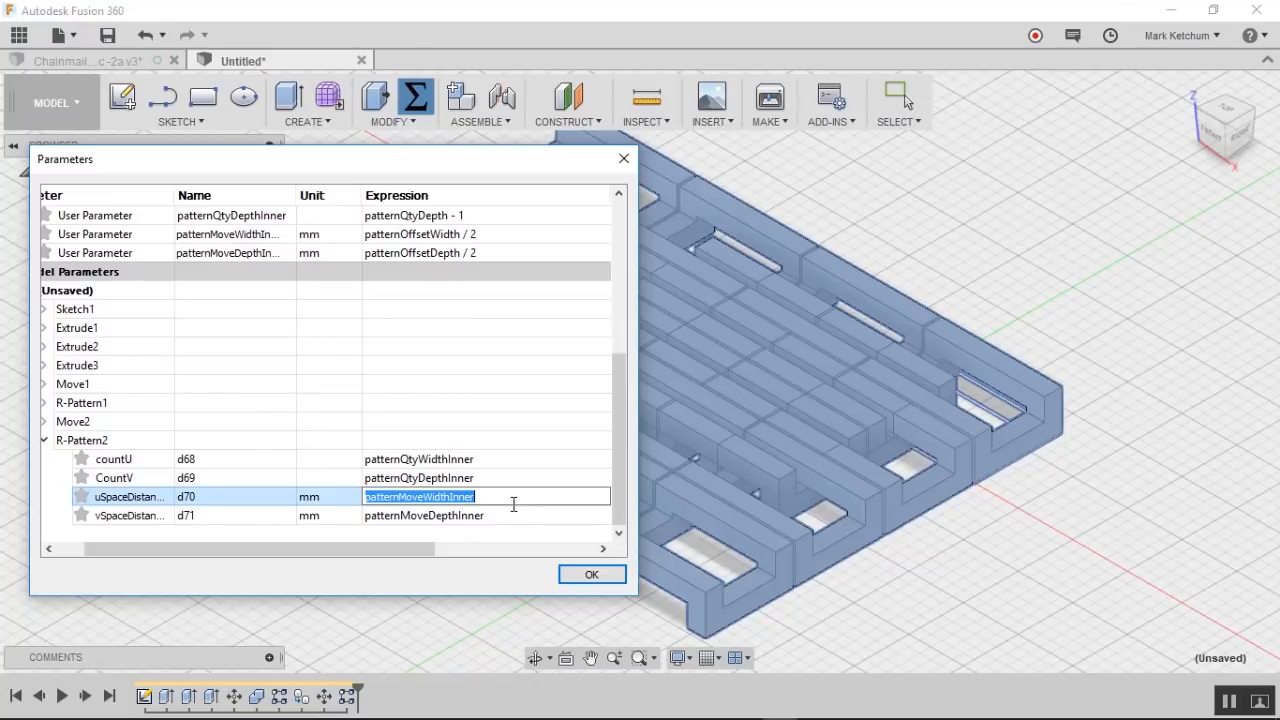
text(patternOffsetWidth)
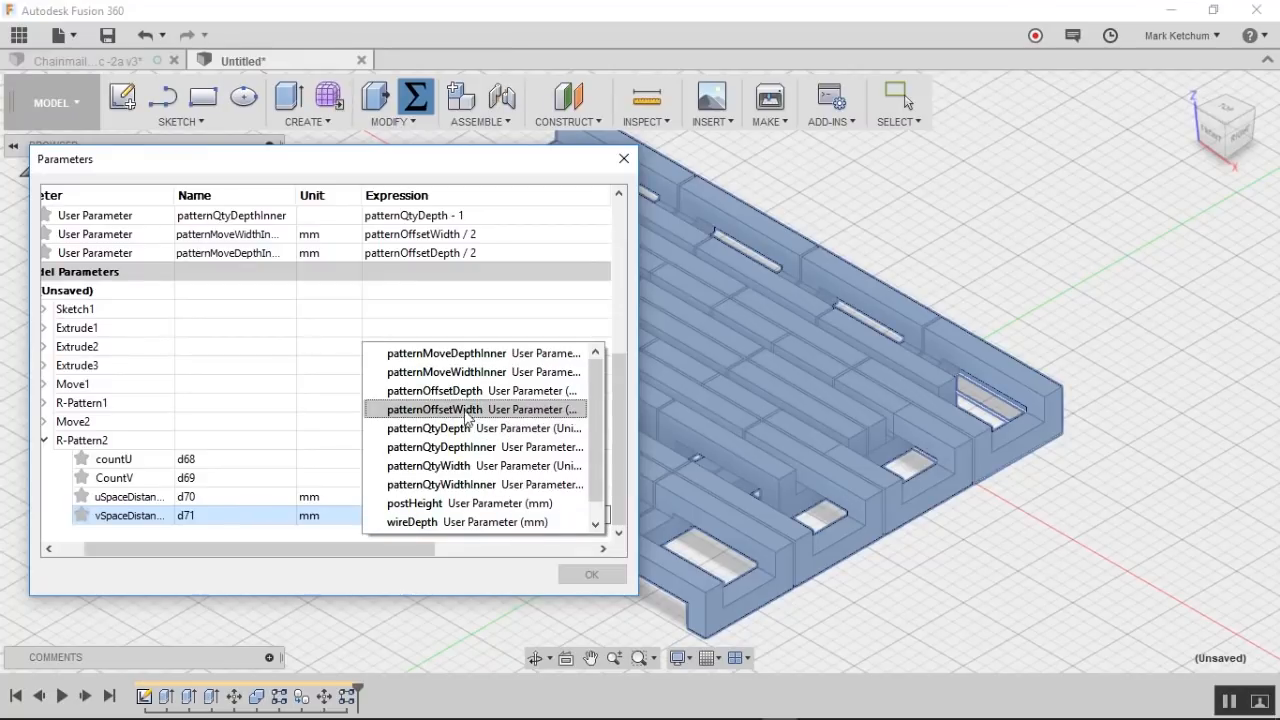
click(434, 390)
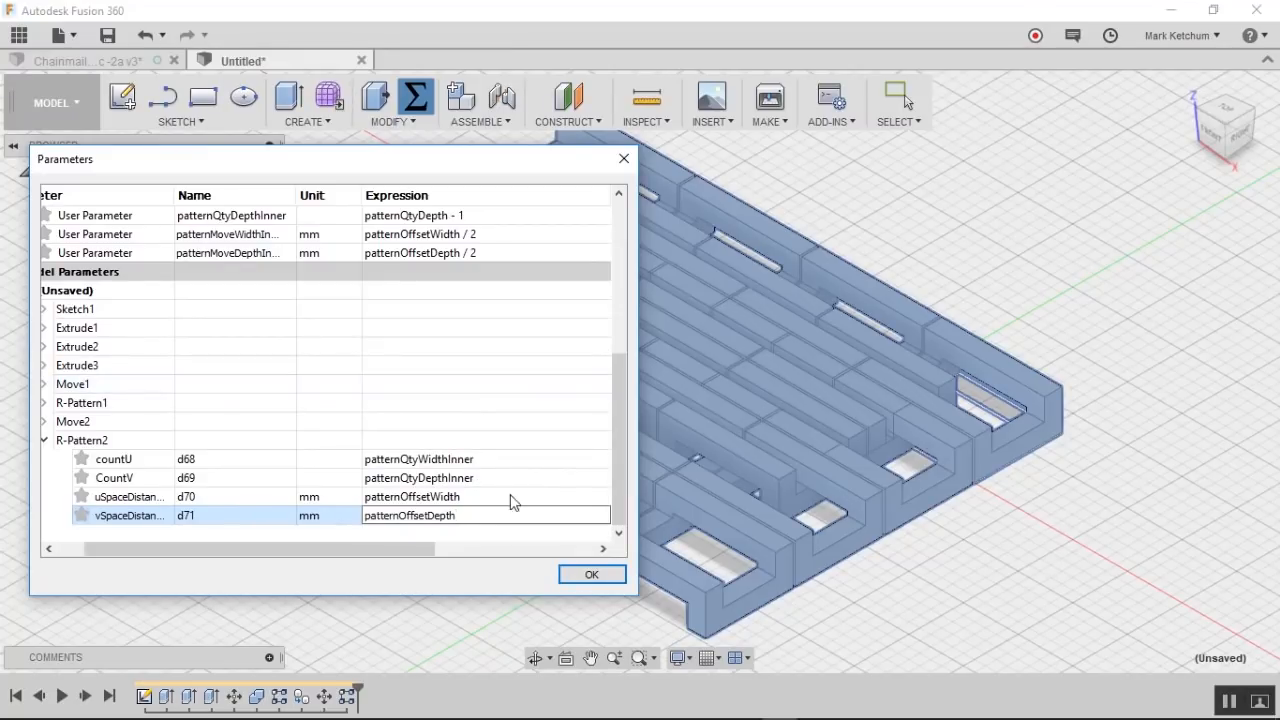
click(591, 574)
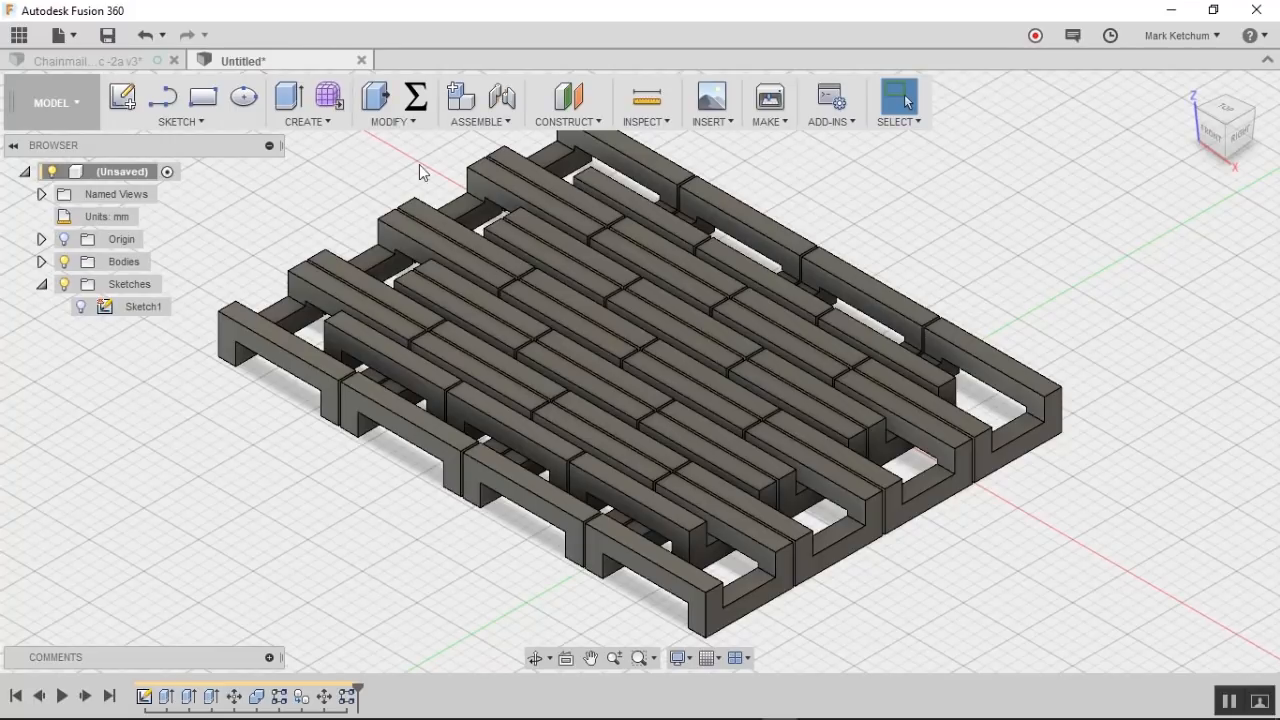
Step: Scroll through the parameters table, close it, then reopen it with wireWidth editable
click(415, 97)
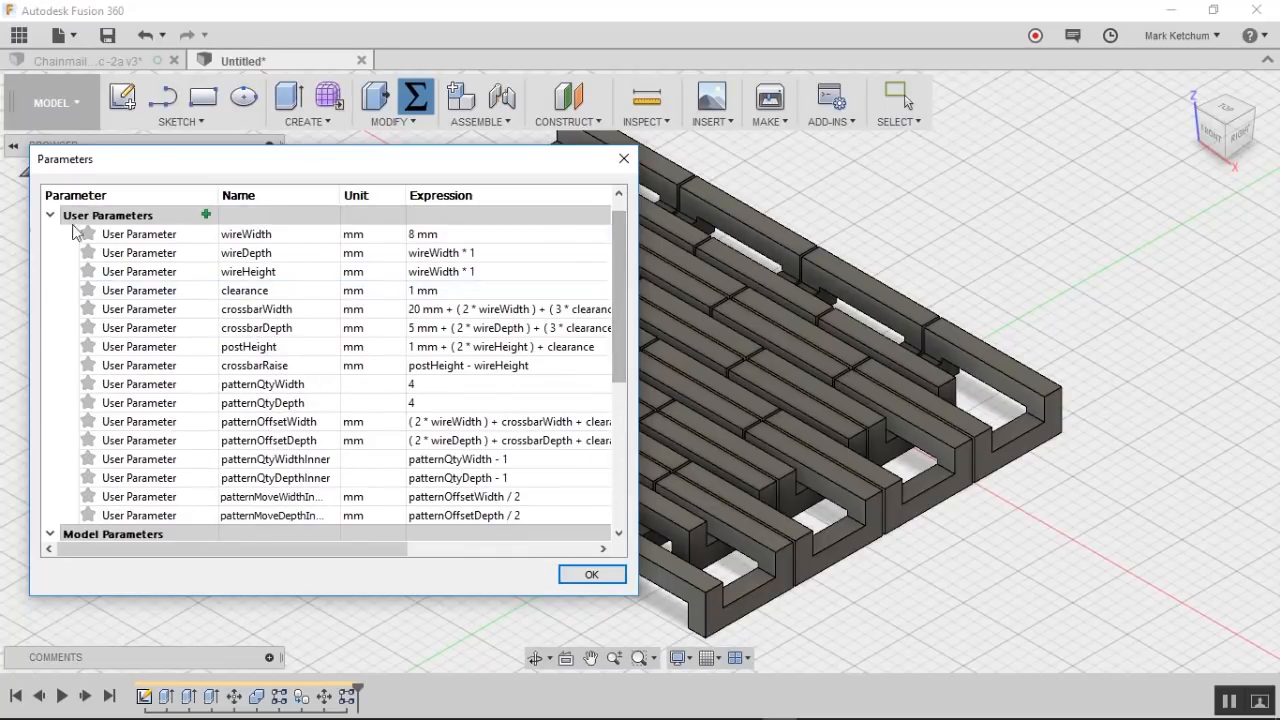
scroll(down, 3)
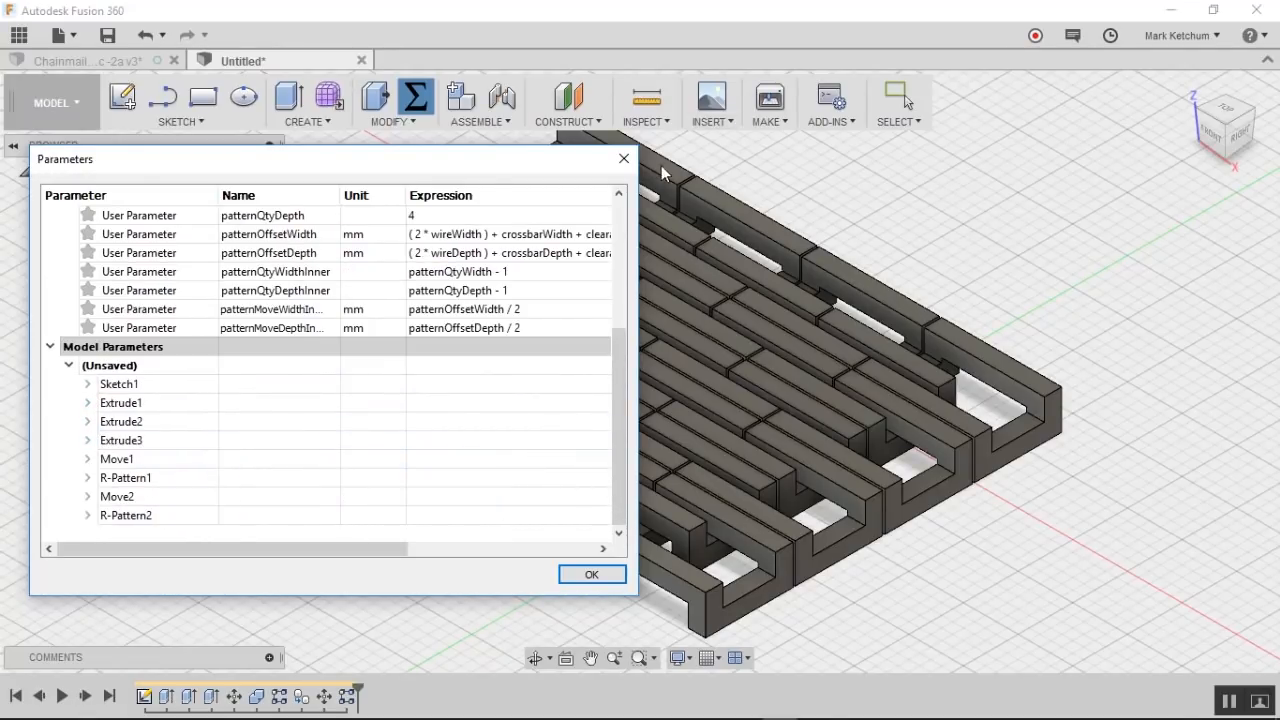
click(591, 574)
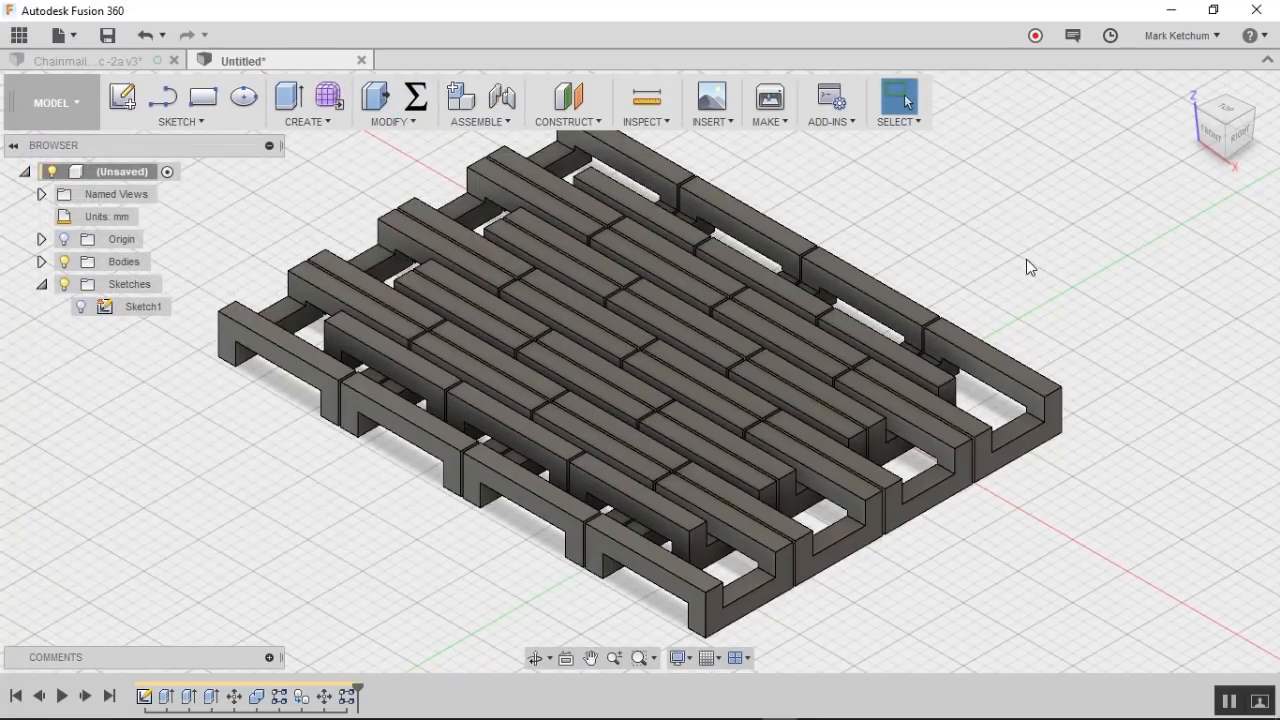
click(390, 97)
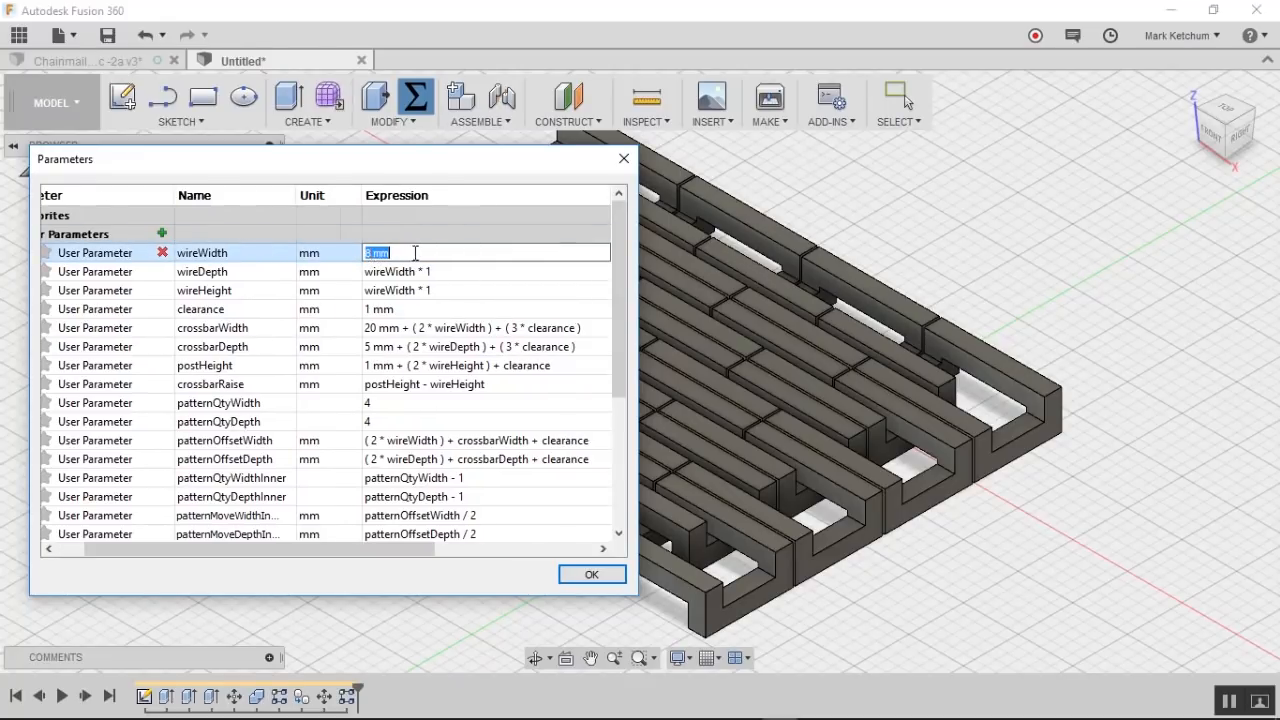
Step: Set wireWidth to 2 mm, both pattern counts to 10, and crossbar widths to 5 and 10 mm
text(2)
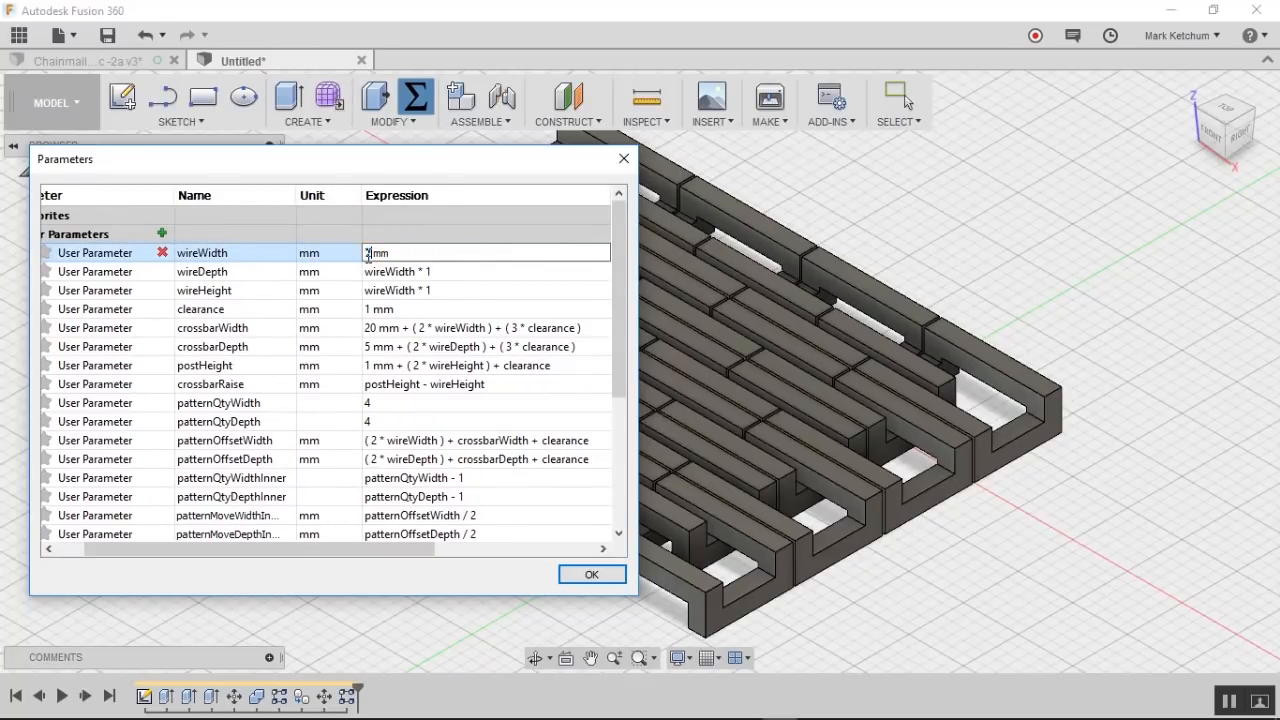
click(450, 402)
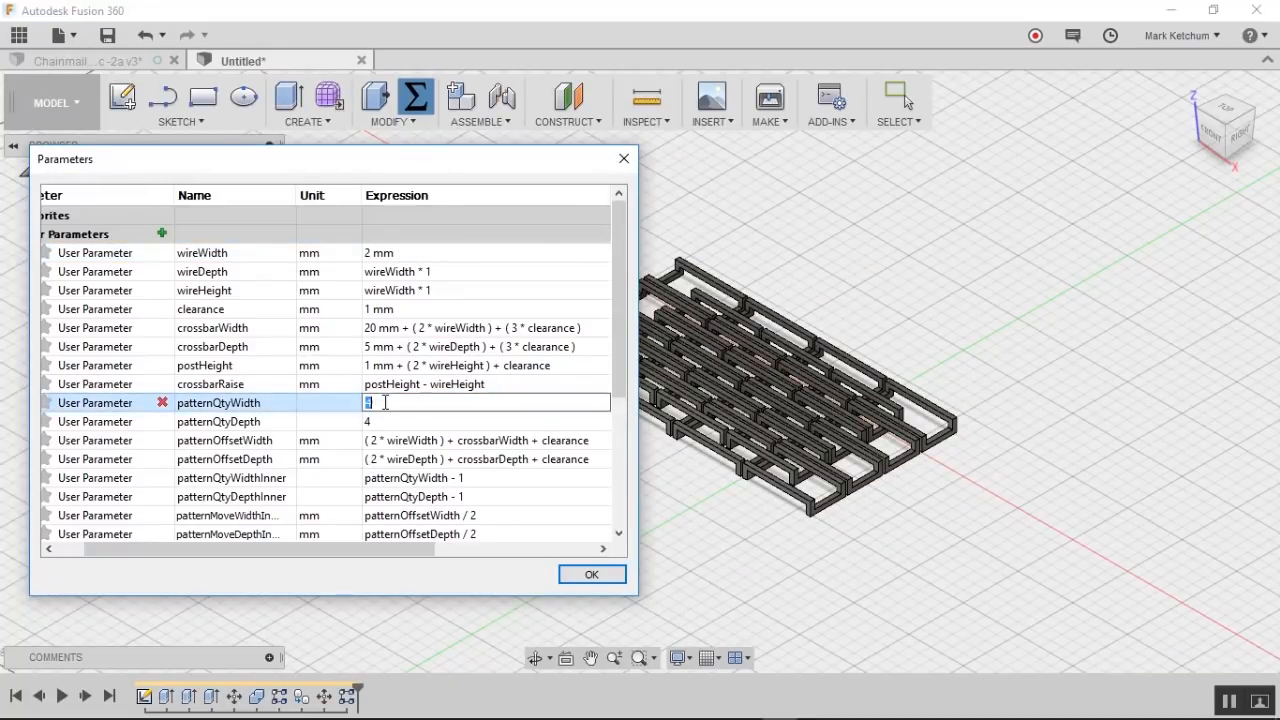
text(1)
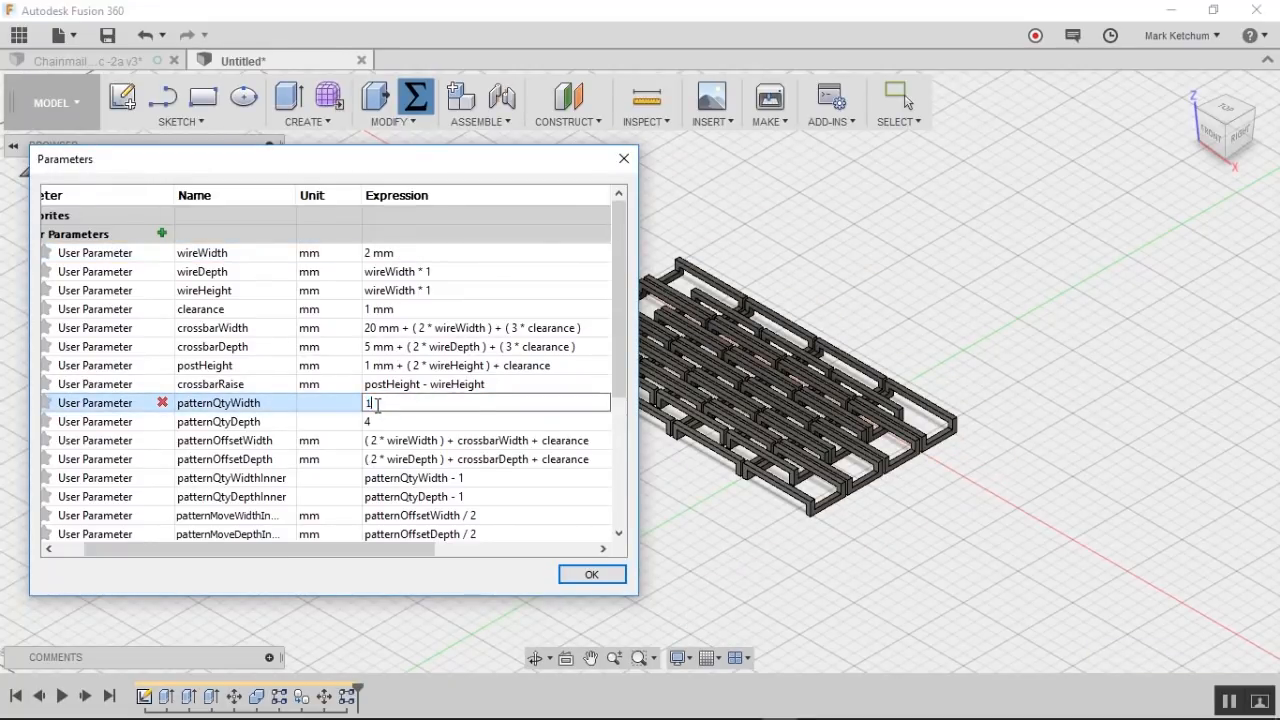
text(0)
click(486, 347)
text(10)
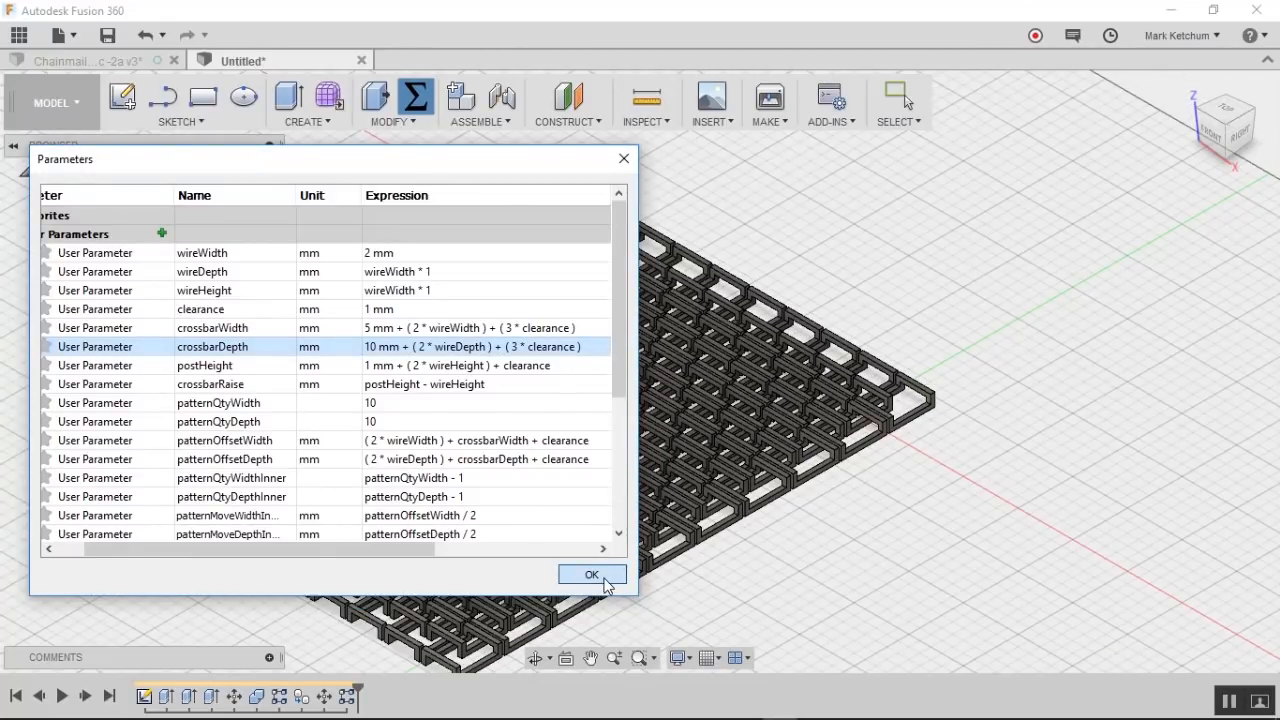
click(591, 574)
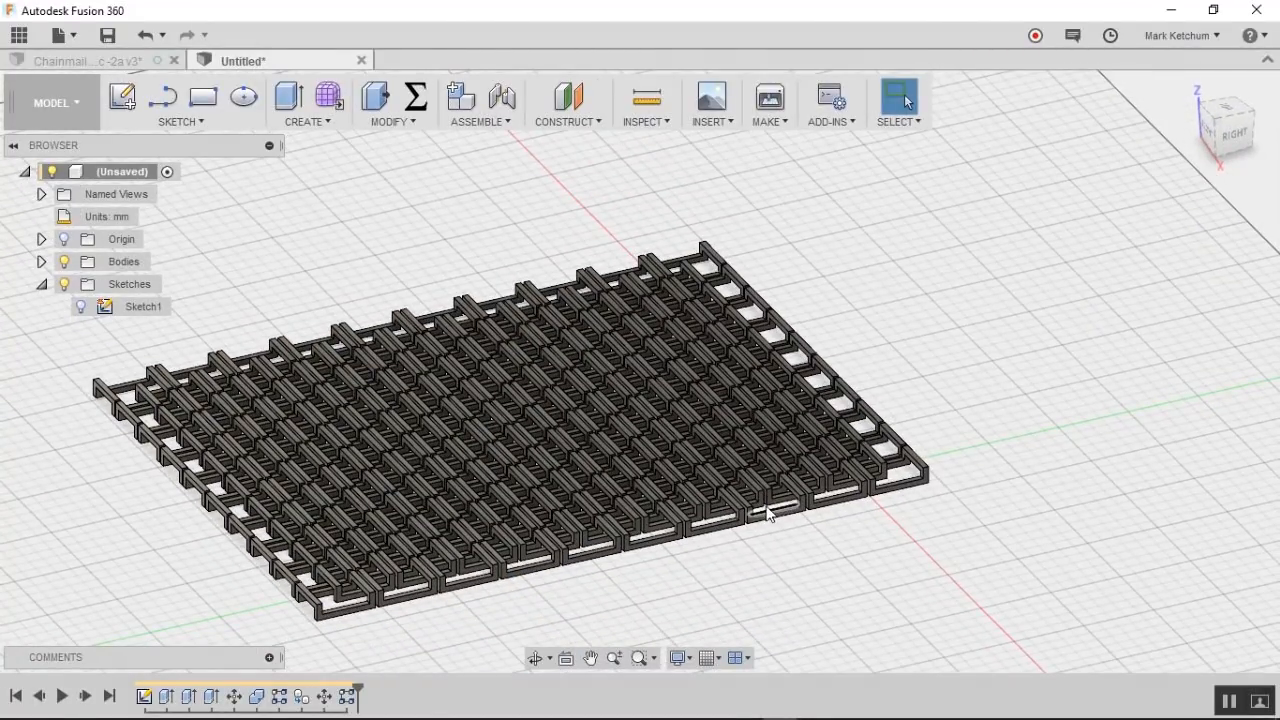
mouse_move(898, 331)
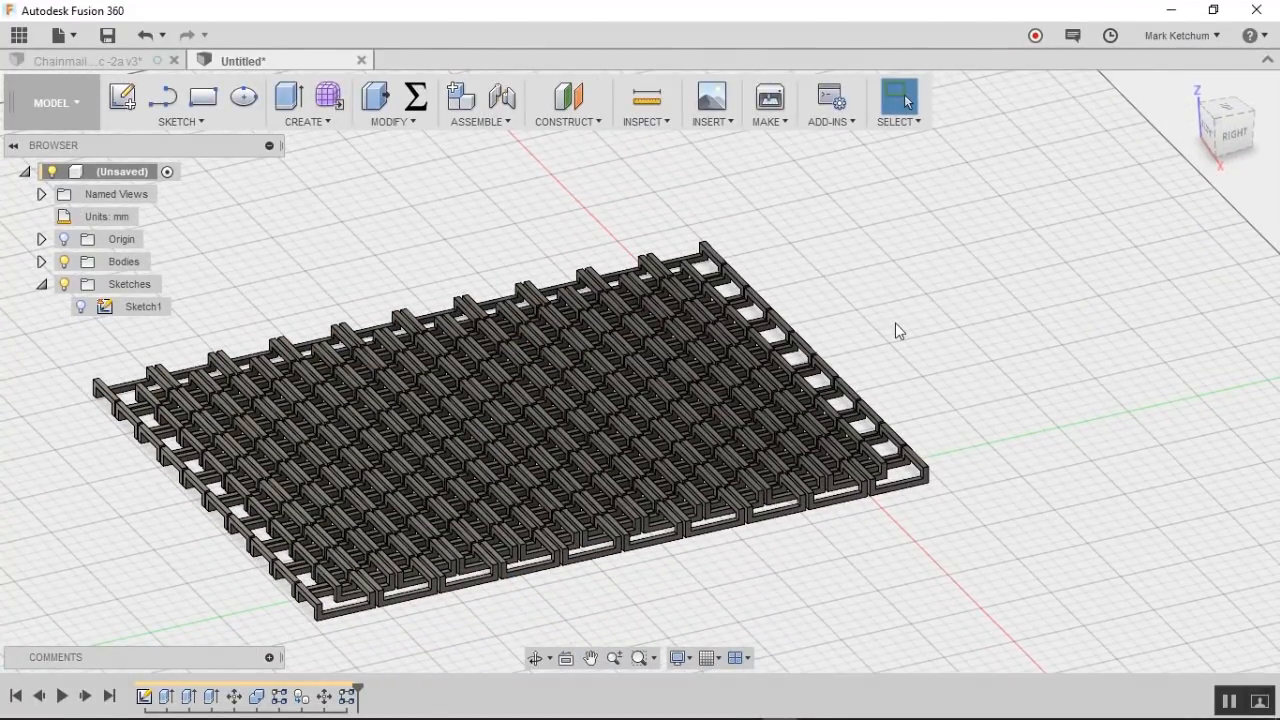